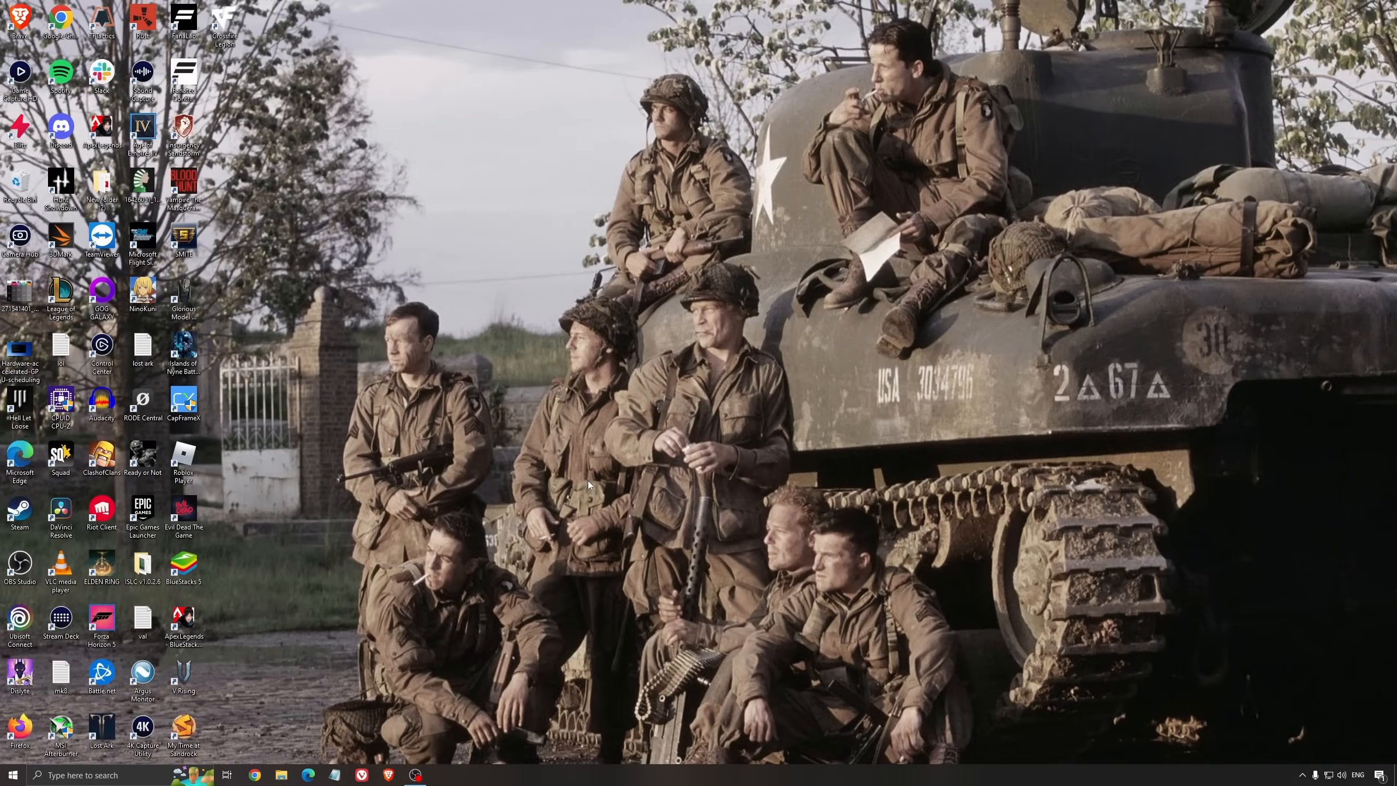
Show the Game Mode page in Windows Settings with Game Mode switched on.
click(18, 774)
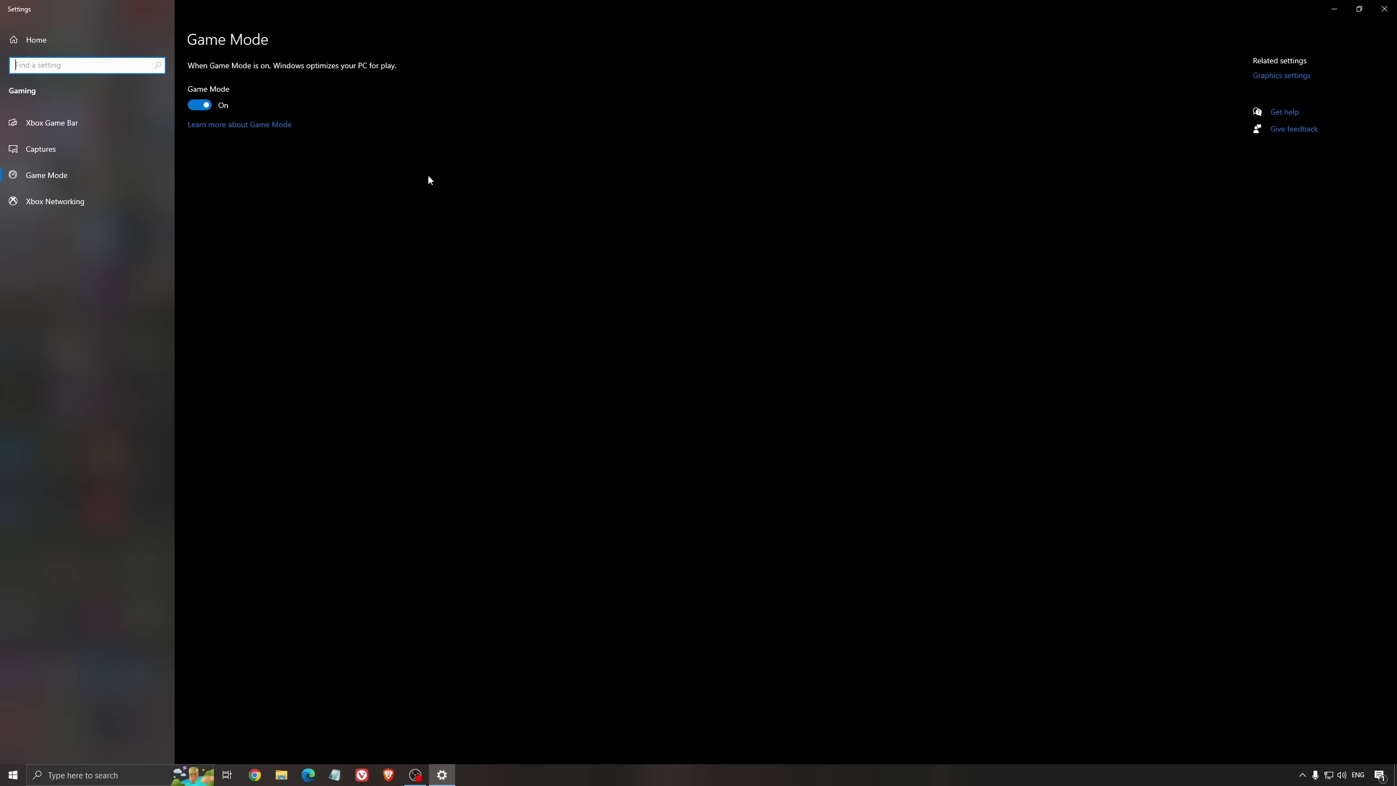
mouse_move(547, 249)
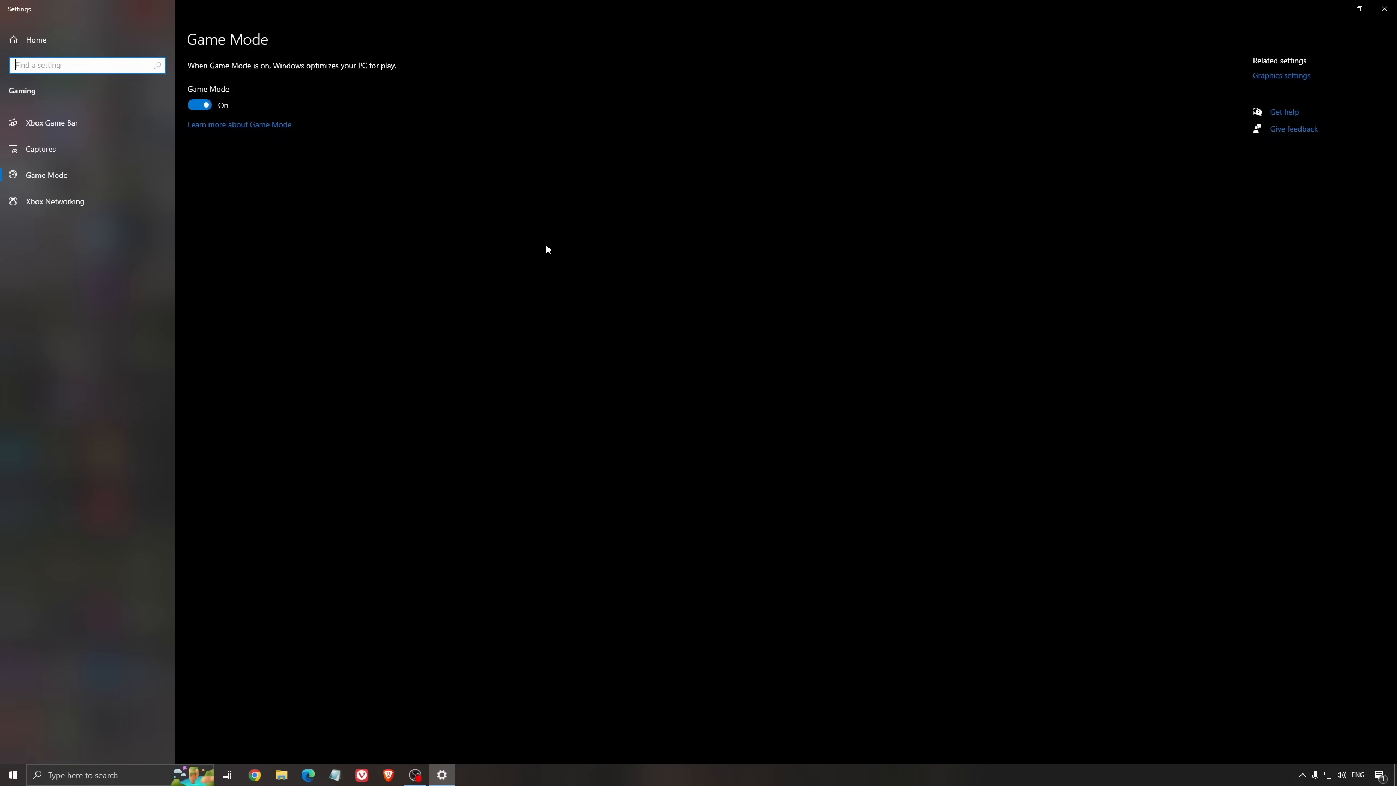
mouse_move(456, 209)
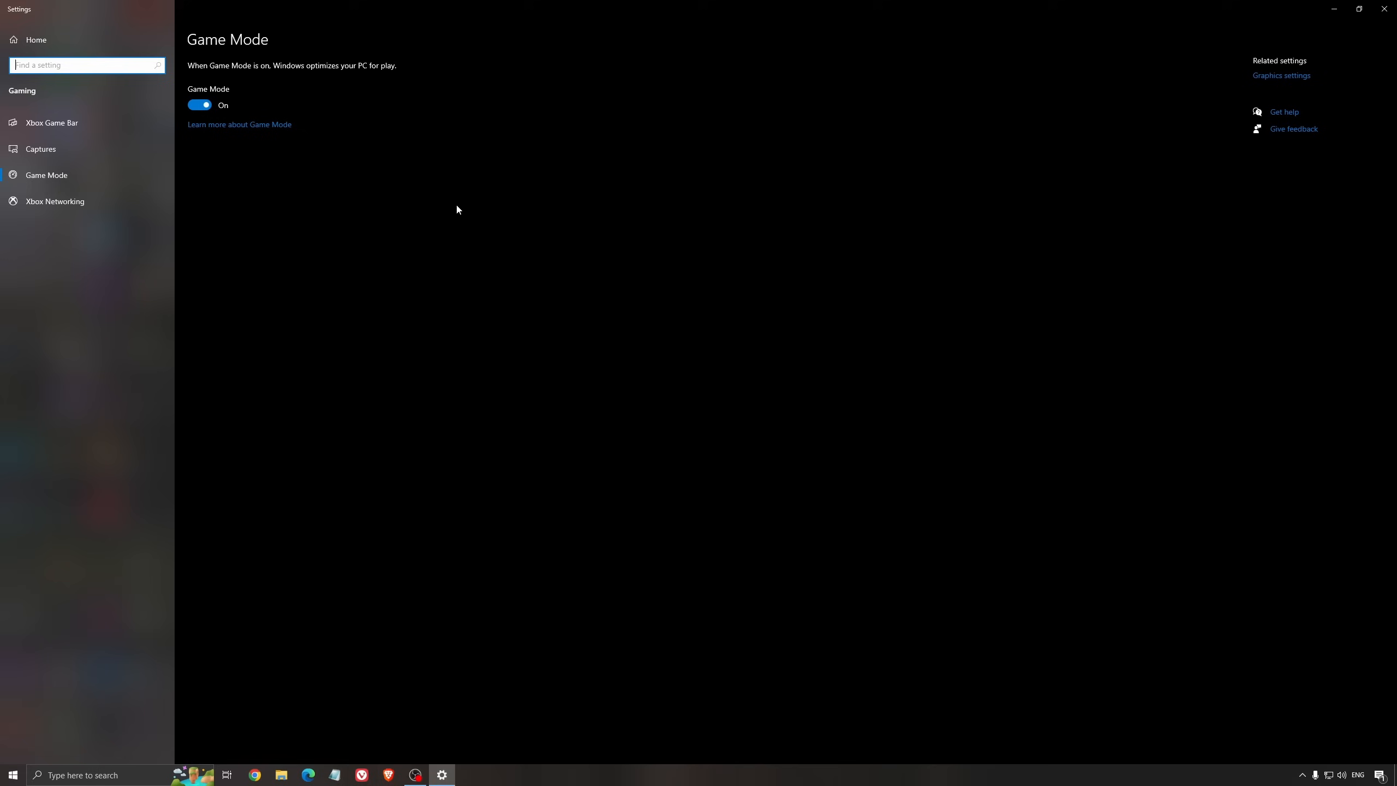
mouse_move(438, 231)
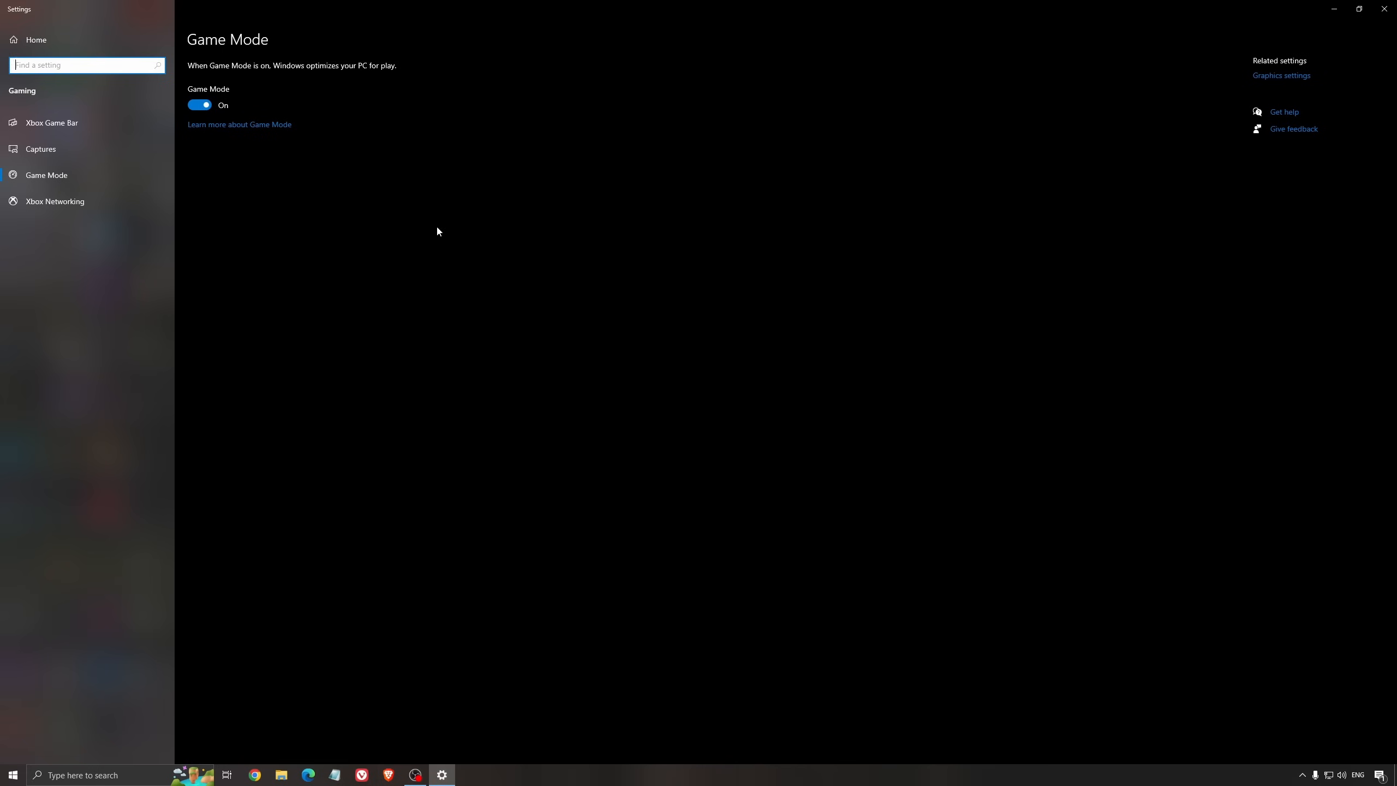
mouse_move(402, 233)
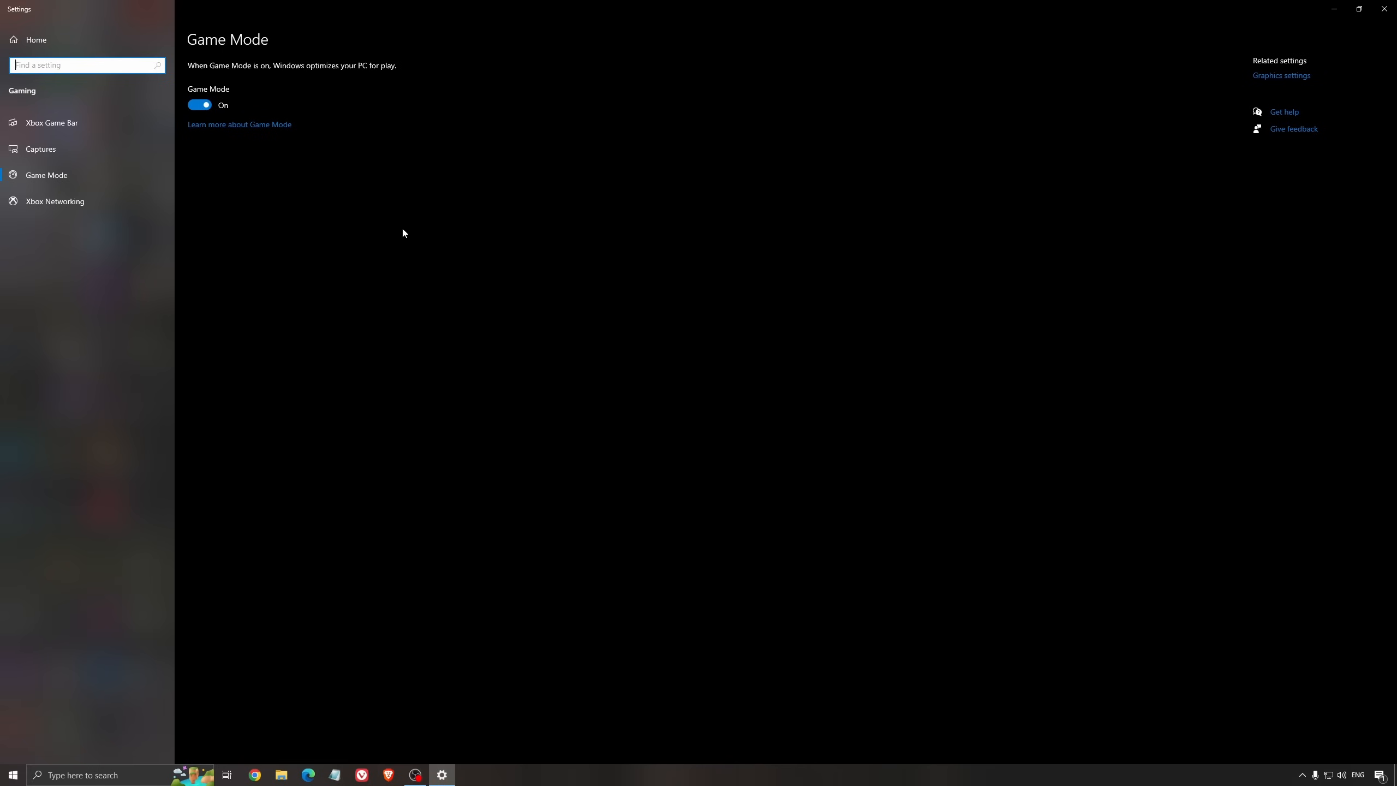
Check Xbox Game Bar is off, then view the Captures page with background recording off.
click(51, 122)
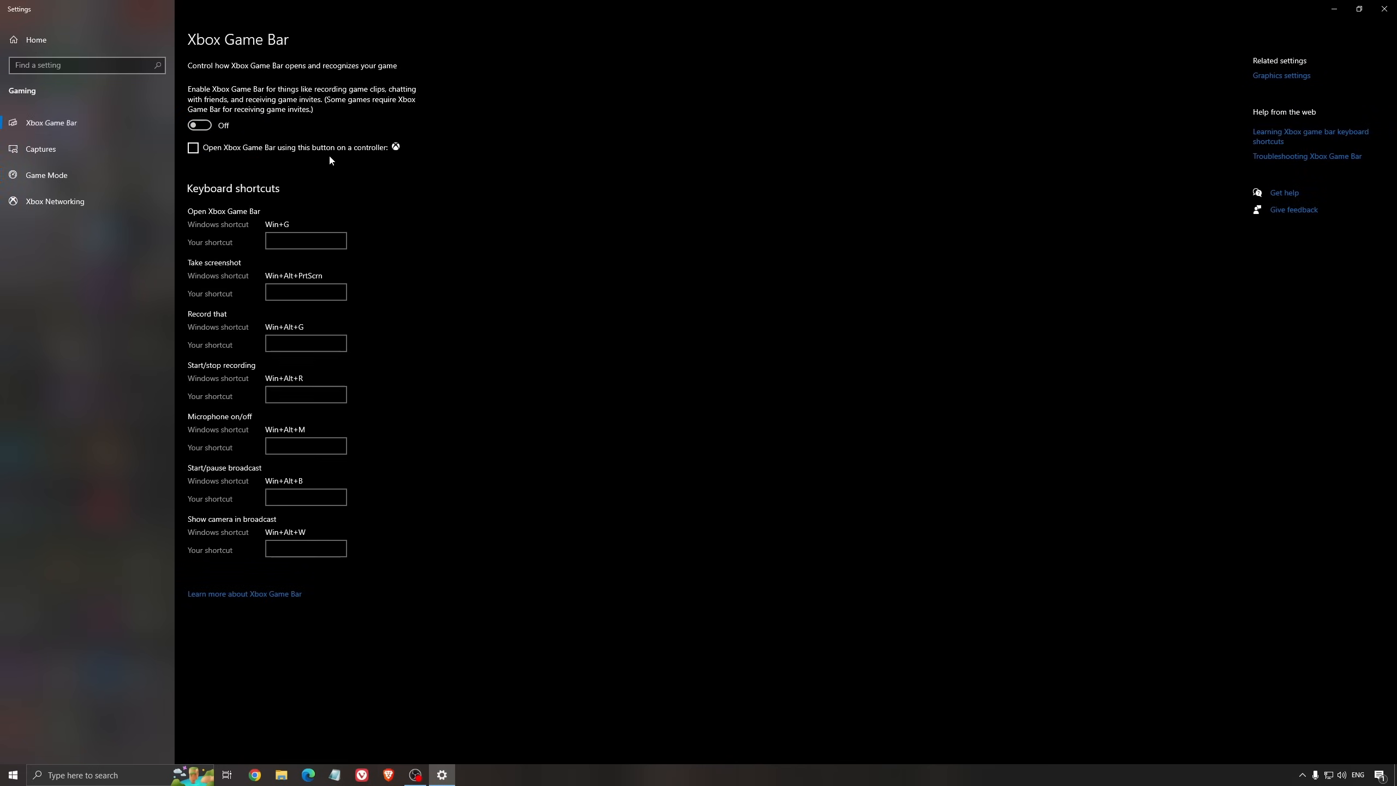
mouse_move(315, 138)
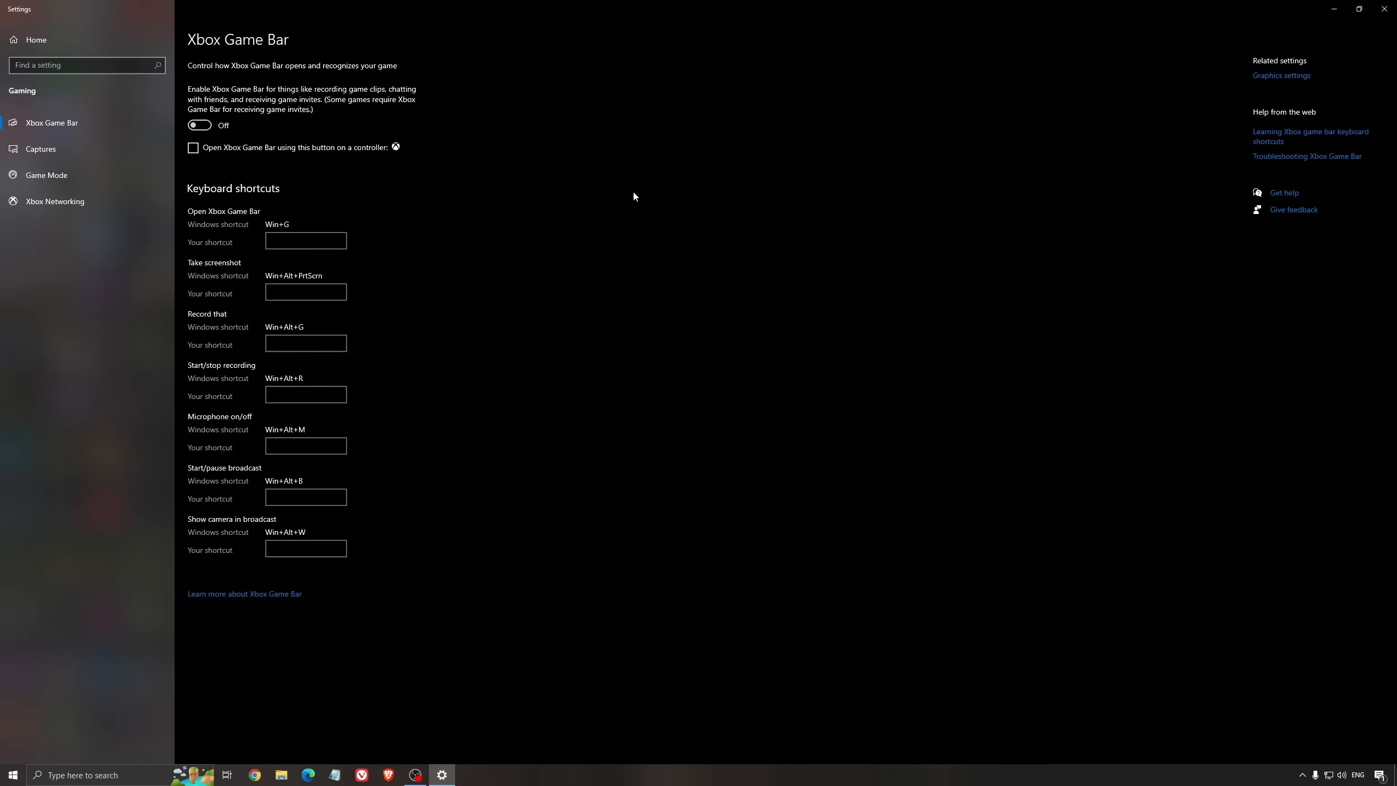
mouse_move(576, 208)
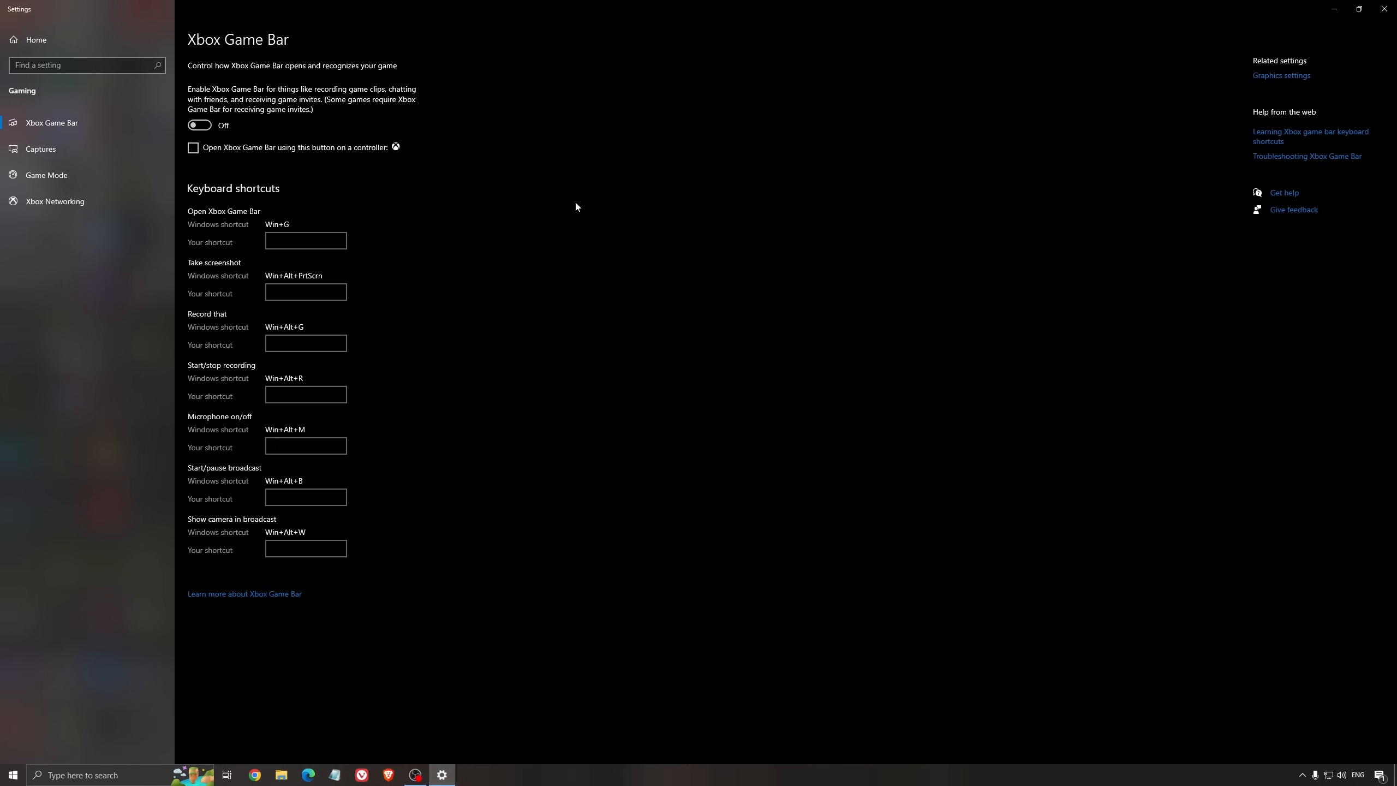
mouse_move(93, 176)
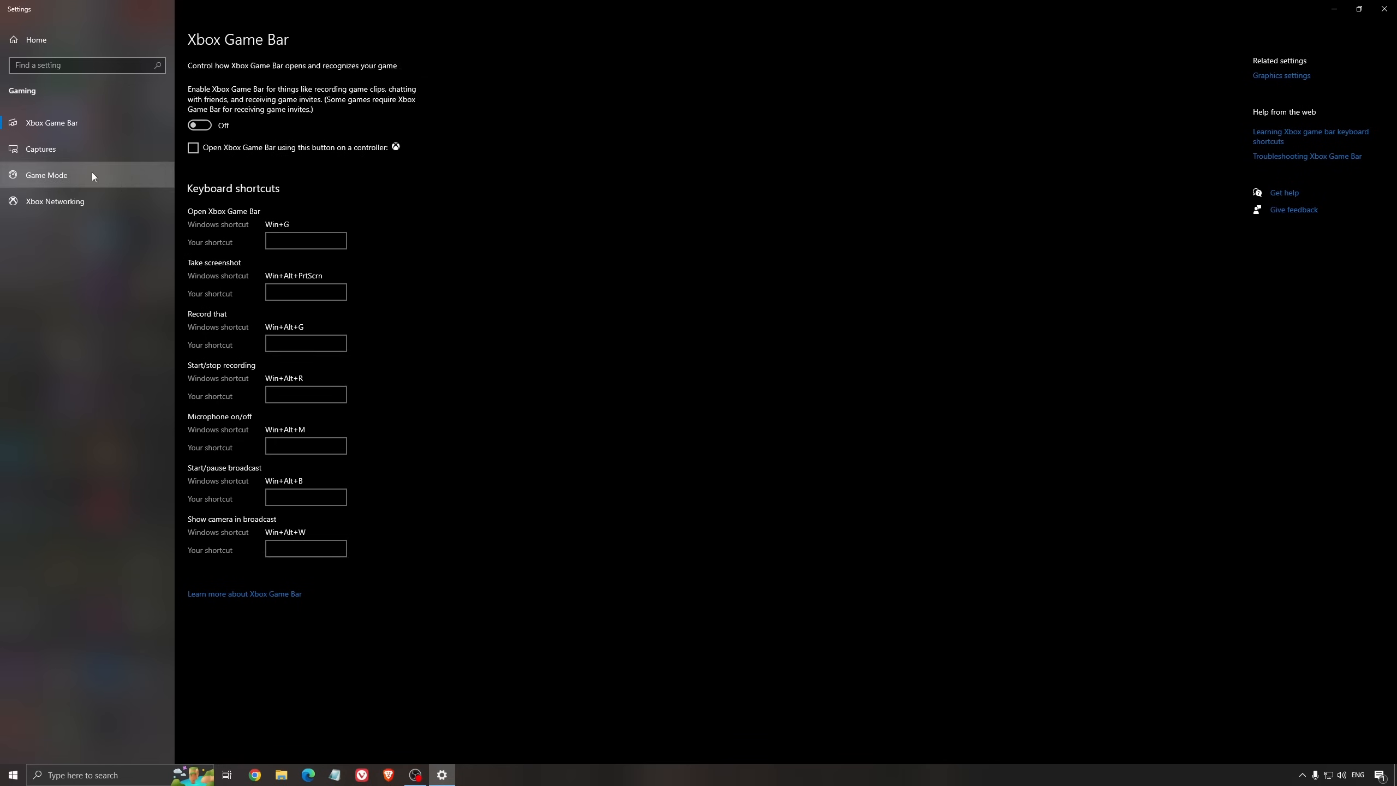
click(41, 149)
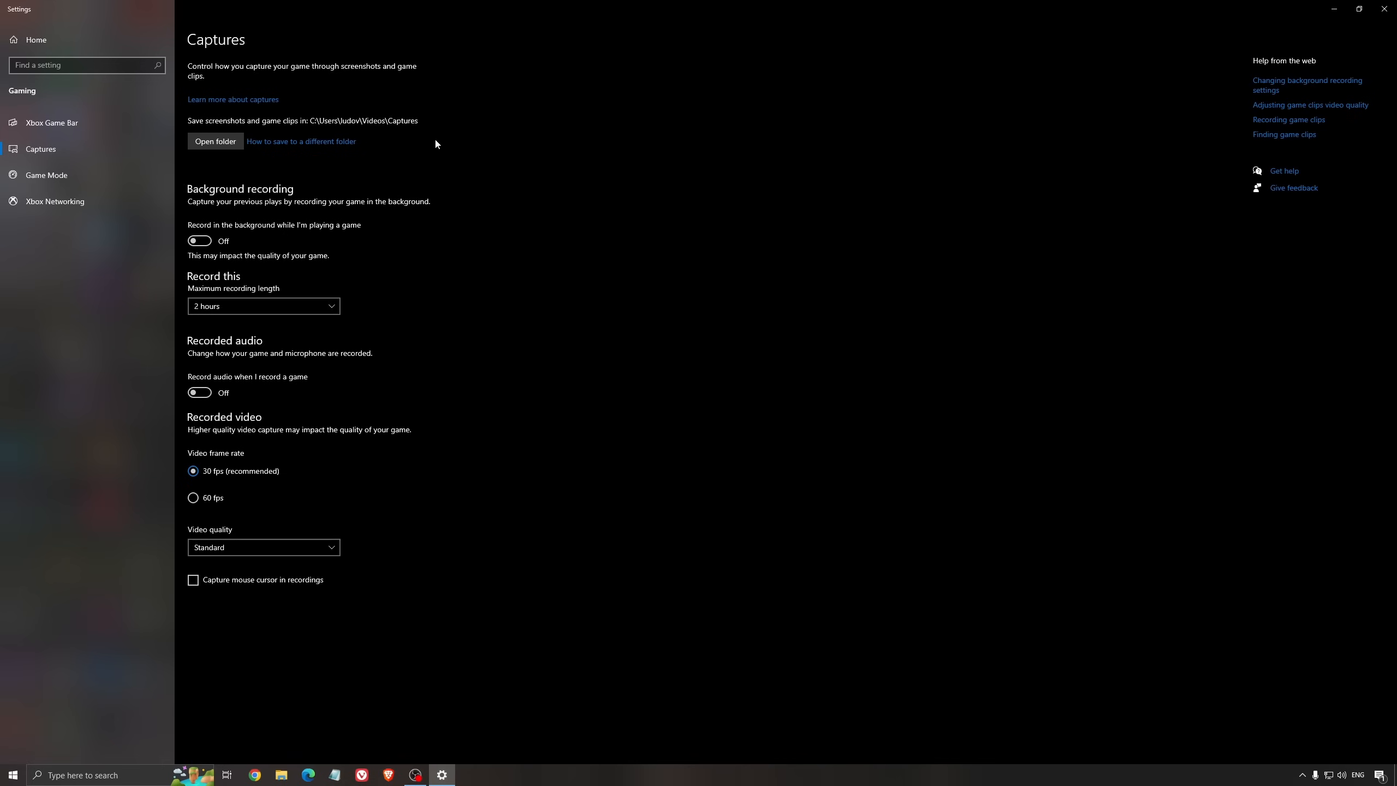
mouse_move(323, 239)
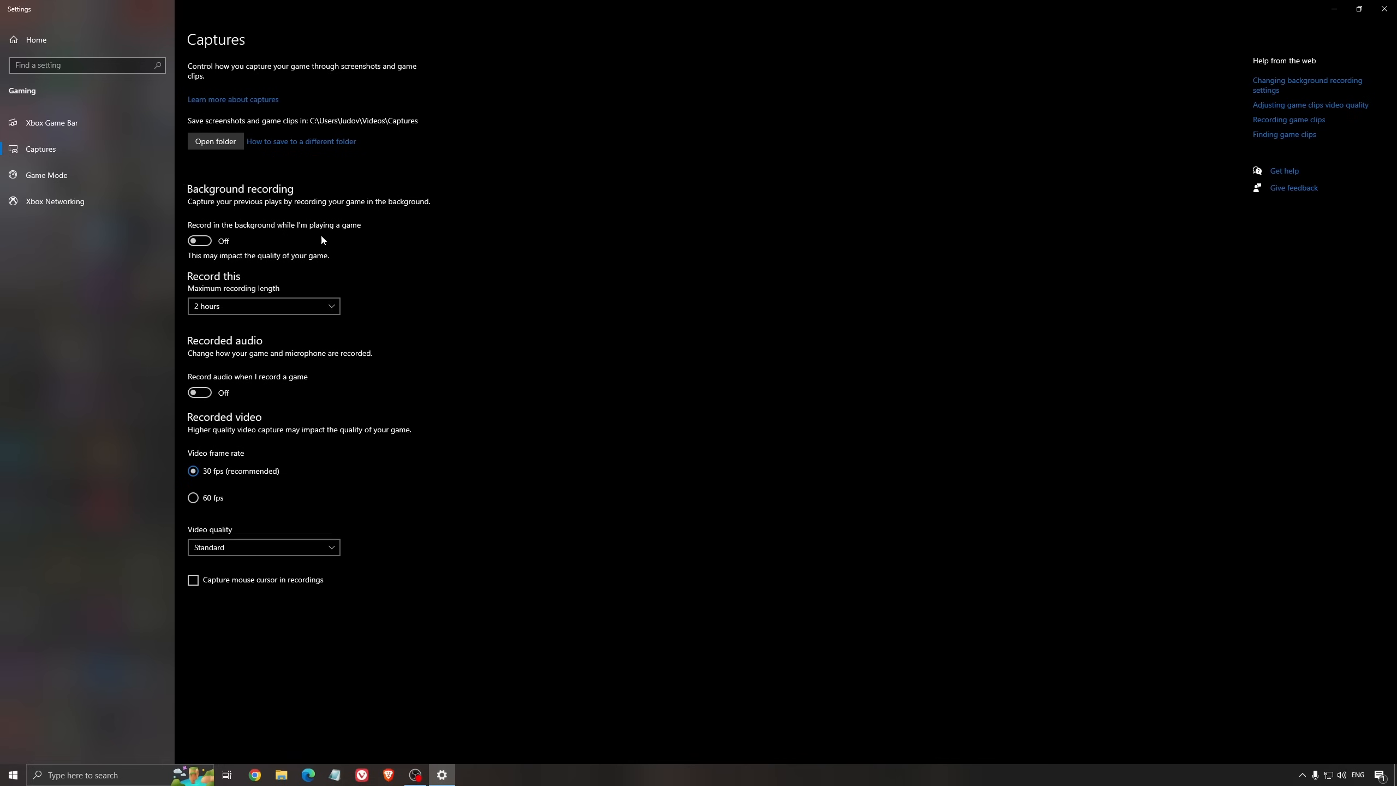
mouse_move(237, 366)
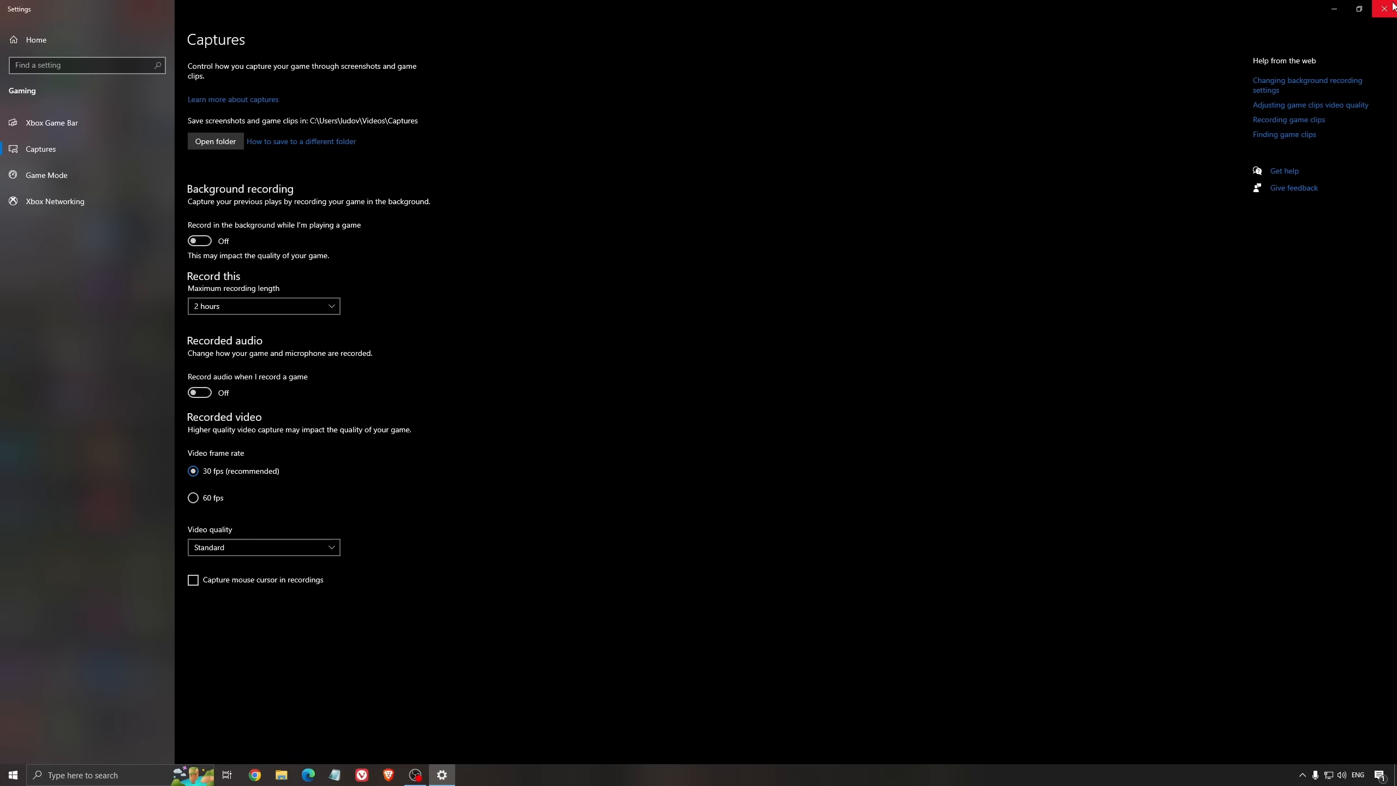
Close the Windows Settings window to view the GPU scheduling screenshot in Photos.
click(1383, 9)
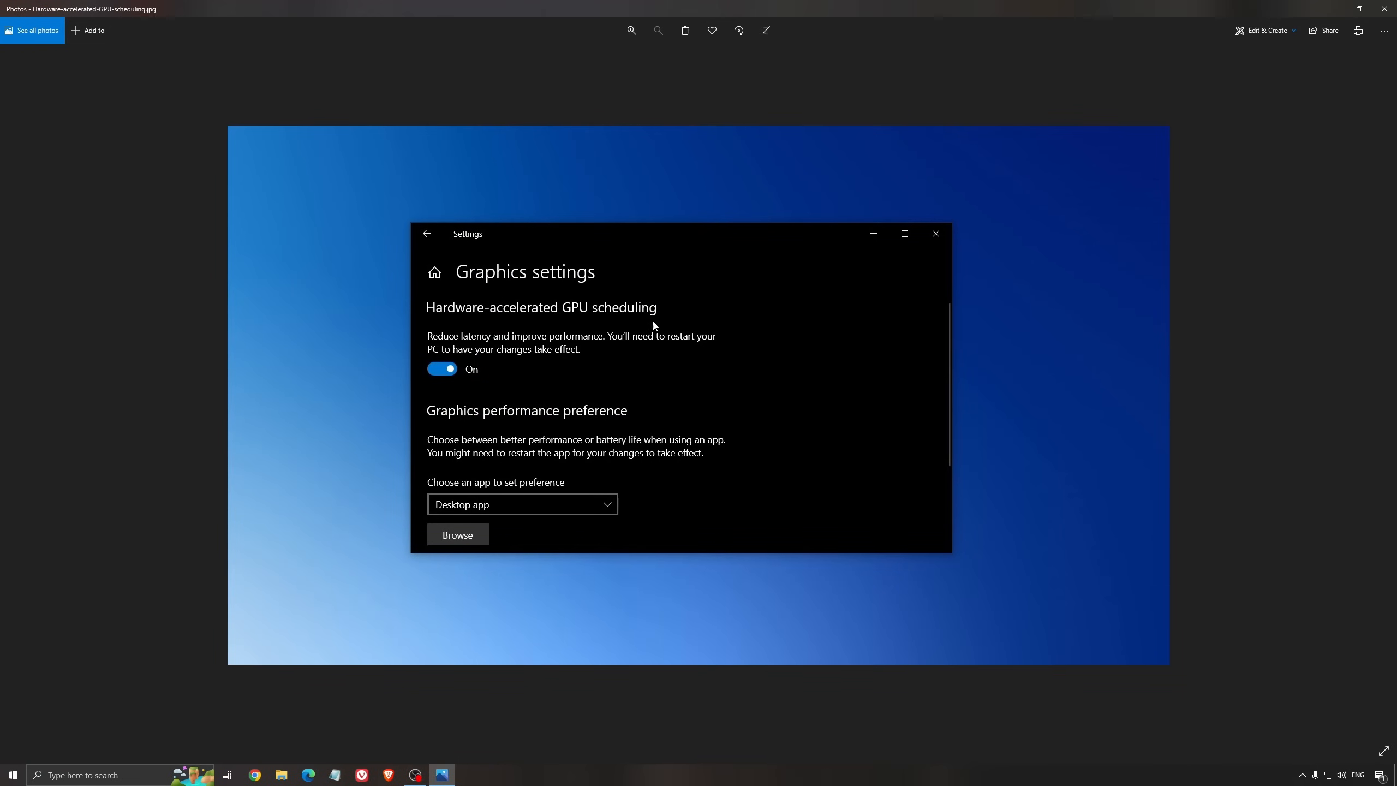
mouse_move(534, 285)
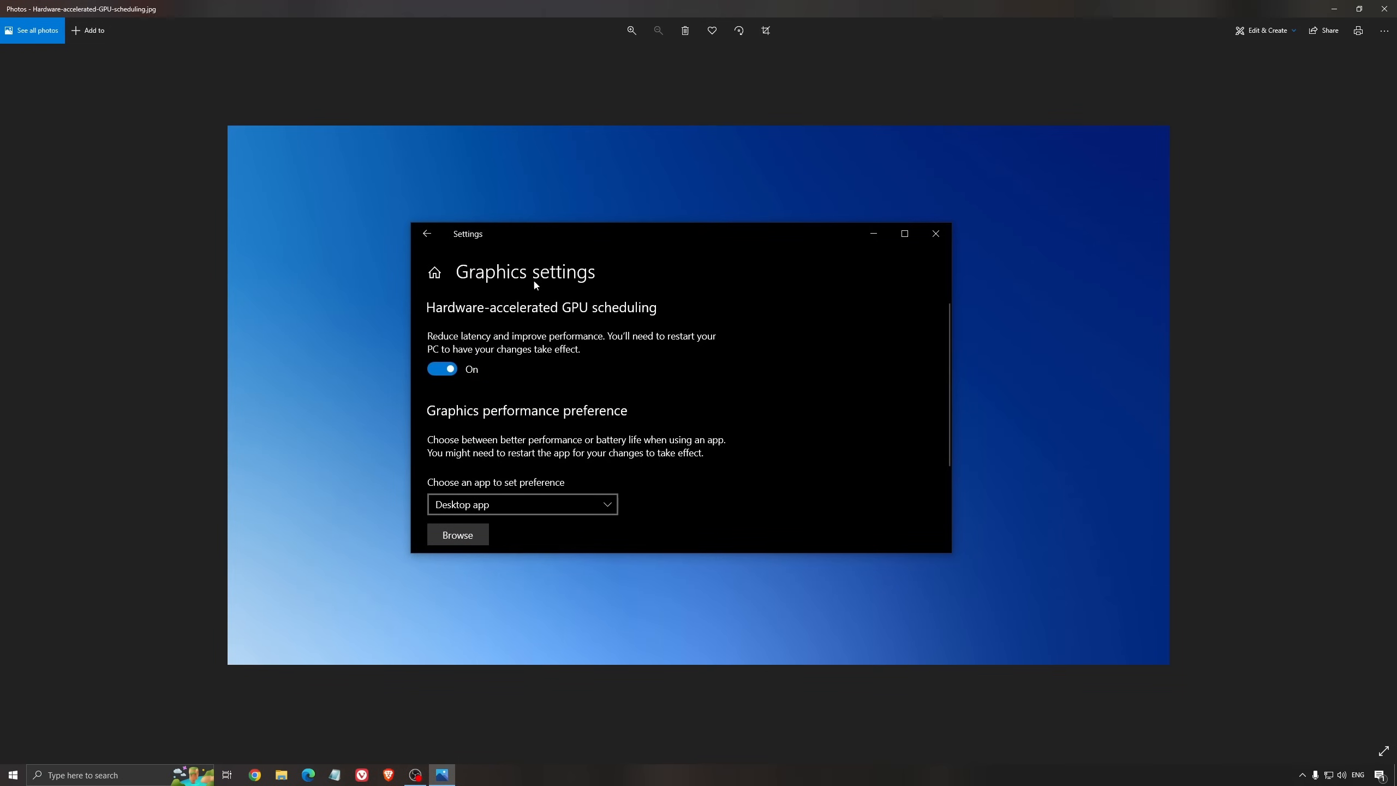
mouse_move(752, 408)
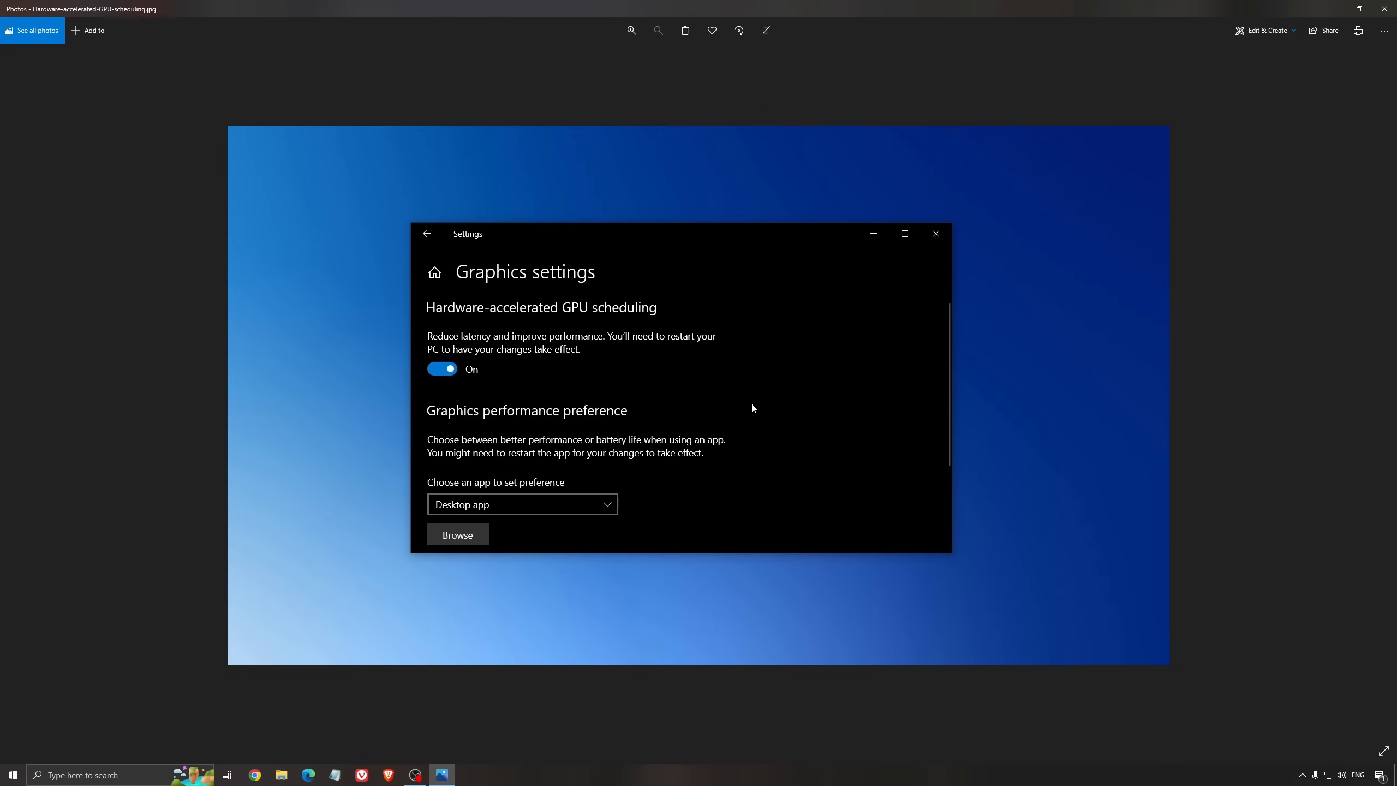
mouse_move(714, 362)
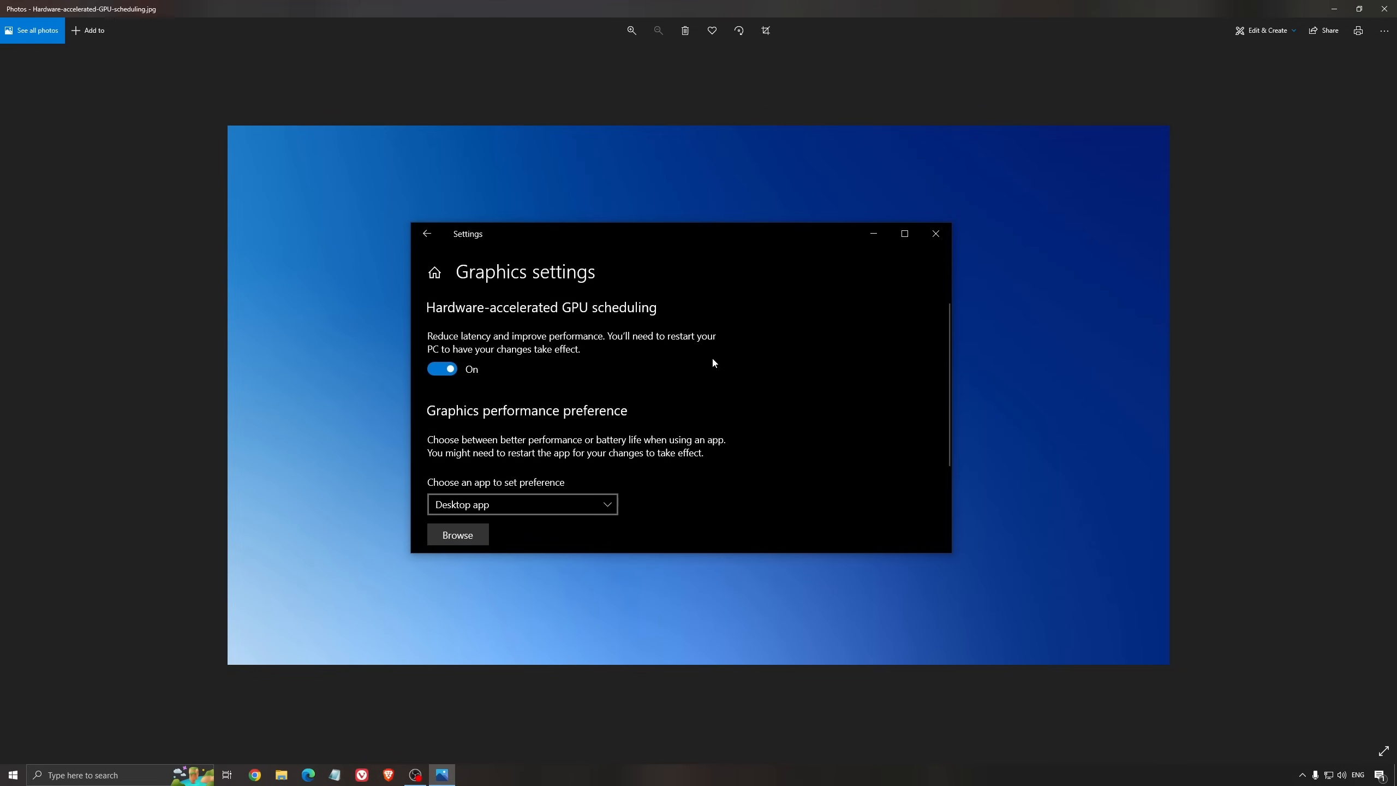
mouse_move(762, 431)
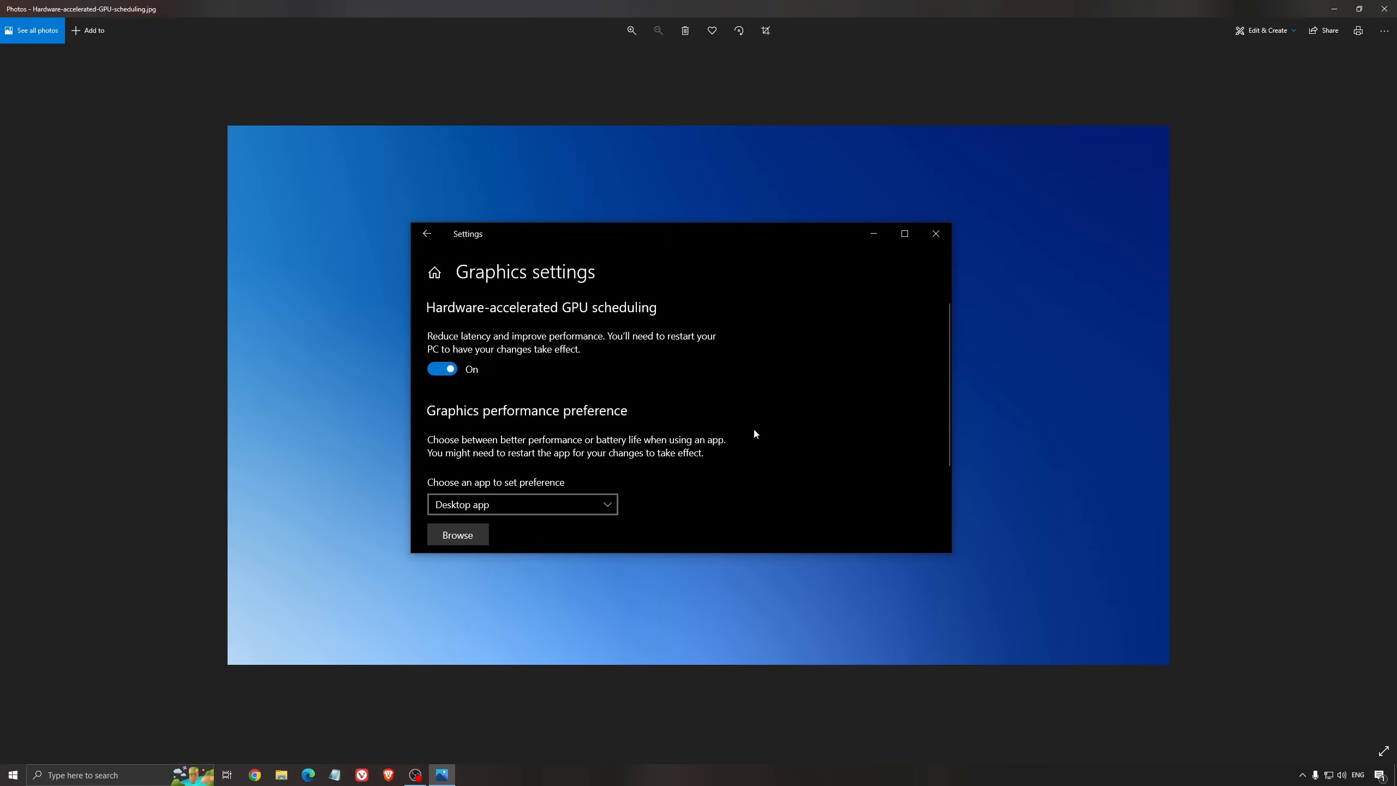
mouse_move(752, 439)
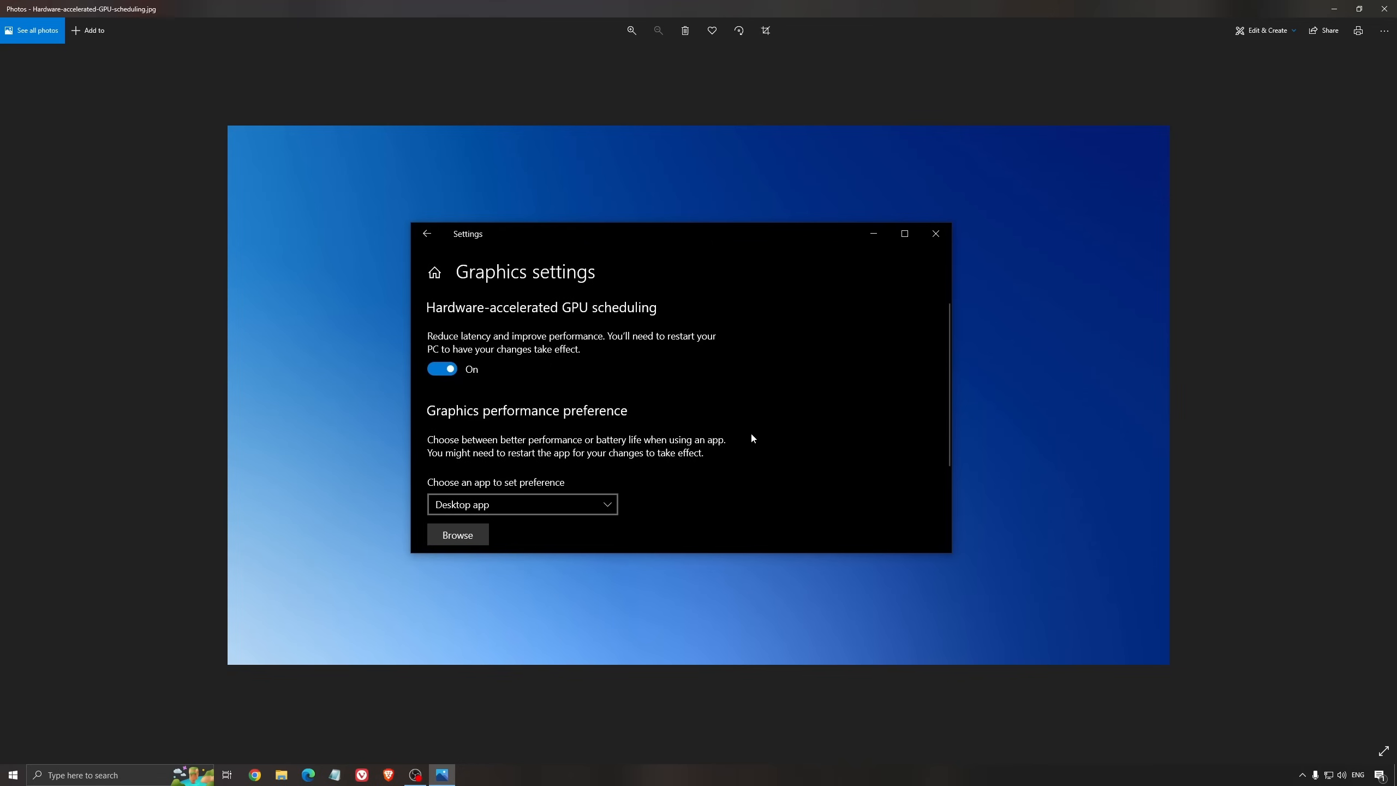
mouse_move(589, 266)
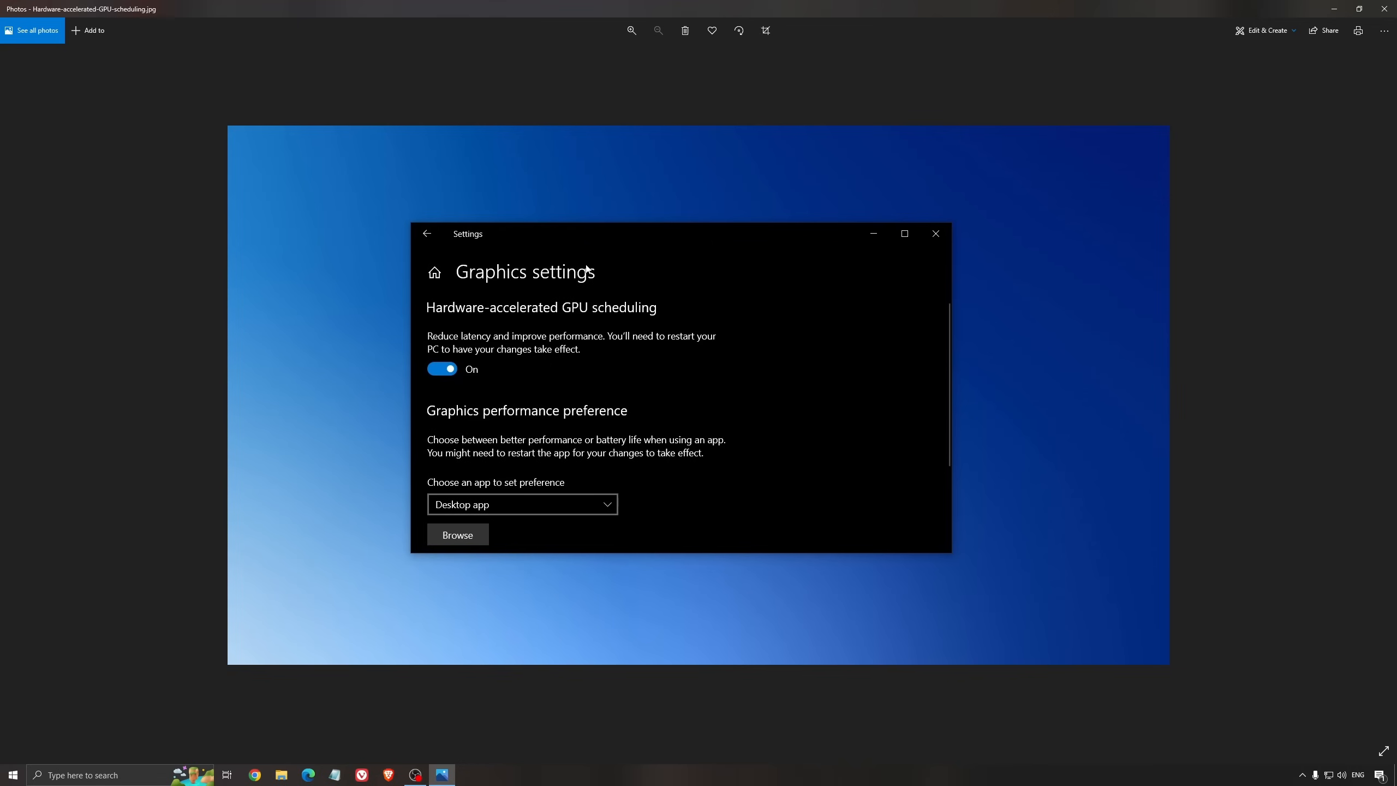
mouse_move(603, 279)
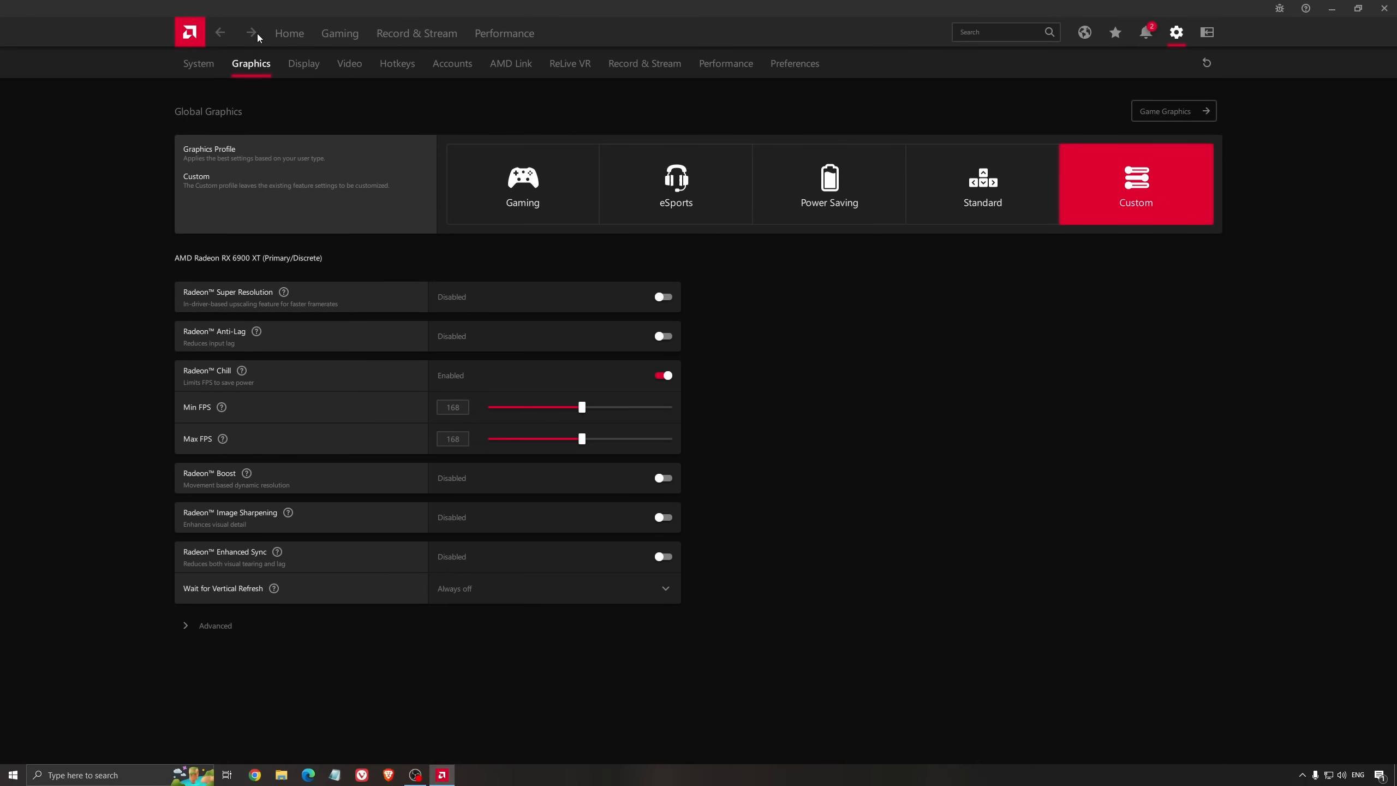
Return to the AMD Software: Adrenalin Edition home page.
click(290, 33)
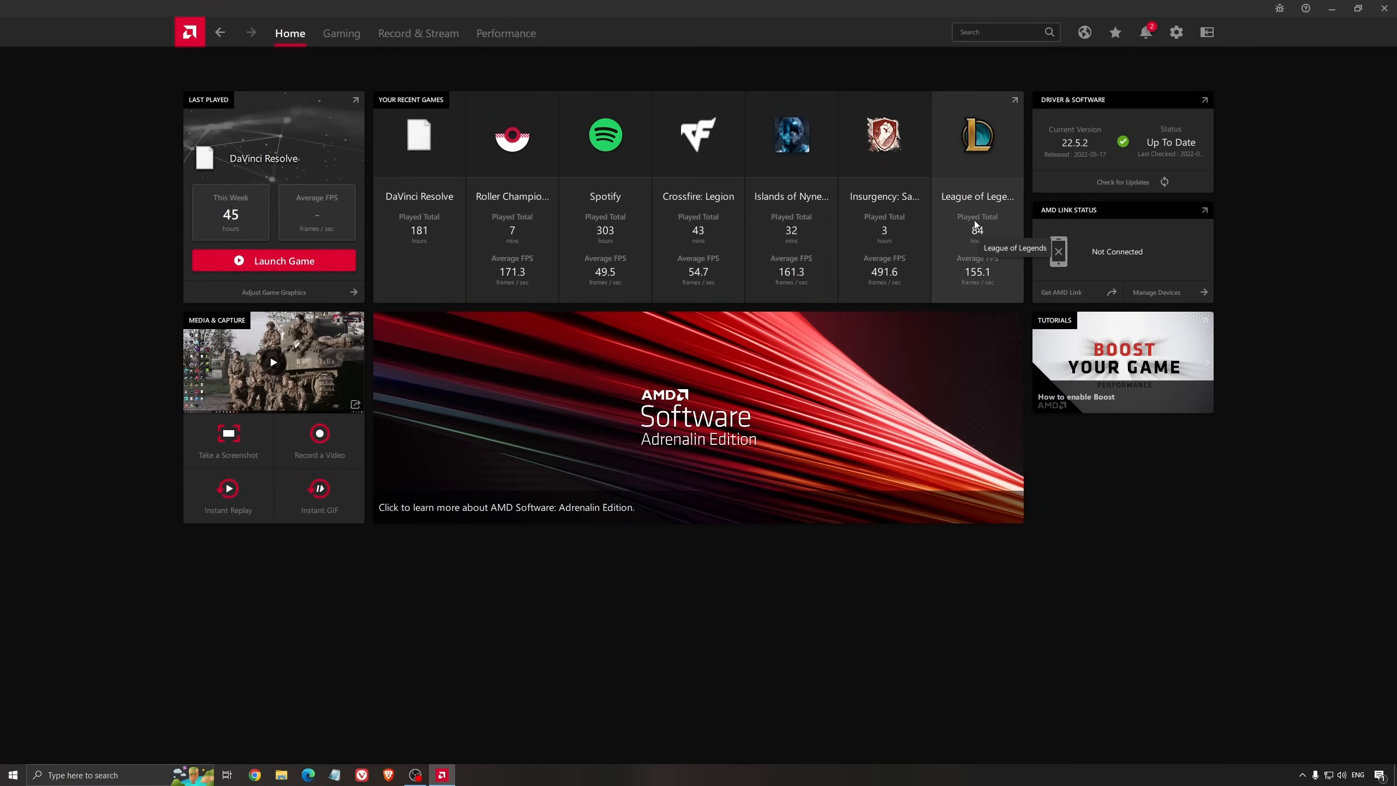
mouse_move(1083, 143)
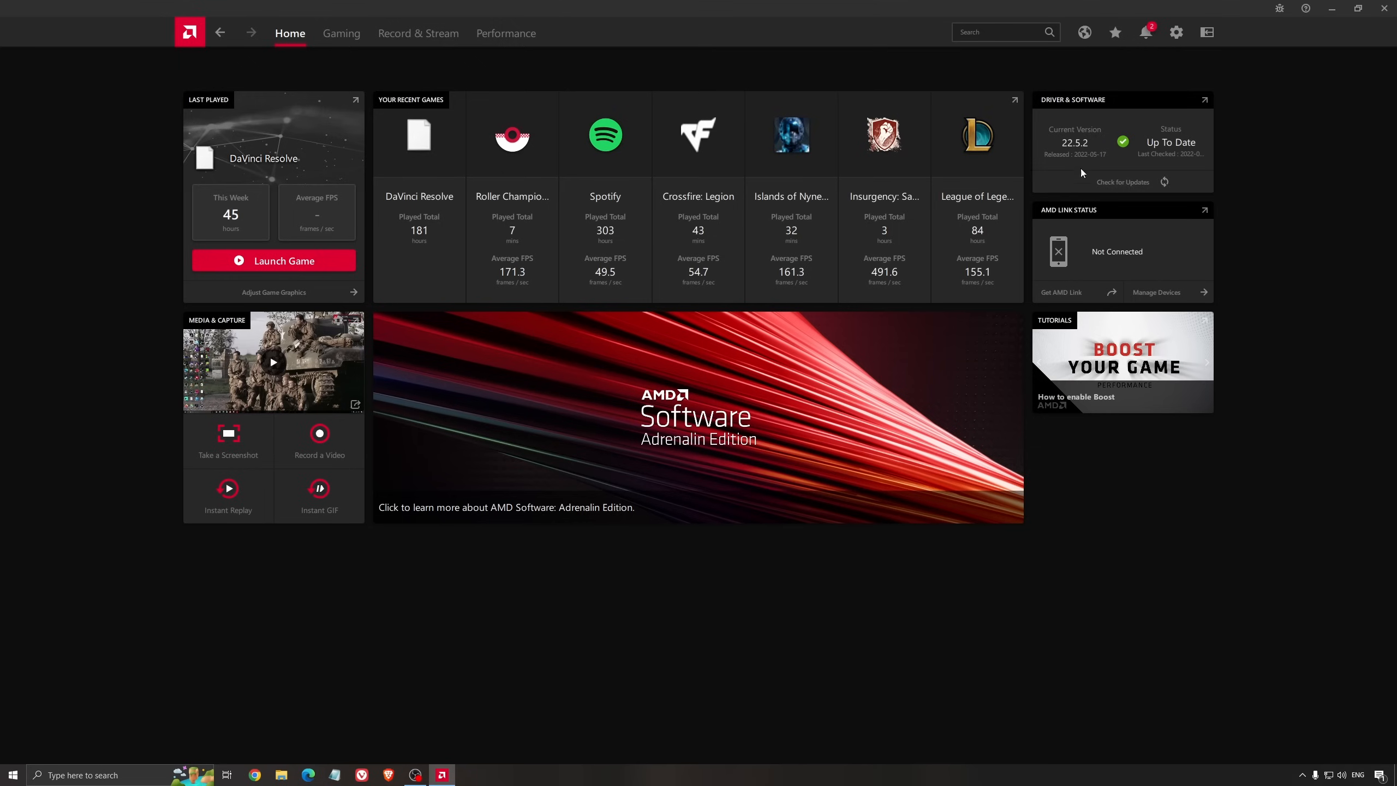
mouse_move(1085, 130)
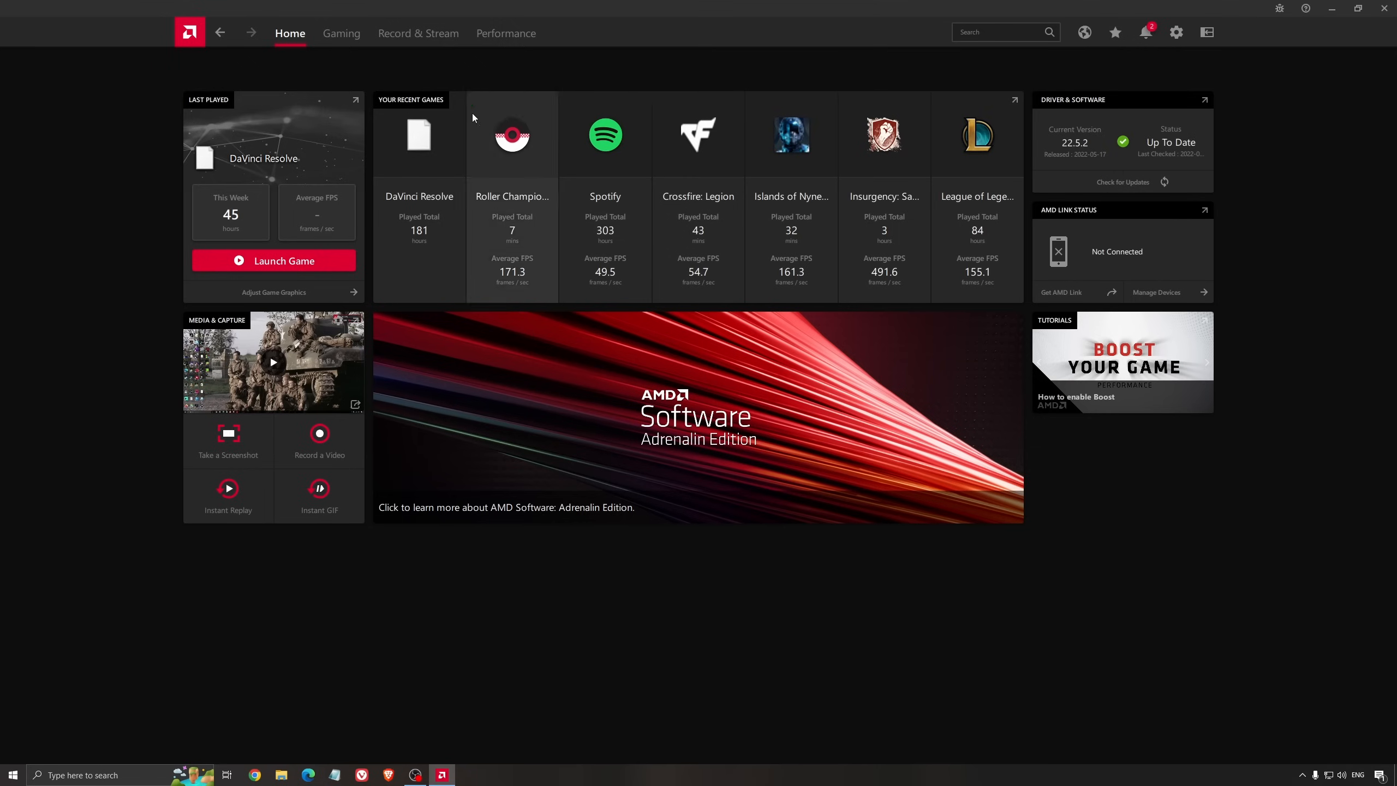
click(340, 33)
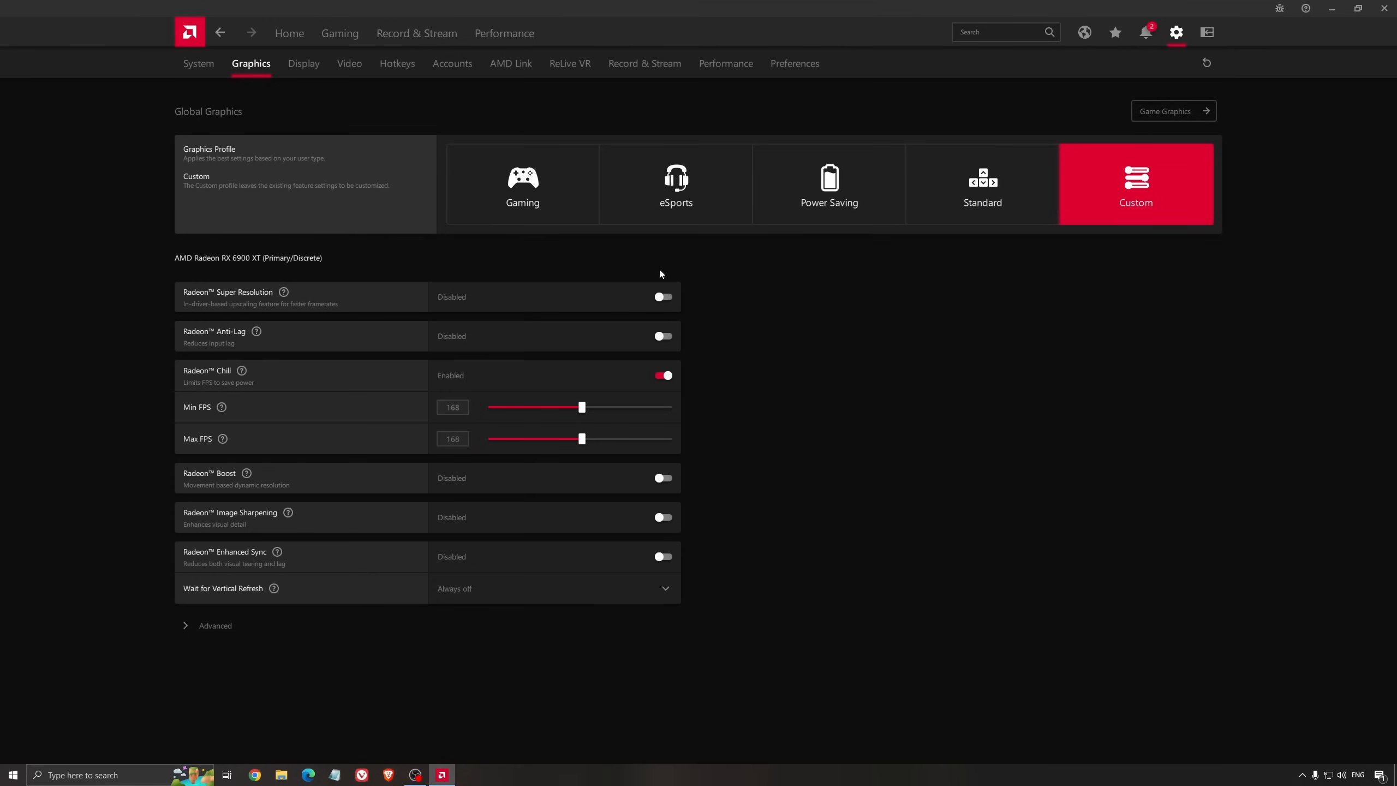
mouse_move(521, 272)
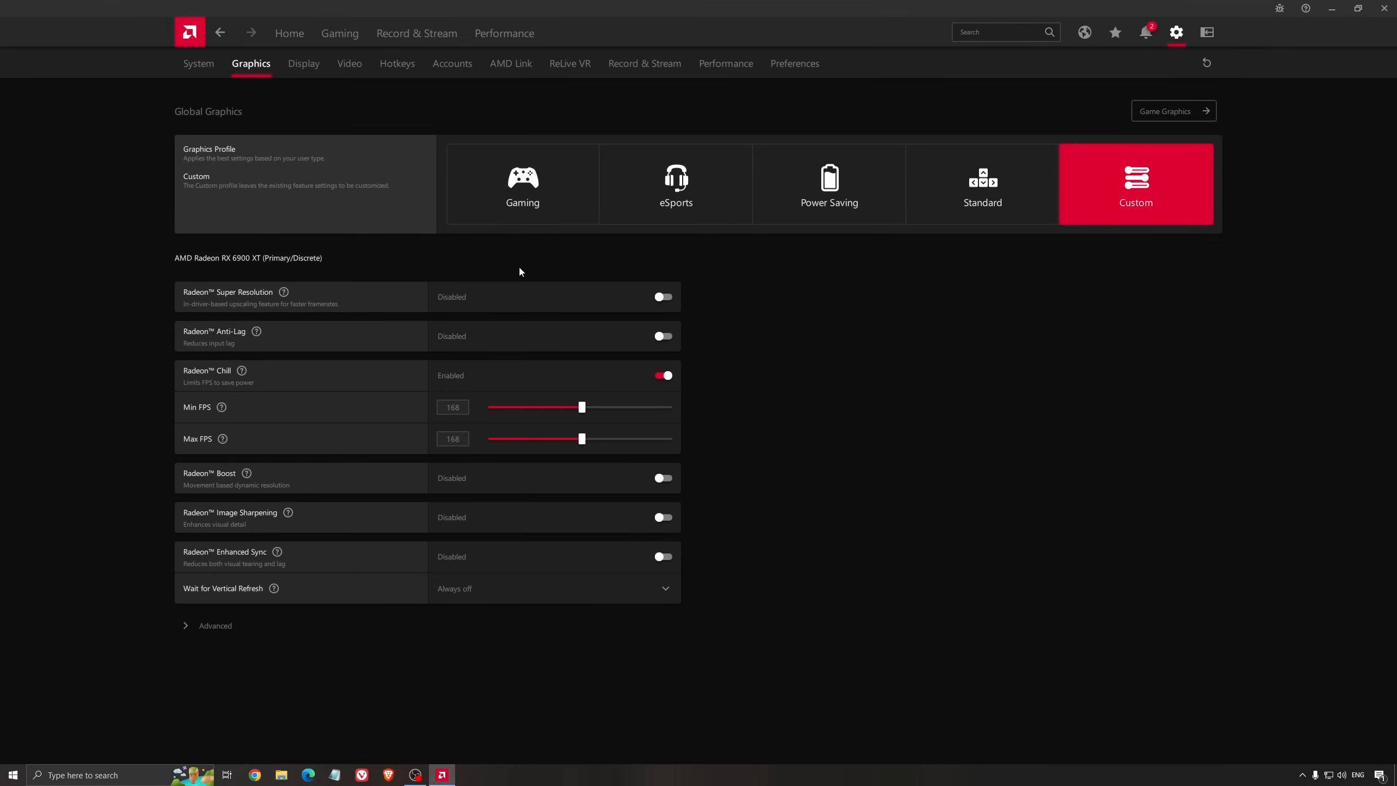
mouse_move(226, 272)
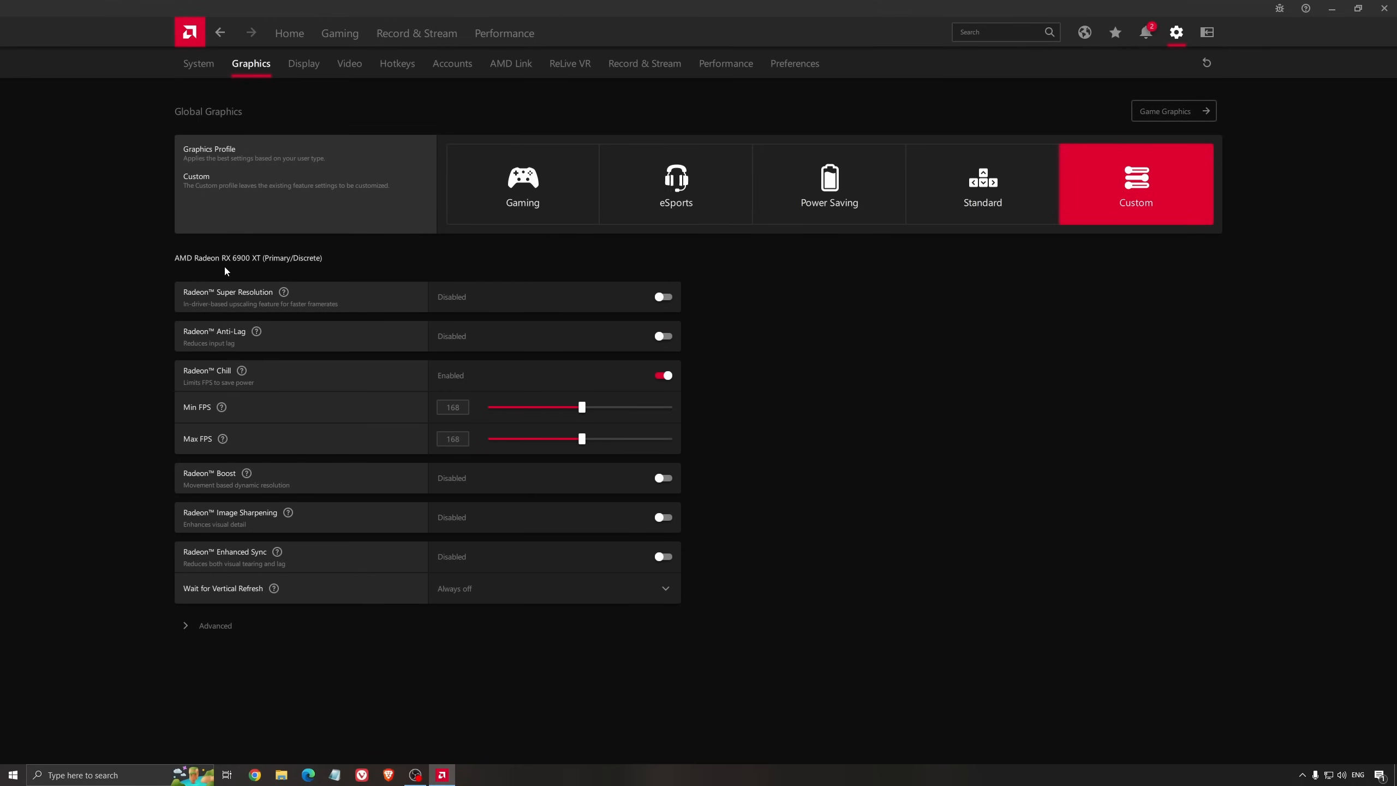
mouse_move(204, 292)
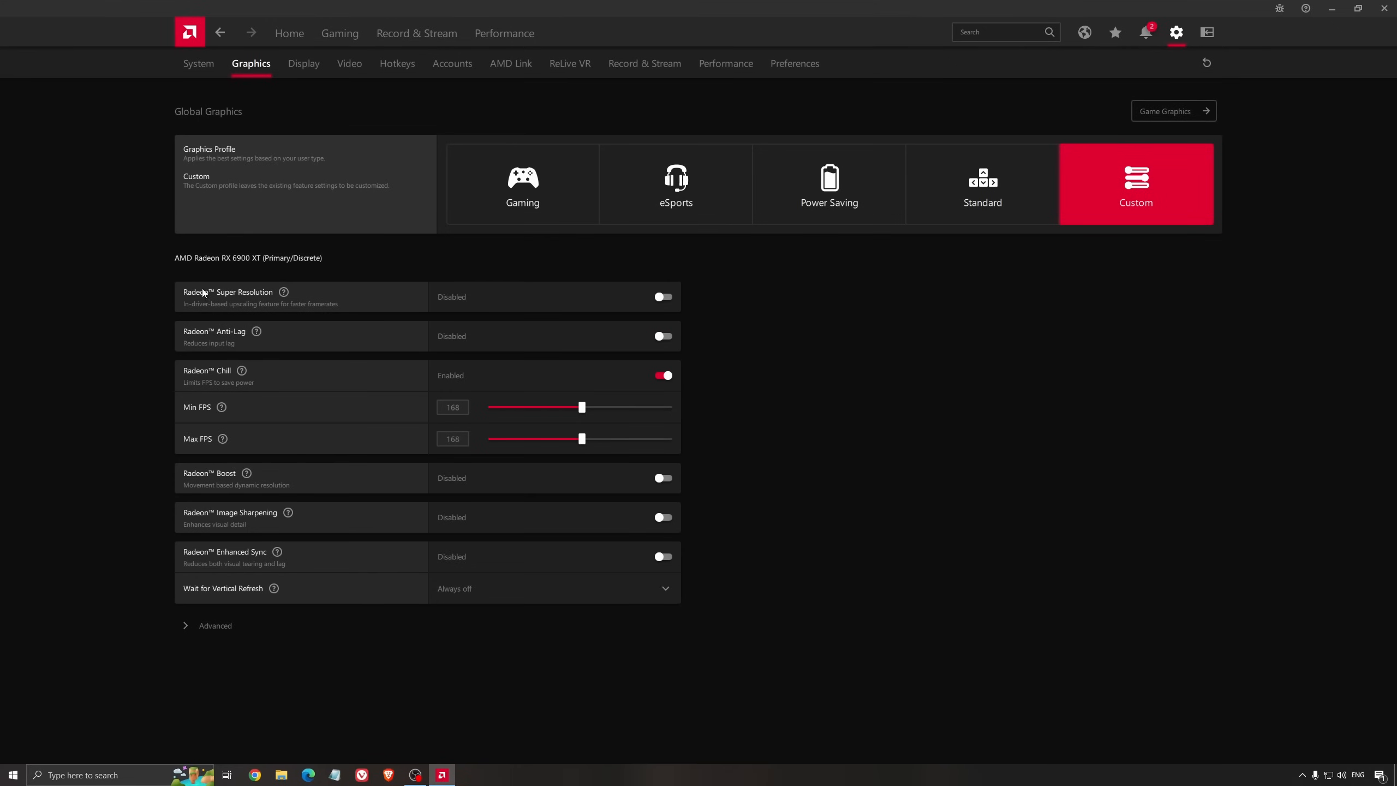
mouse_move(378, 263)
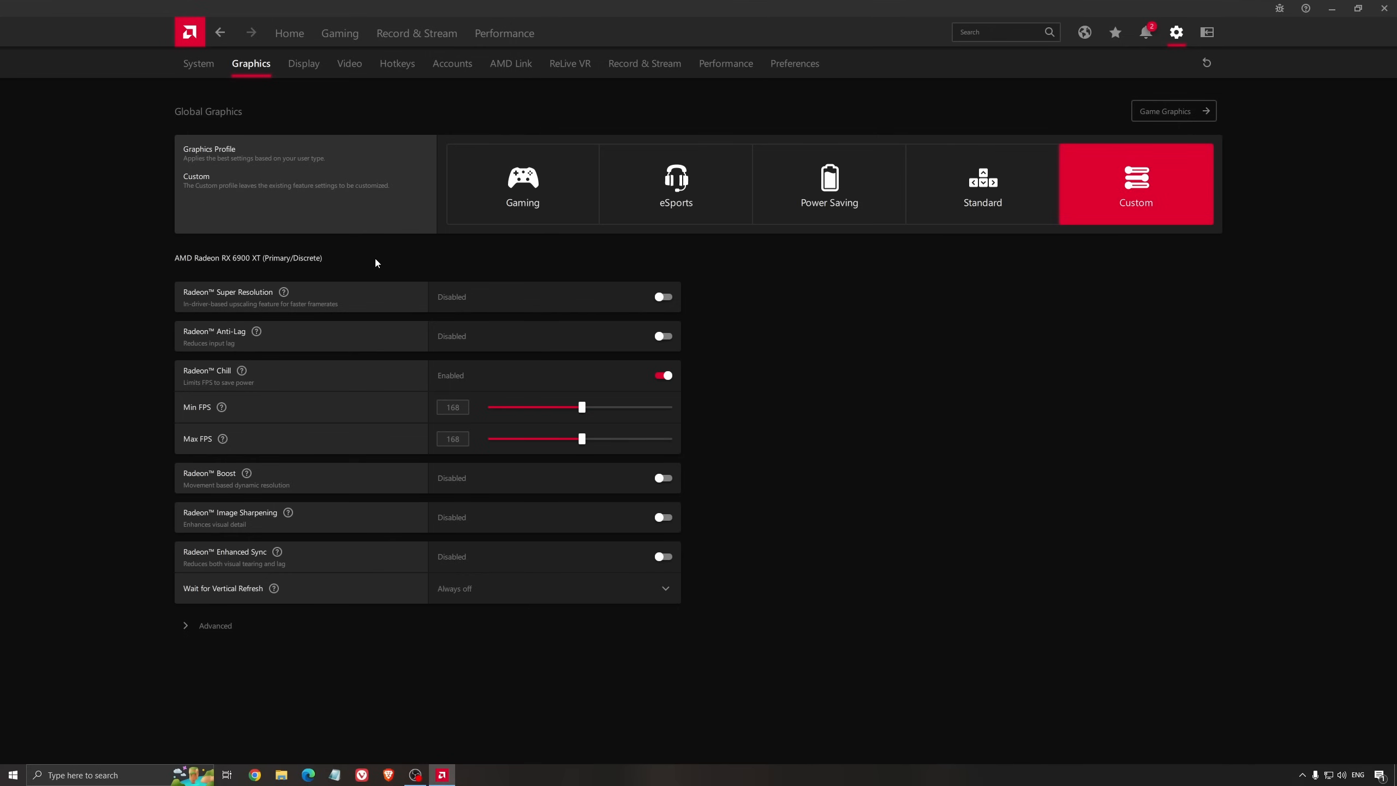
mouse_move(391, 276)
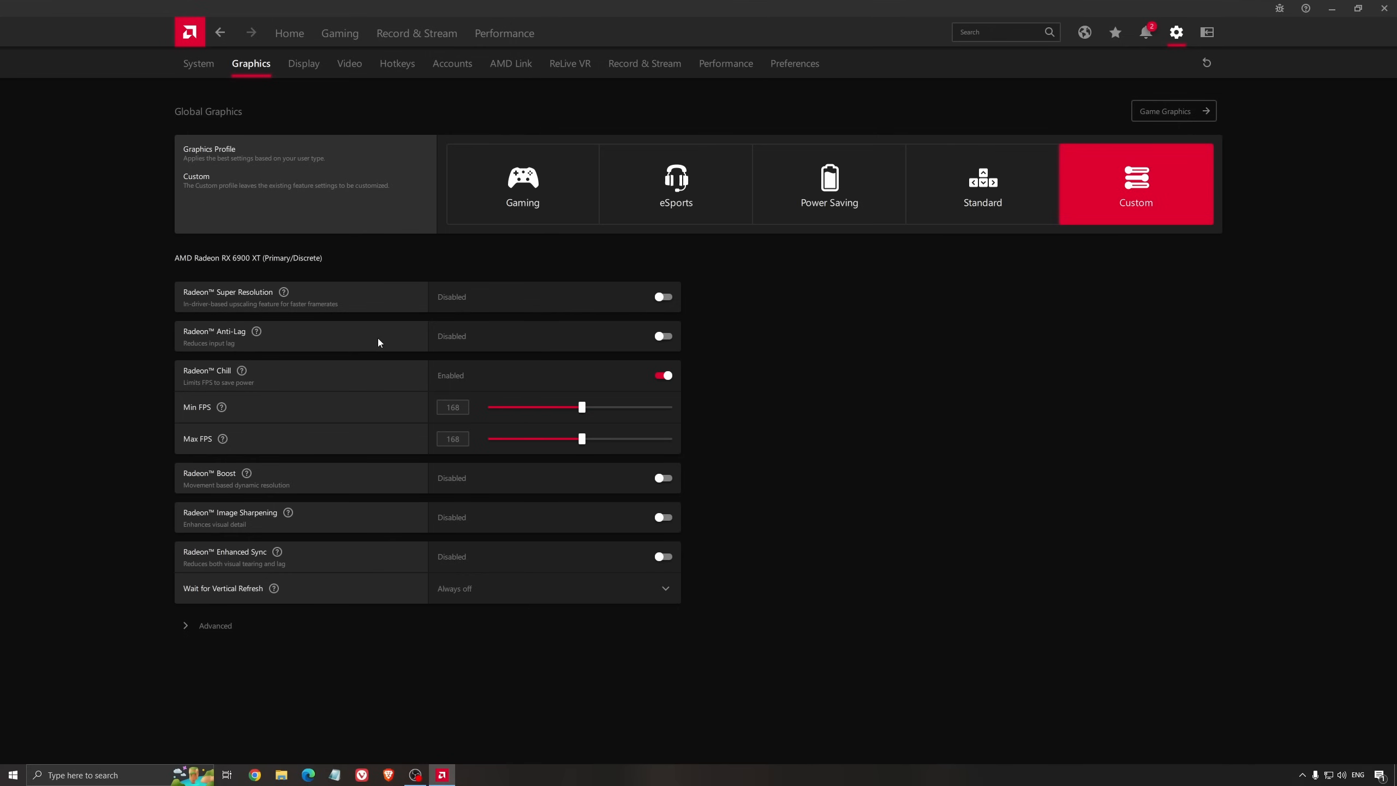
mouse_move(395, 326)
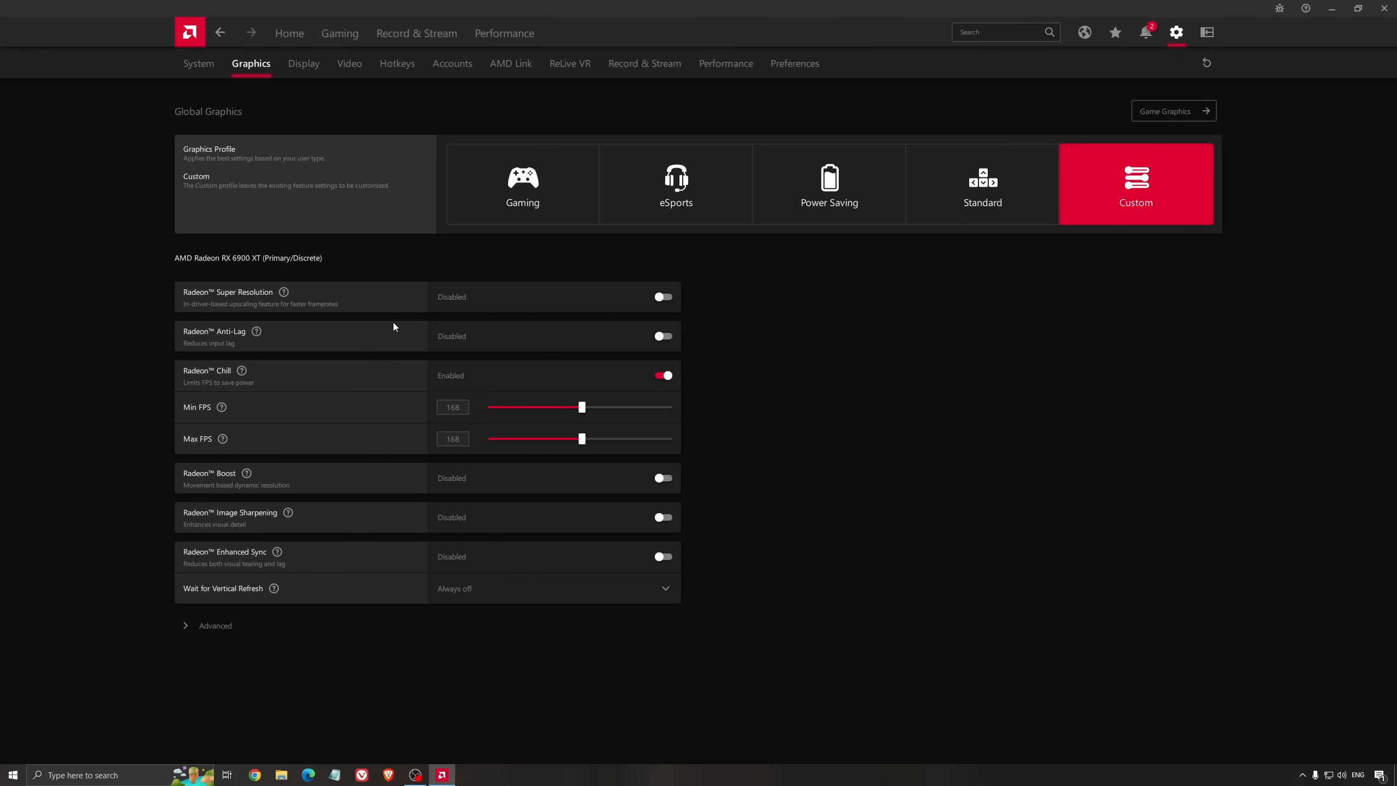
mouse_move(347, 294)
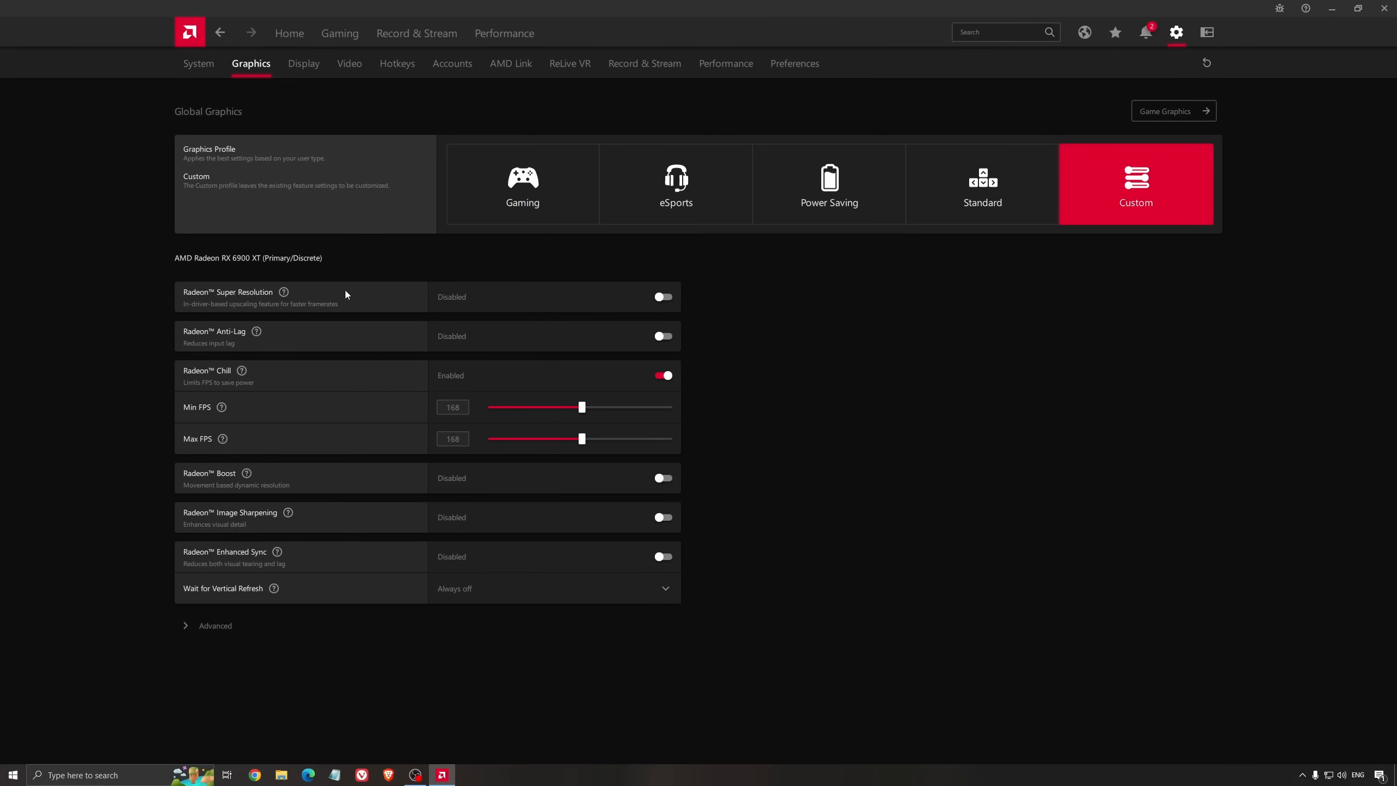
mouse_move(541, 294)
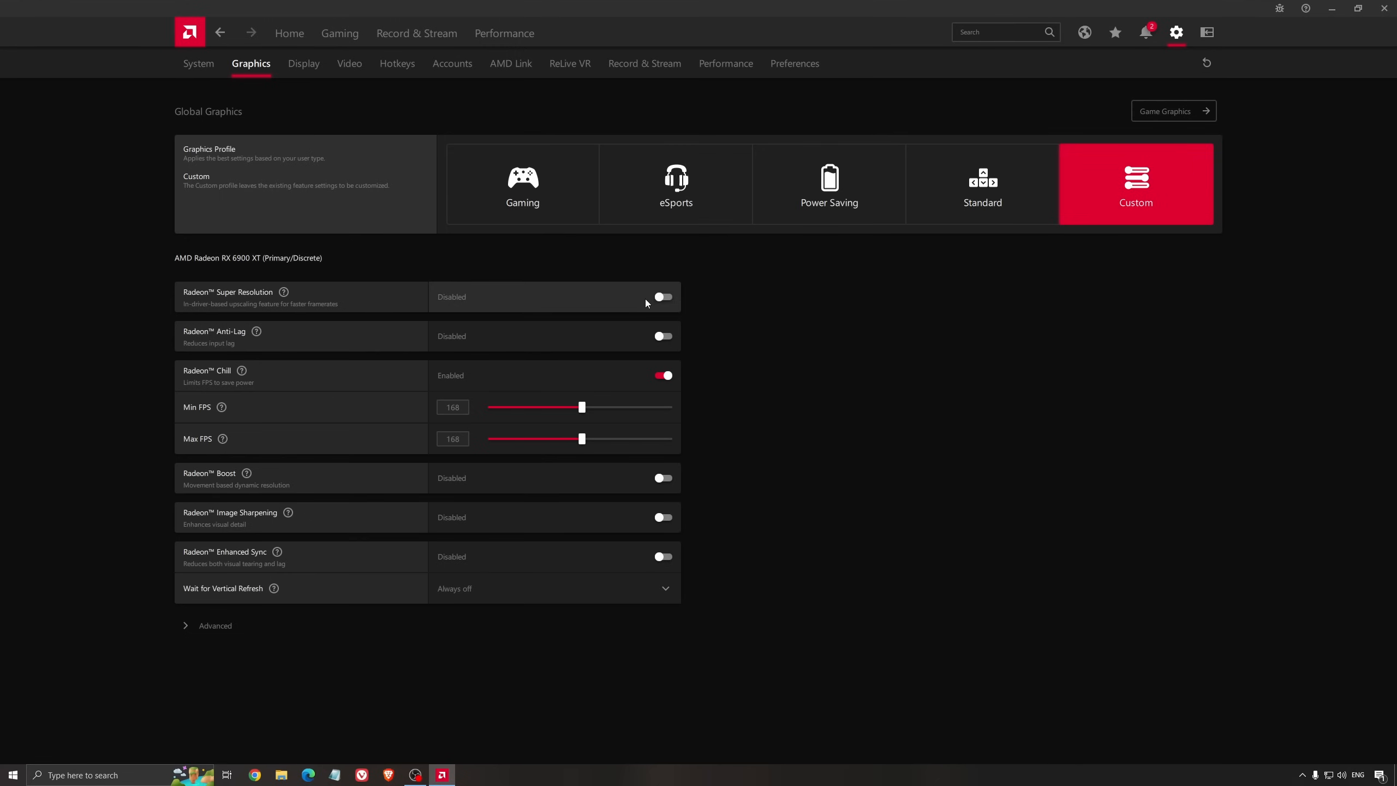
mouse_move(636, 306)
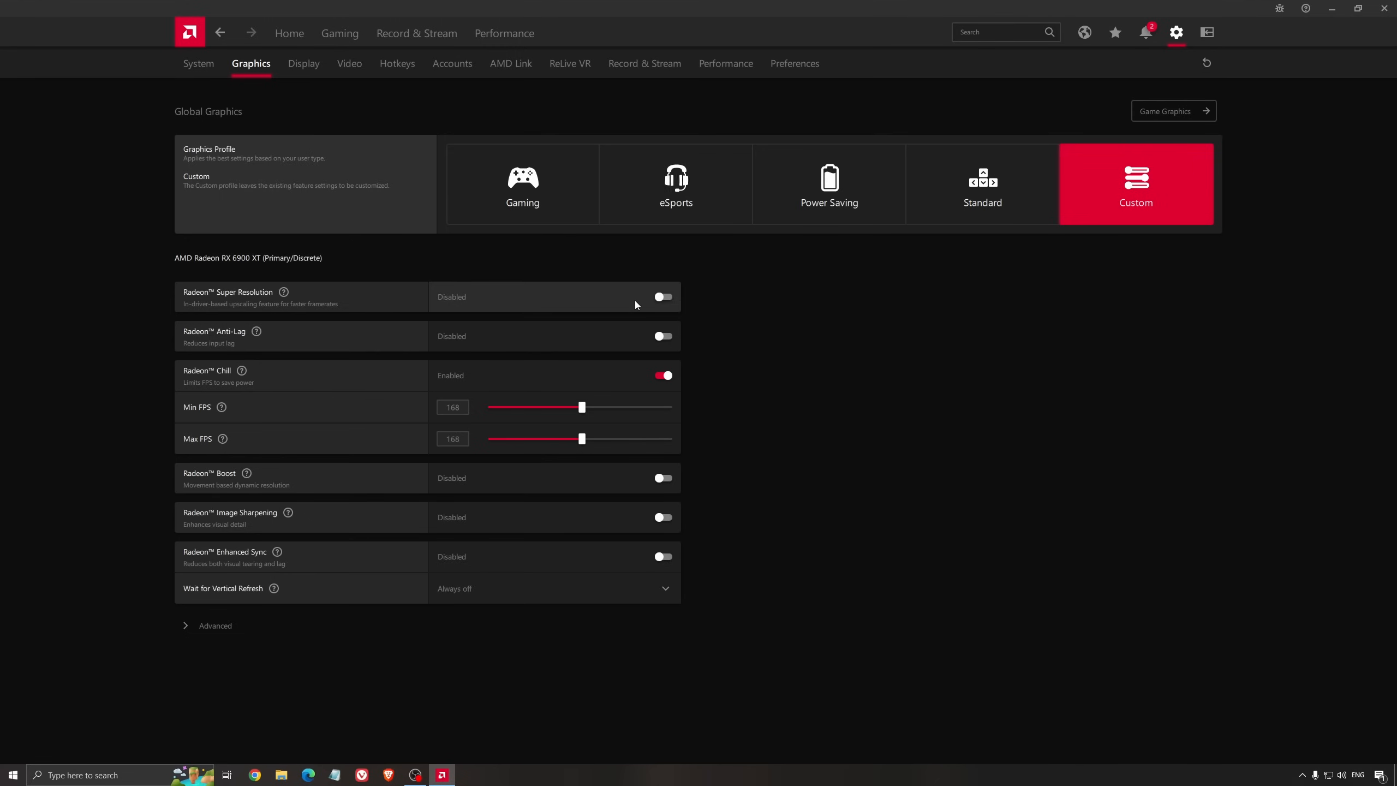
mouse_move(275, 312)
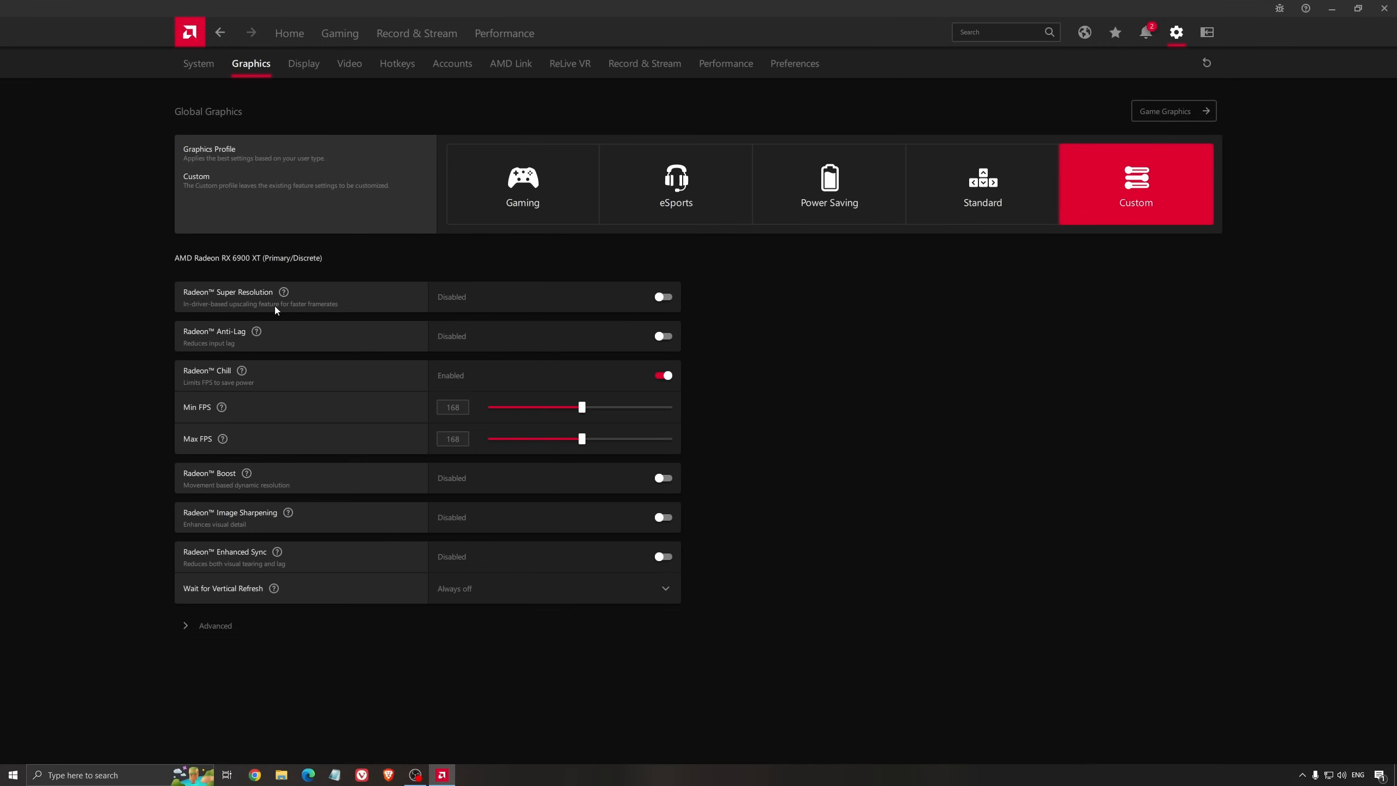
mouse_move(325, 308)
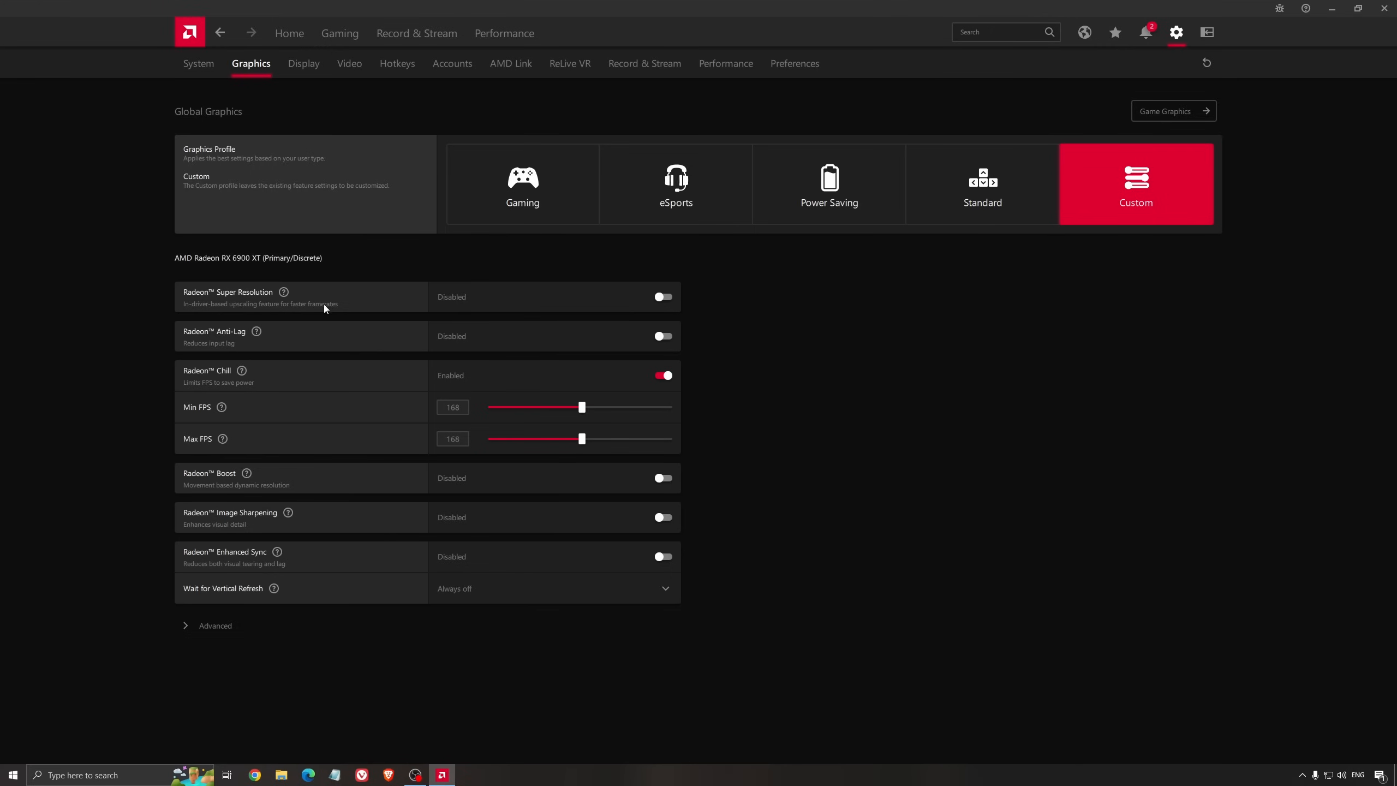
mouse_move(338, 303)
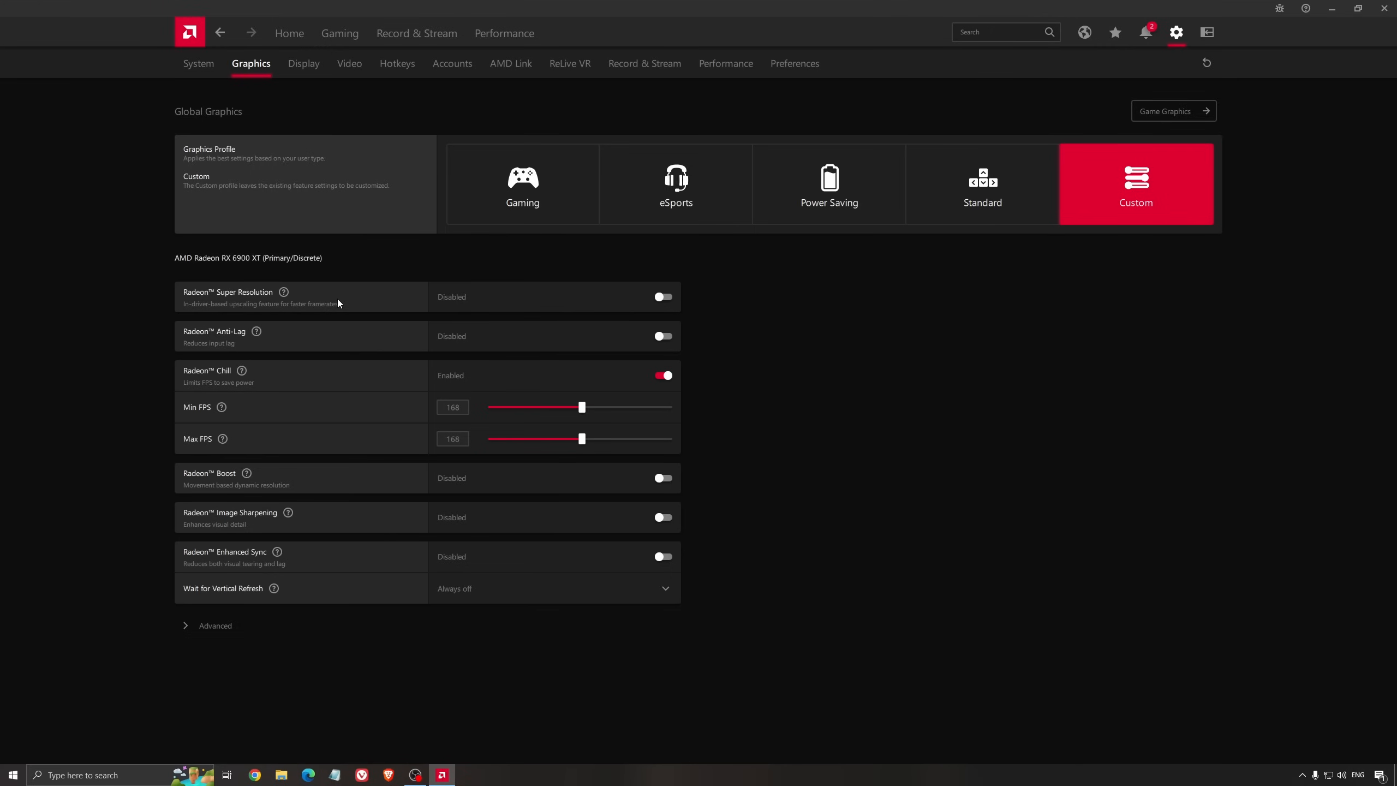
mouse_move(790, 338)
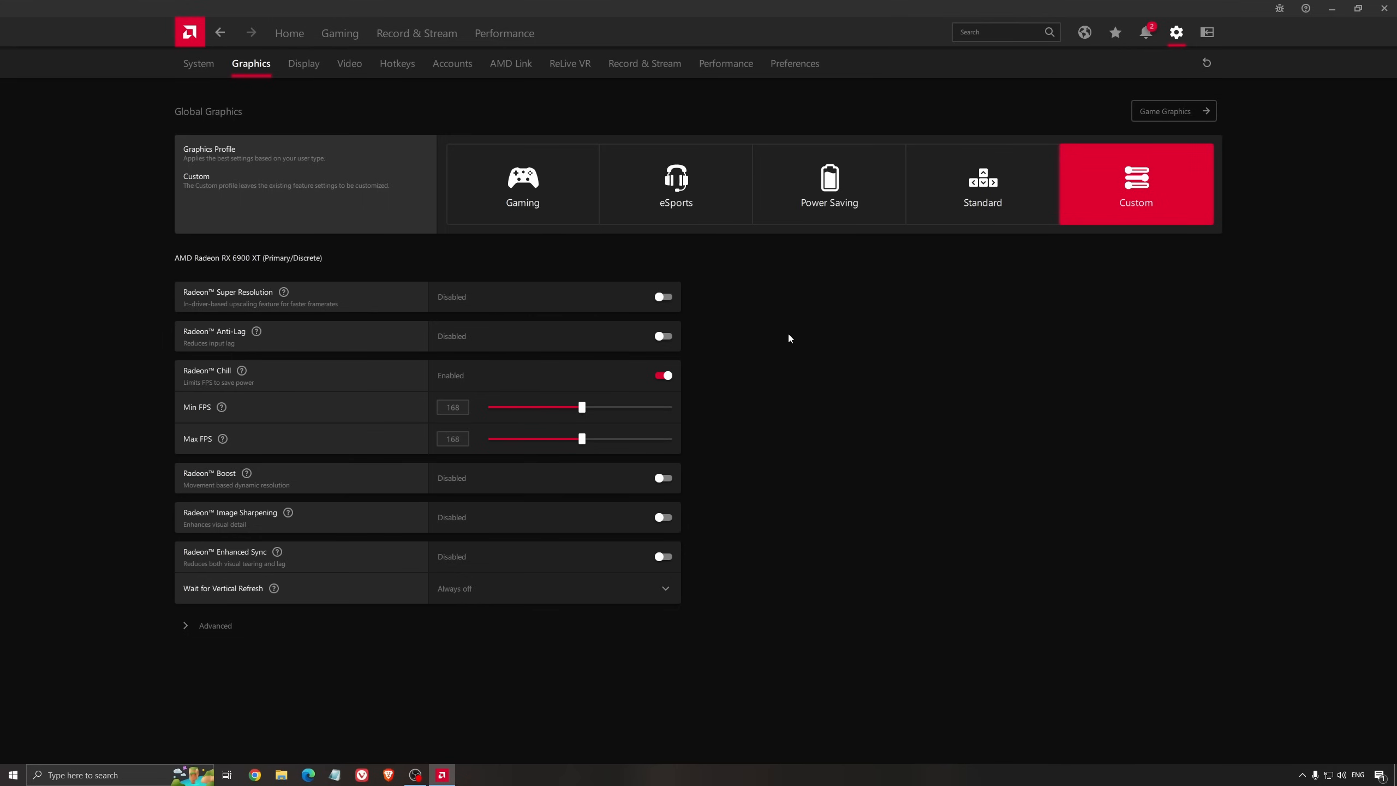
mouse_move(776, 341)
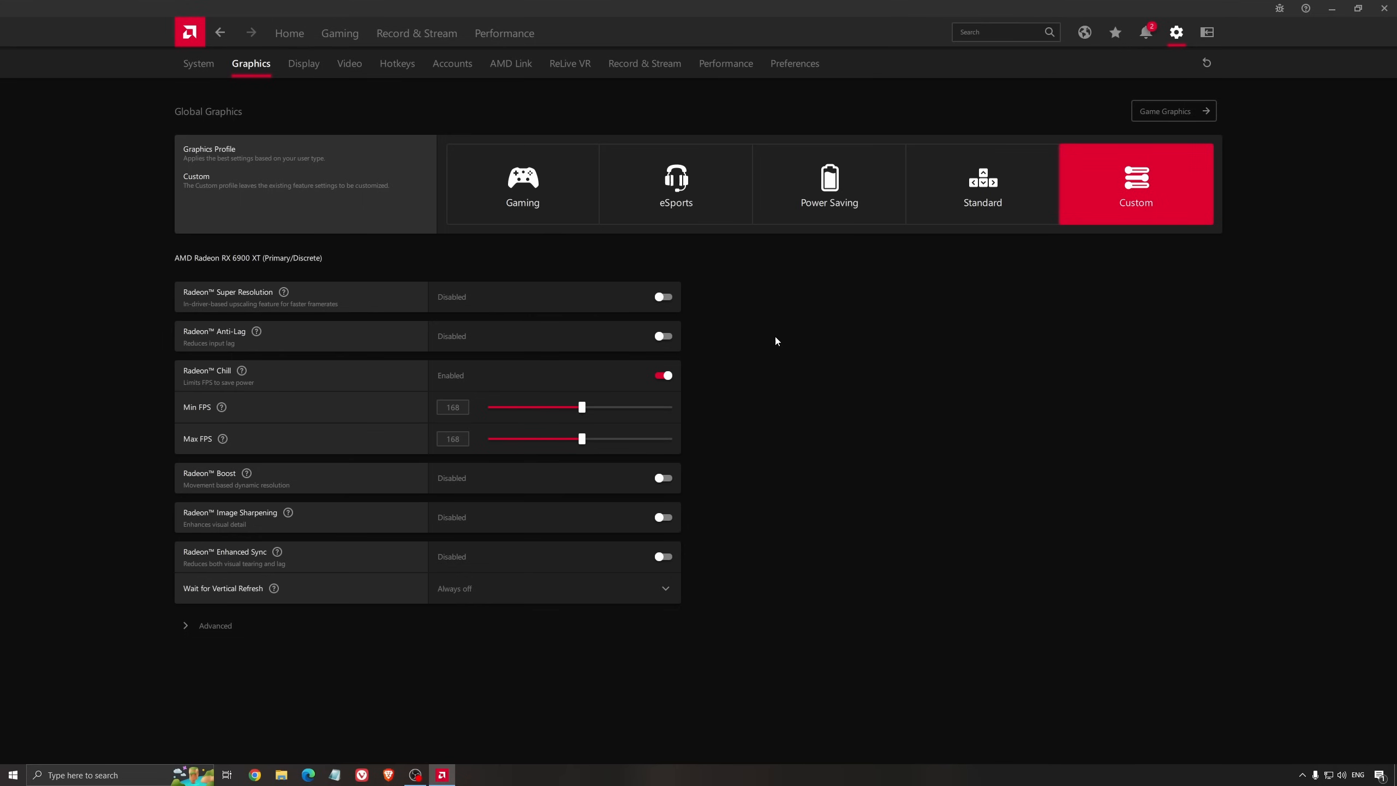
mouse_move(769, 345)
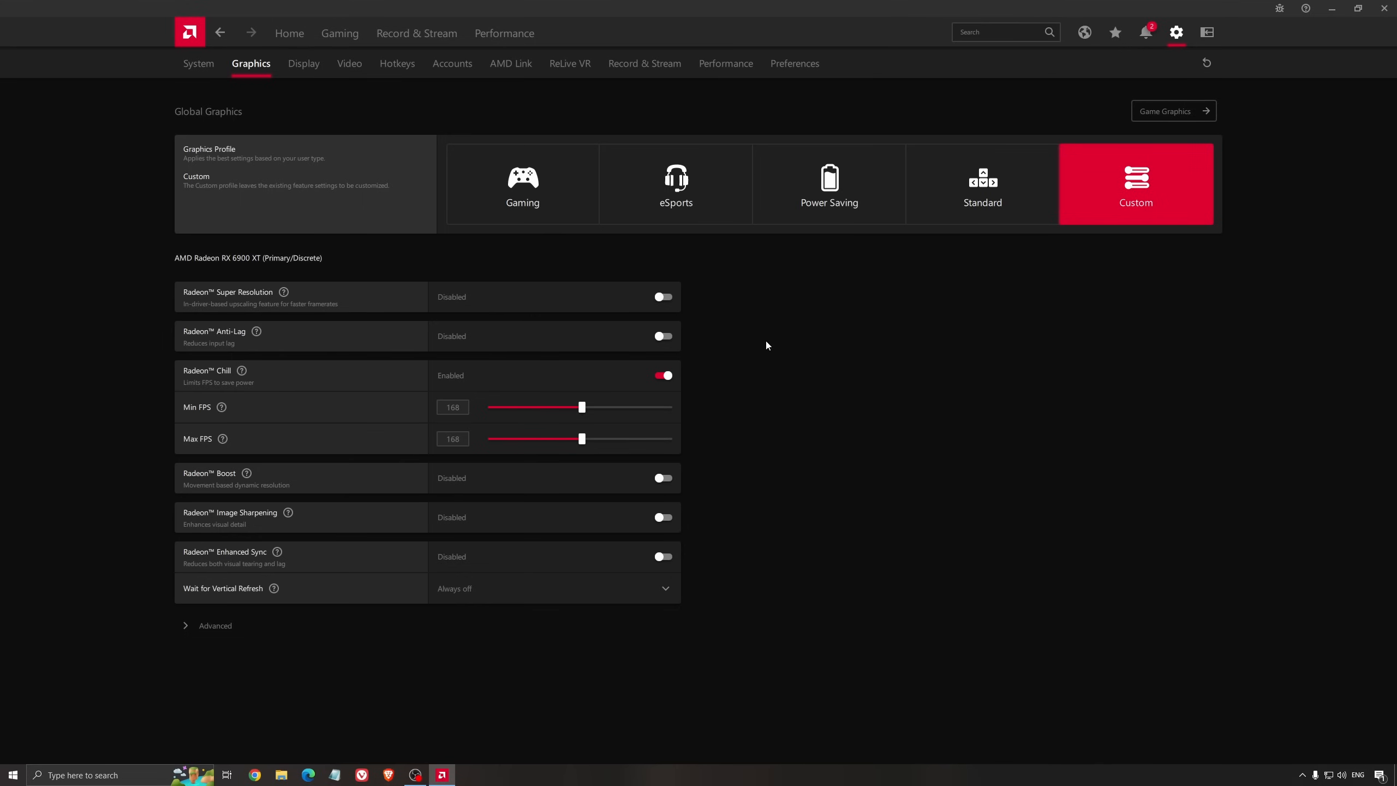
mouse_move(779, 360)
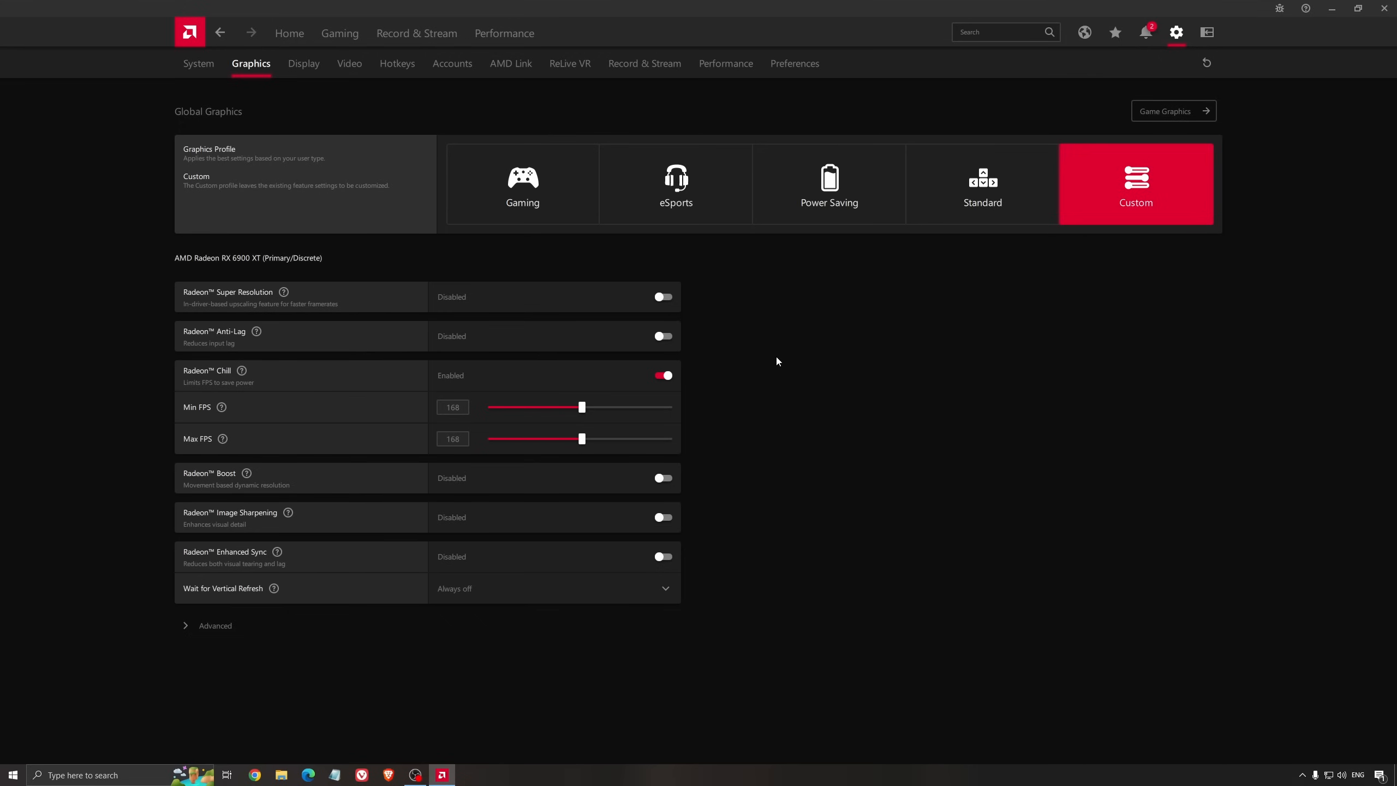
mouse_move(829, 321)
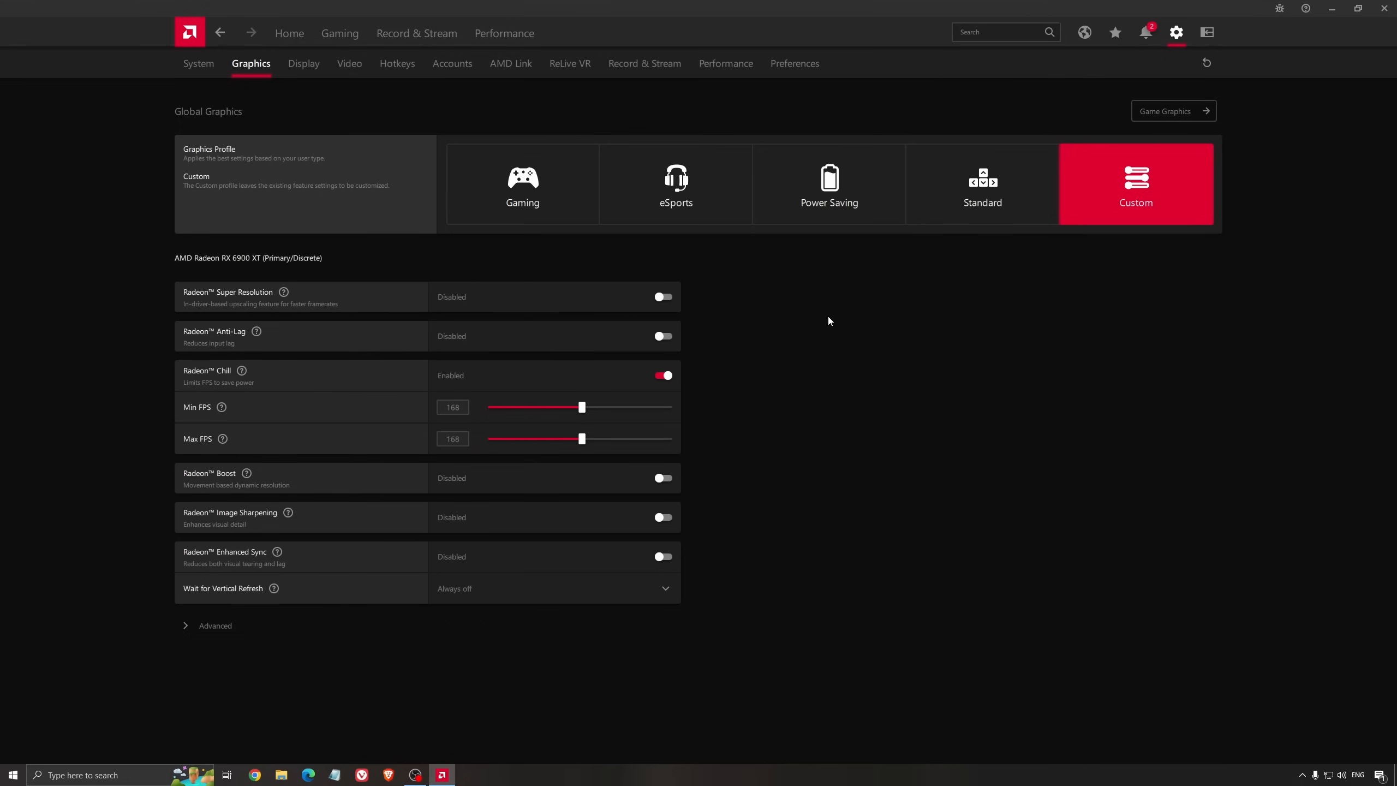
mouse_move(1041, 266)
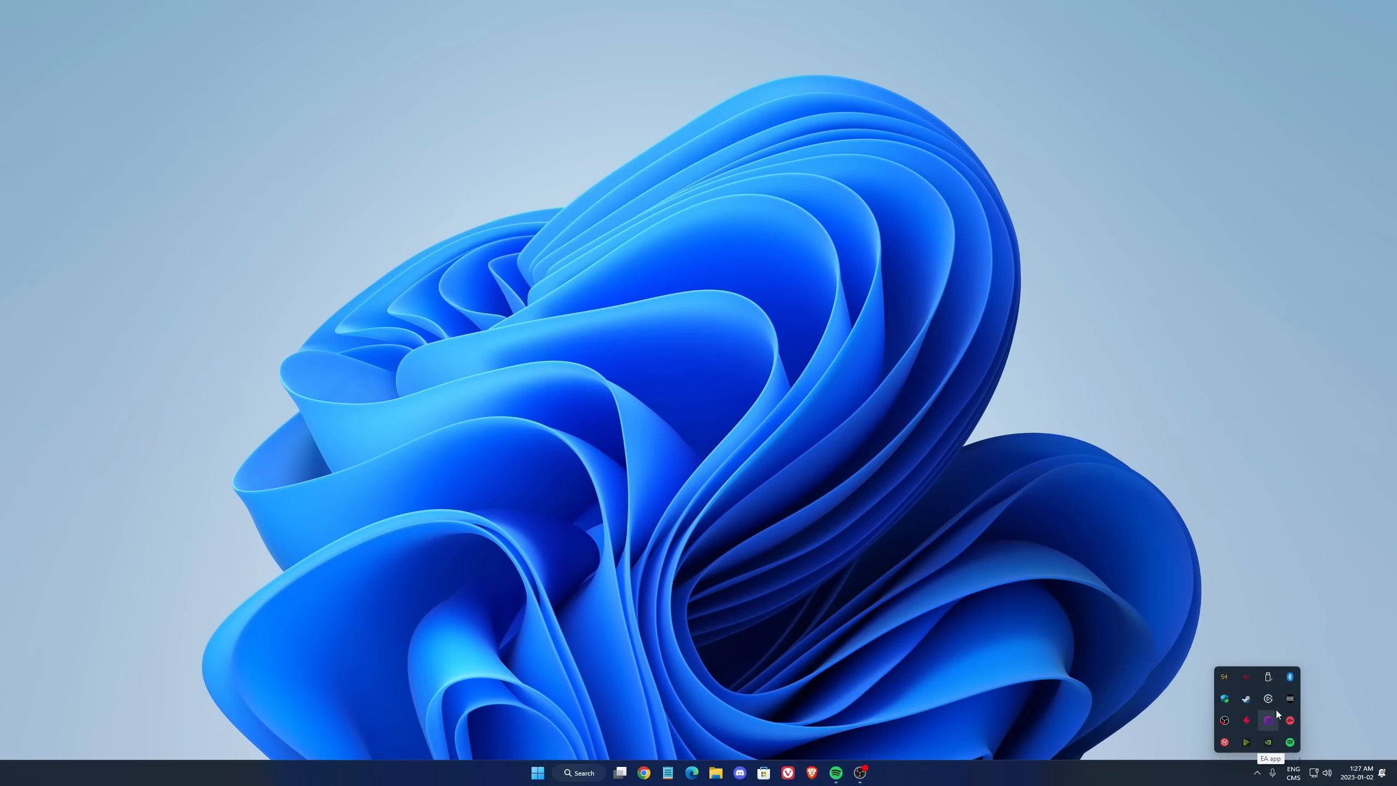
mouse_move(1294, 707)
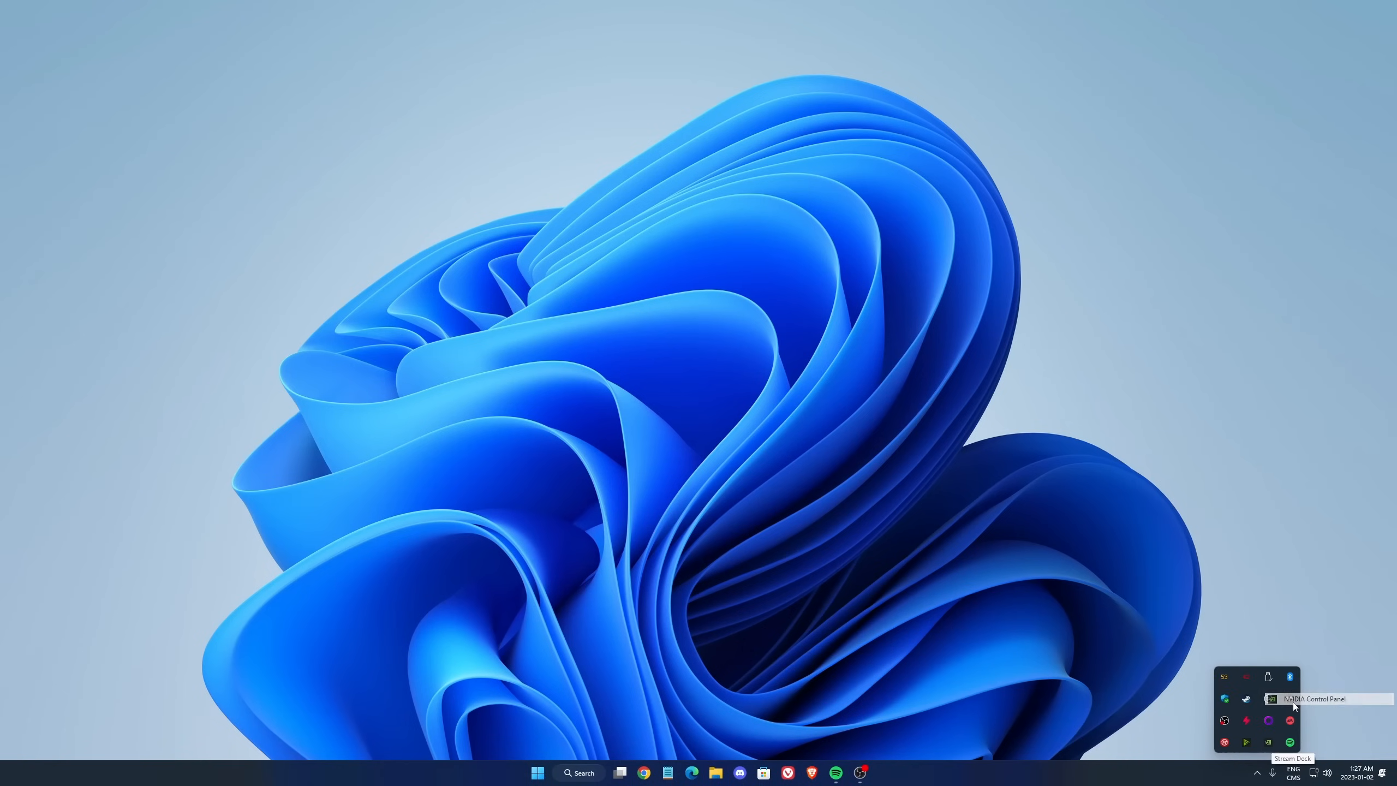
Launch NVIDIA Control Panel from the system tray overflow.
click(1272, 698)
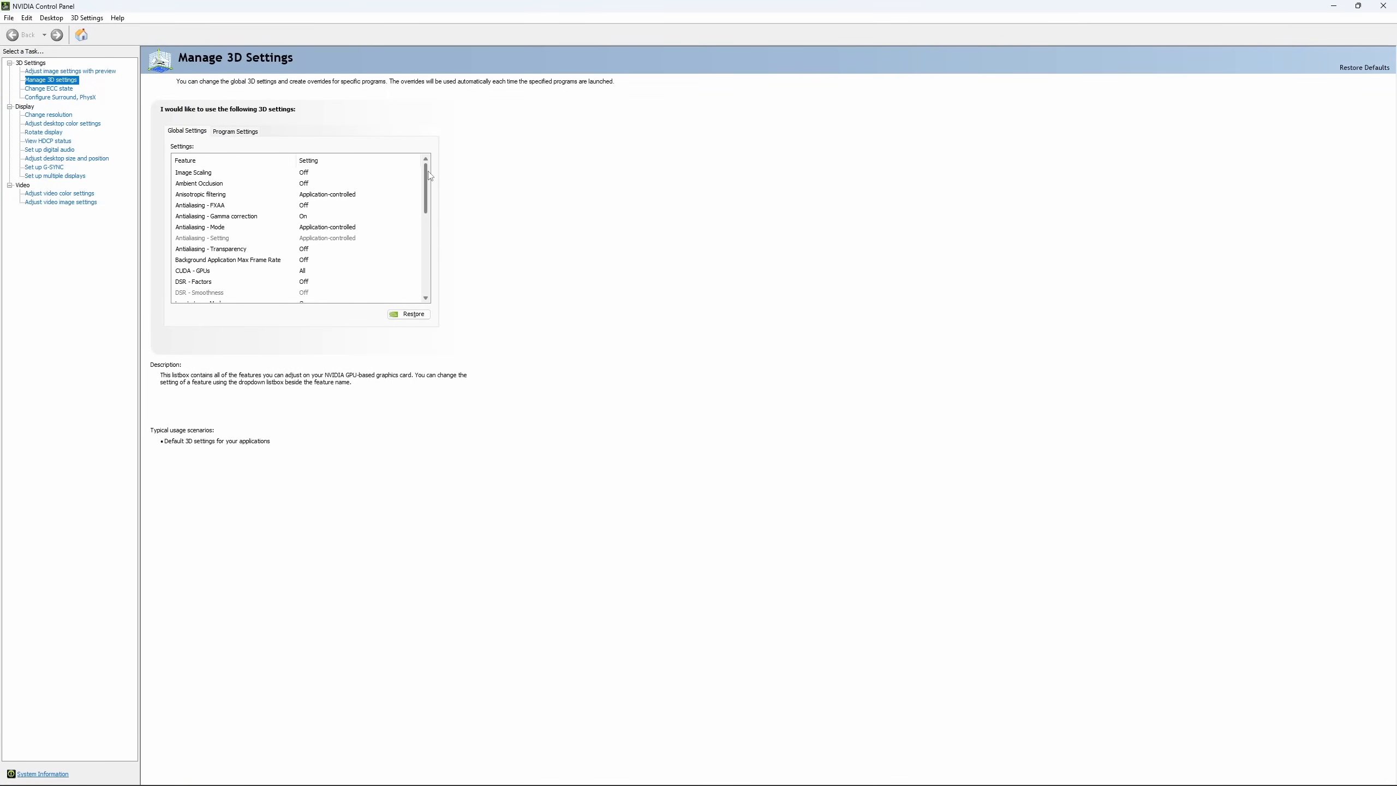
Scroll the global 3D settings list down to Low Latency Mode and Max Frame Rate.
scroll(down, 3)
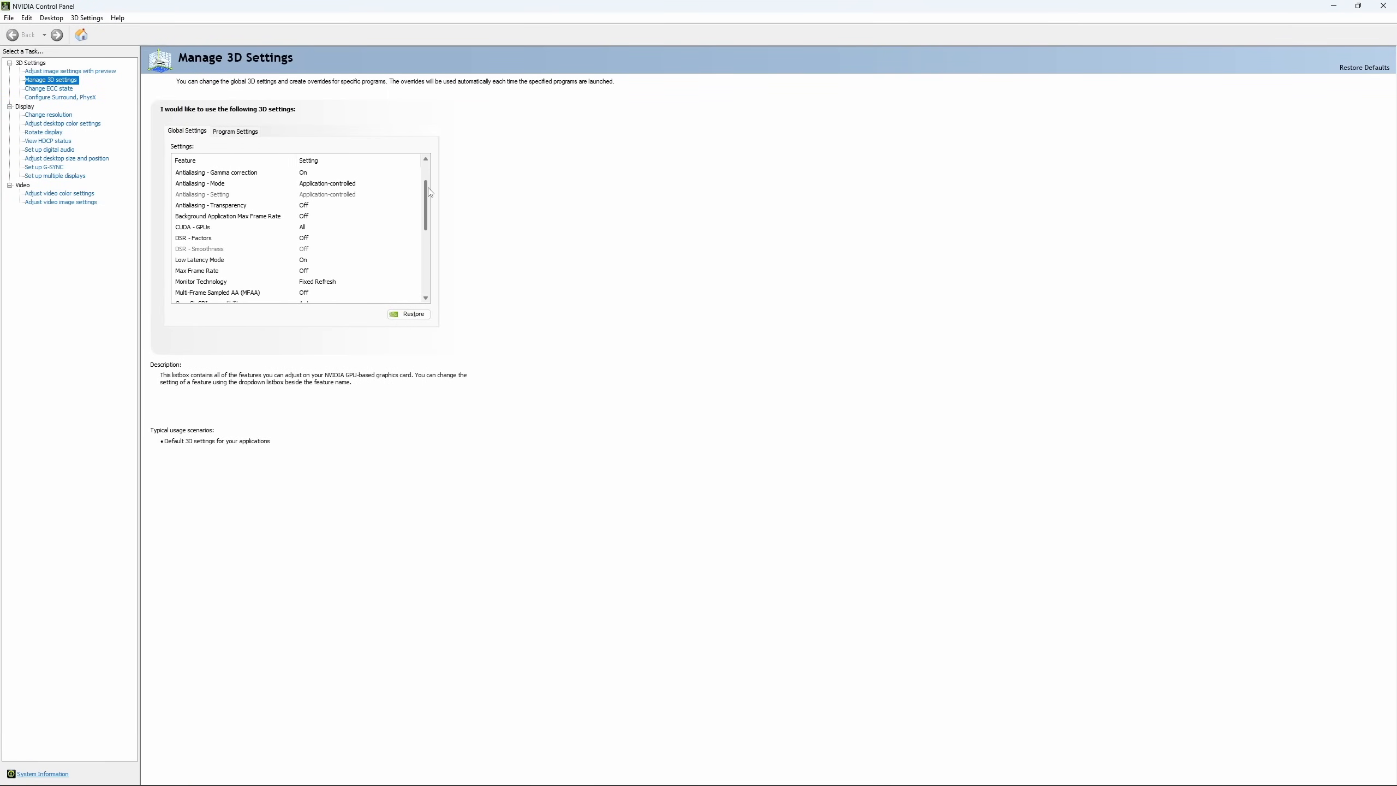
scroll(down, 3)
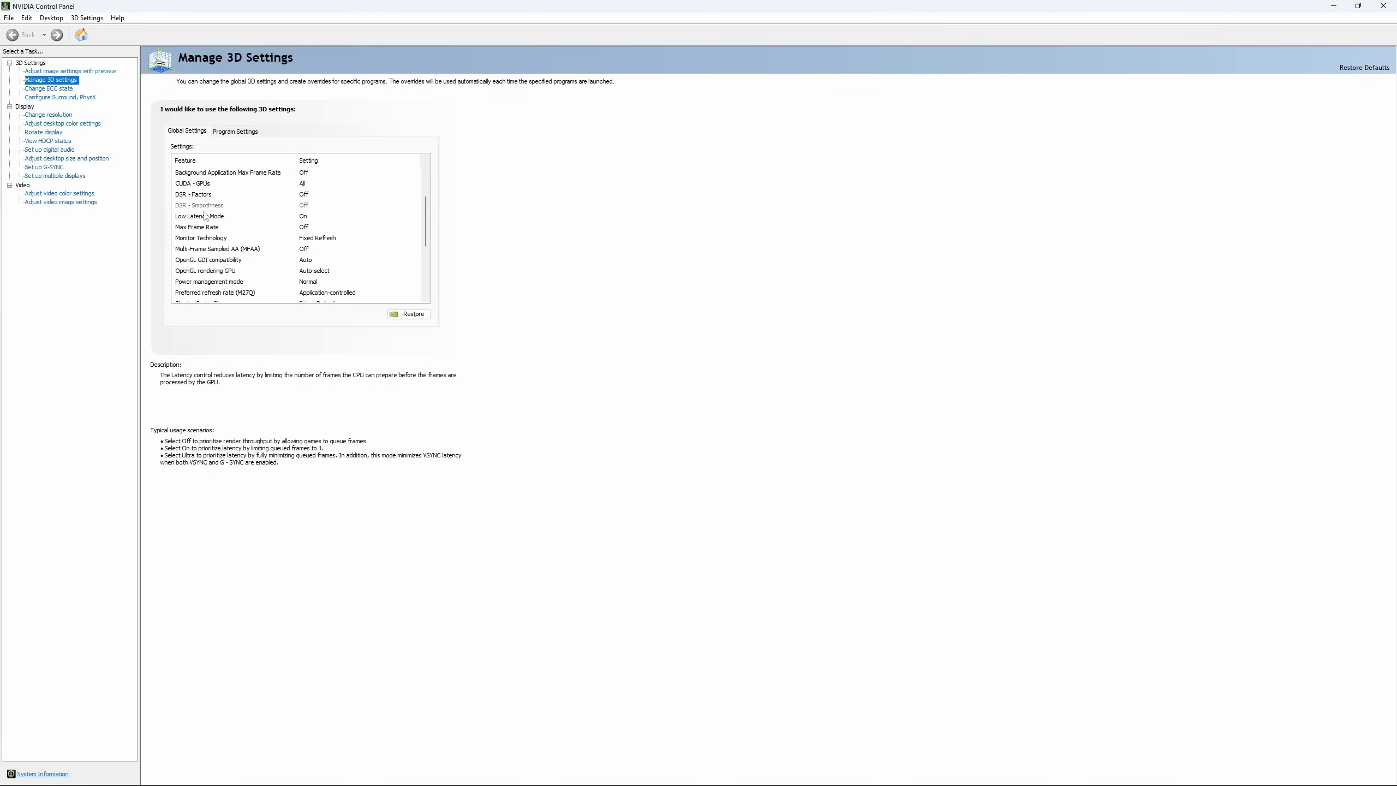
mouse_move(319, 214)
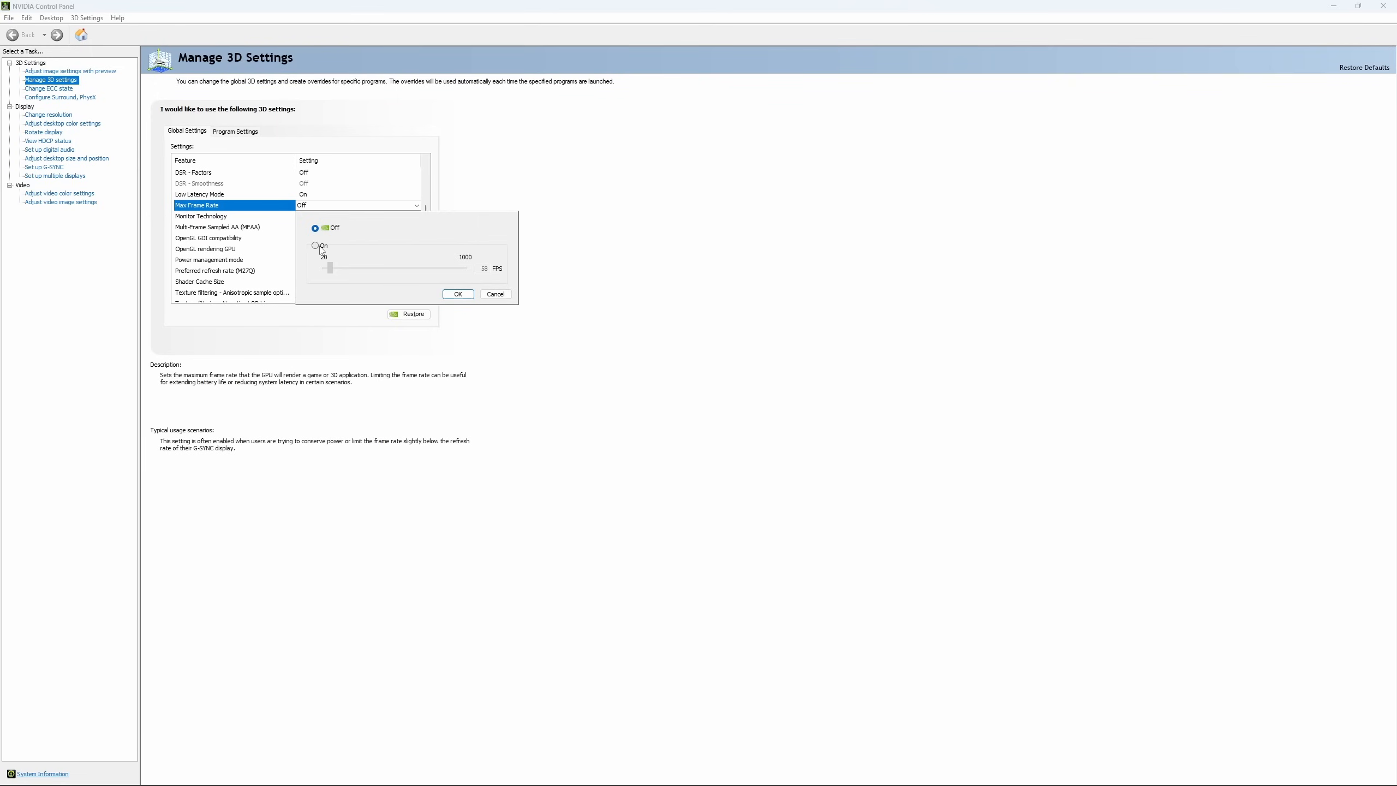
Turn on the global Max Frame Rate limit at 167 FPS and confirm it.
click(314, 246)
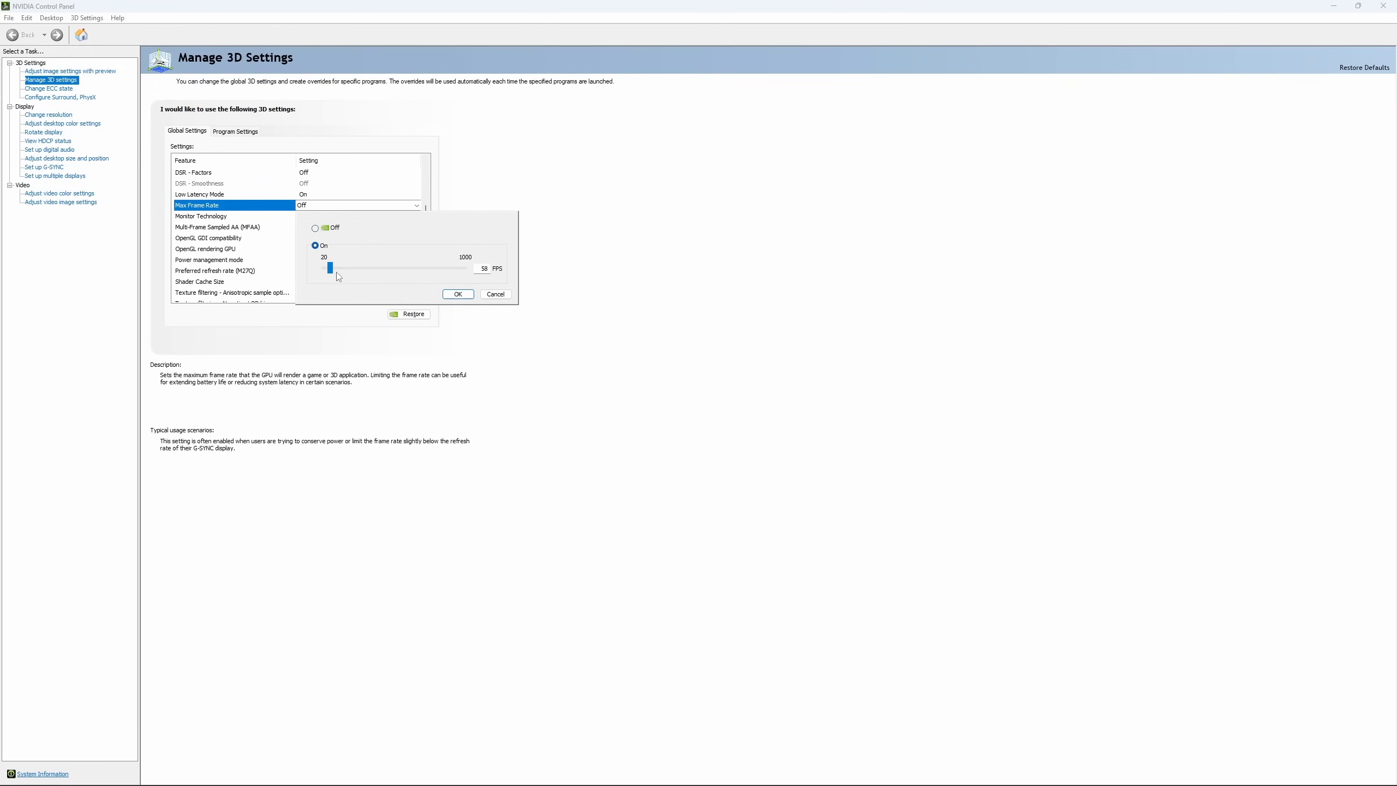
drag(328, 269, 347, 268)
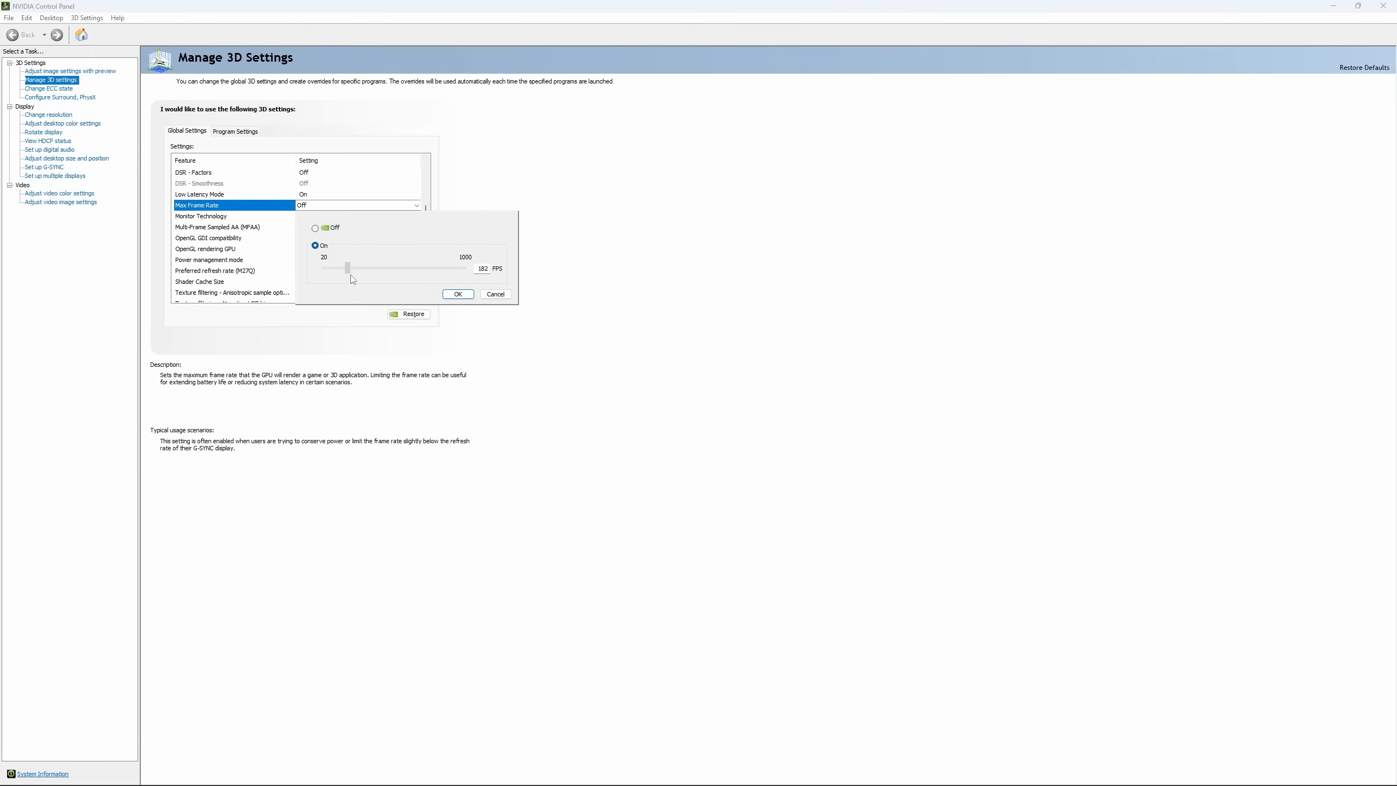
drag(347, 267, 346, 267)
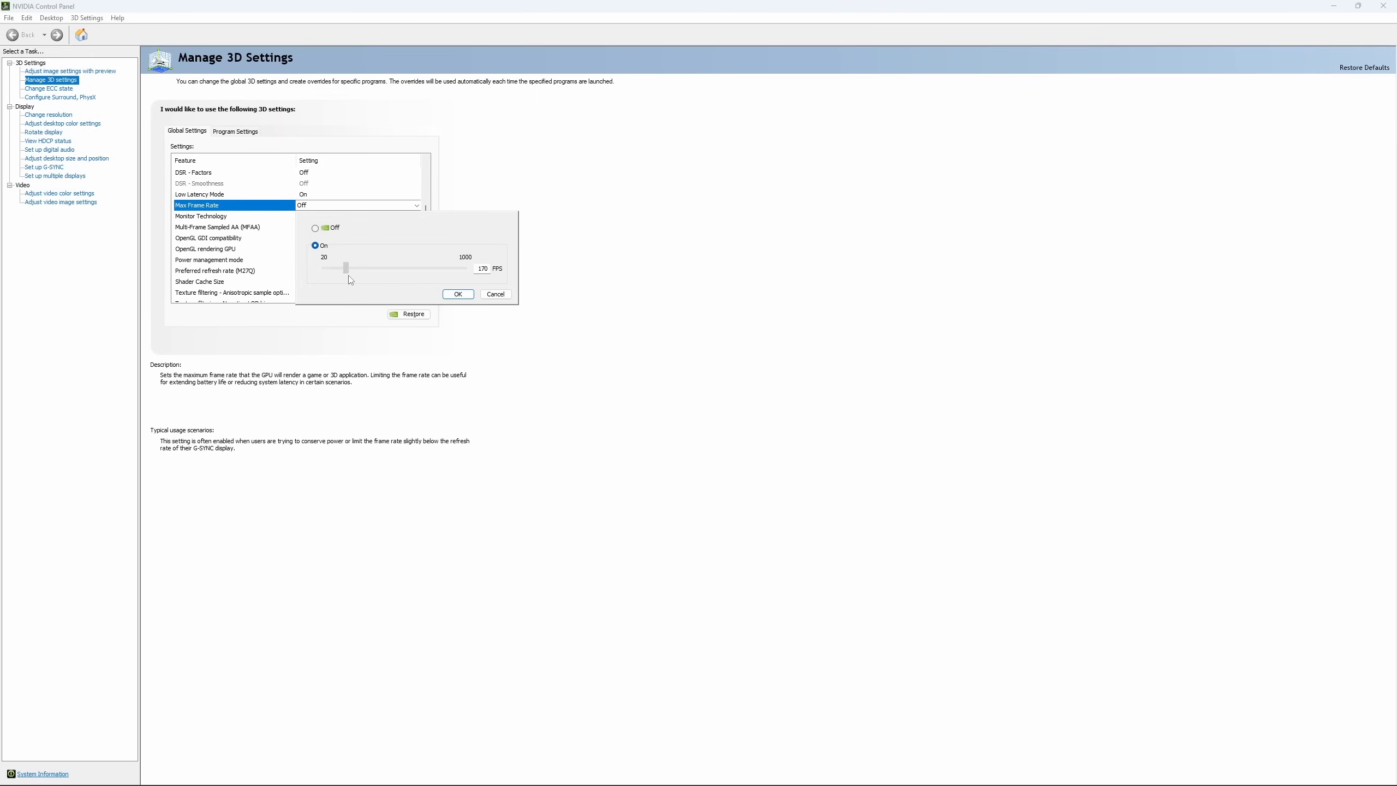
drag(347, 268, 343, 267)
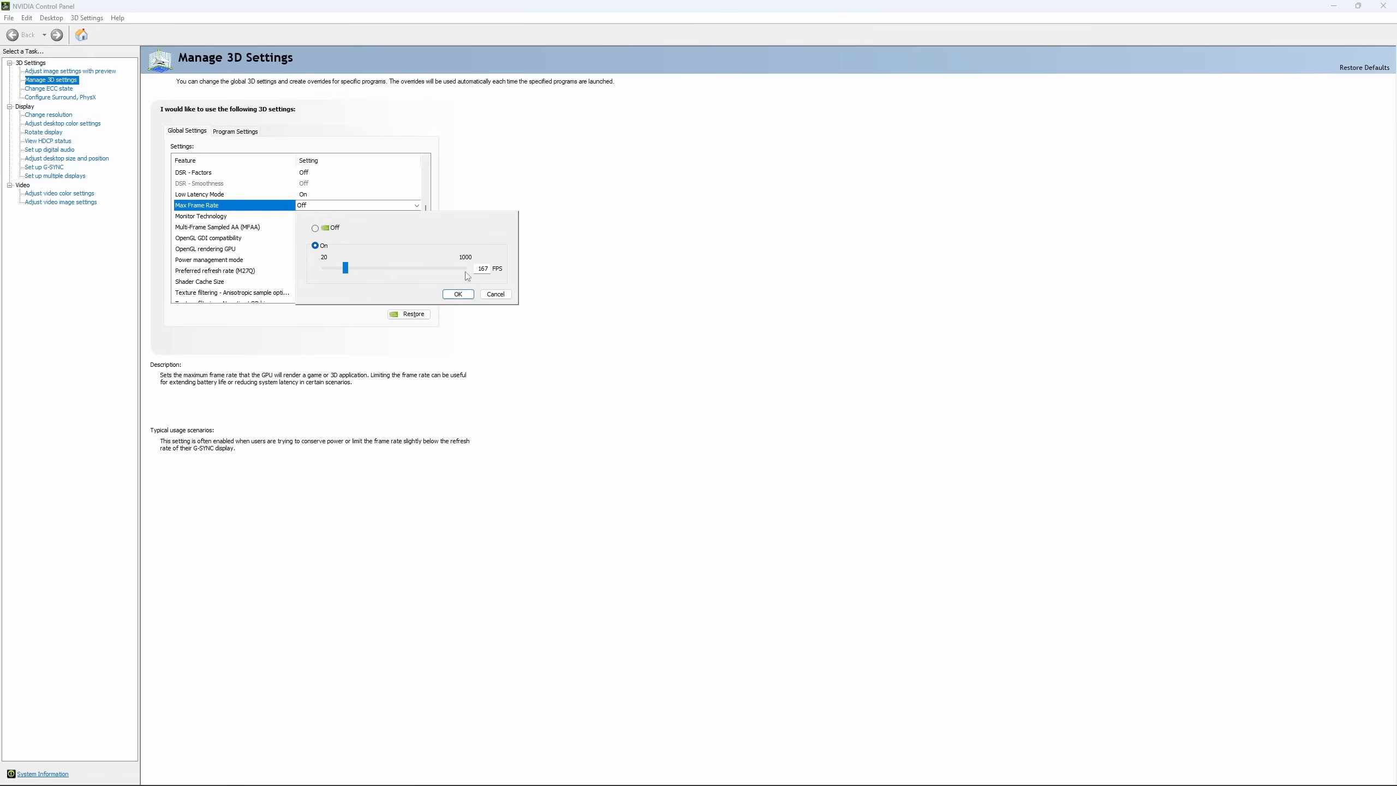
mouse_move(474, 276)
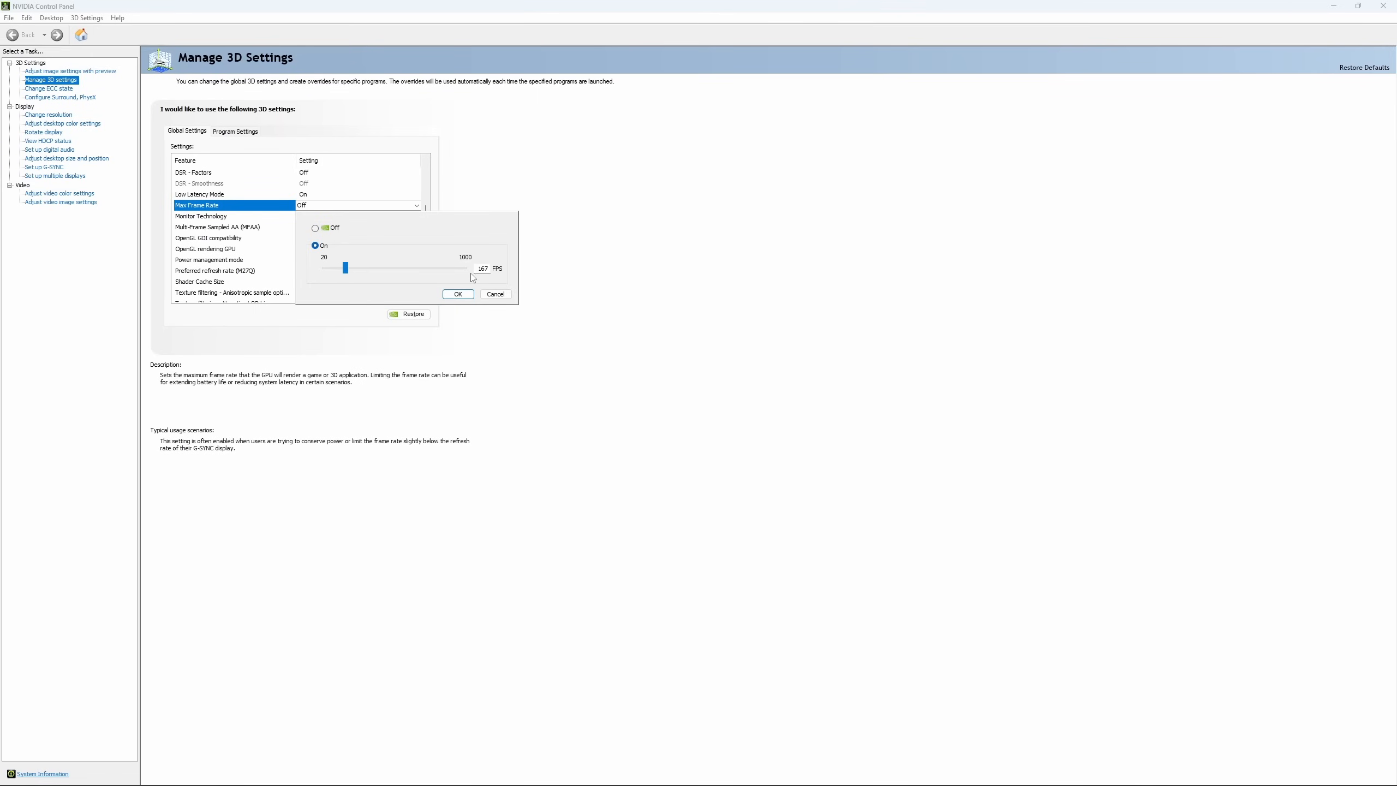
mouse_move(455, 275)
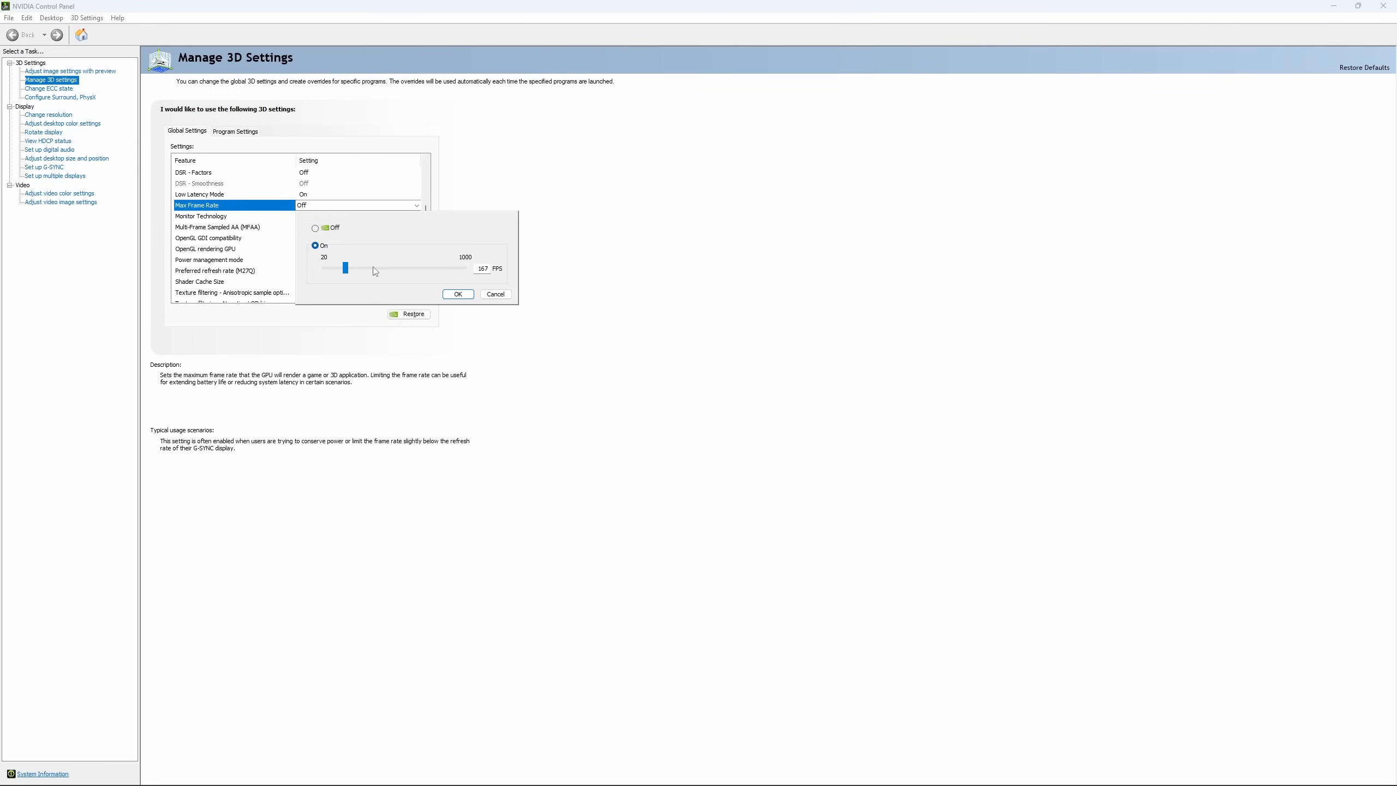
mouse_move(358, 253)
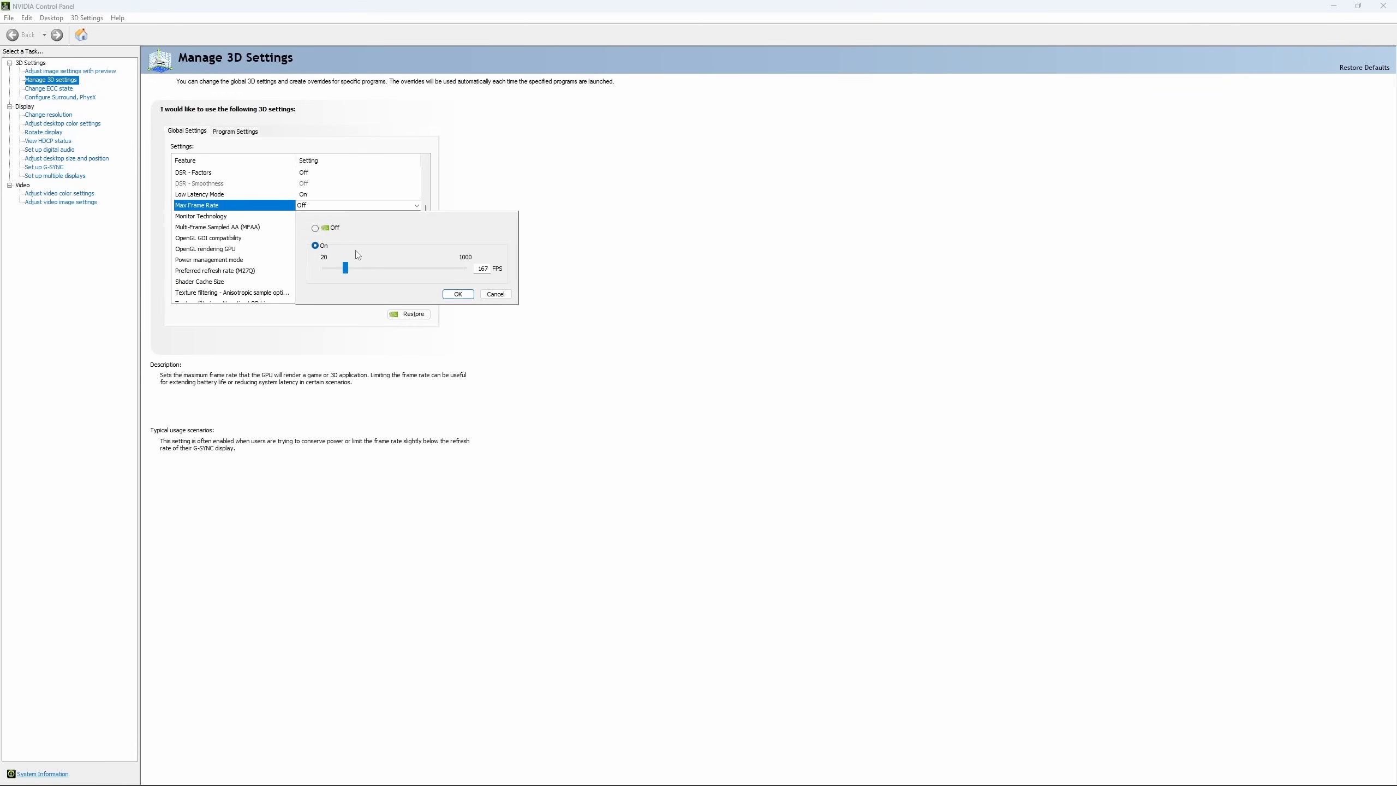
click(314, 228)
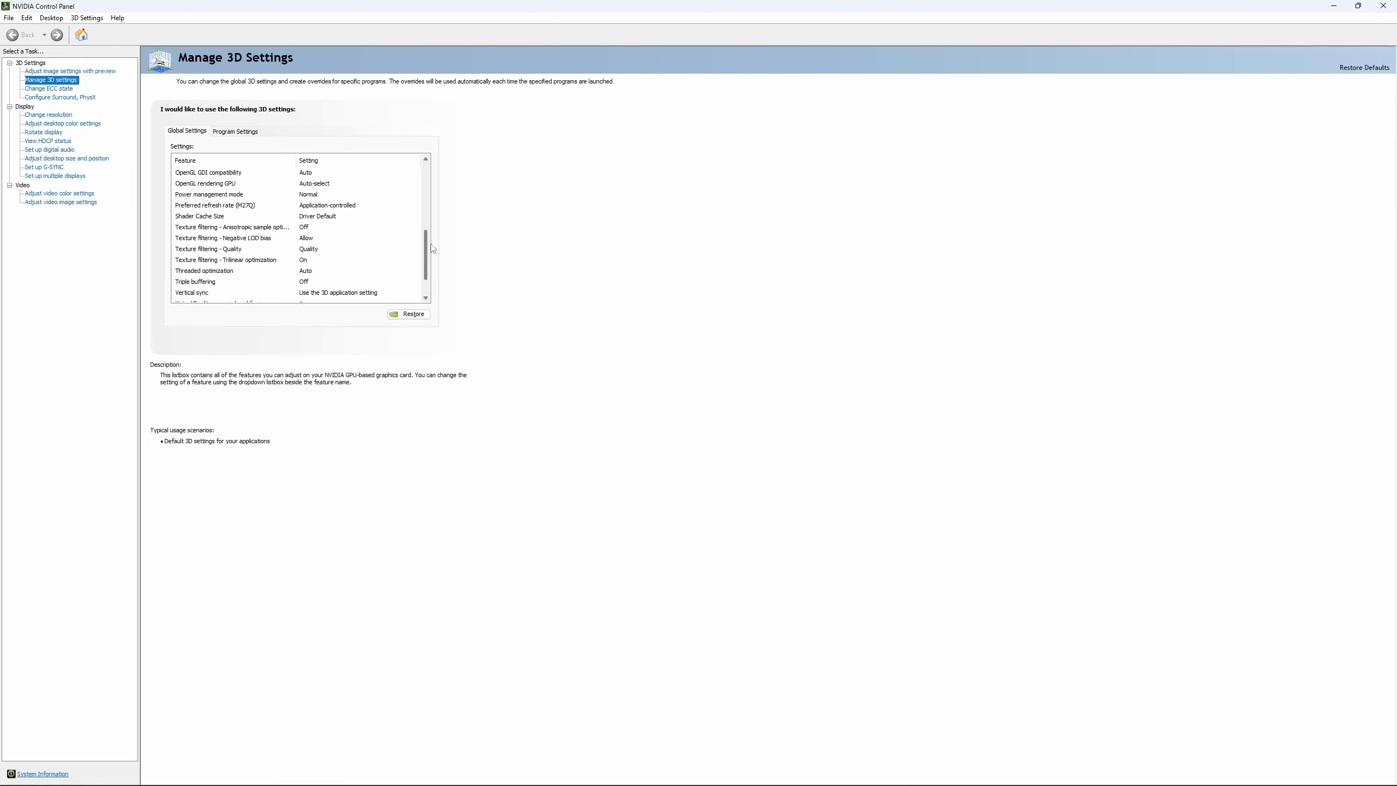
Show the Change ECC State page for the GeForce RTX 4090, ECC unchecked.
click(46, 89)
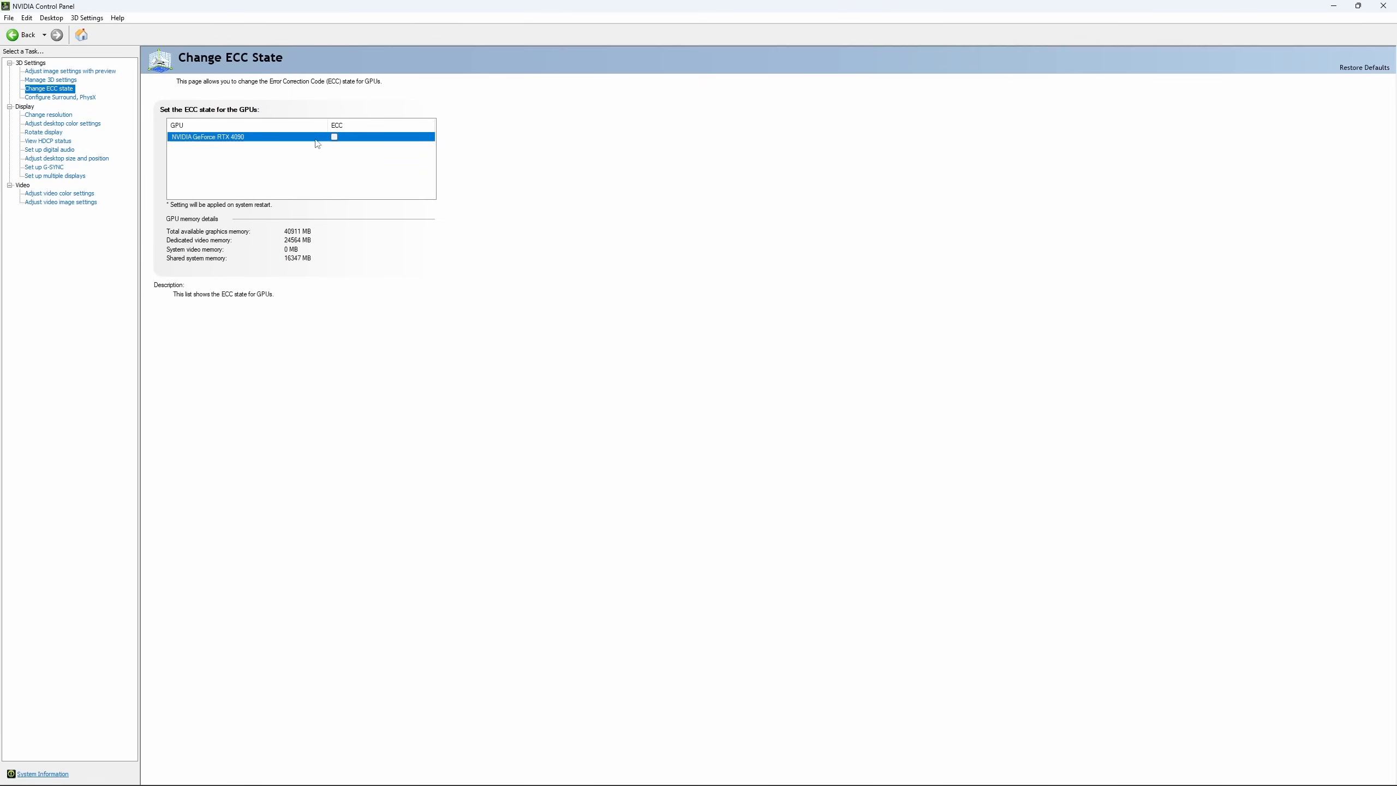
mouse_move(48, 114)
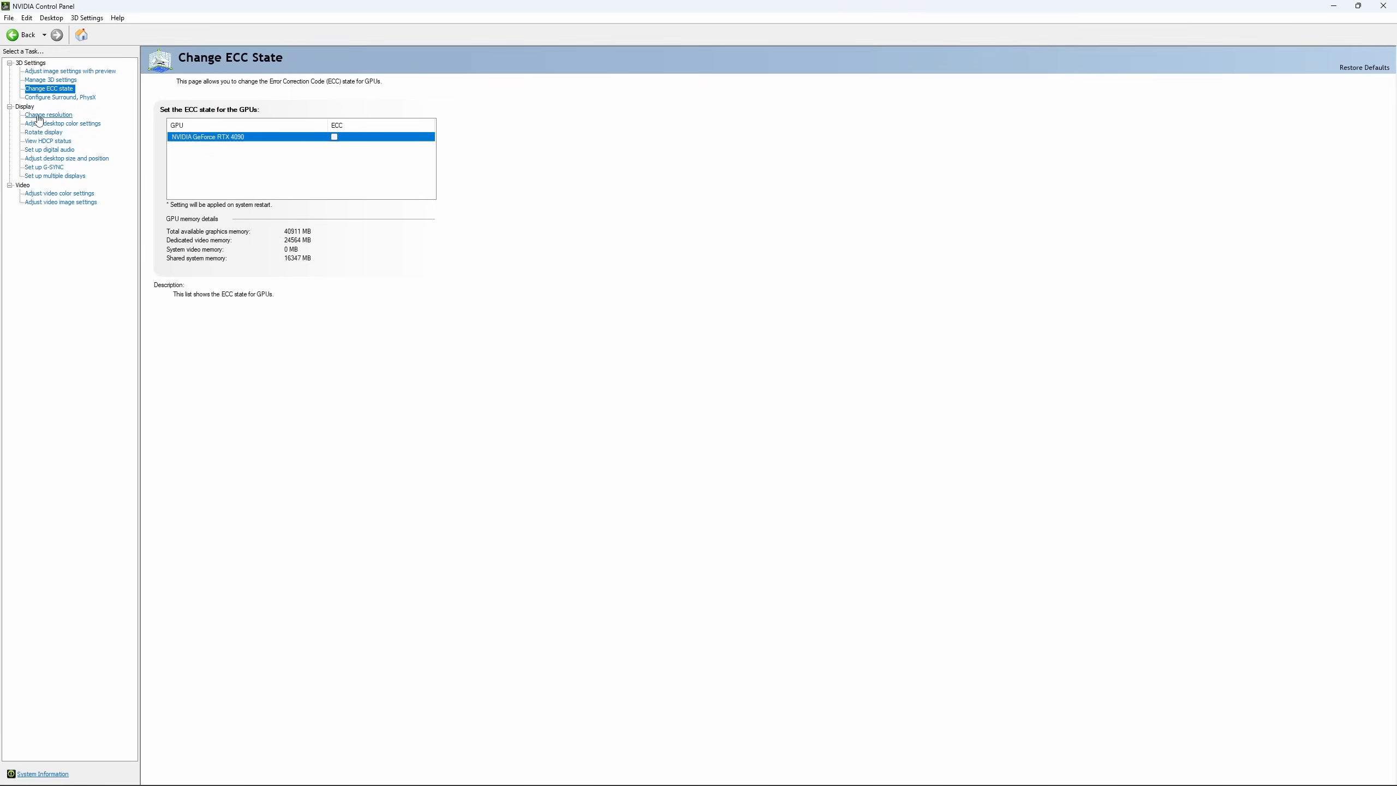
View Change Resolution at 2560 × 1440 native and check the refresh rate stays 170Hz.
click(48, 114)
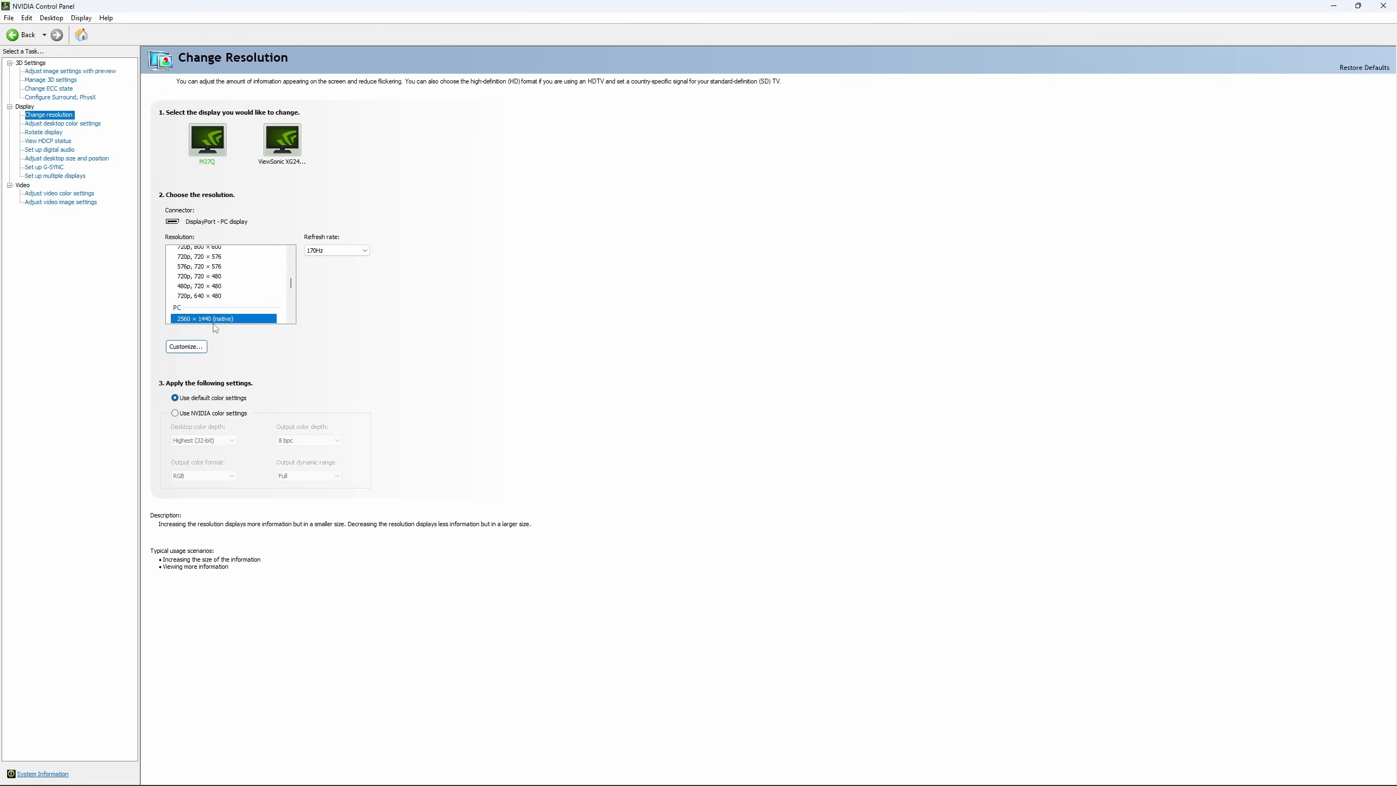
mouse_move(367, 257)
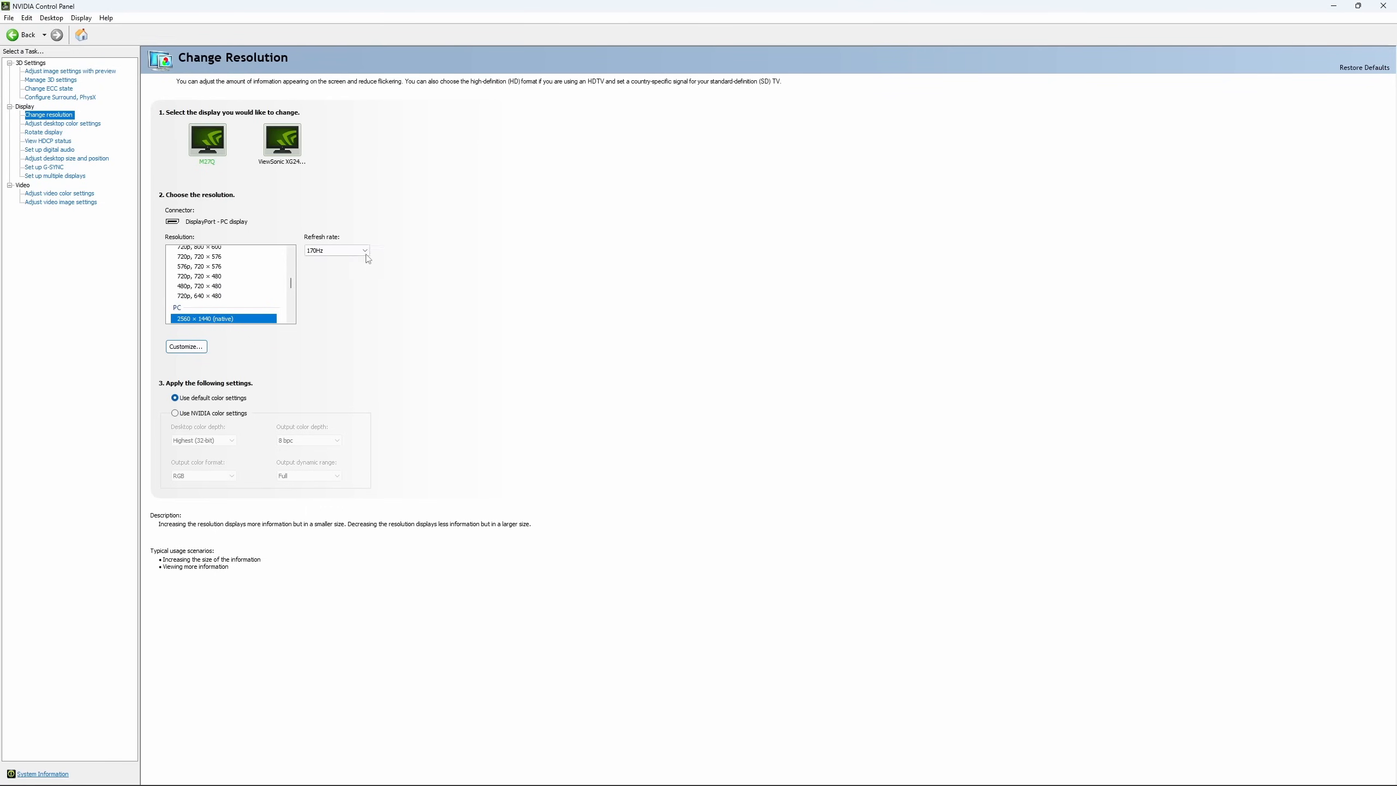
mouse_move(372, 286)
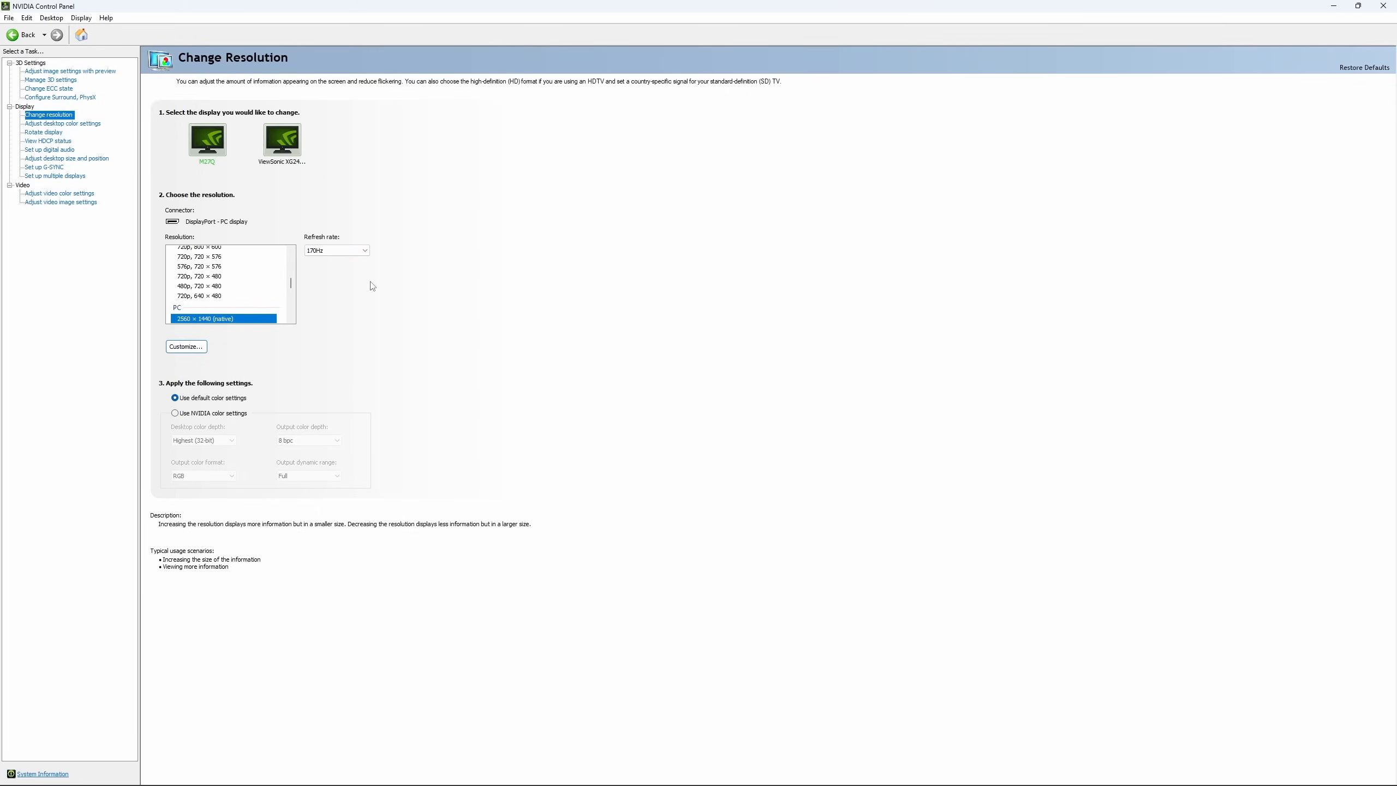
click(336, 250)
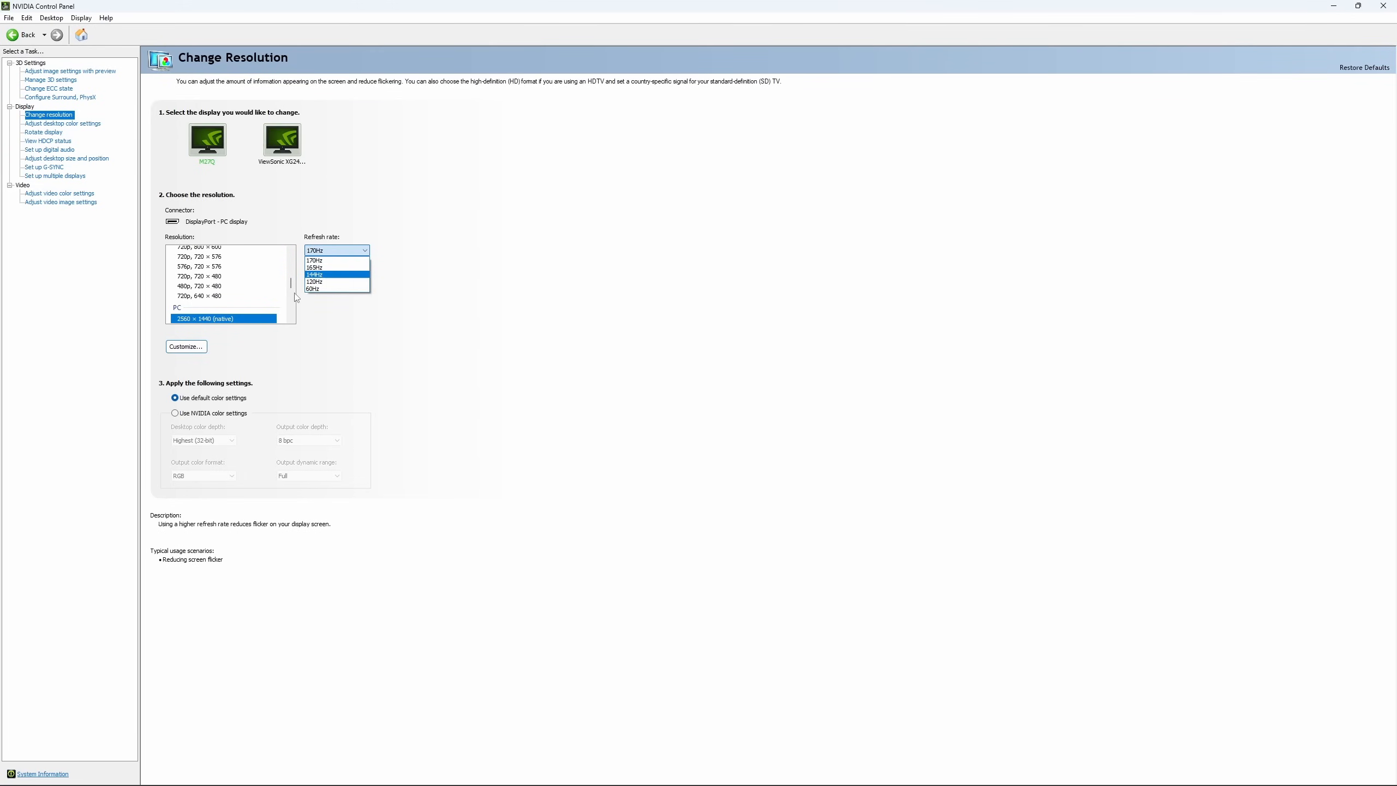
mouse_move(338, 260)
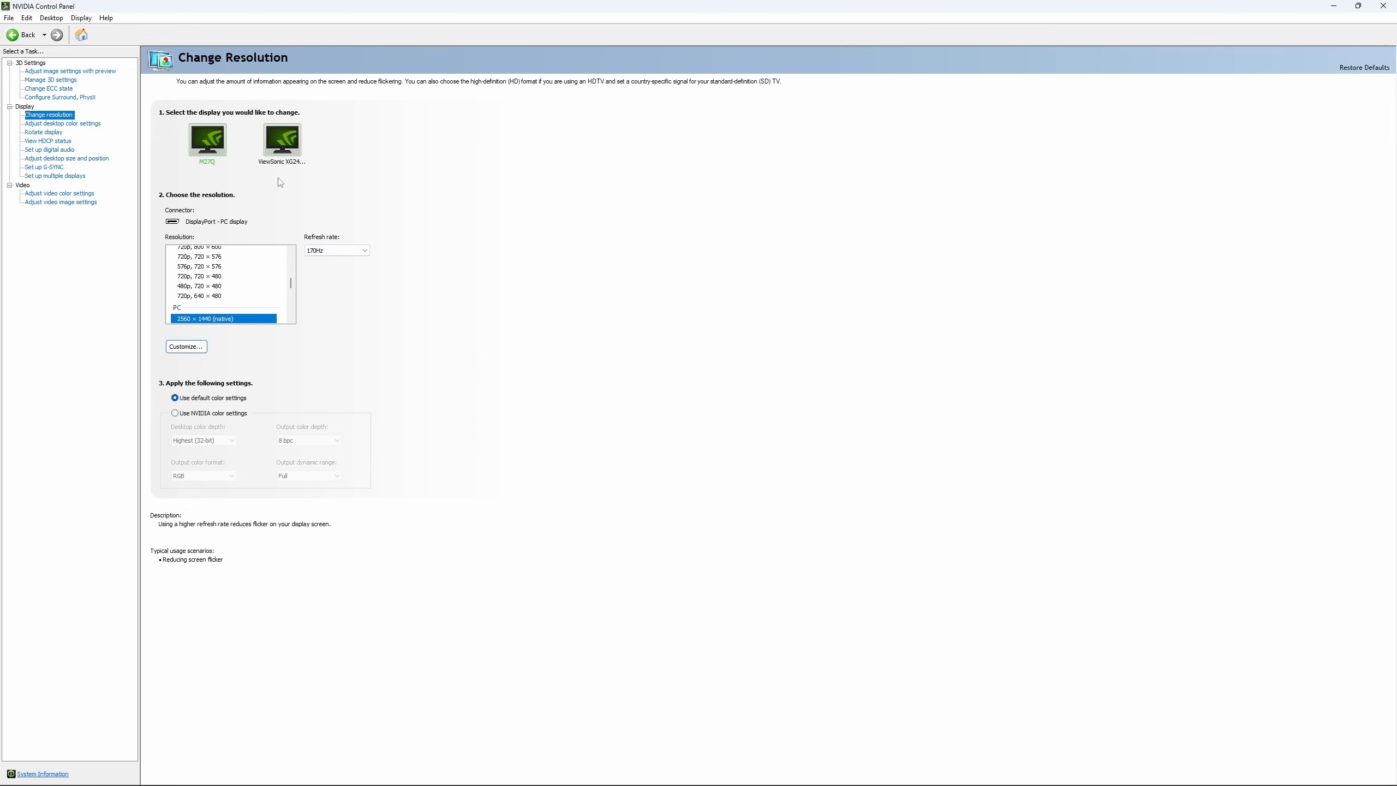
mouse_move(54, 173)
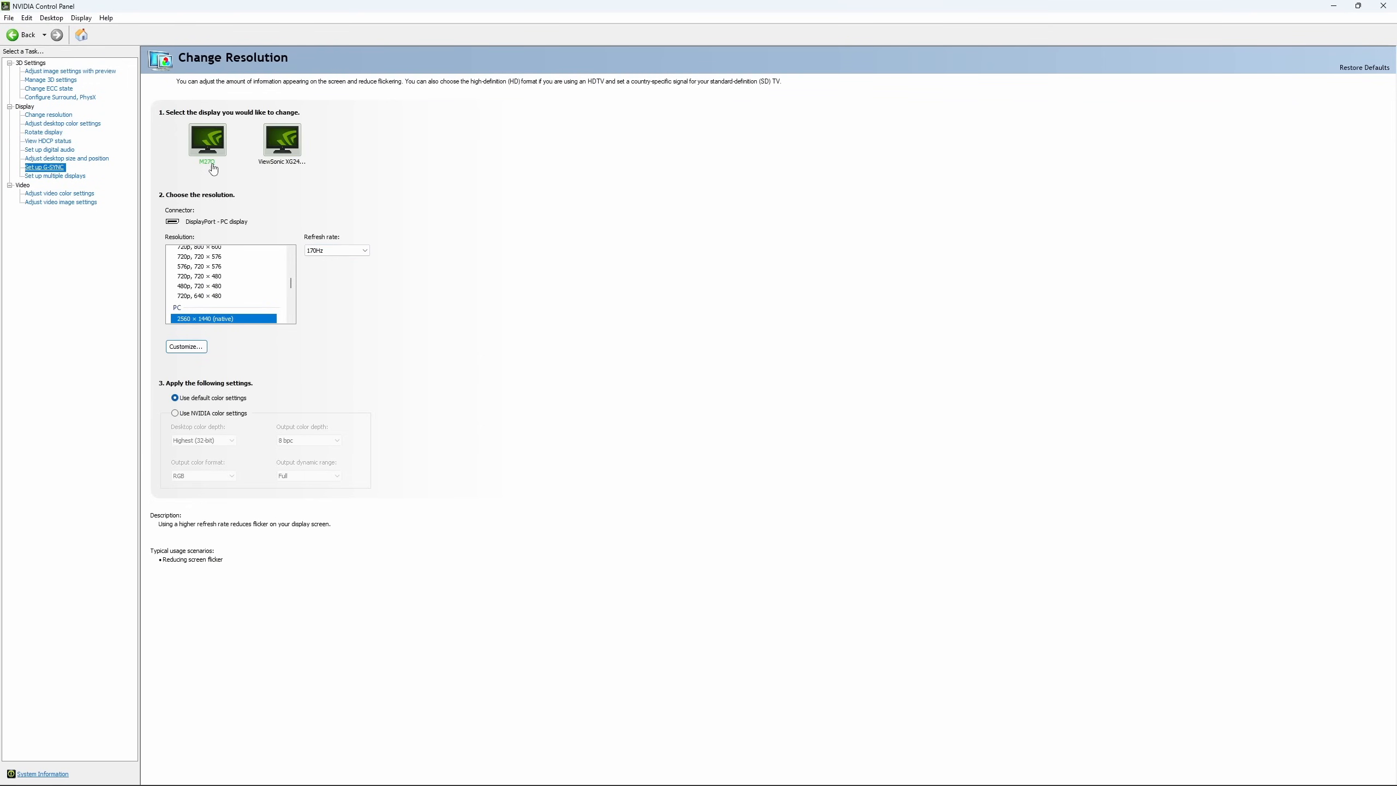
Show the Set up G-SYNC page with G-SYNC Compatible left disabled.
click(44, 167)
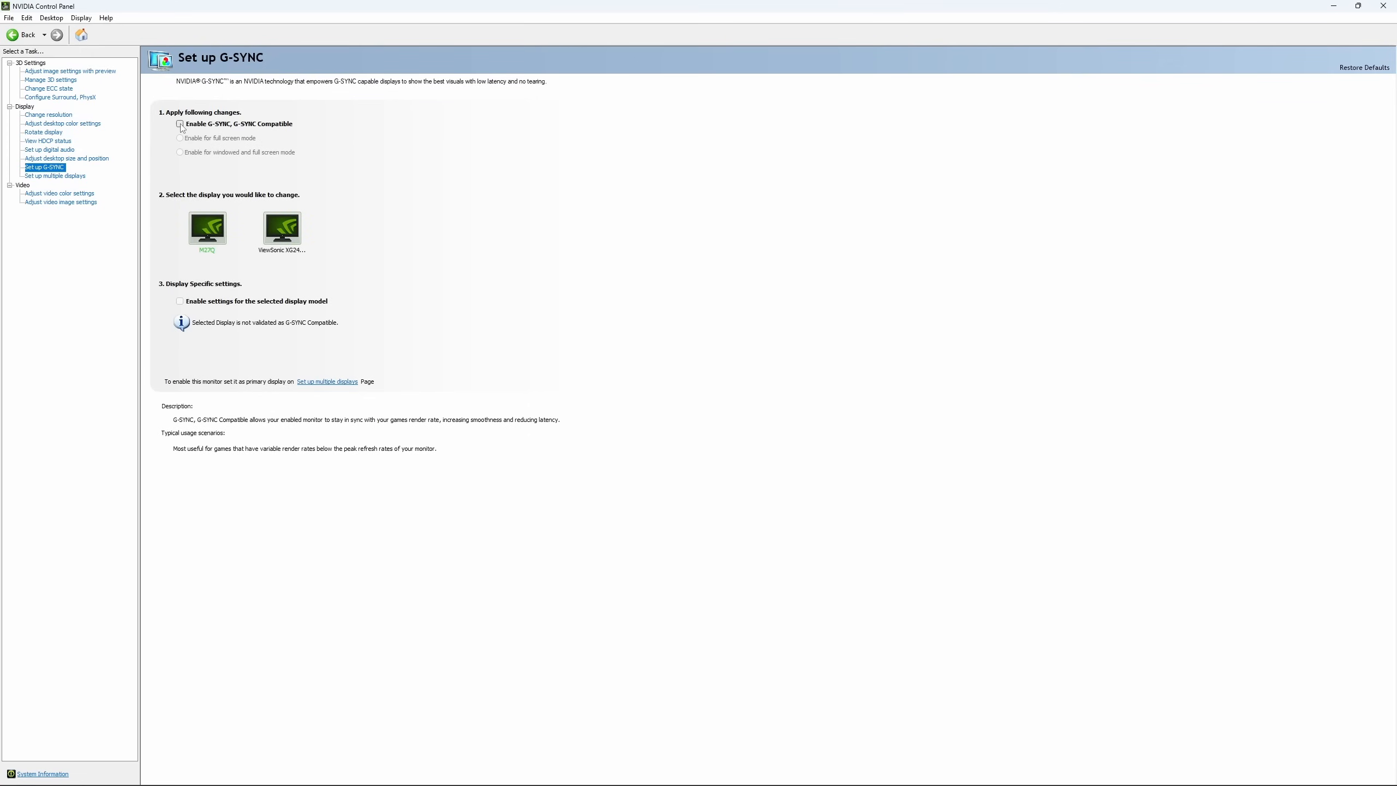
click(179, 124)
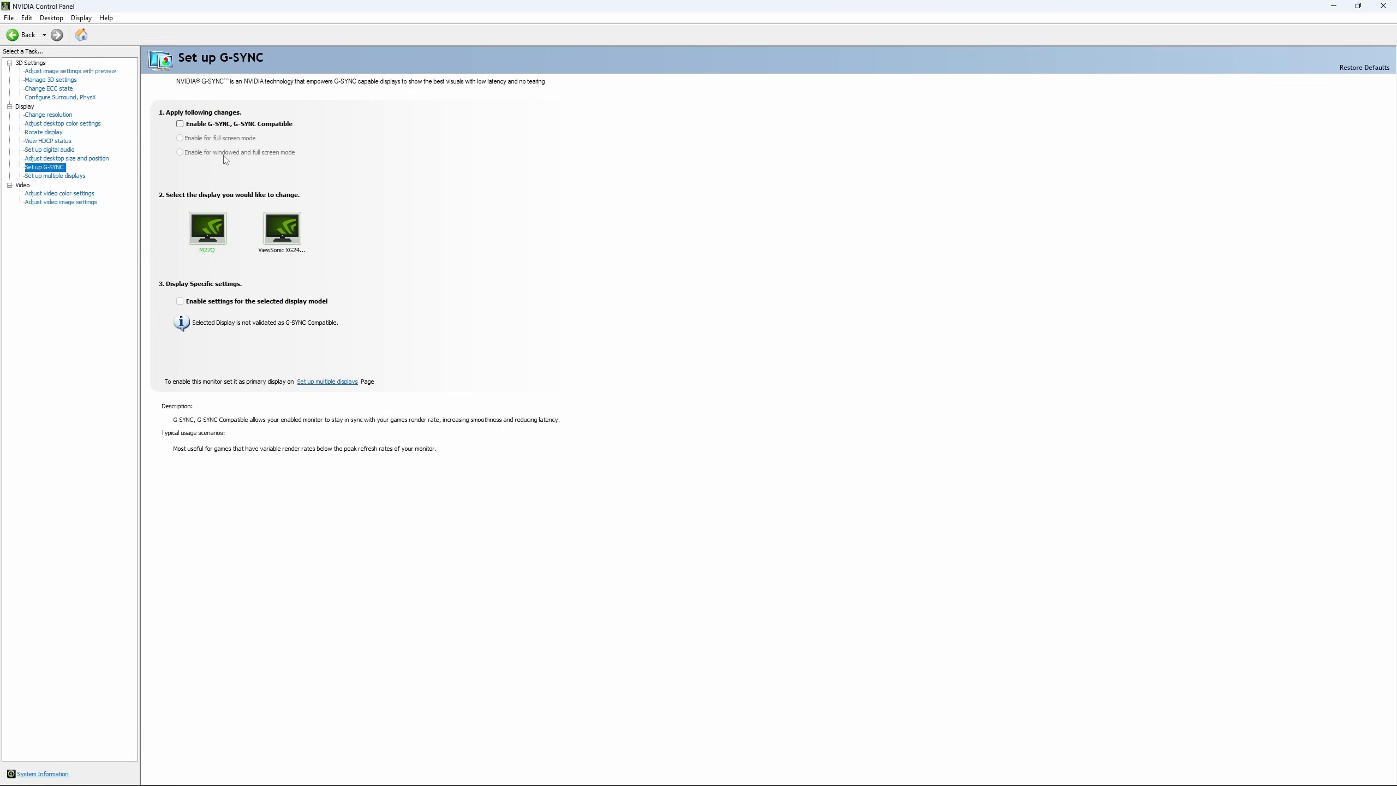
mouse_move(242, 163)
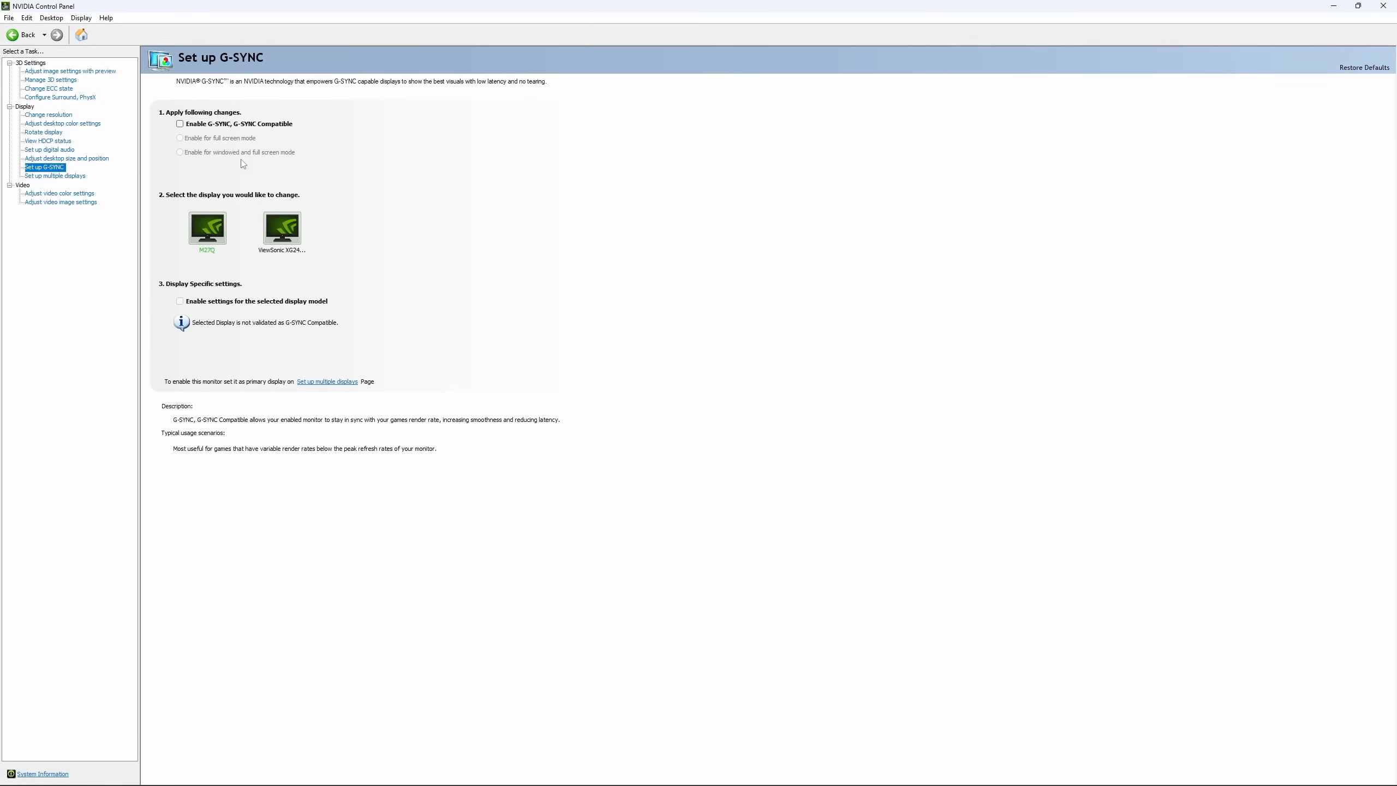
mouse_move(227, 157)
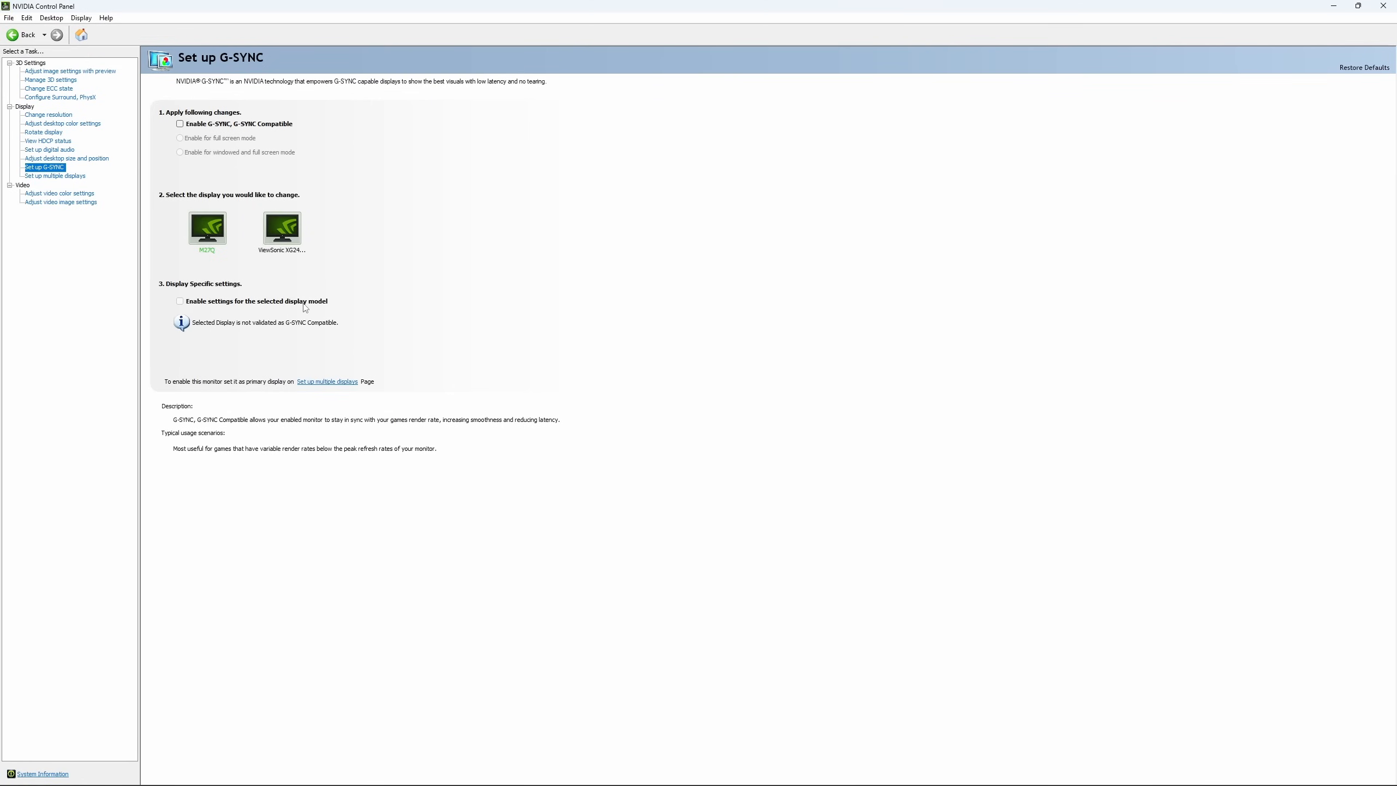
mouse_move(315, 262)
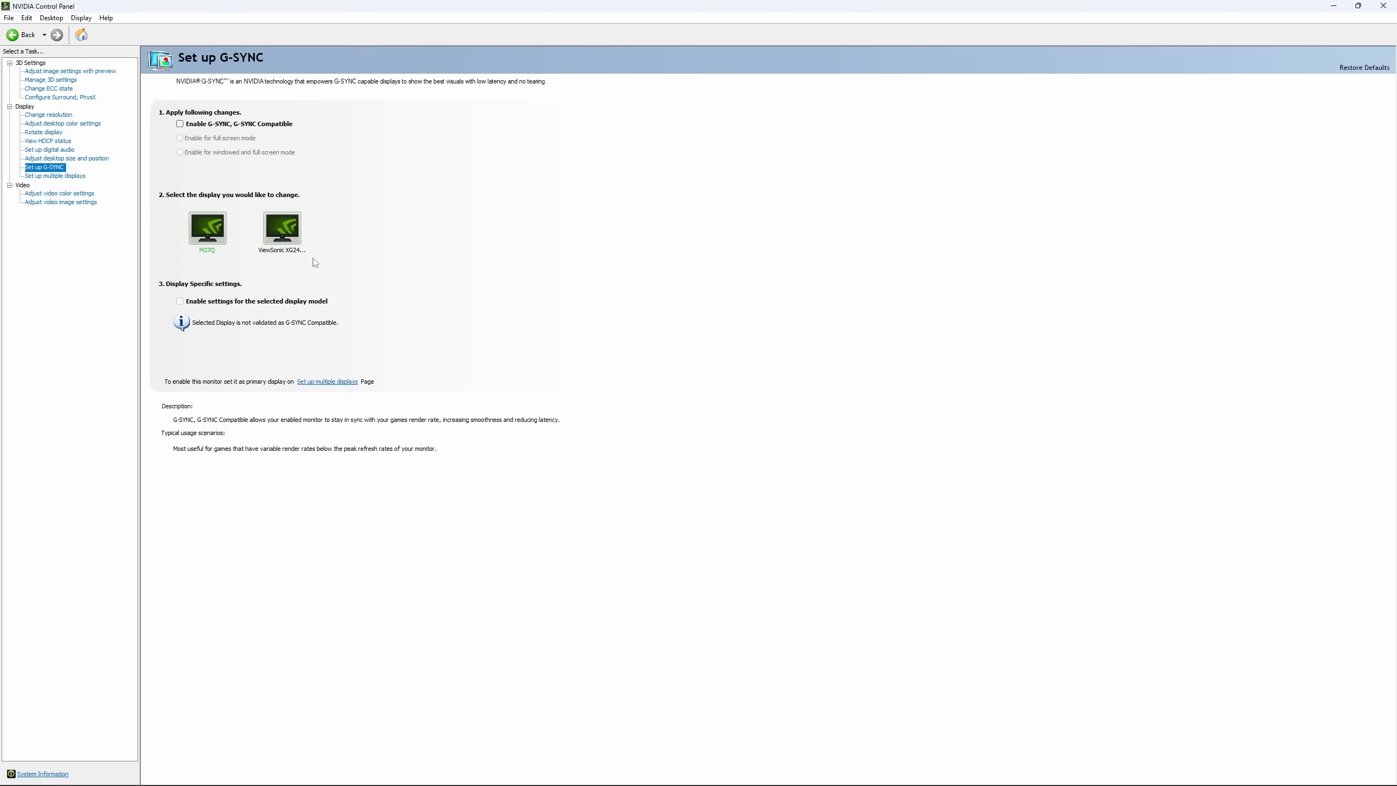
mouse_move(303, 227)
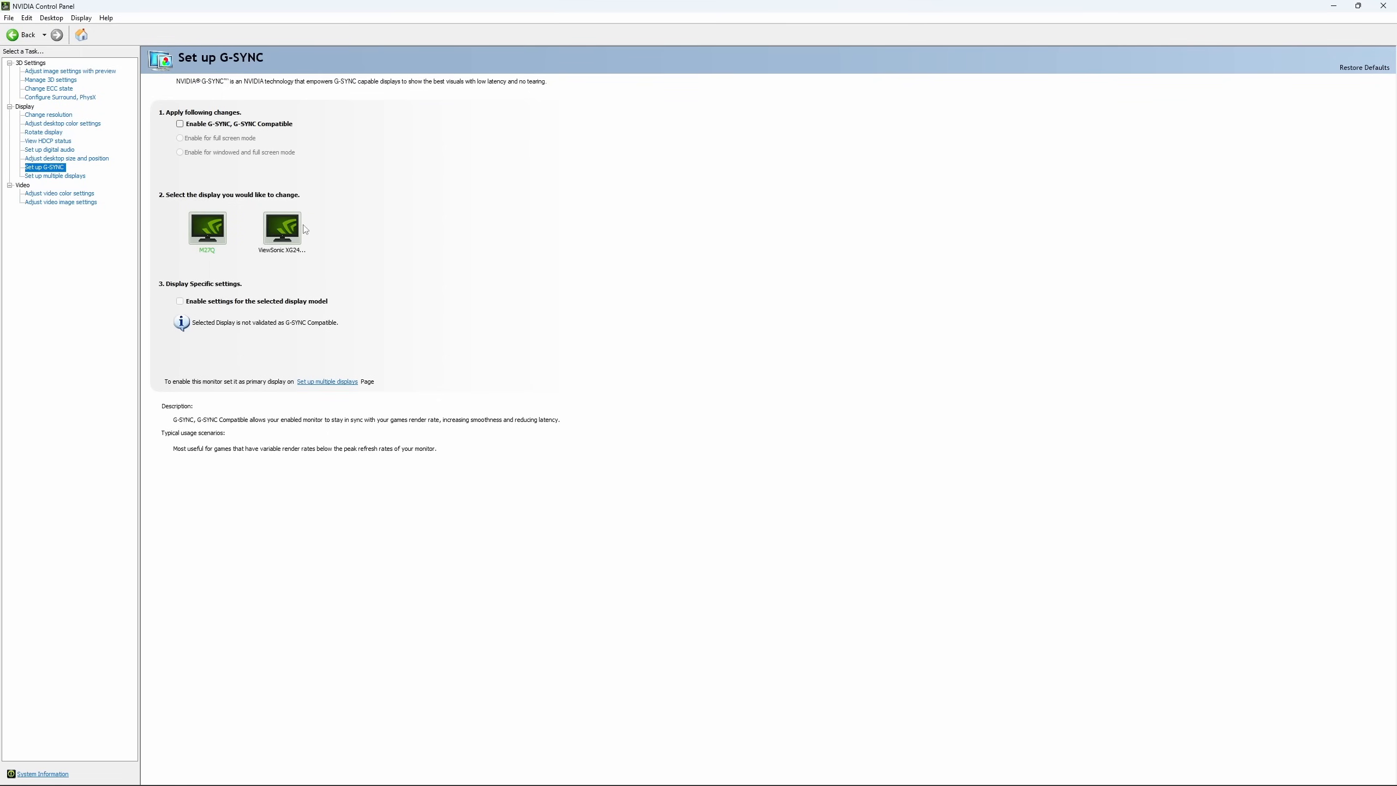
mouse_move(229, 233)
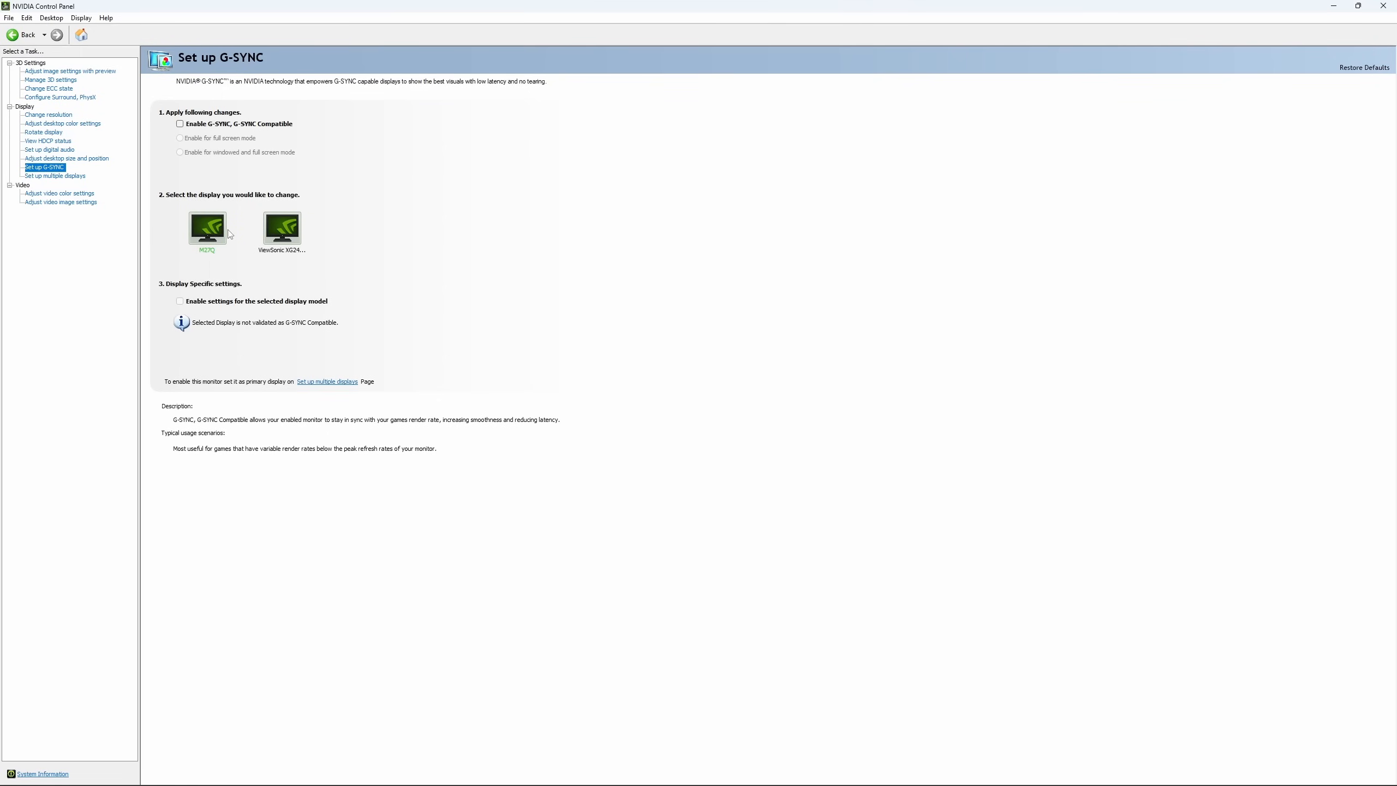
mouse_move(434, 294)
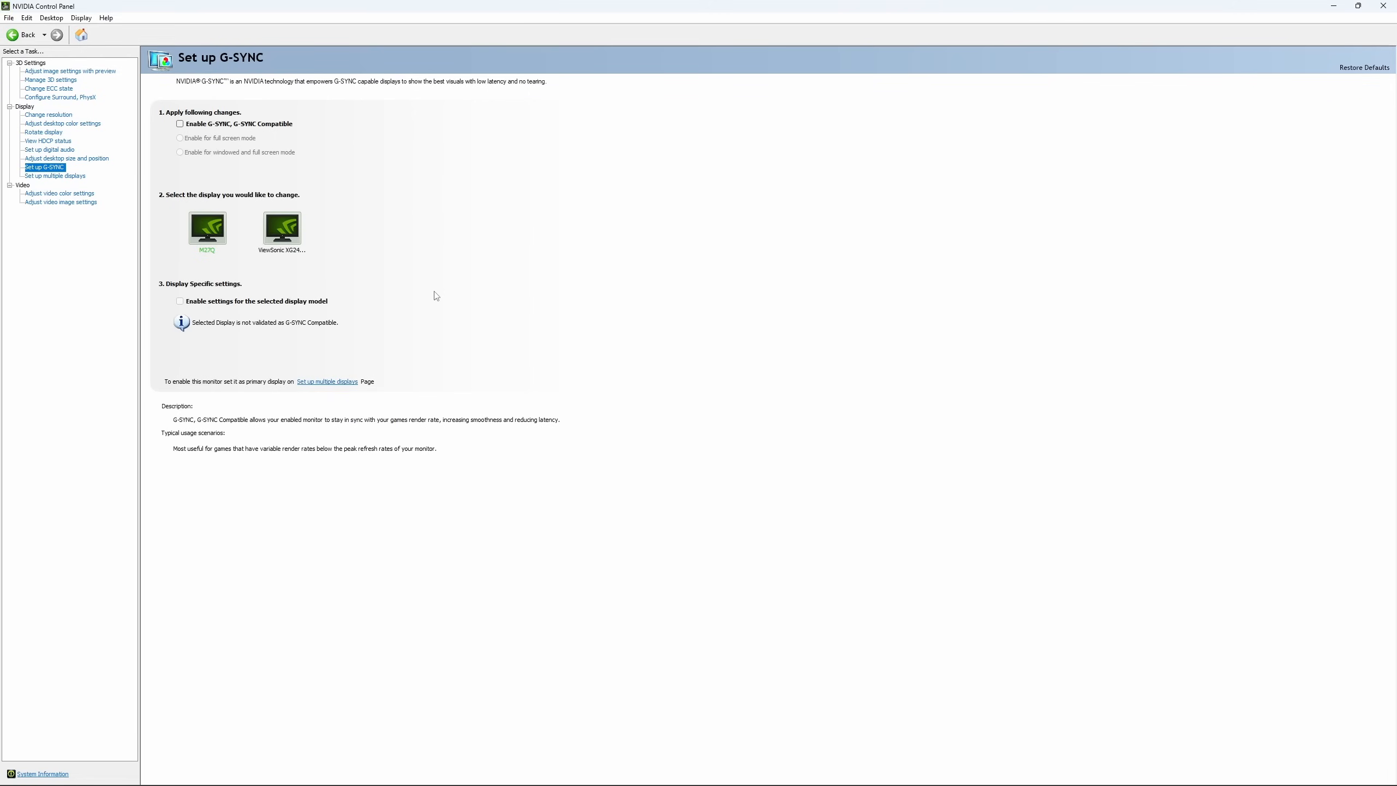
mouse_move(428, 313)
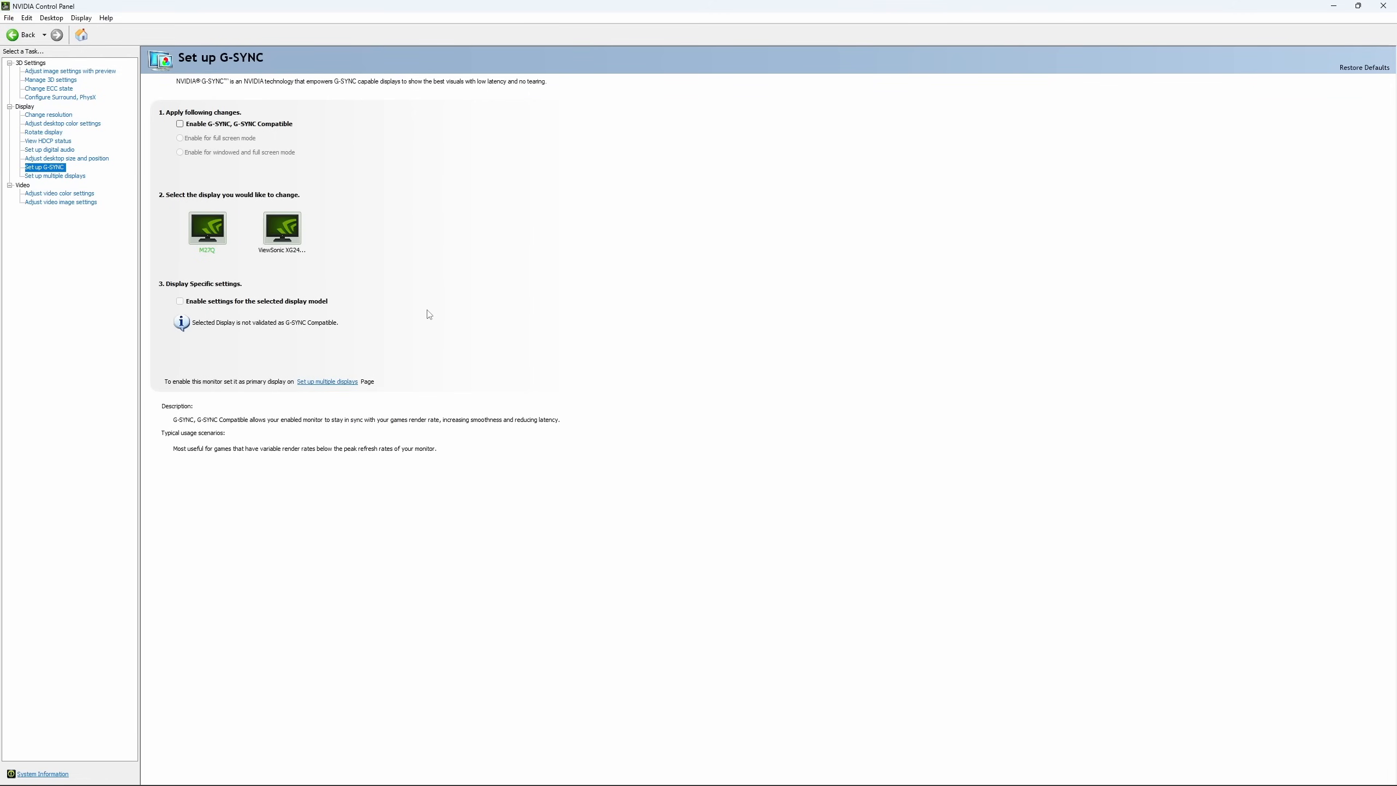
mouse_move(402, 297)
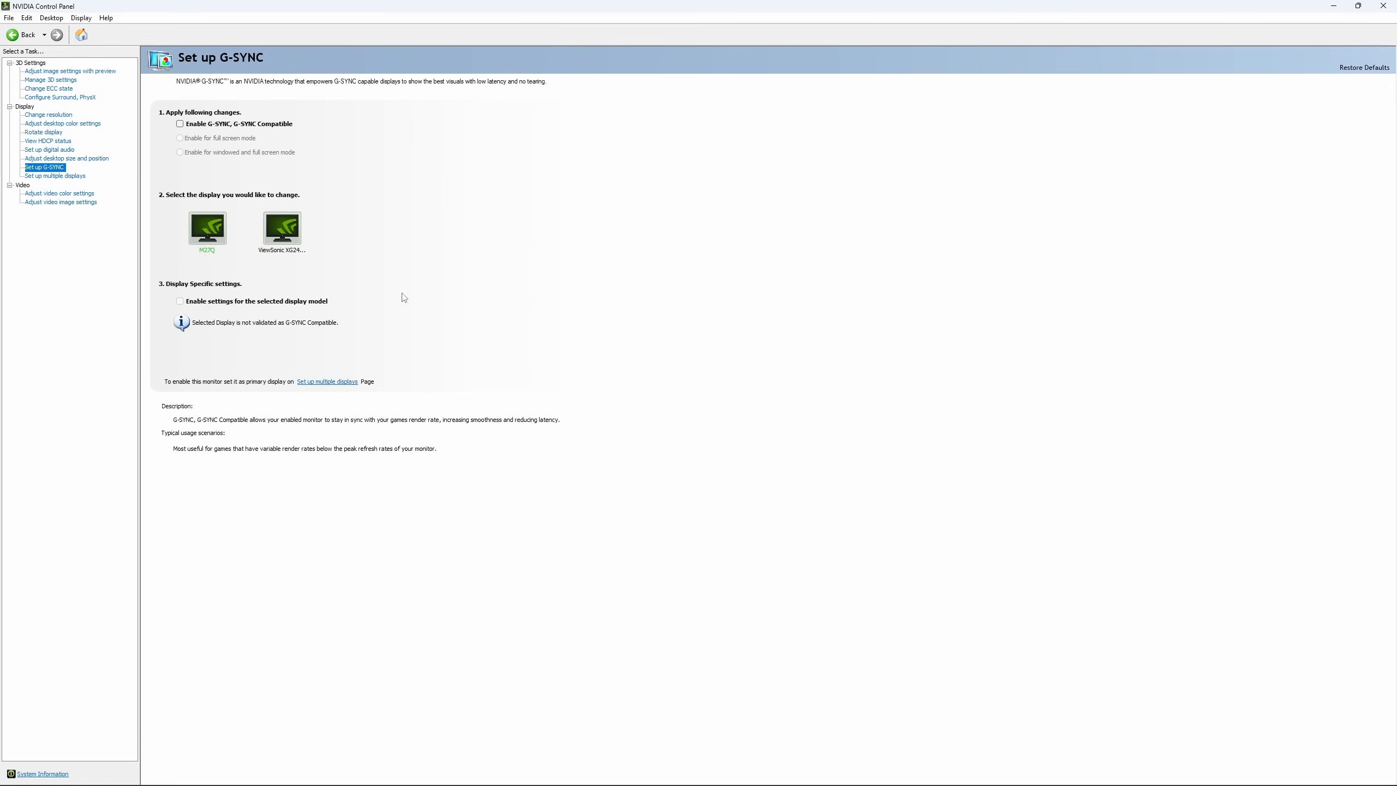
mouse_move(391, 278)
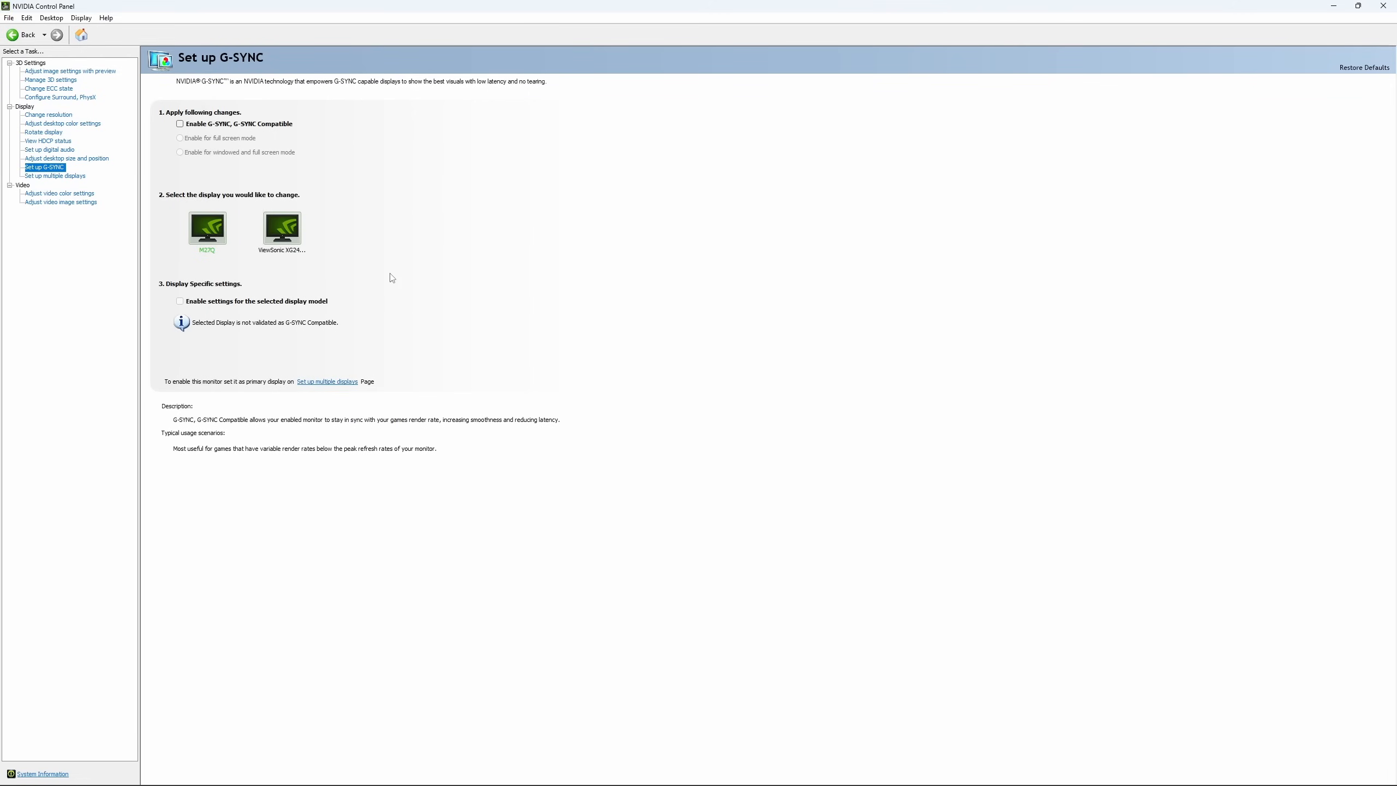
mouse_move(394, 262)
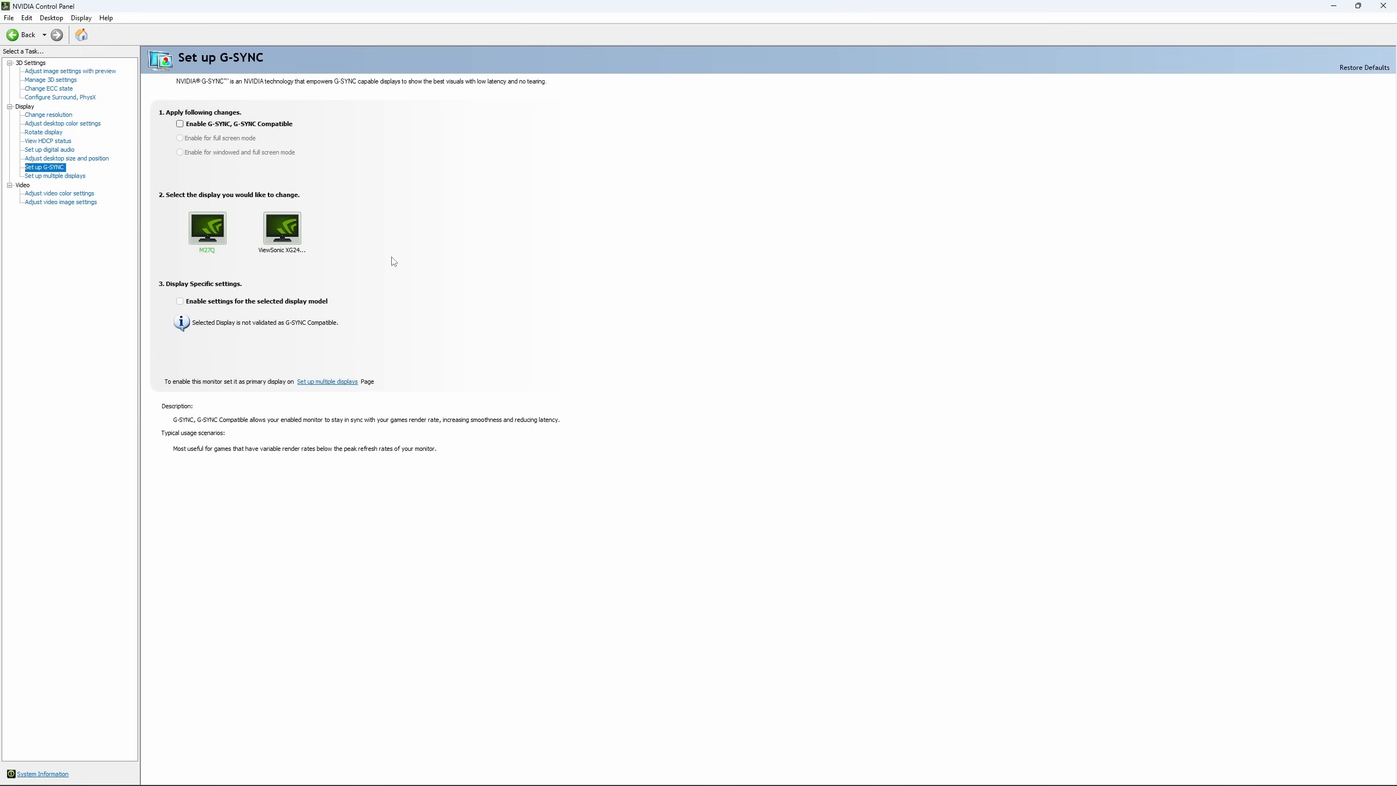
mouse_move(388, 268)
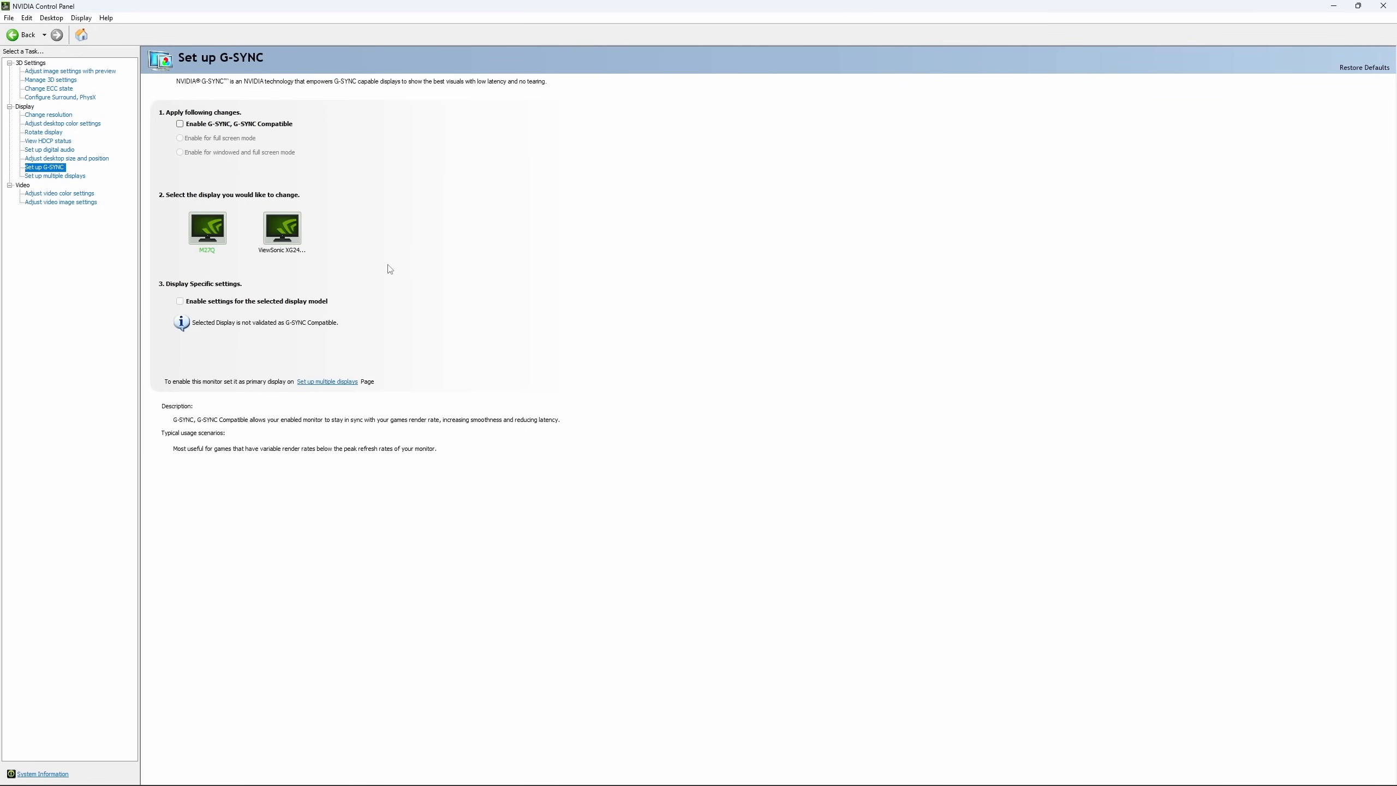
mouse_move(397, 255)
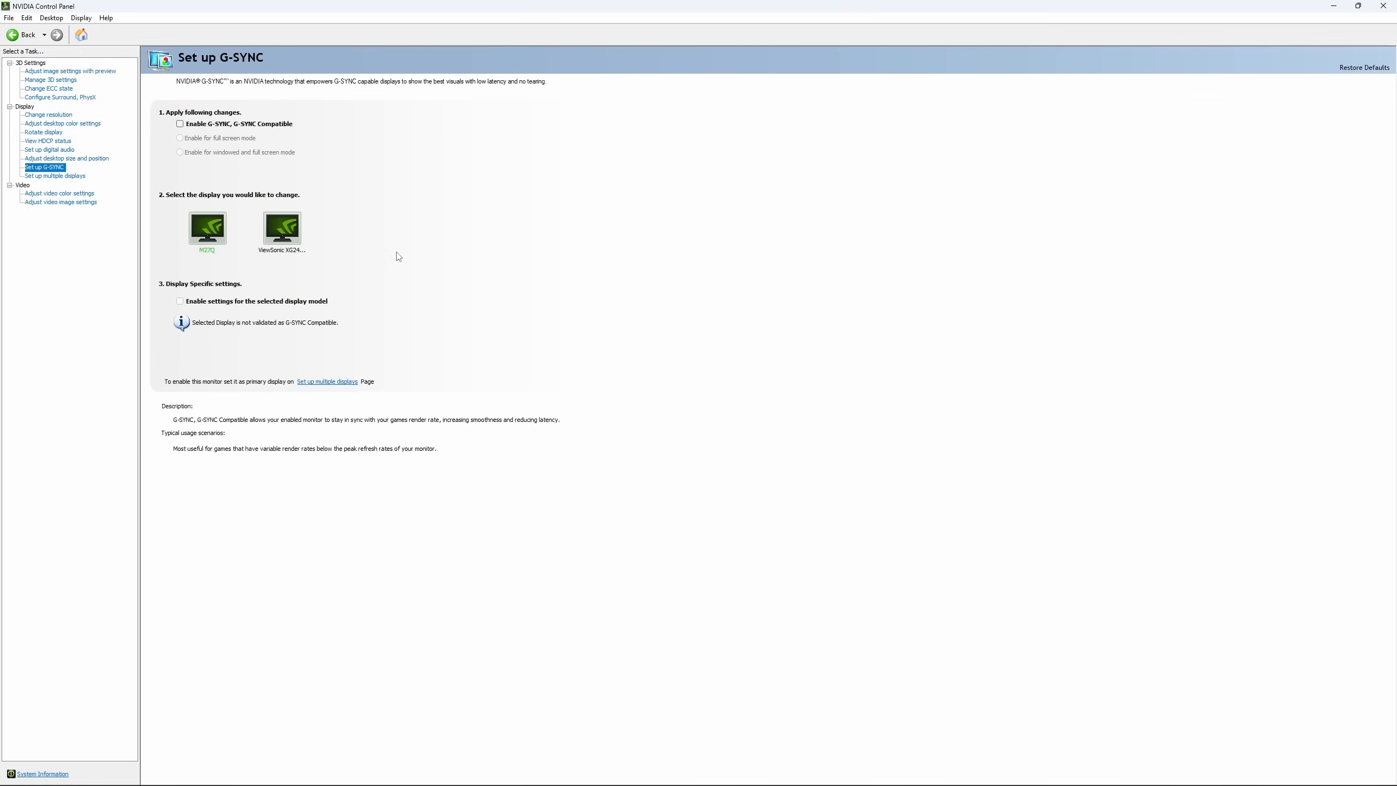
mouse_move(401, 257)
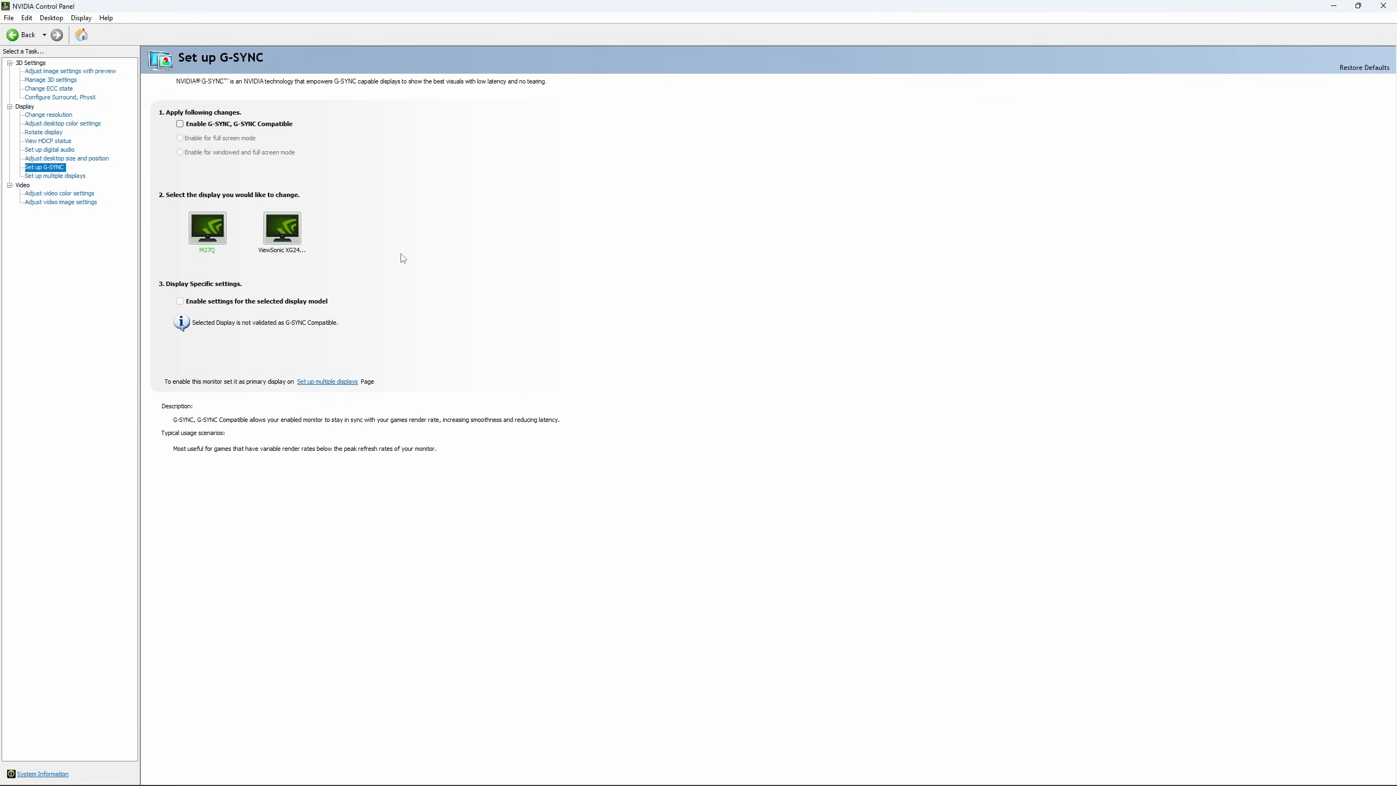
mouse_move(419, 265)
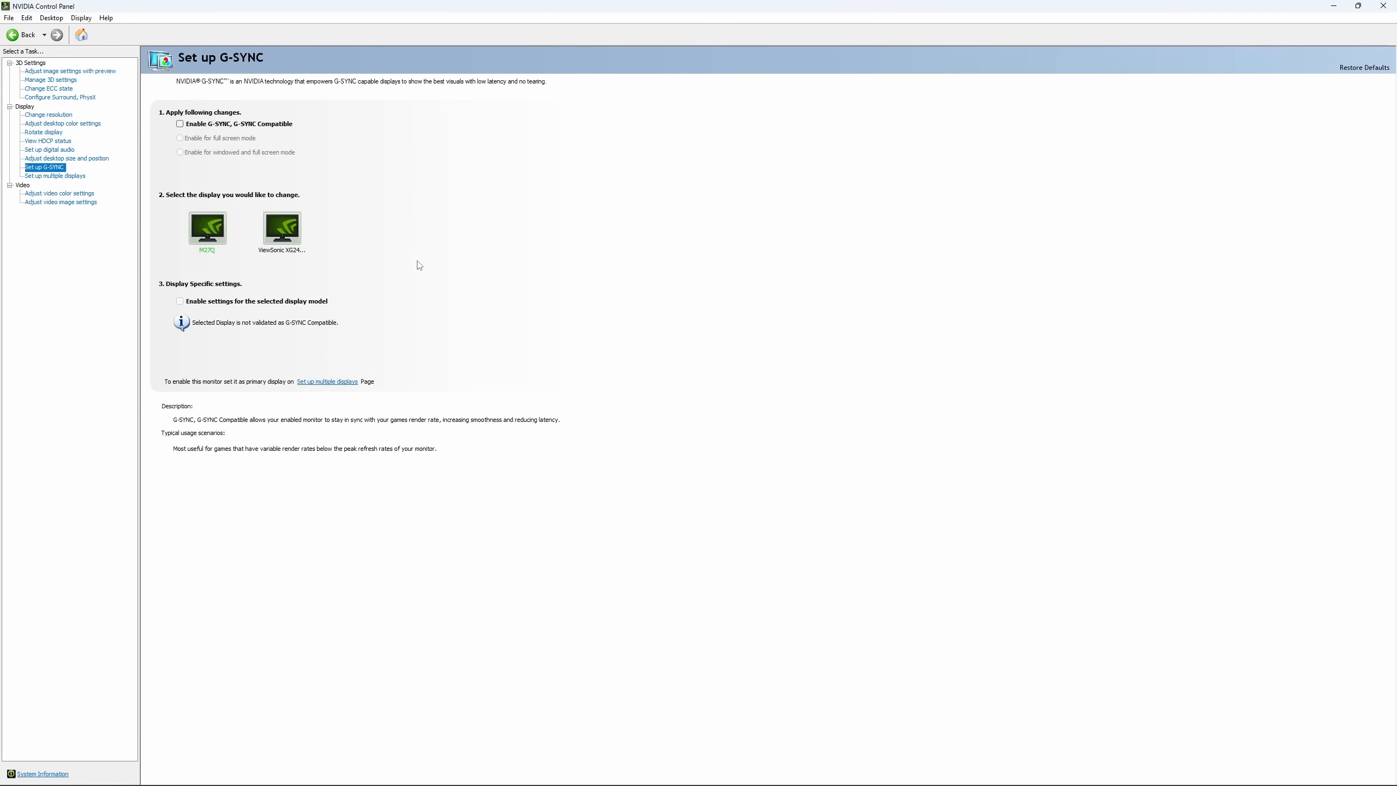
mouse_move(427, 270)
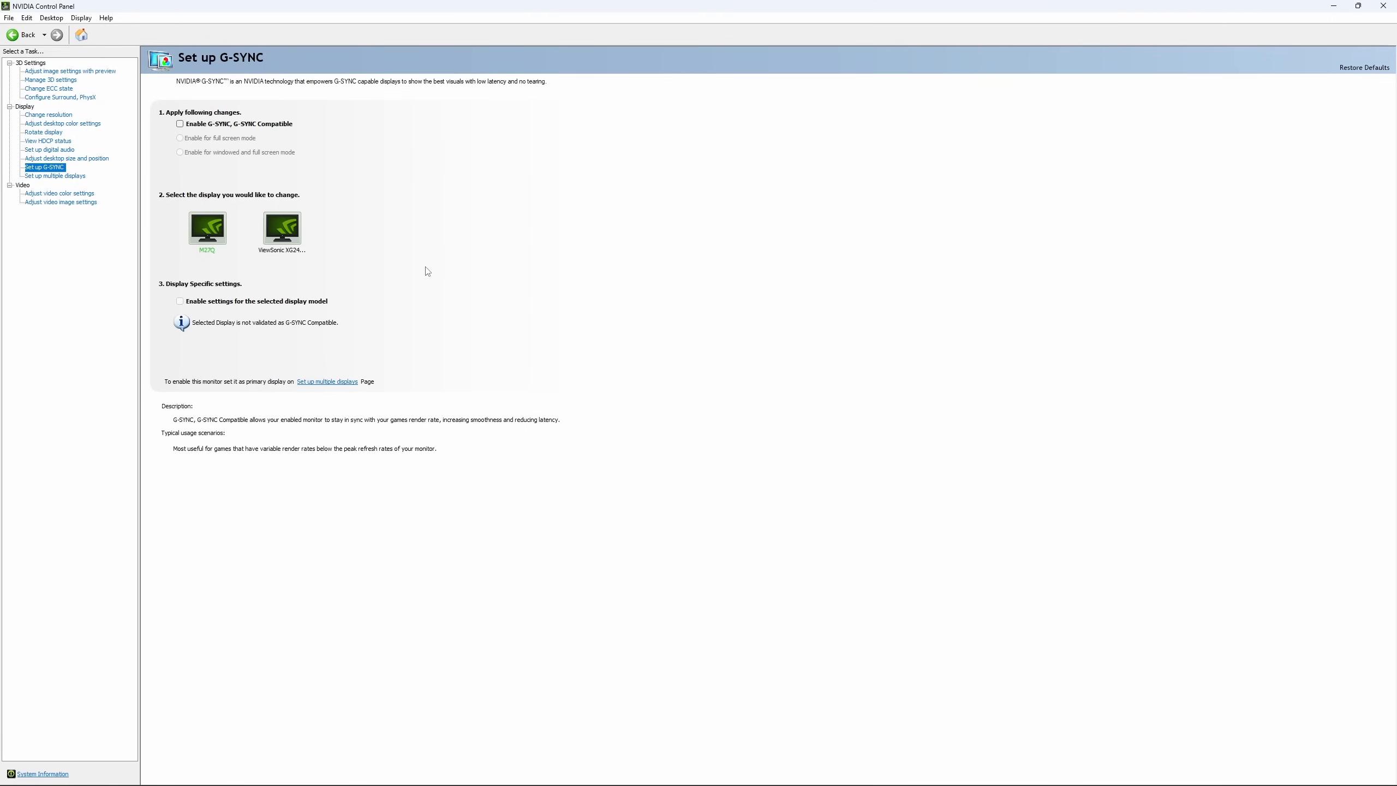
mouse_move(416, 276)
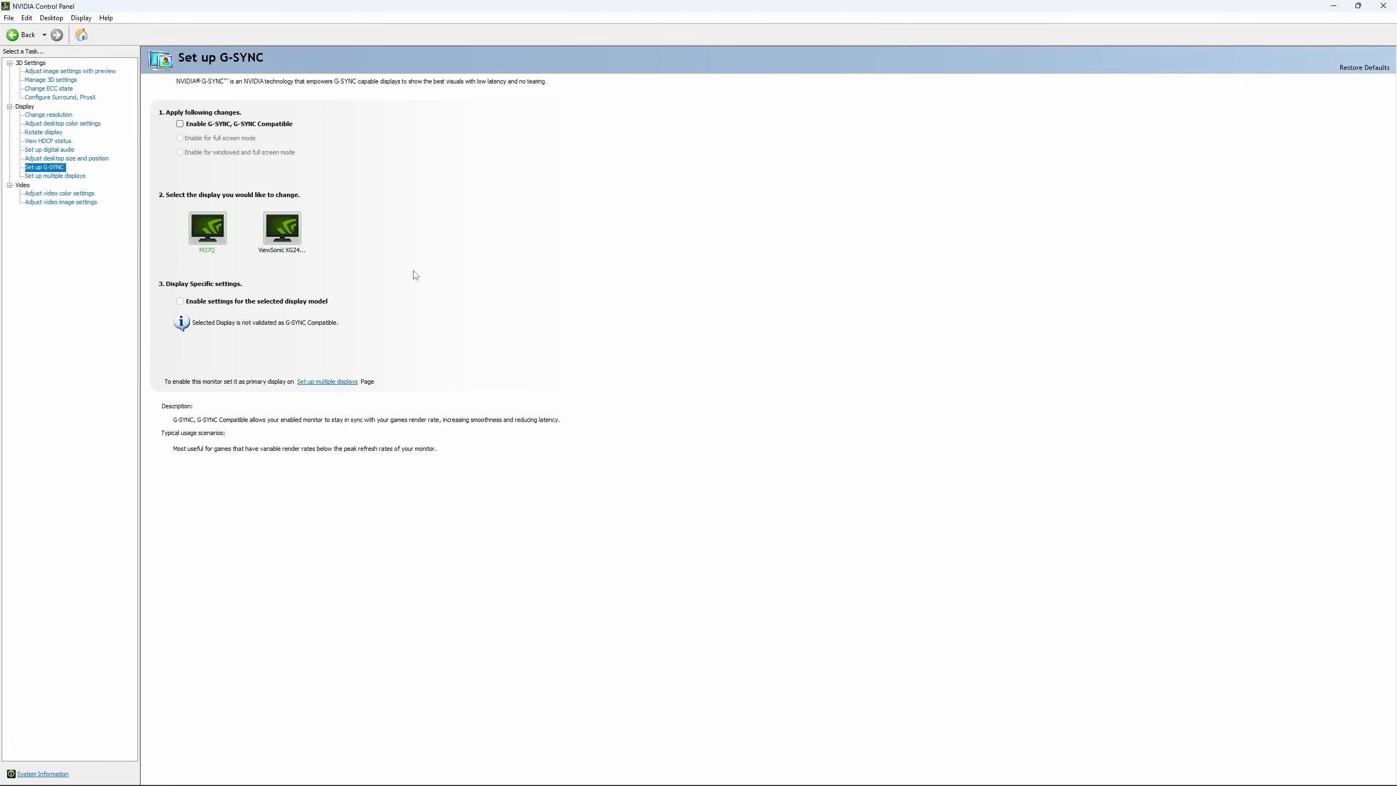
mouse_move(476, 421)
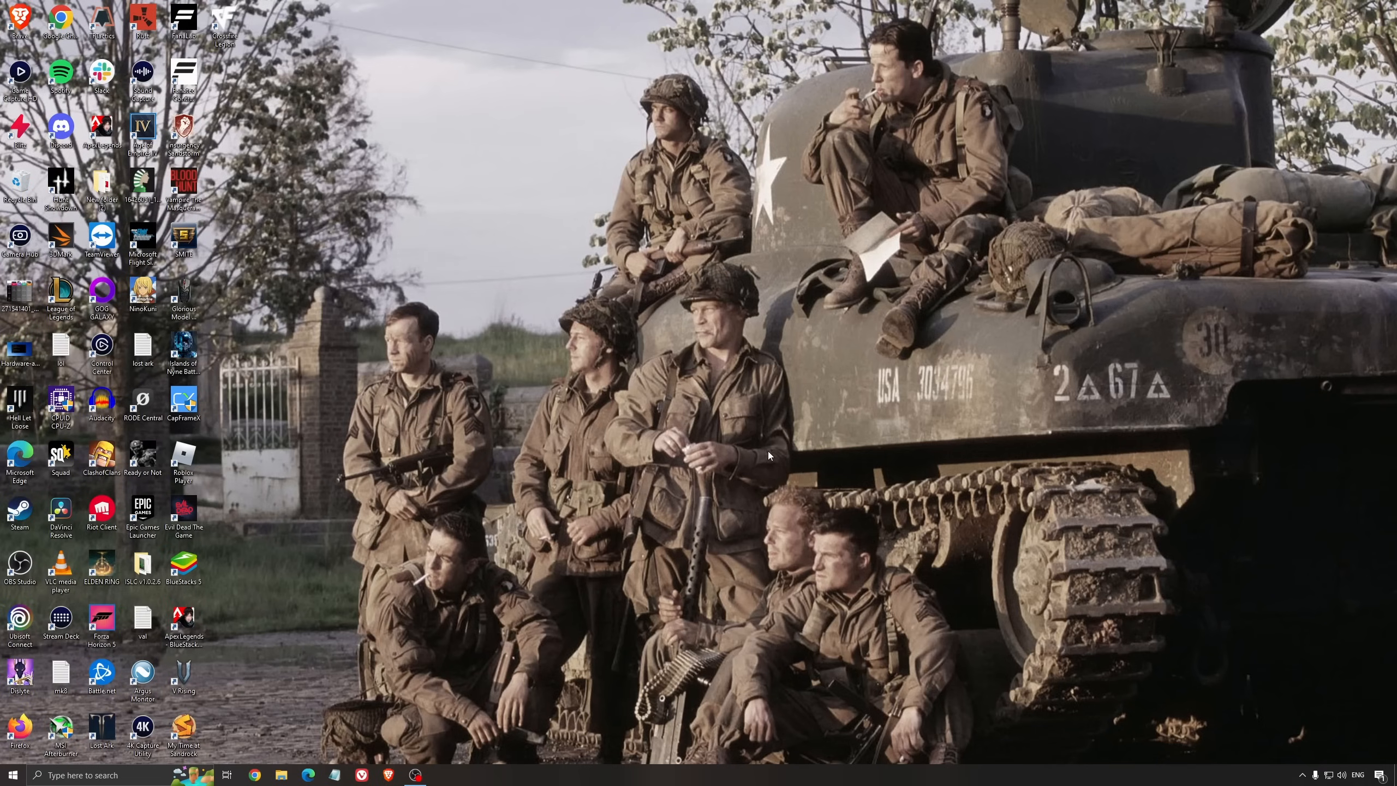
Reach the Power Options plan list via Start search 'ener', keeping High performance active.
text(ener)
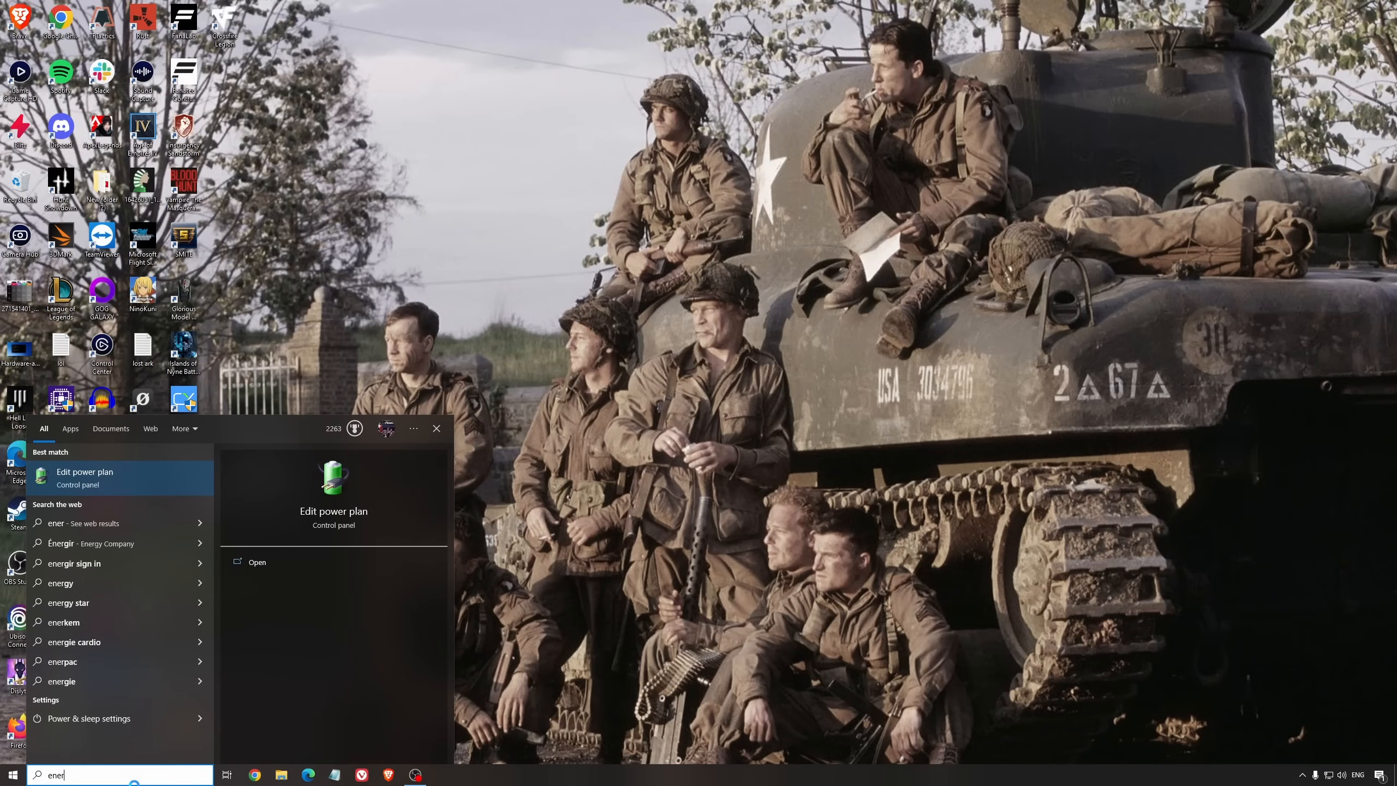
click(85, 477)
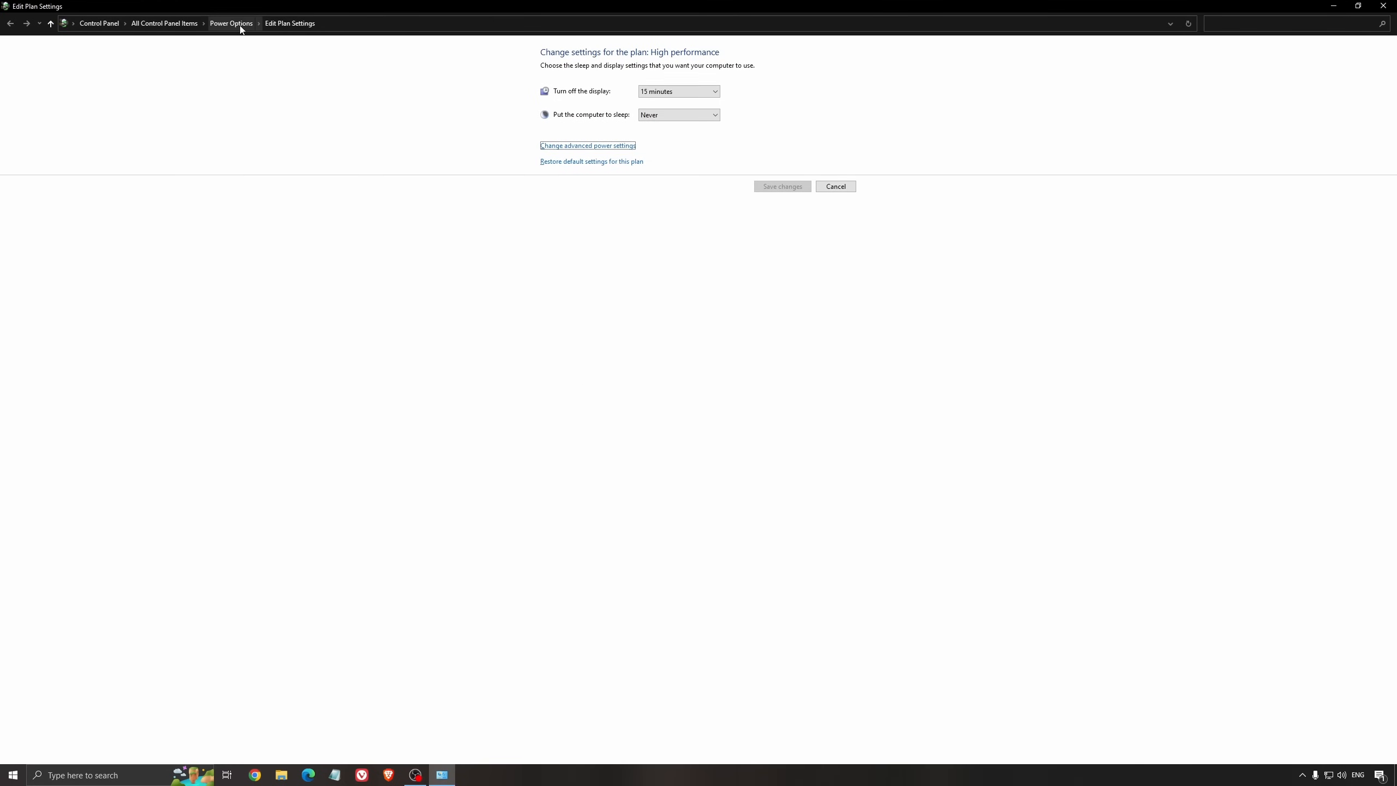
click(231, 23)
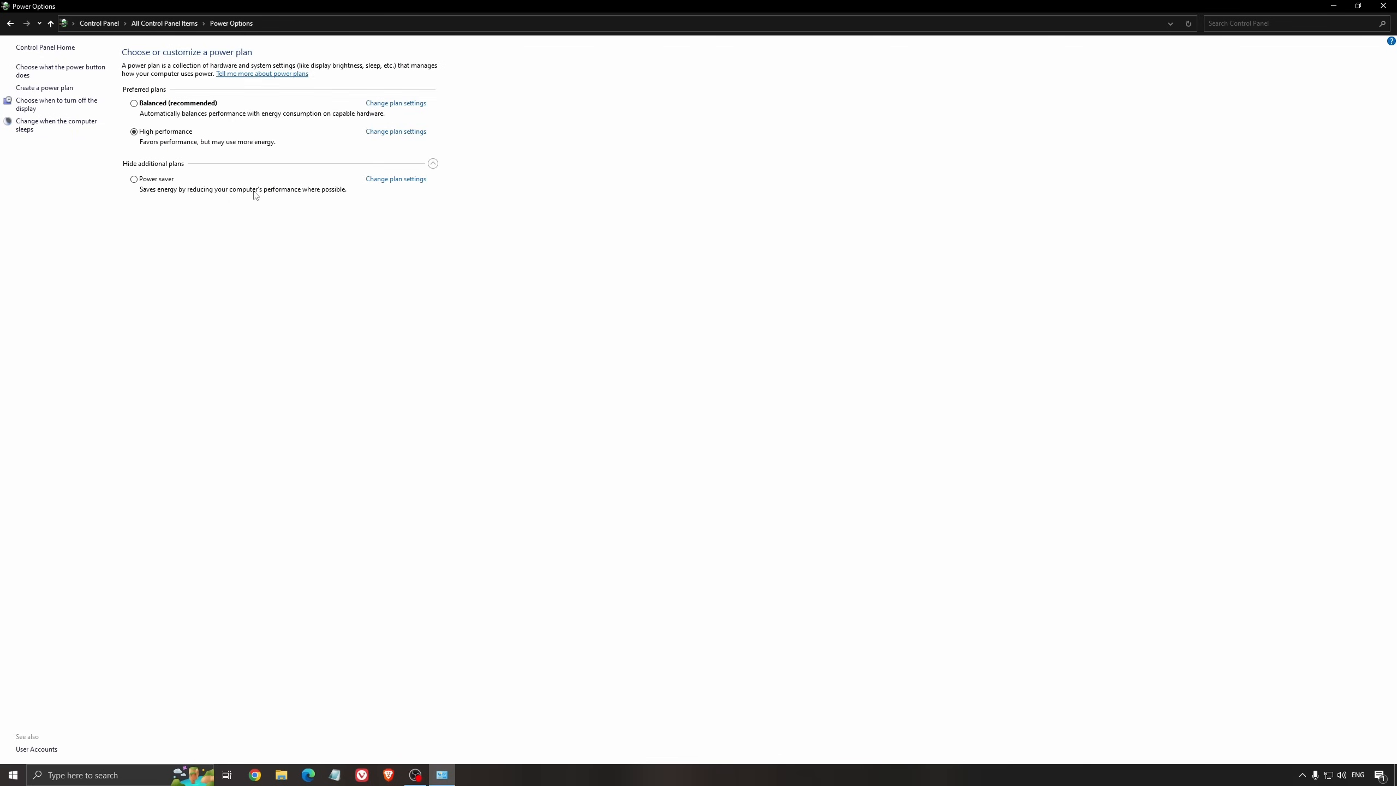
mouse_move(404, 318)
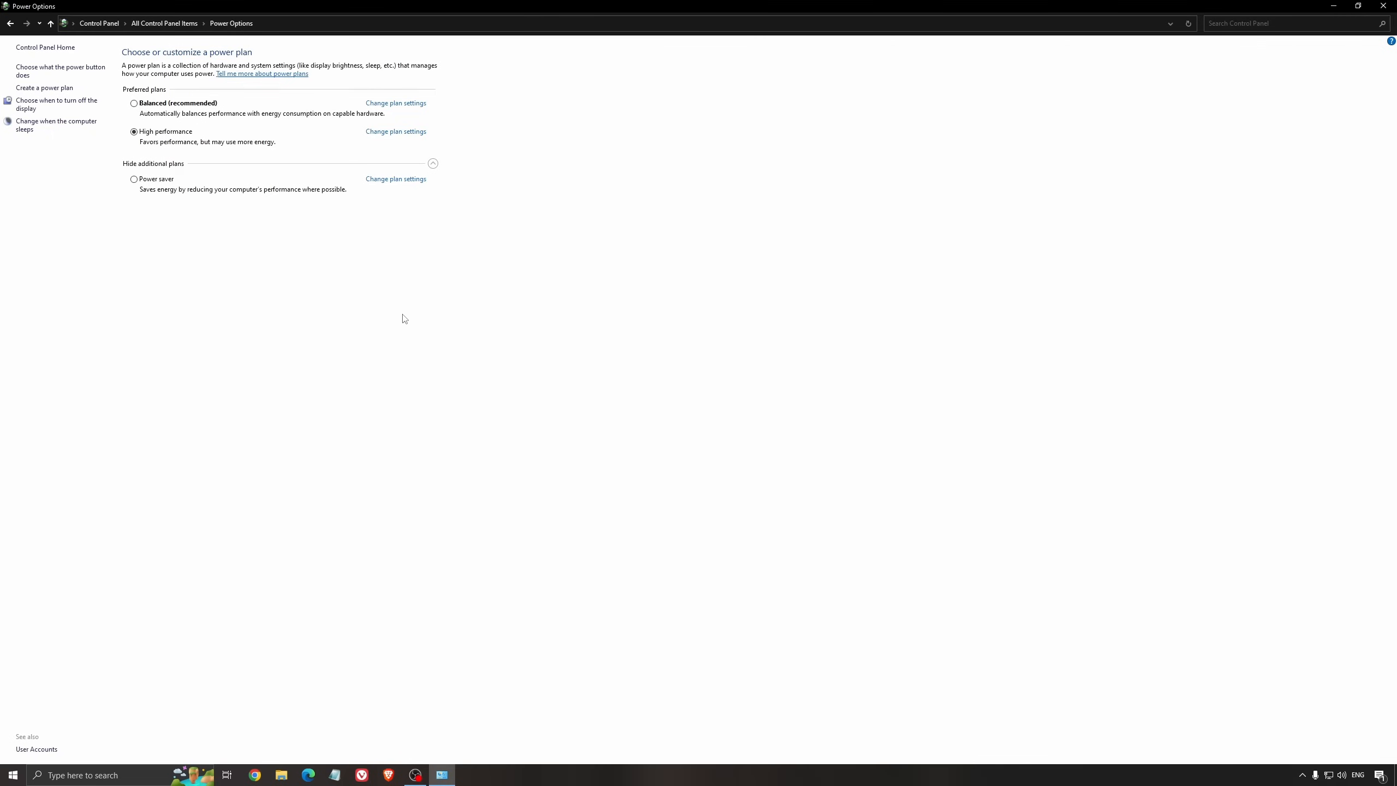
mouse_move(351, 268)
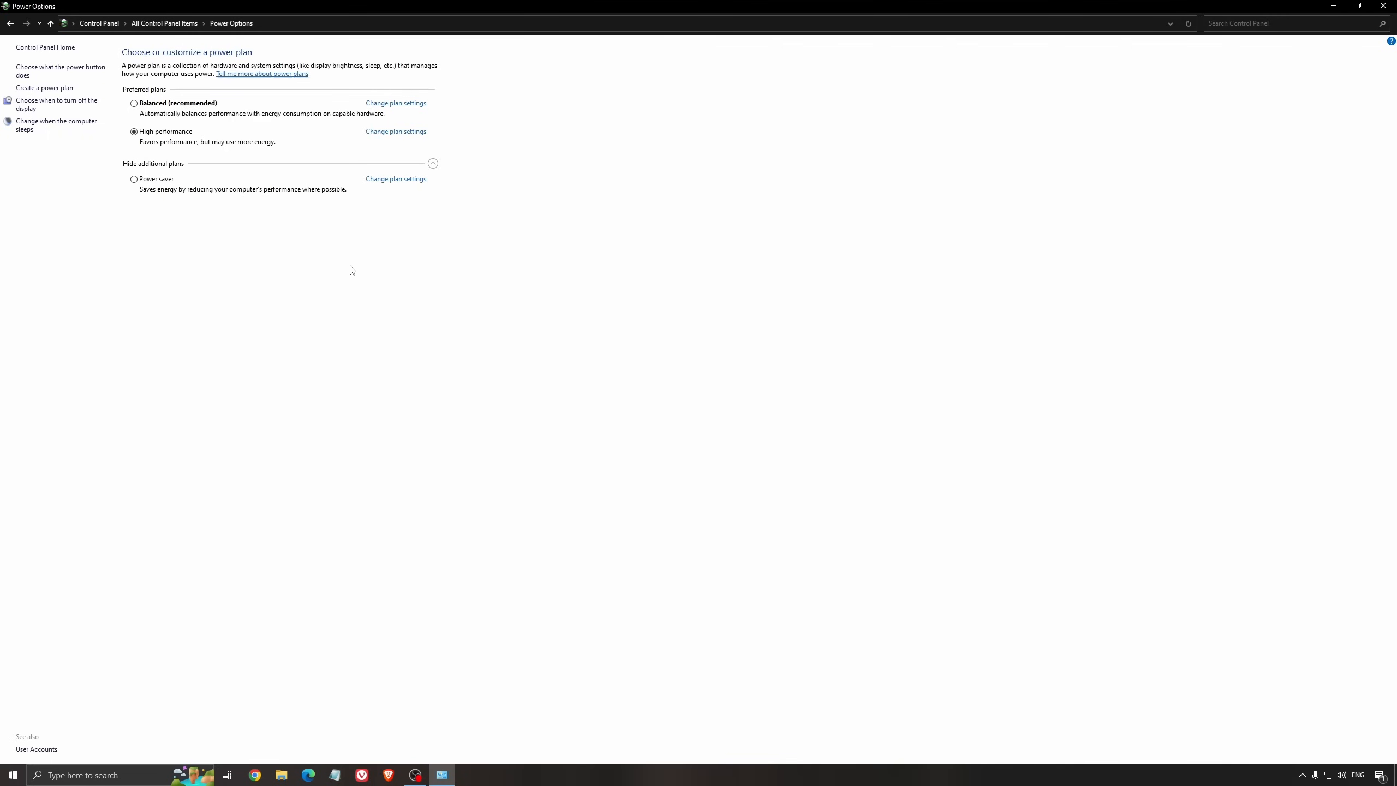
mouse_move(403, 260)
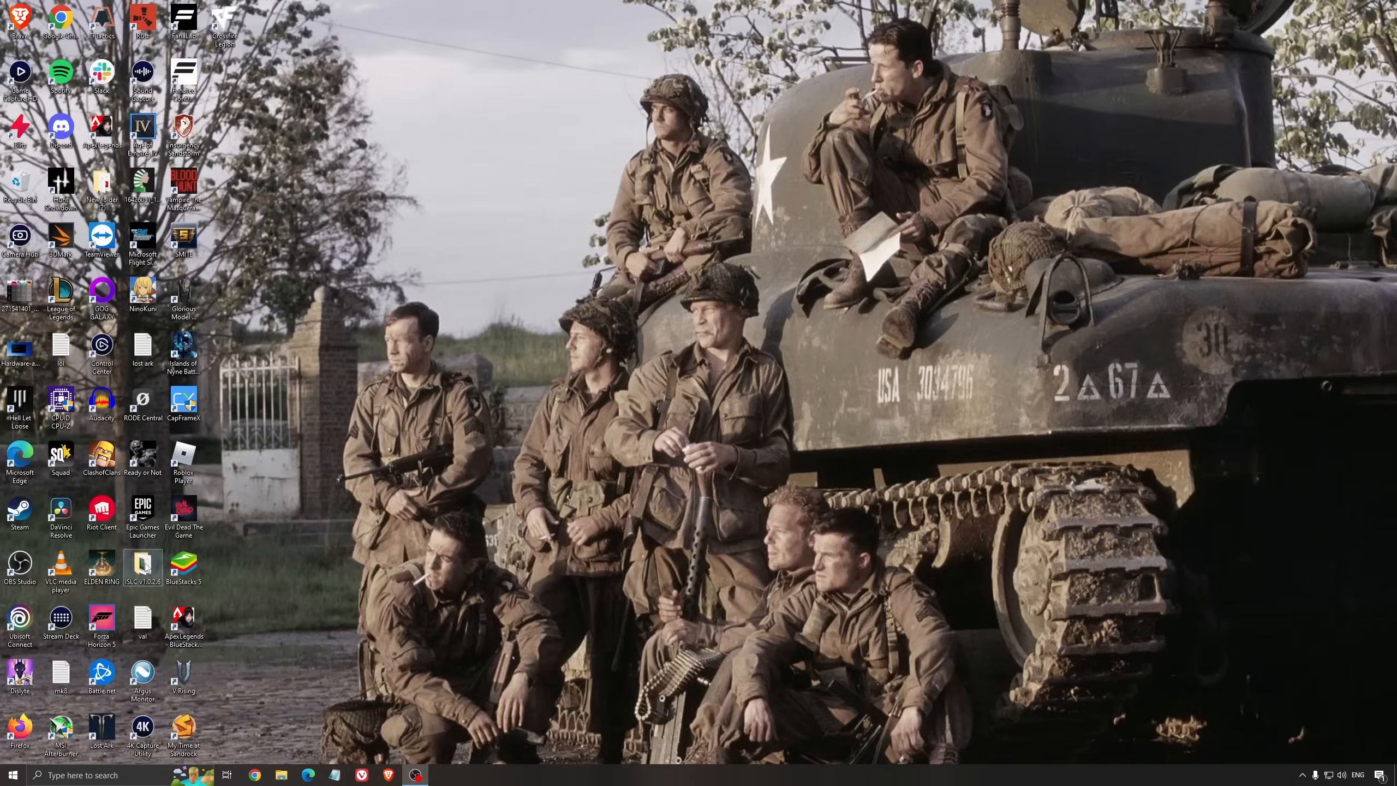
Launch Intelligent Standby List Cleaner with 1024 MB list size and 16000 MB free memory, then close it.
double_click(143, 566)
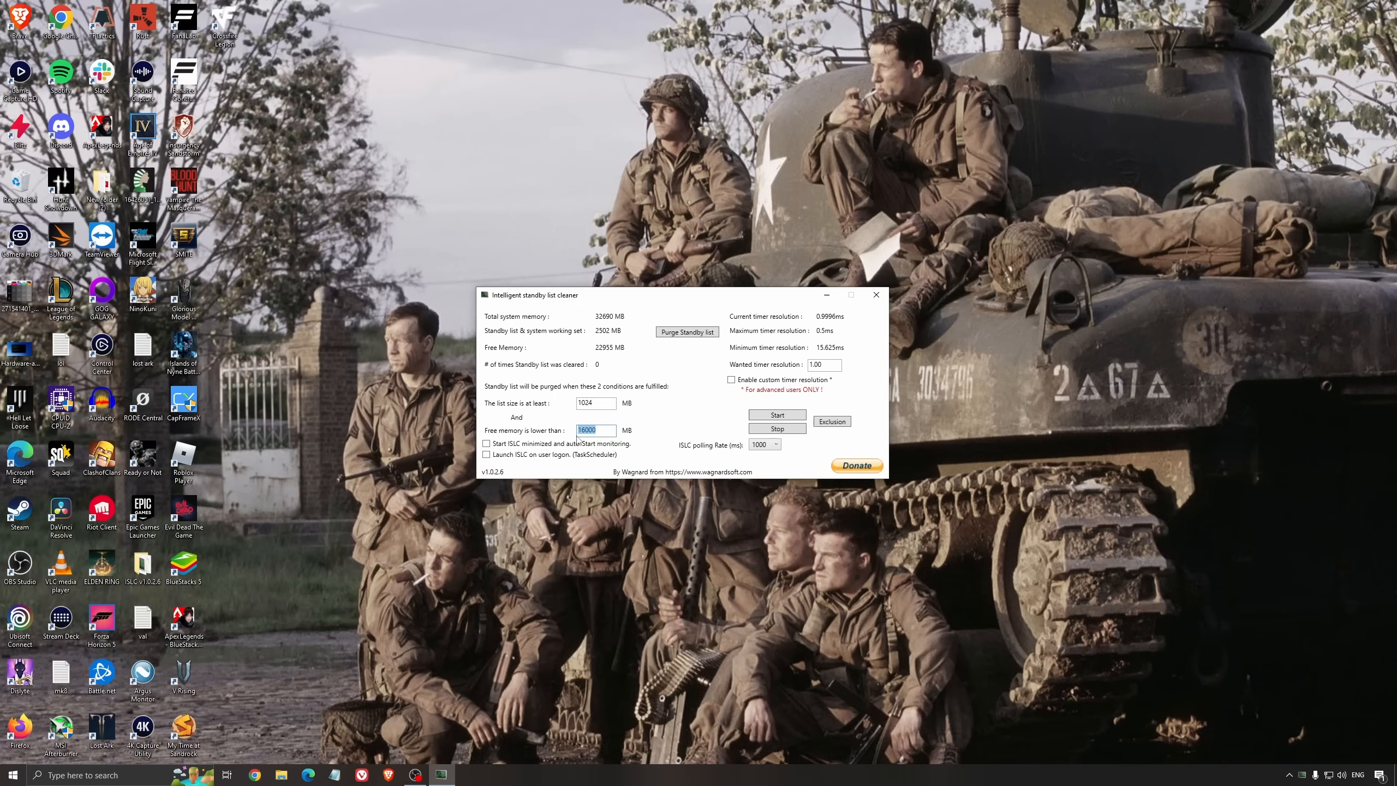
click(777, 415)
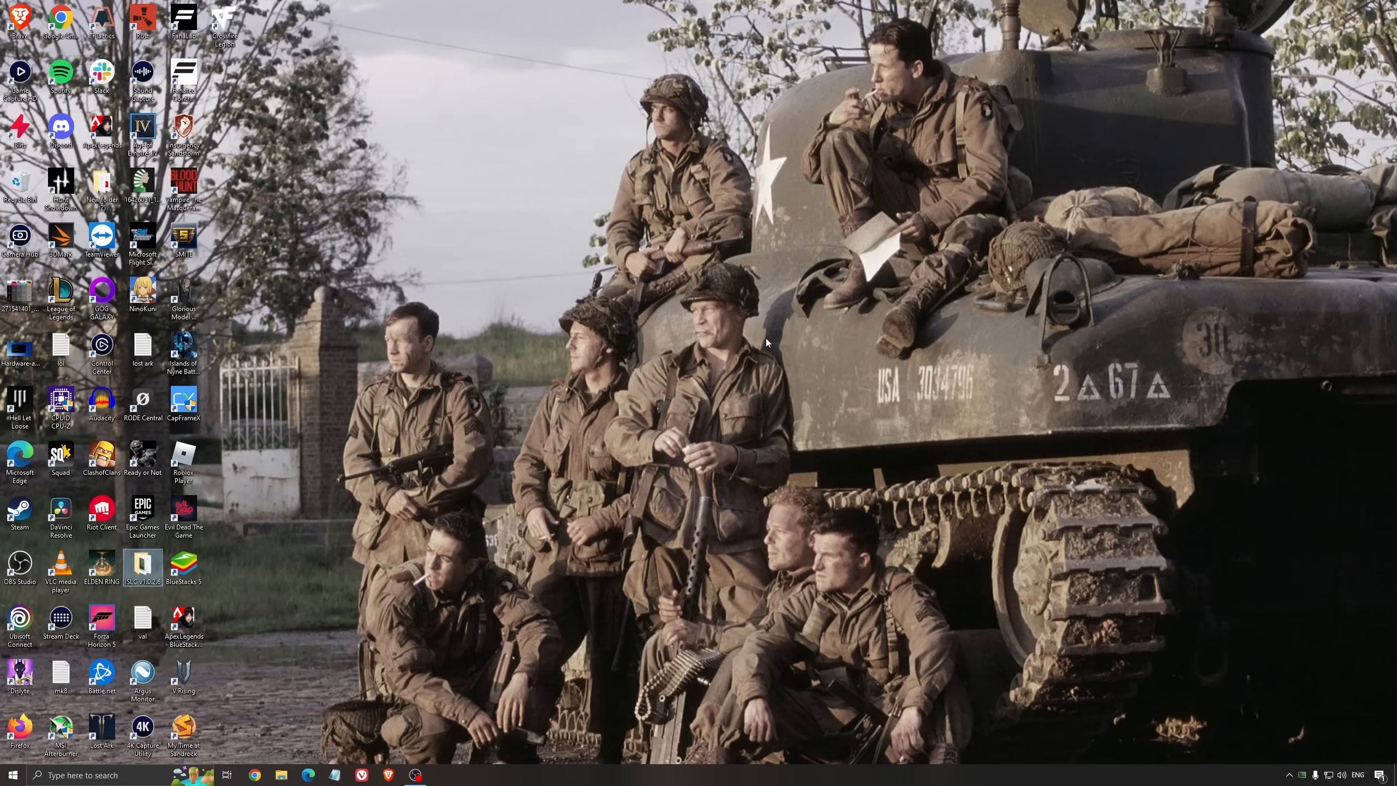
mouse_move(754, 345)
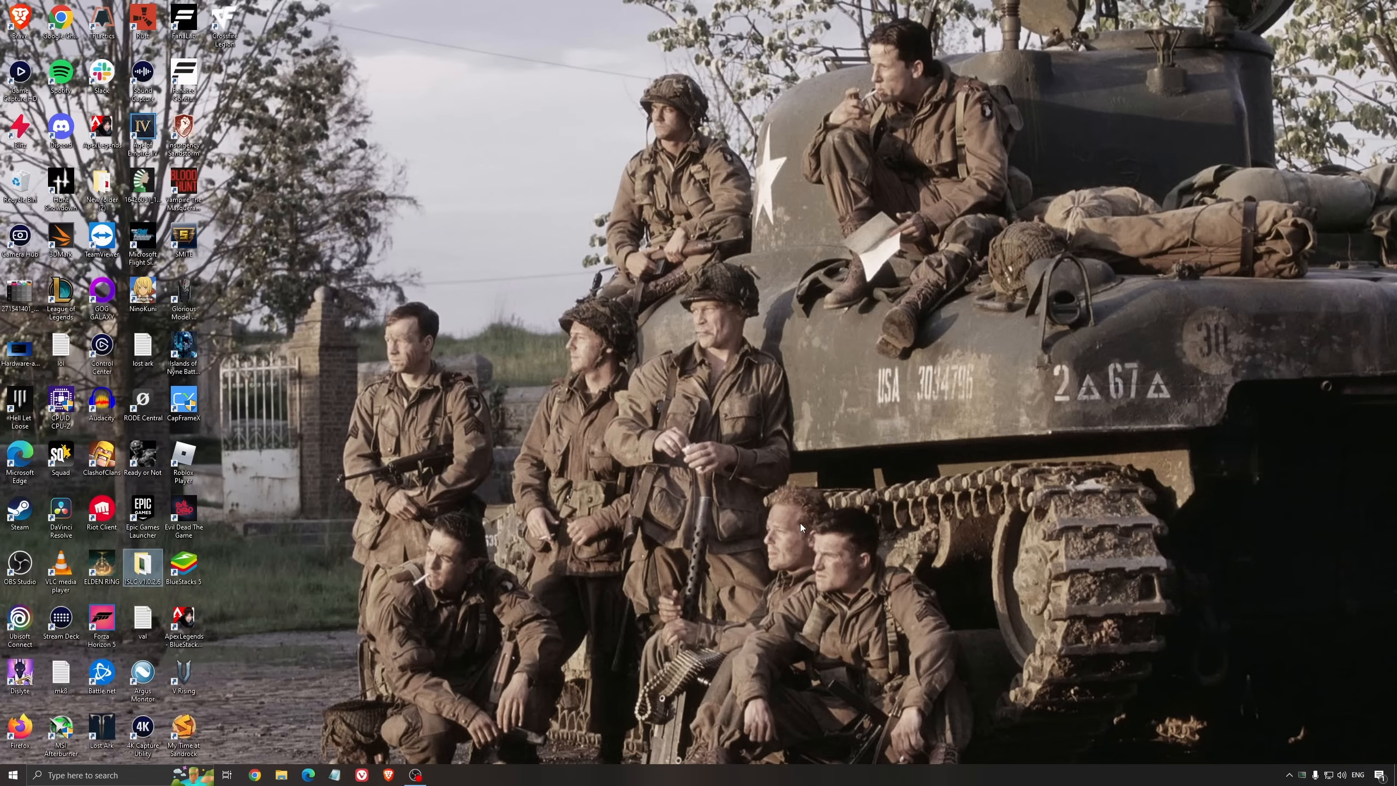
mouse_move(705, 444)
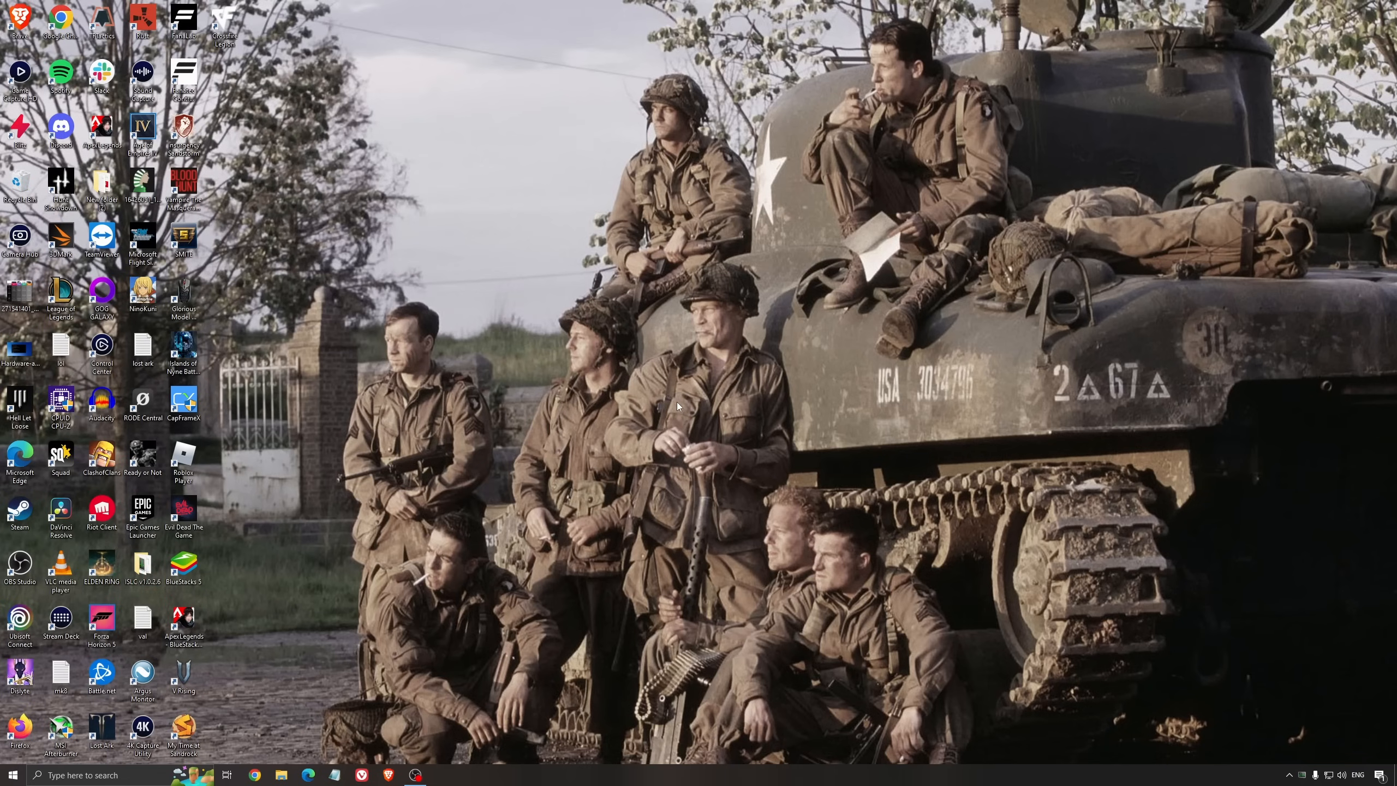
mouse_move(681, 402)
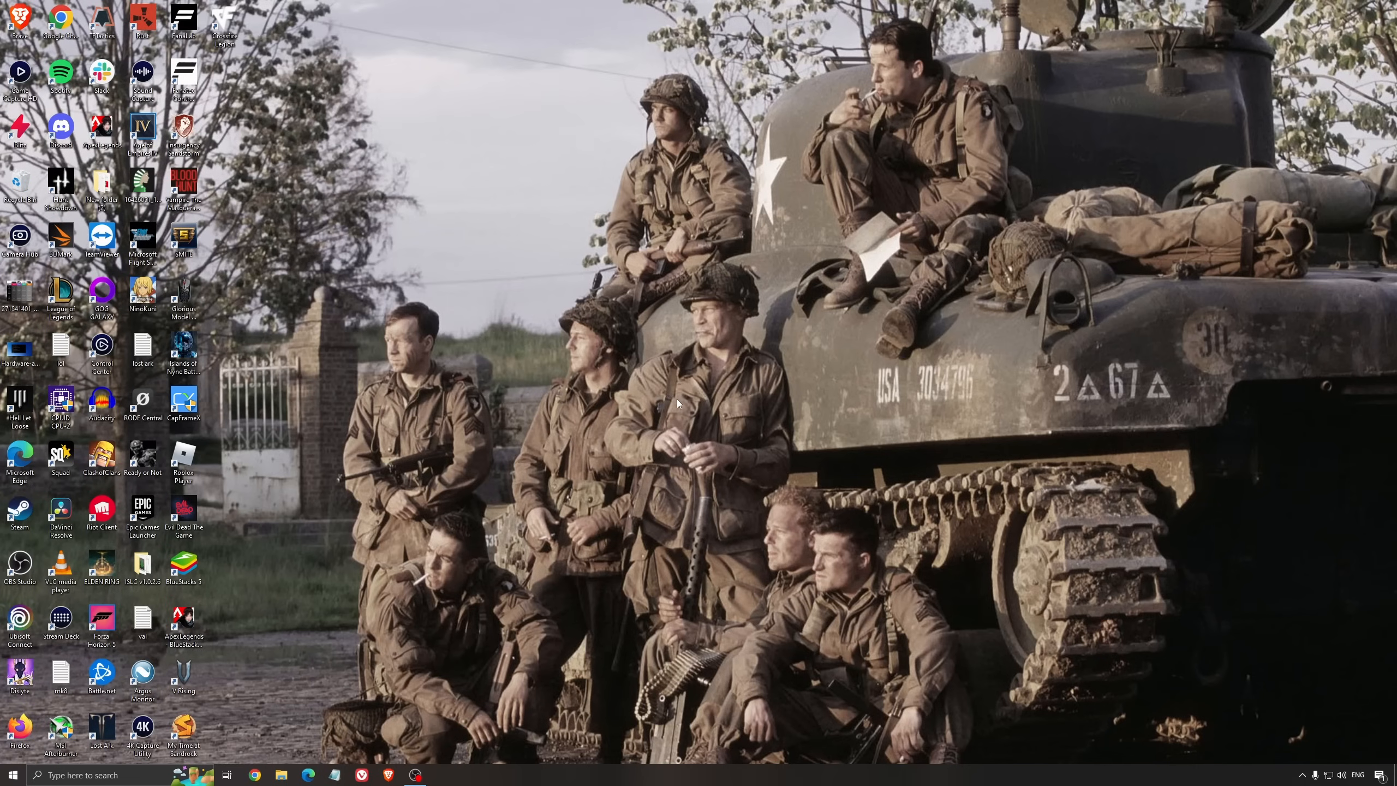
mouse_move(691, 395)
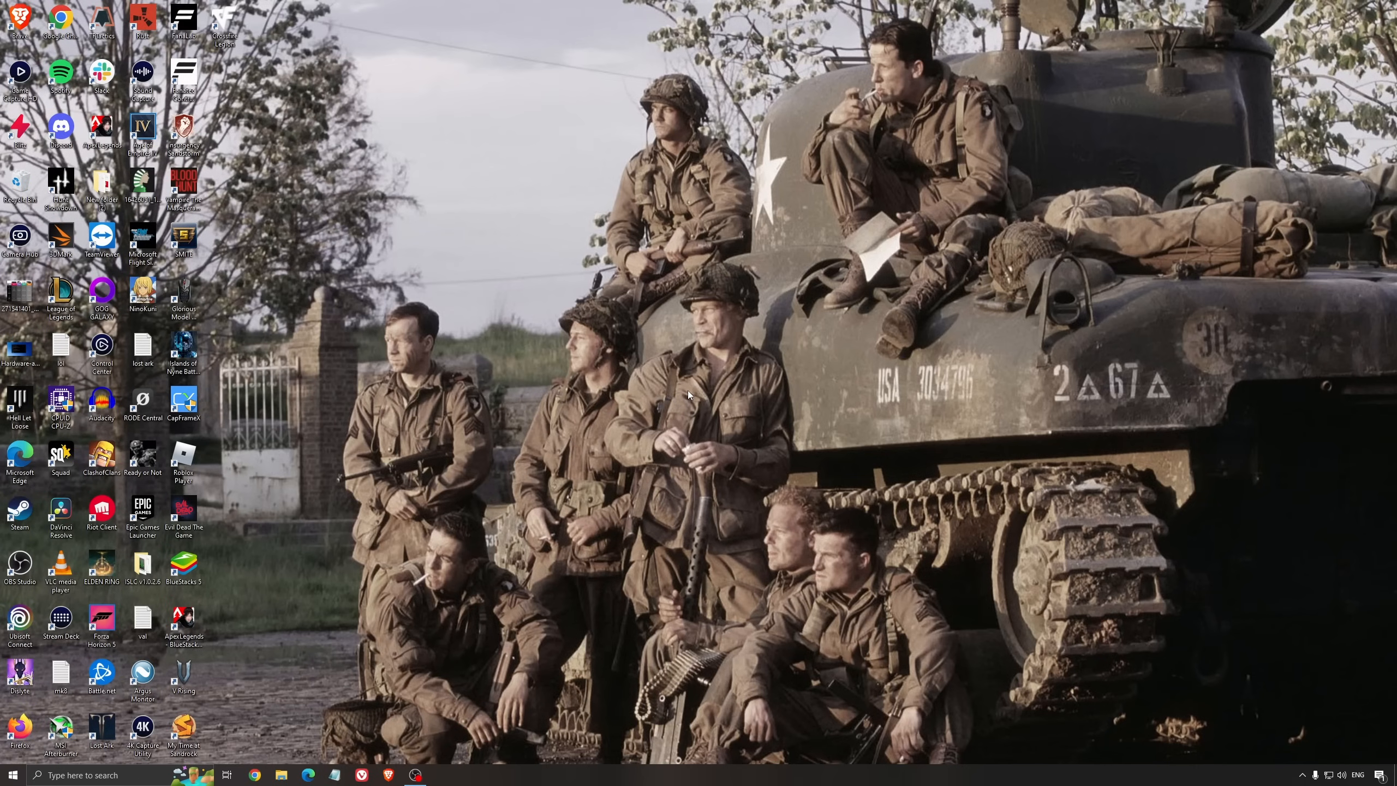
mouse_move(694, 393)
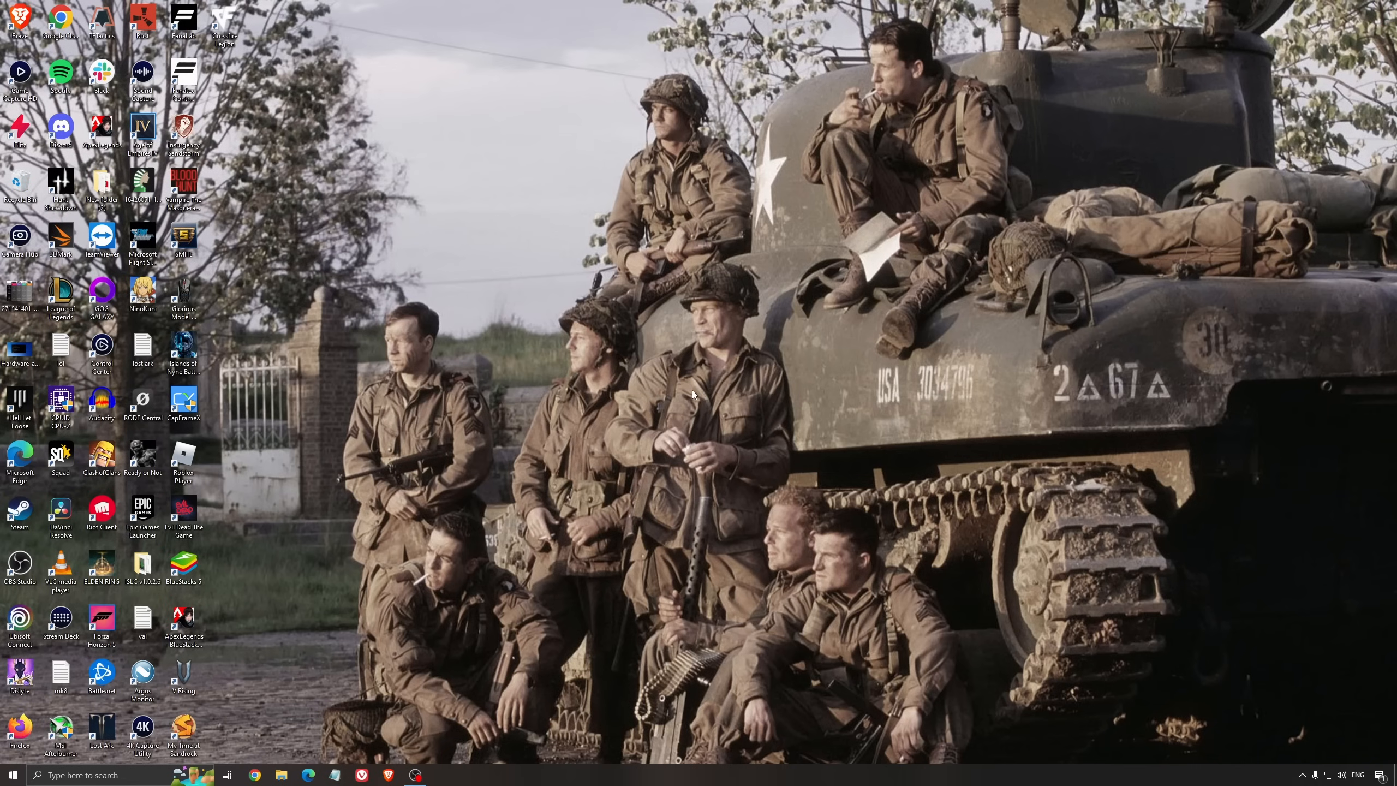
mouse_move(666, 378)
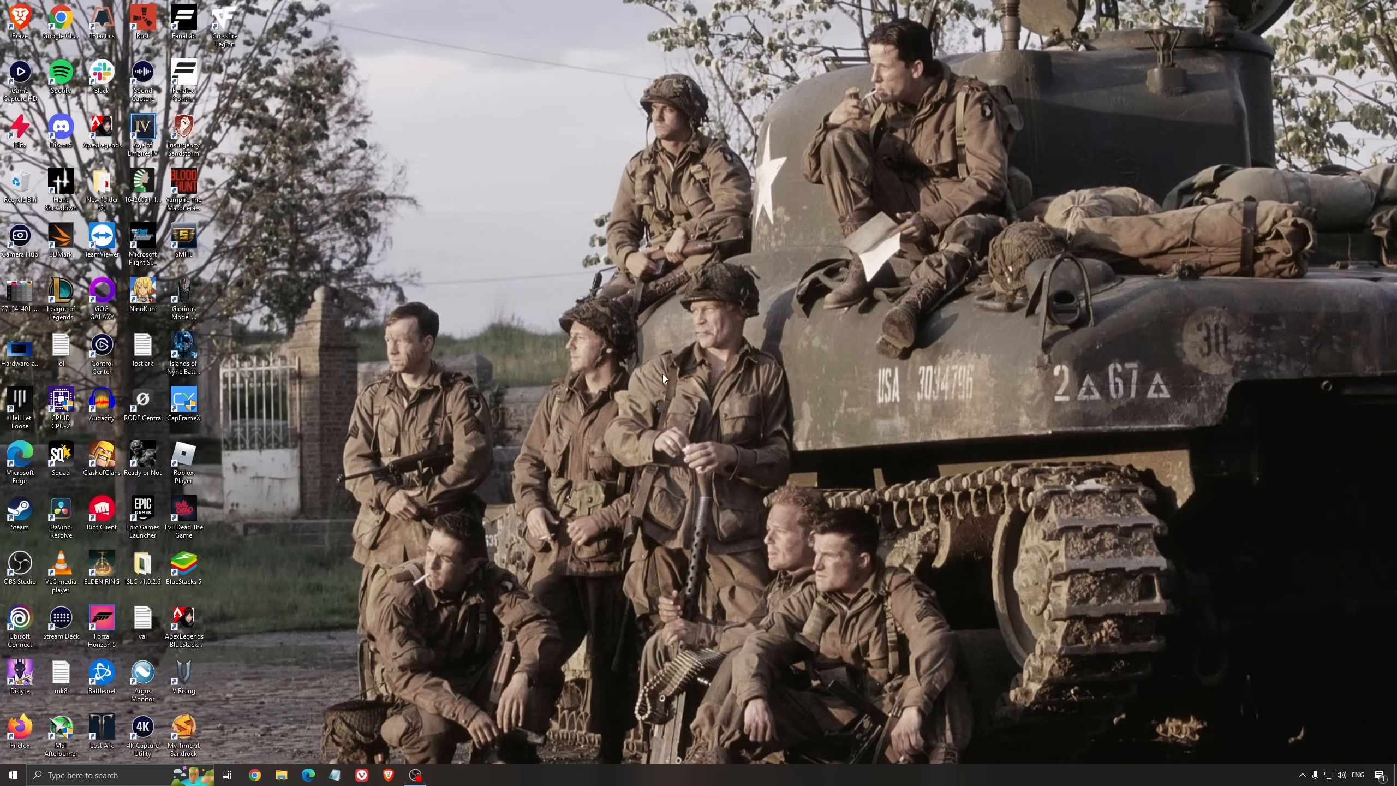
mouse_move(644, 352)
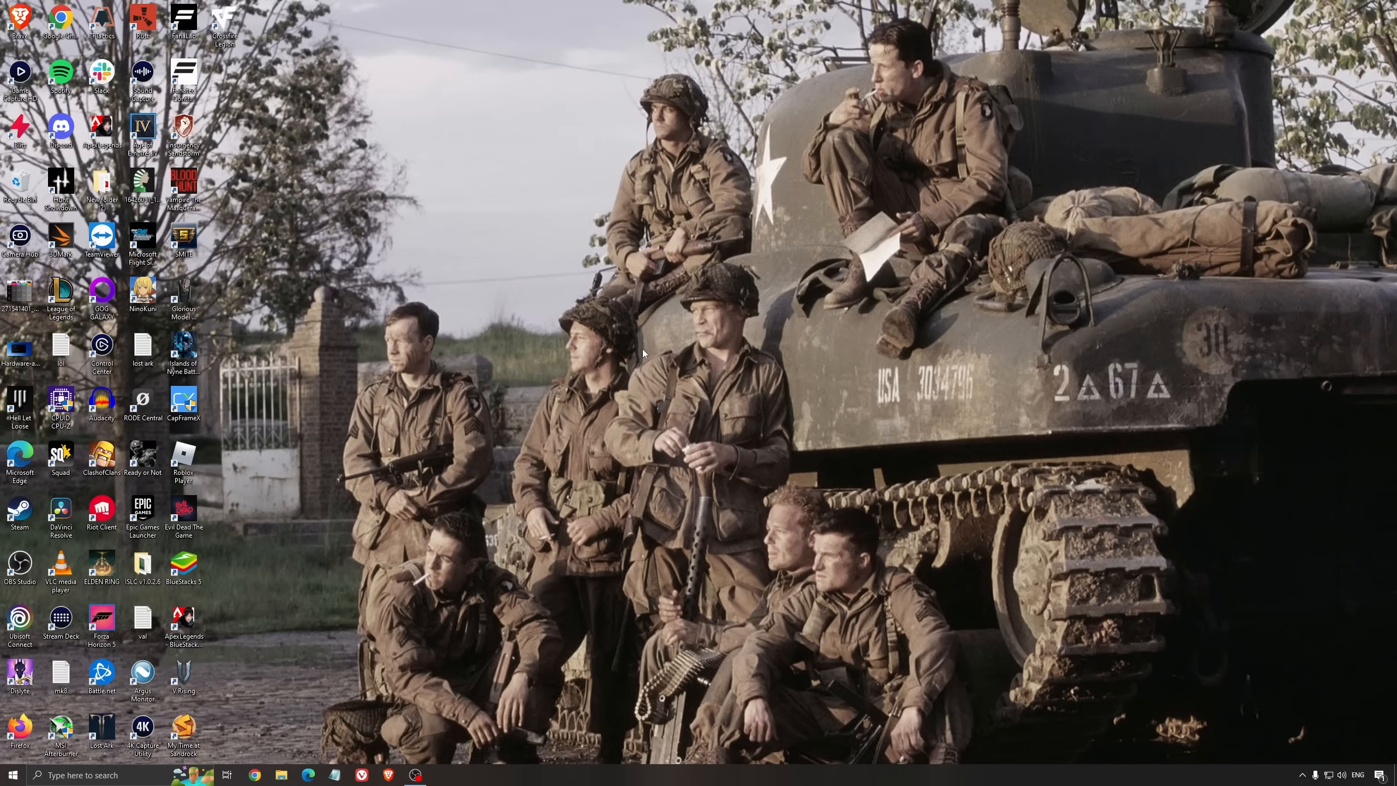
mouse_move(633, 340)
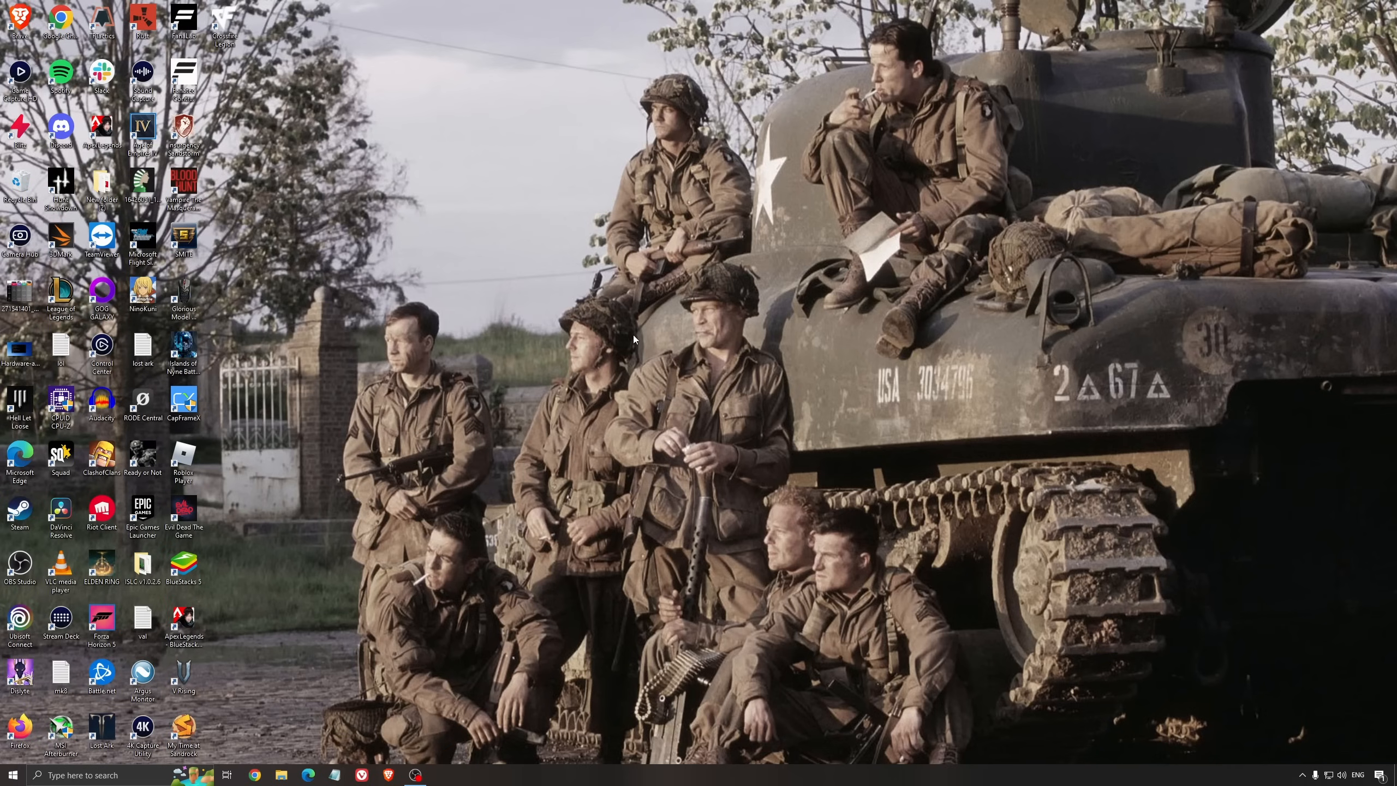
mouse_move(688, 379)
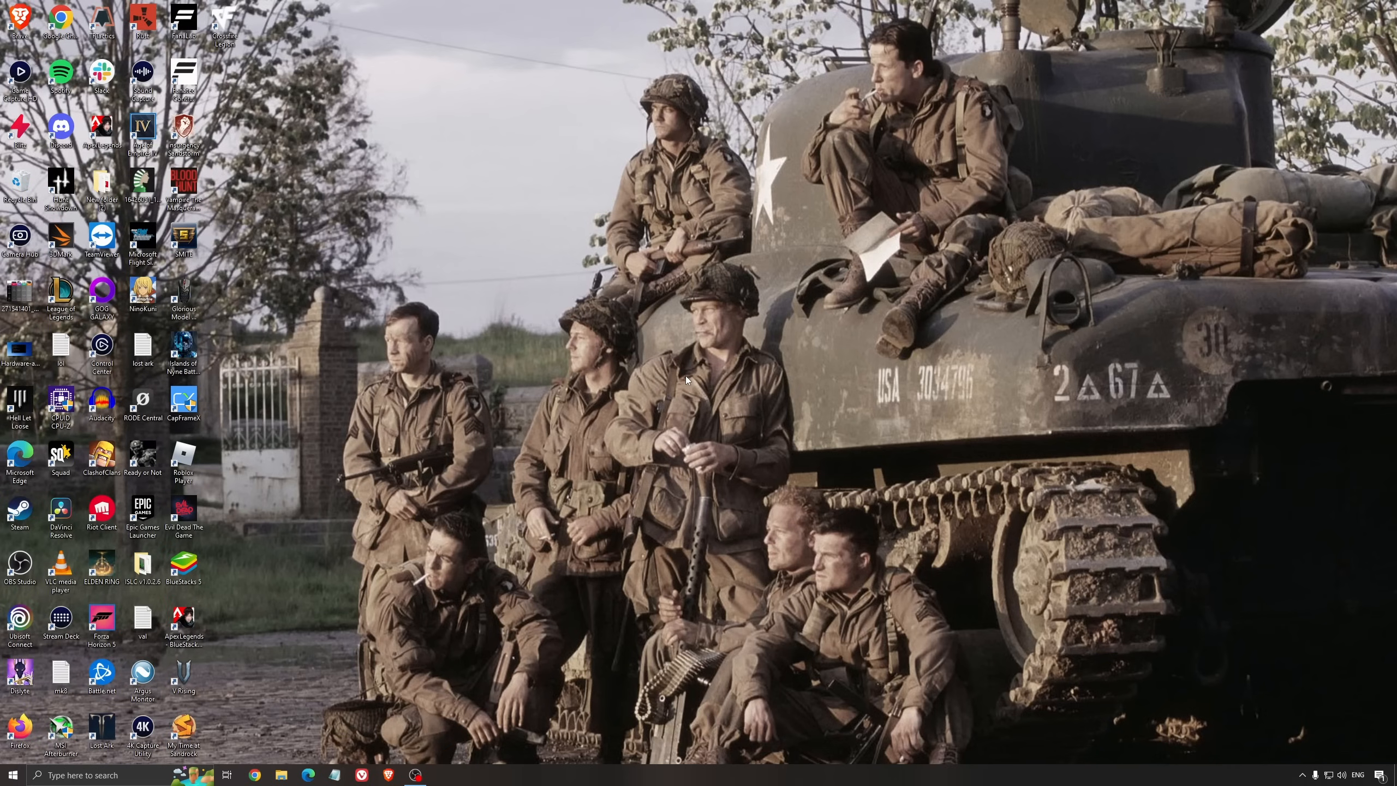
mouse_move(719, 392)
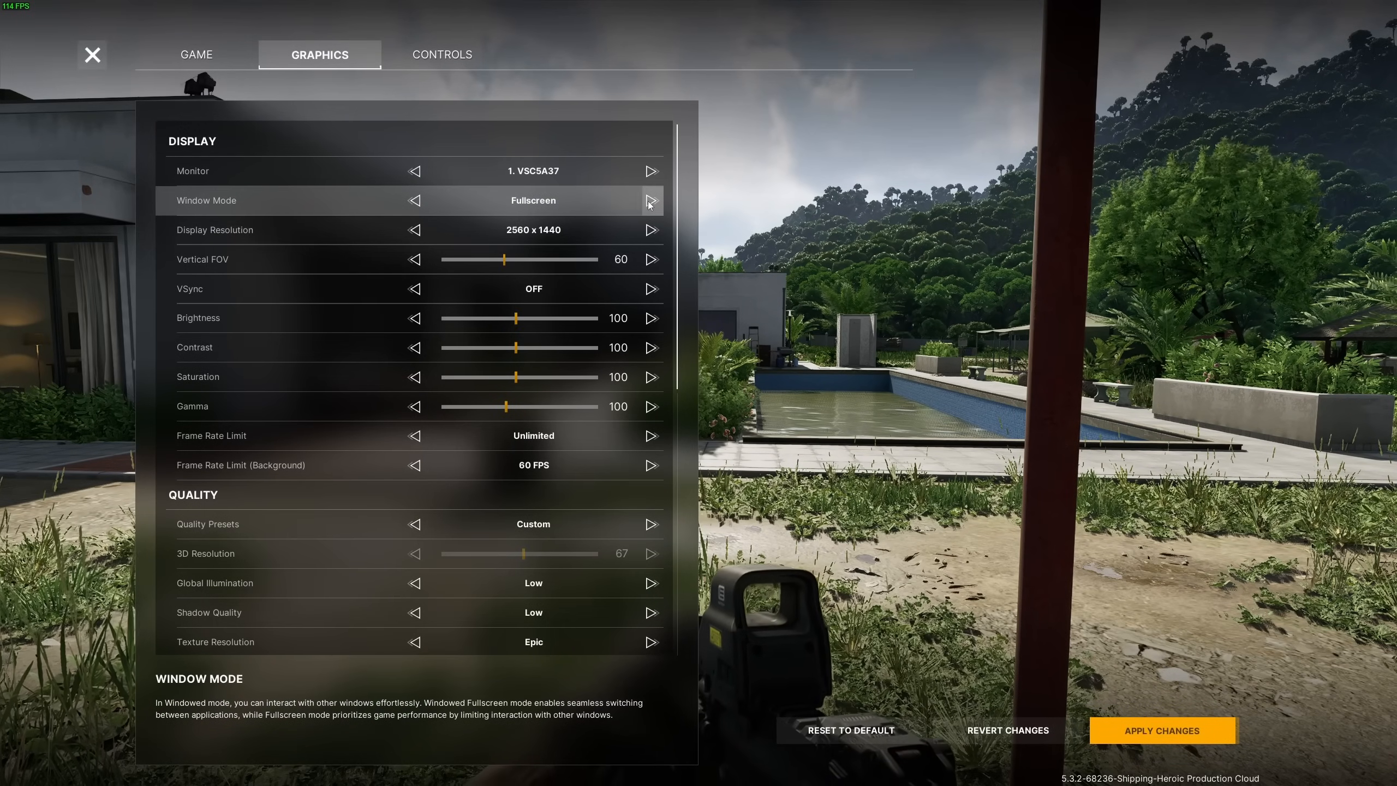
Keep Fullscreen window mode and vertical FOV 60 after trying Windowed Fullscreen and FOV 75.
click(650, 201)
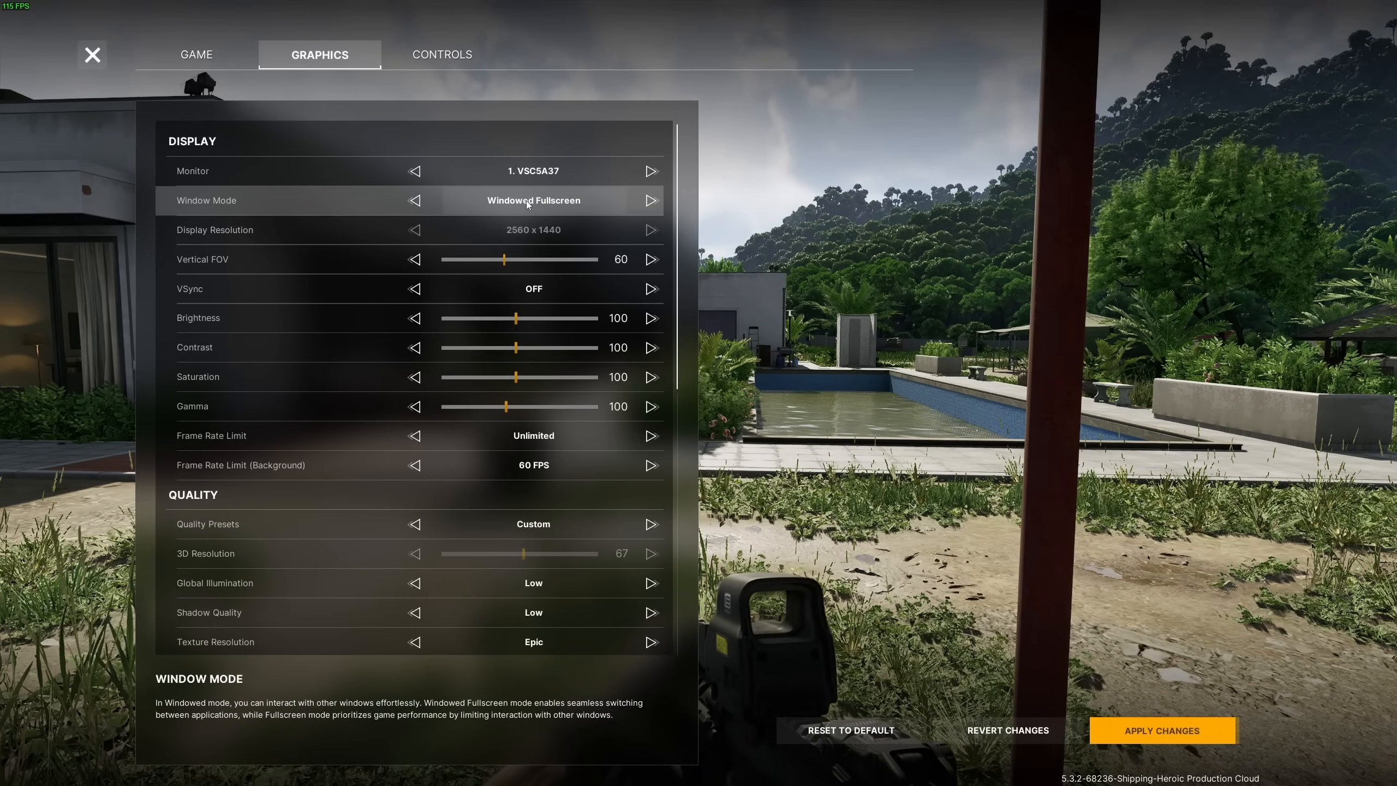
click(652, 201)
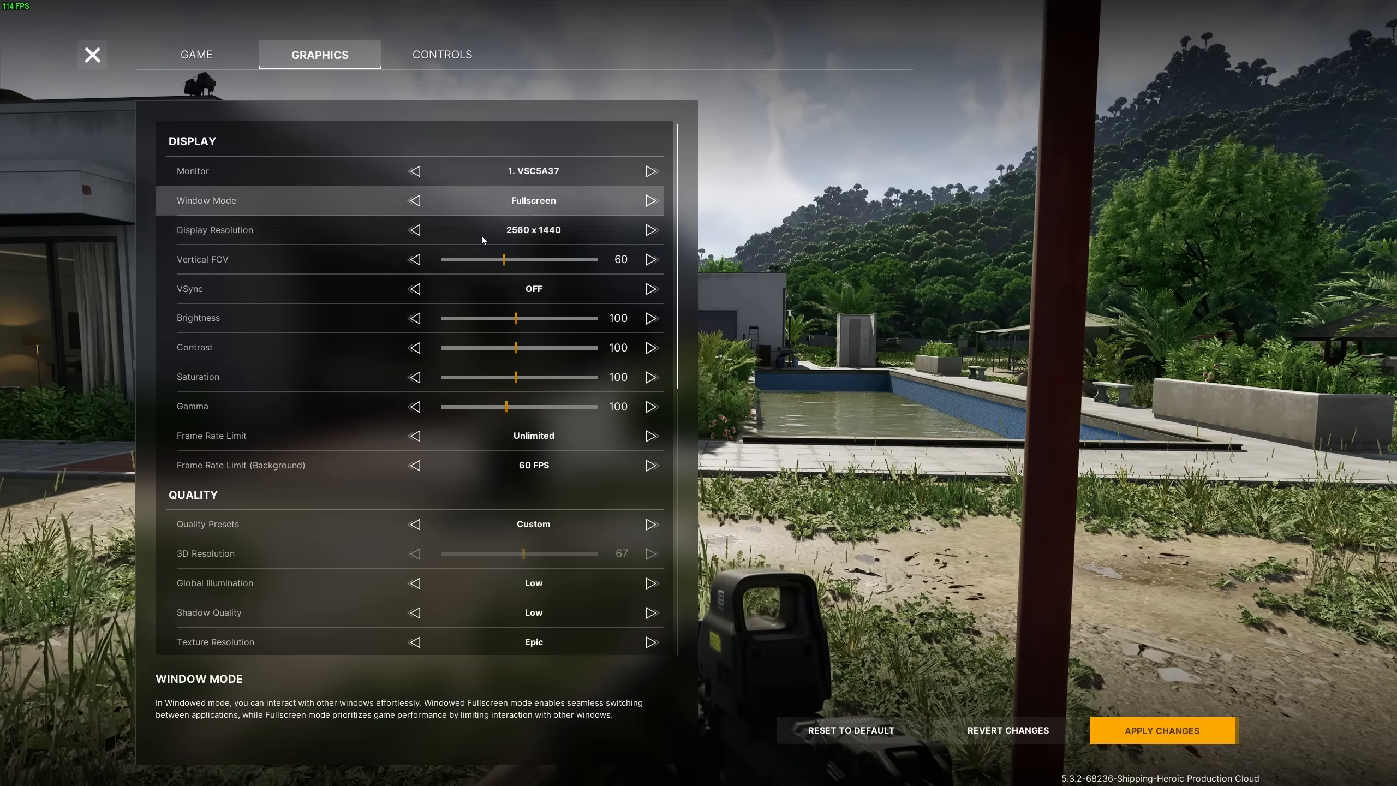
mouse_move(486, 273)
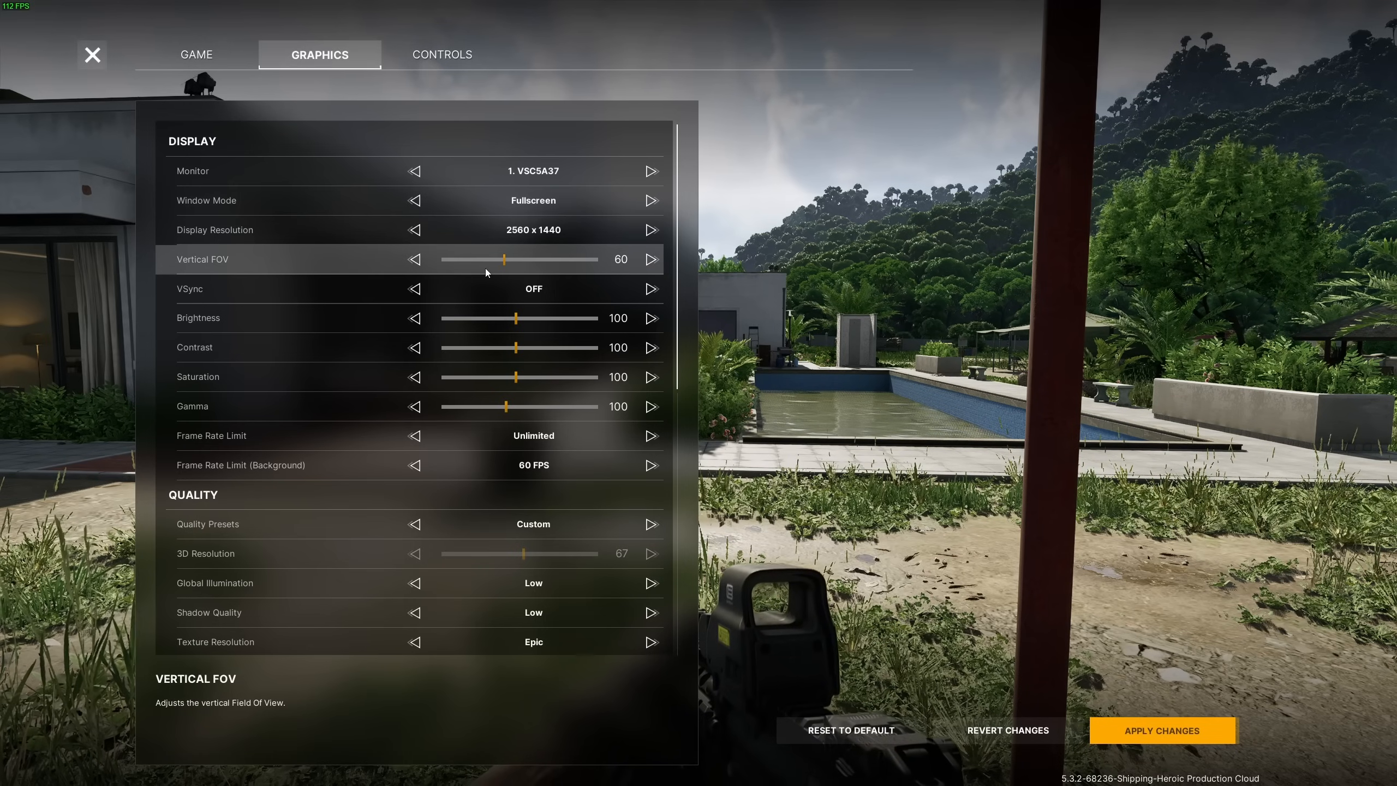
mouse_move(192, 266)
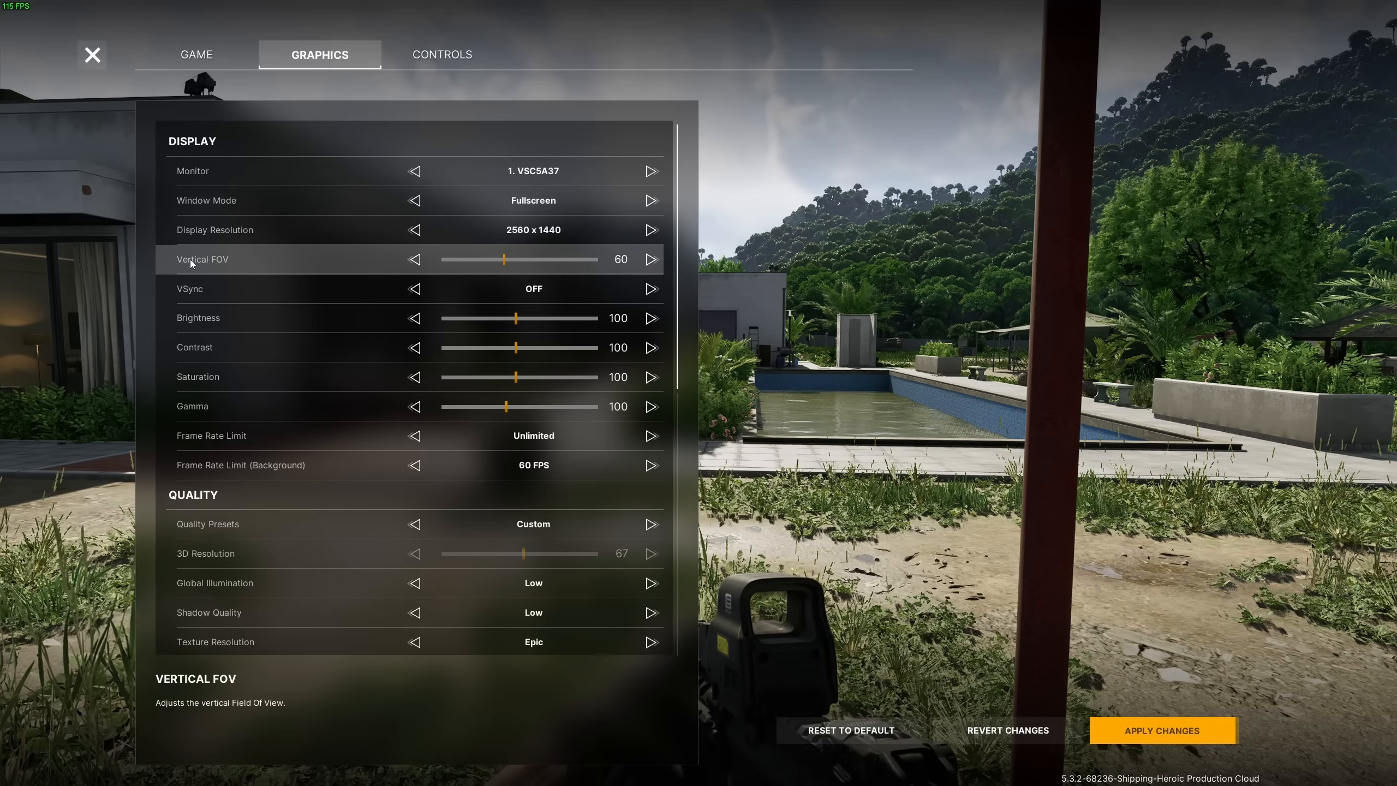
mouse_move(325, 265)
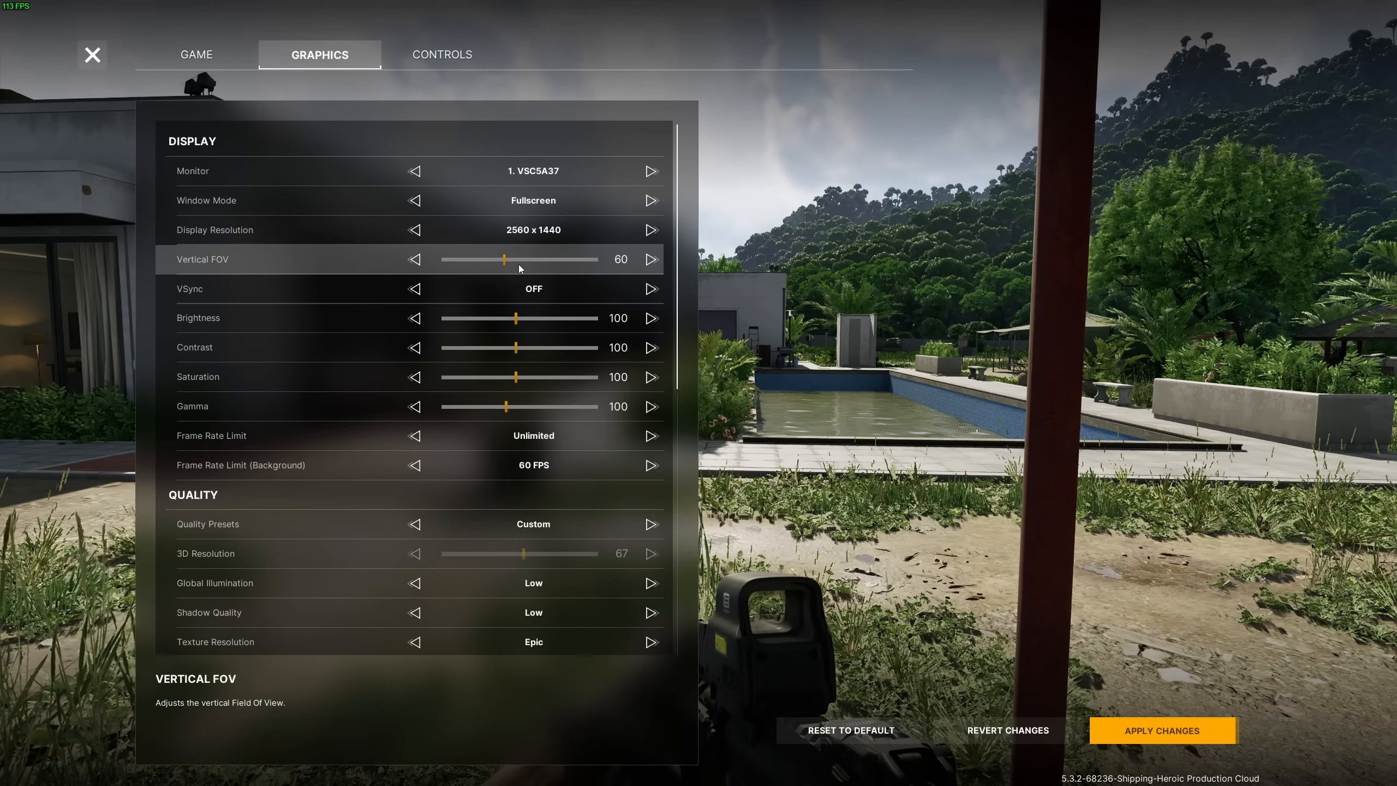
drag(505, 260, 599, 259)
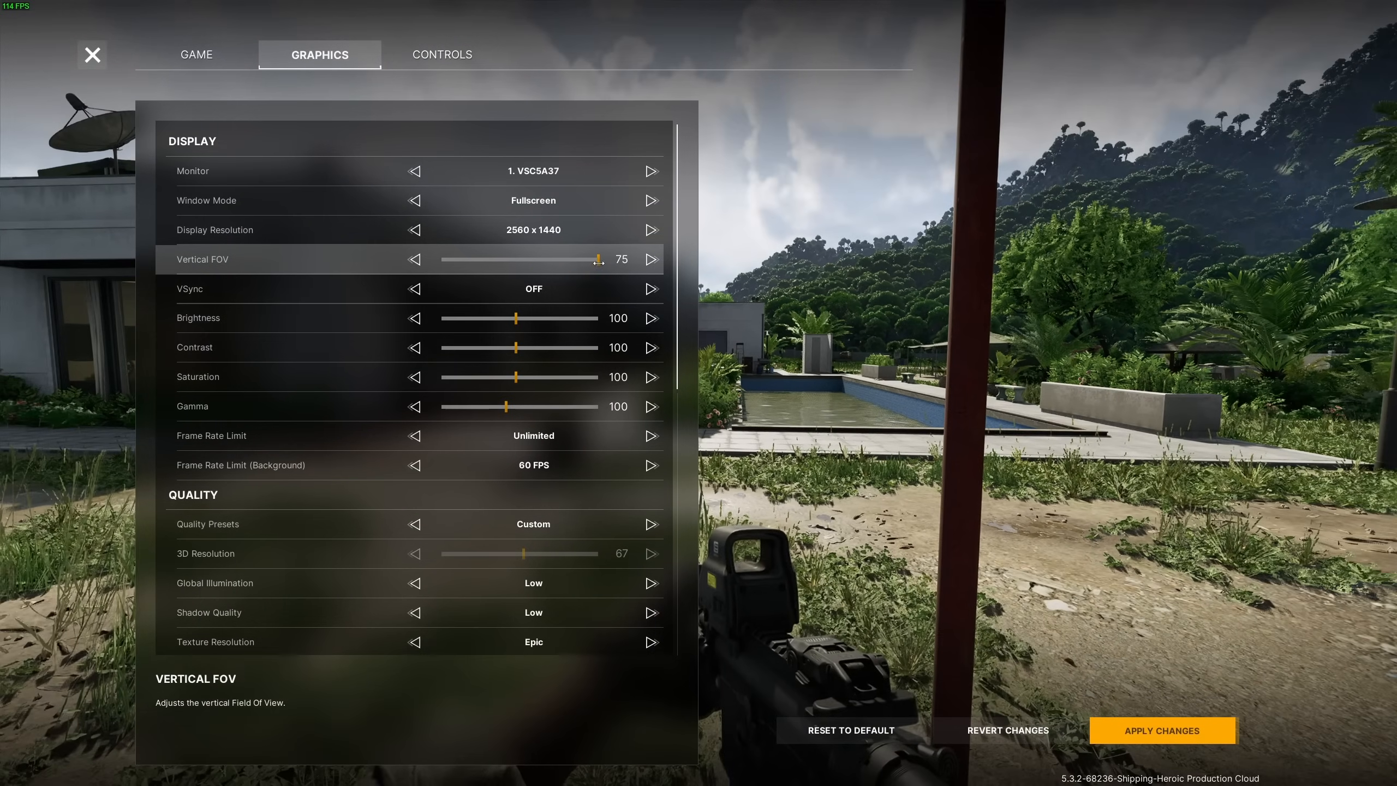
drag(598, 260, 522, 260)
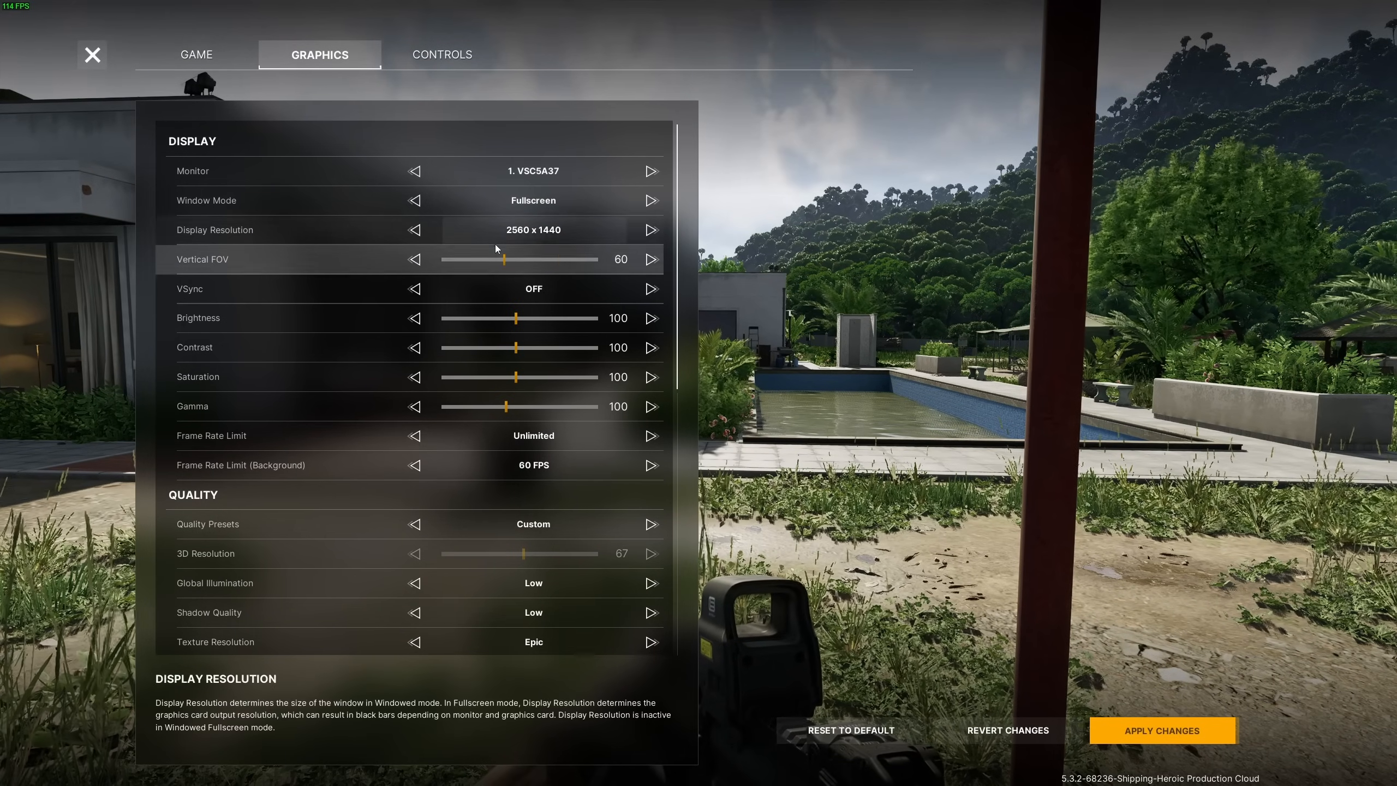
mouse_move(482, 259)
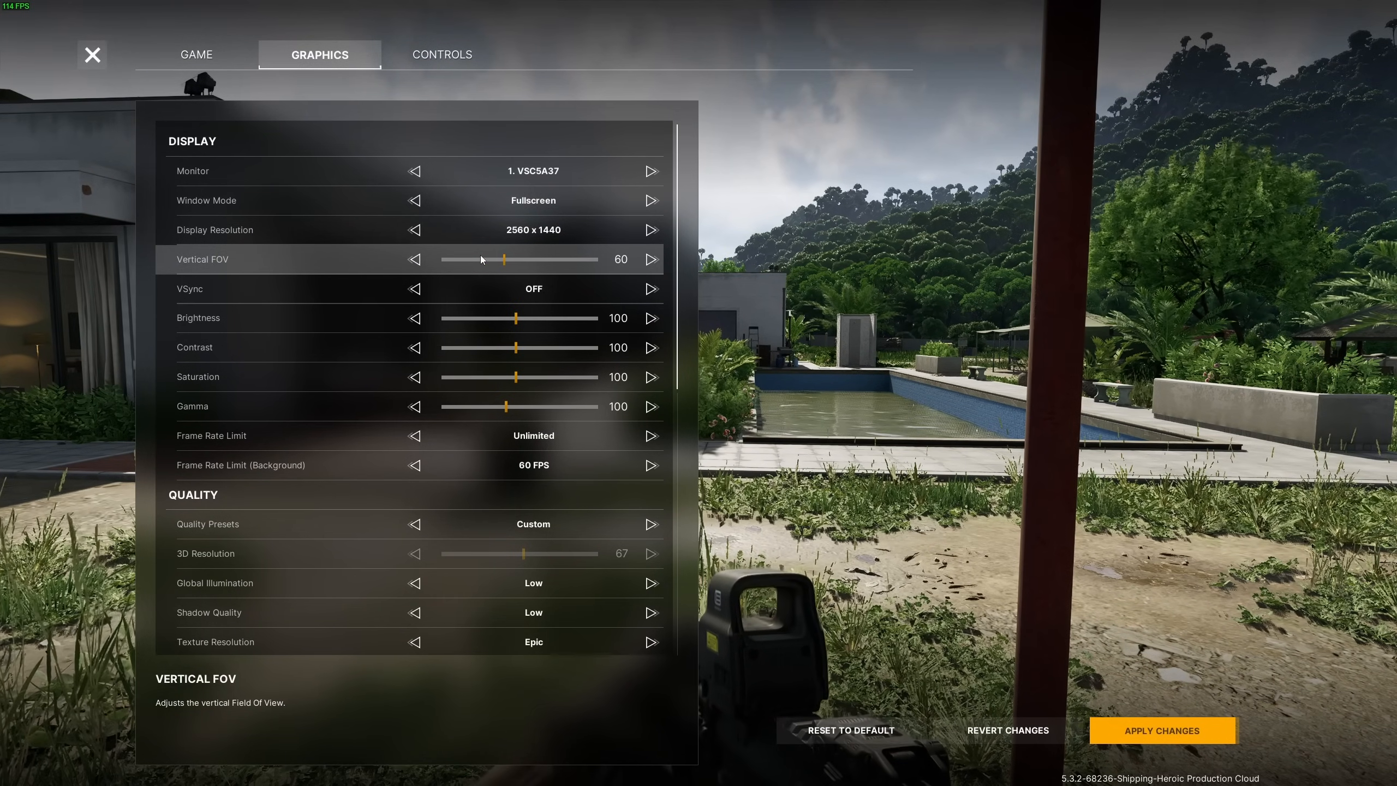
mouse_move(354, 389)
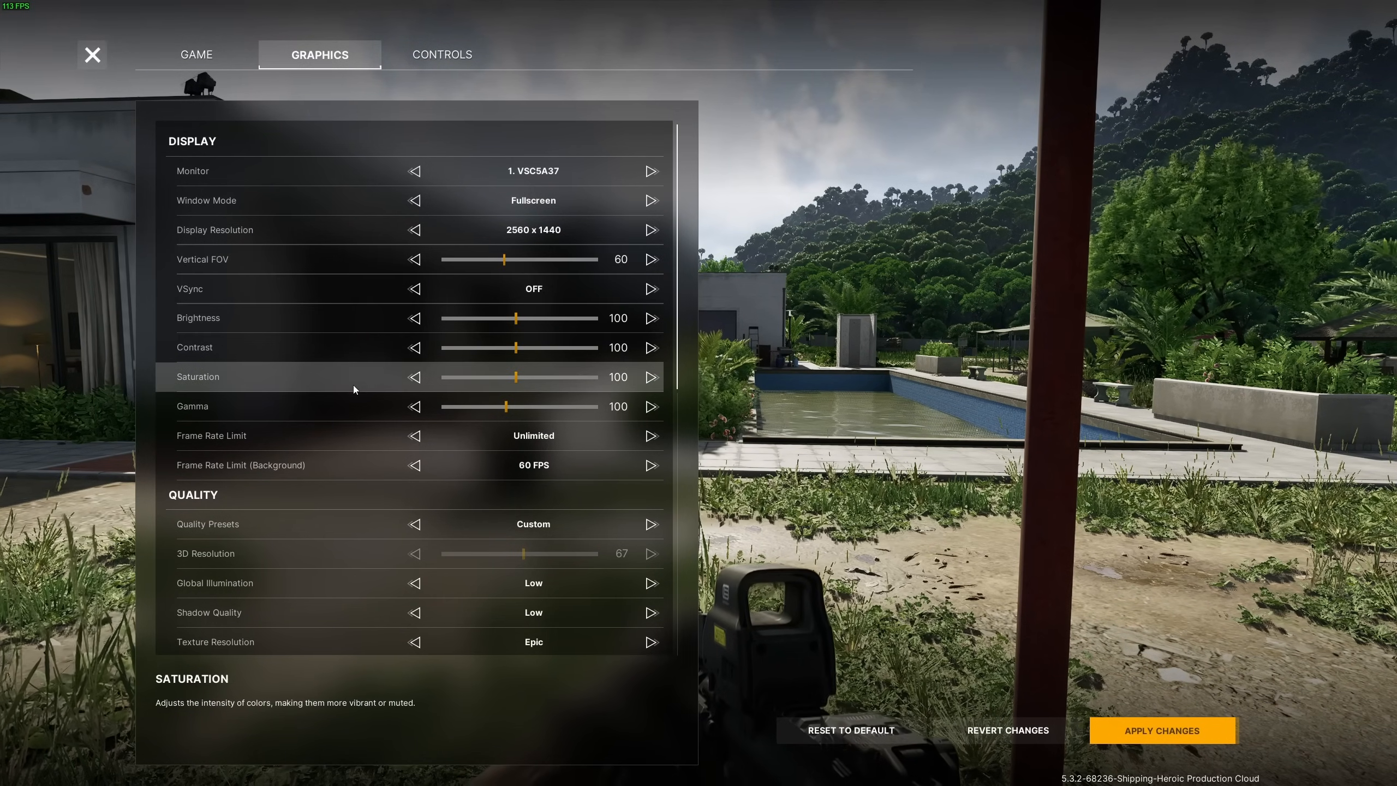
mouse_move(259, 291)
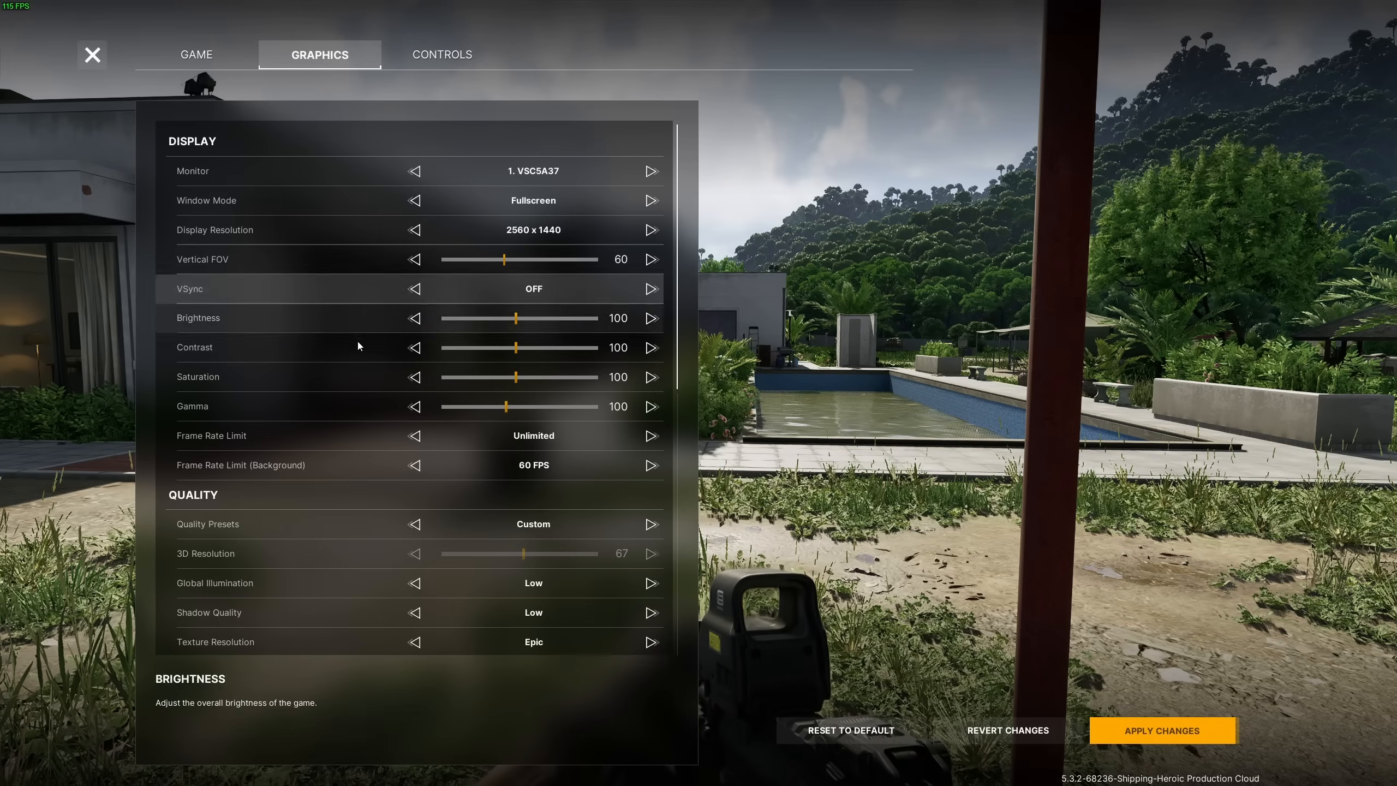
mouse_move(563, 288)
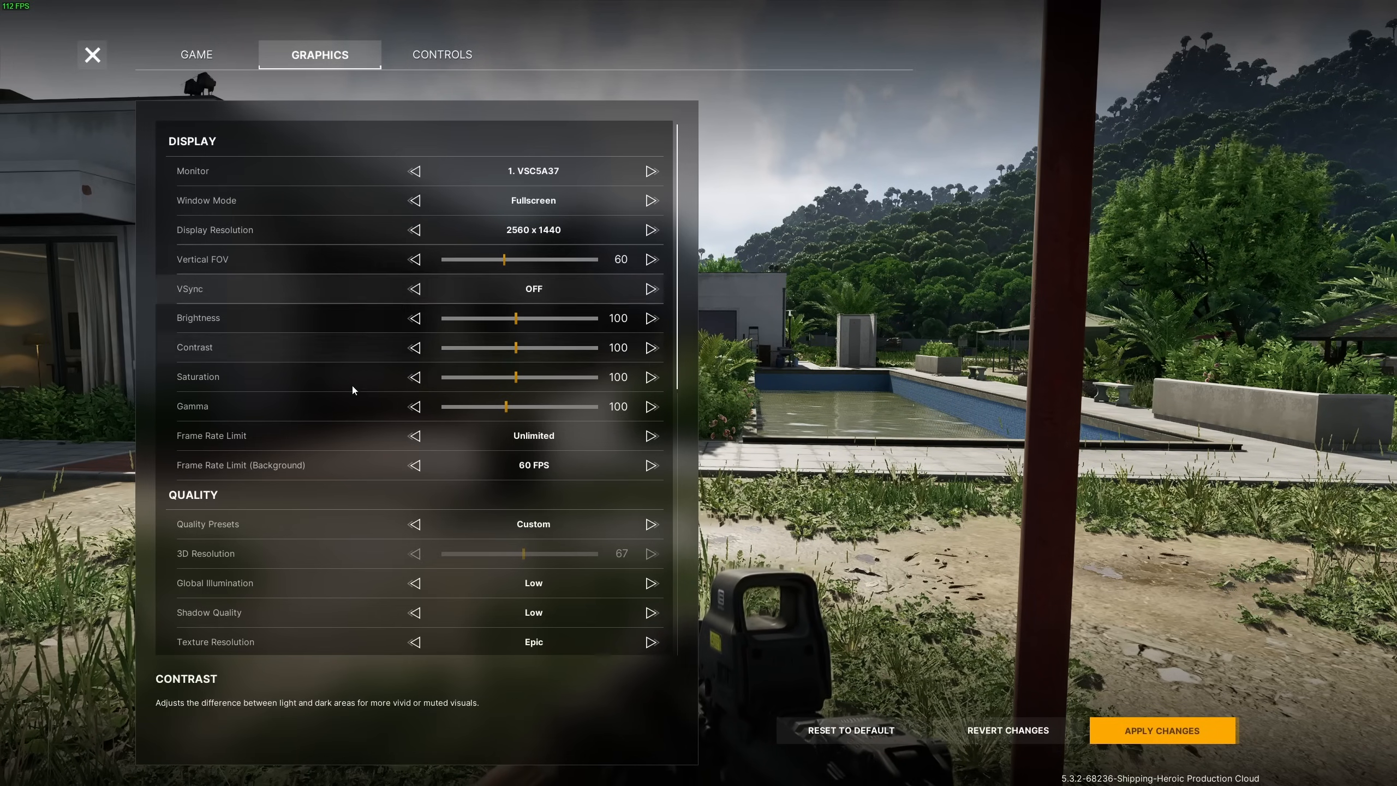
scroll(down, 3)
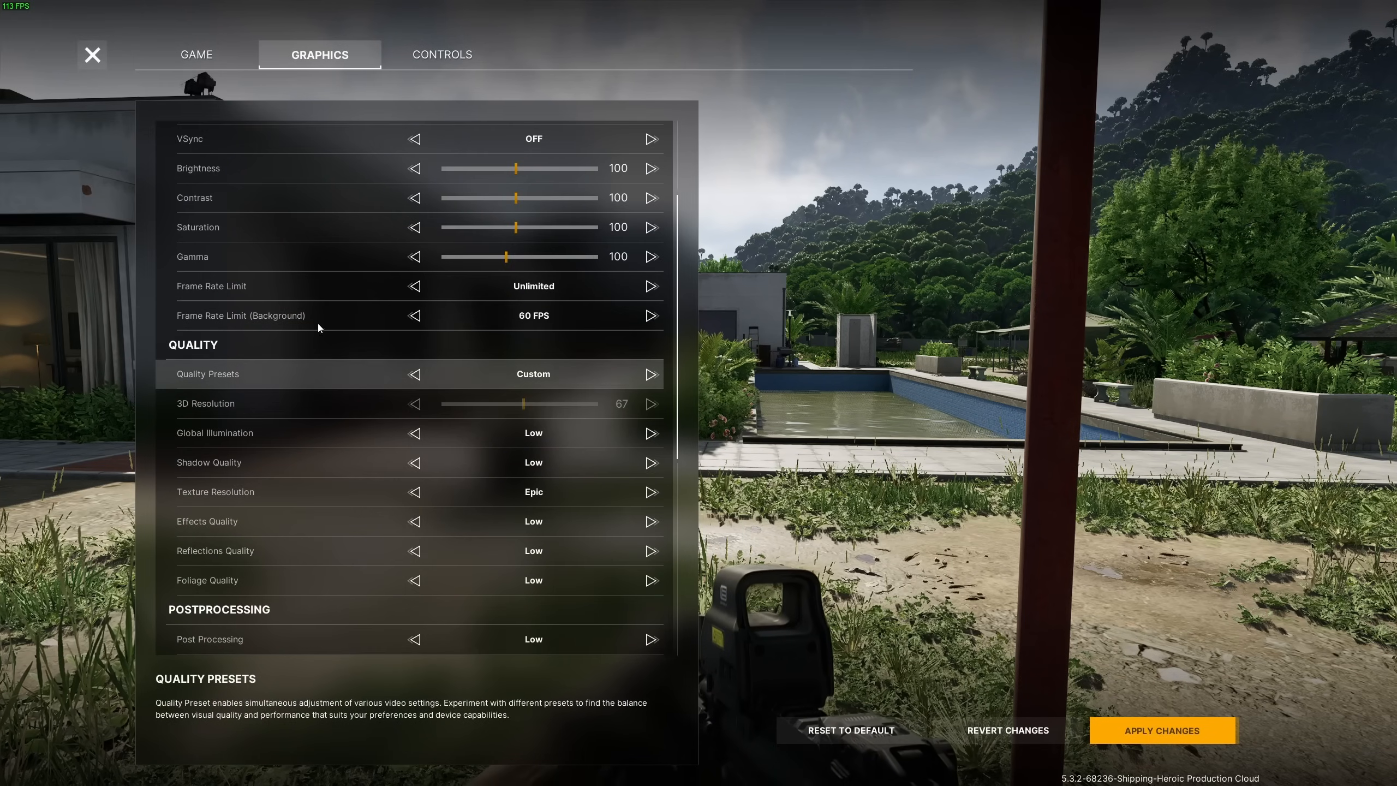
mouse_move(610, 291)
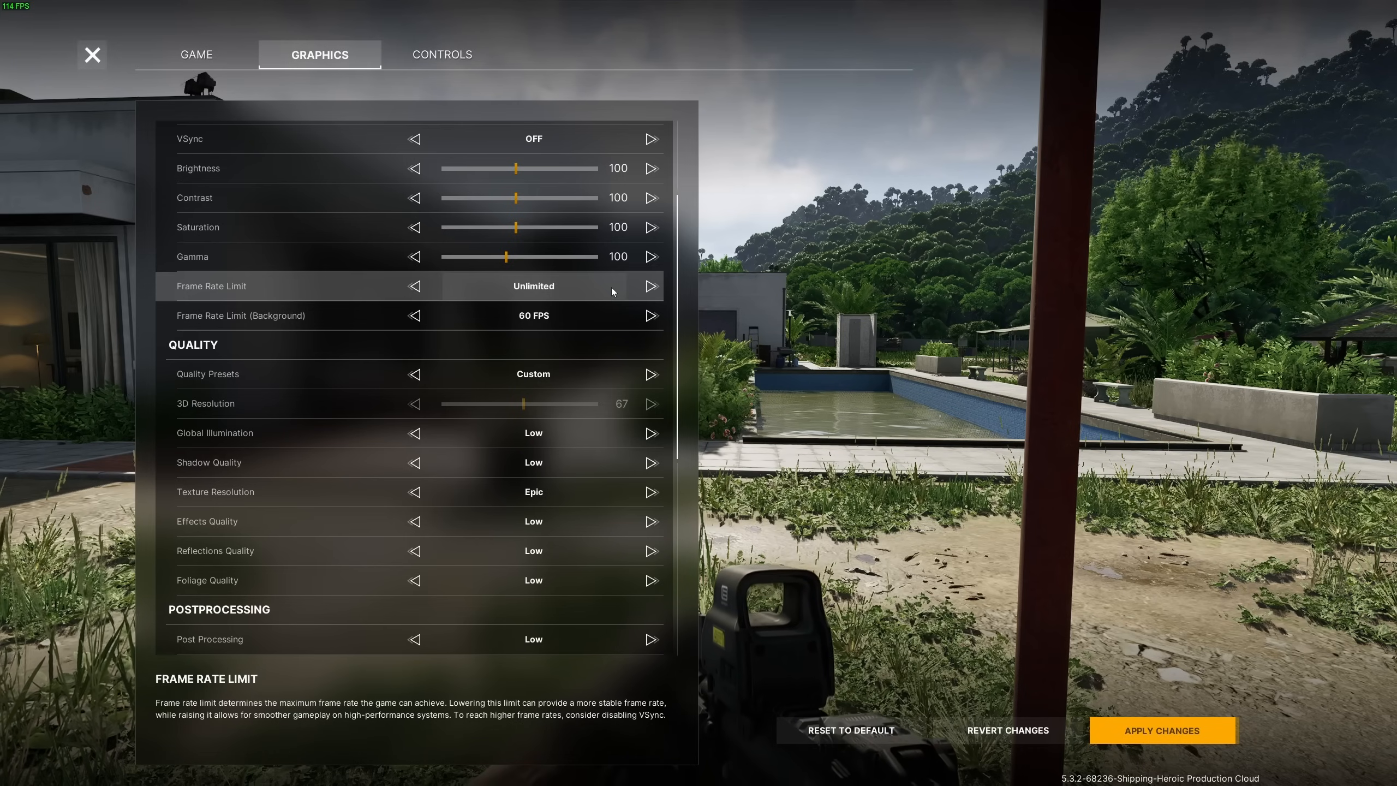
mouse_move(455, 298)
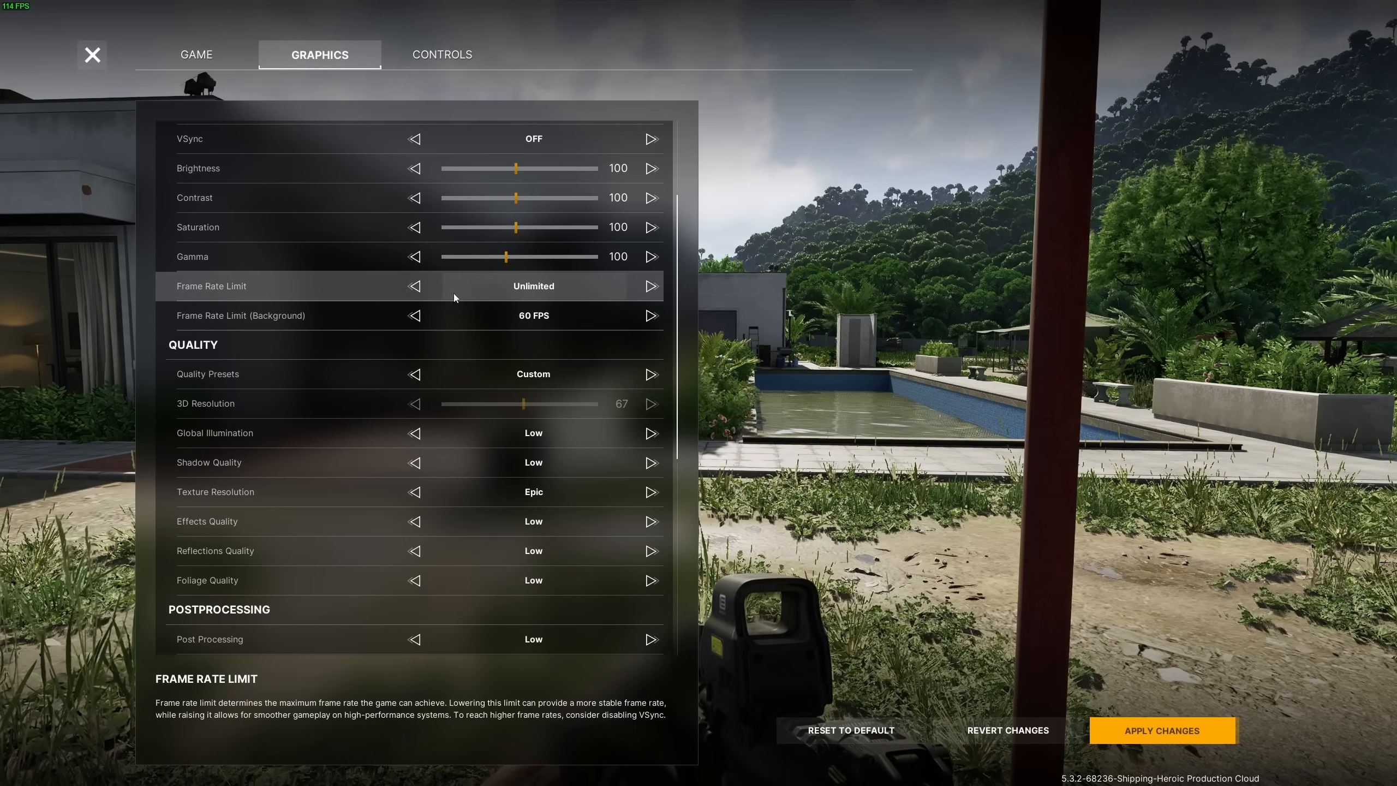
mouse_move(209, 323)
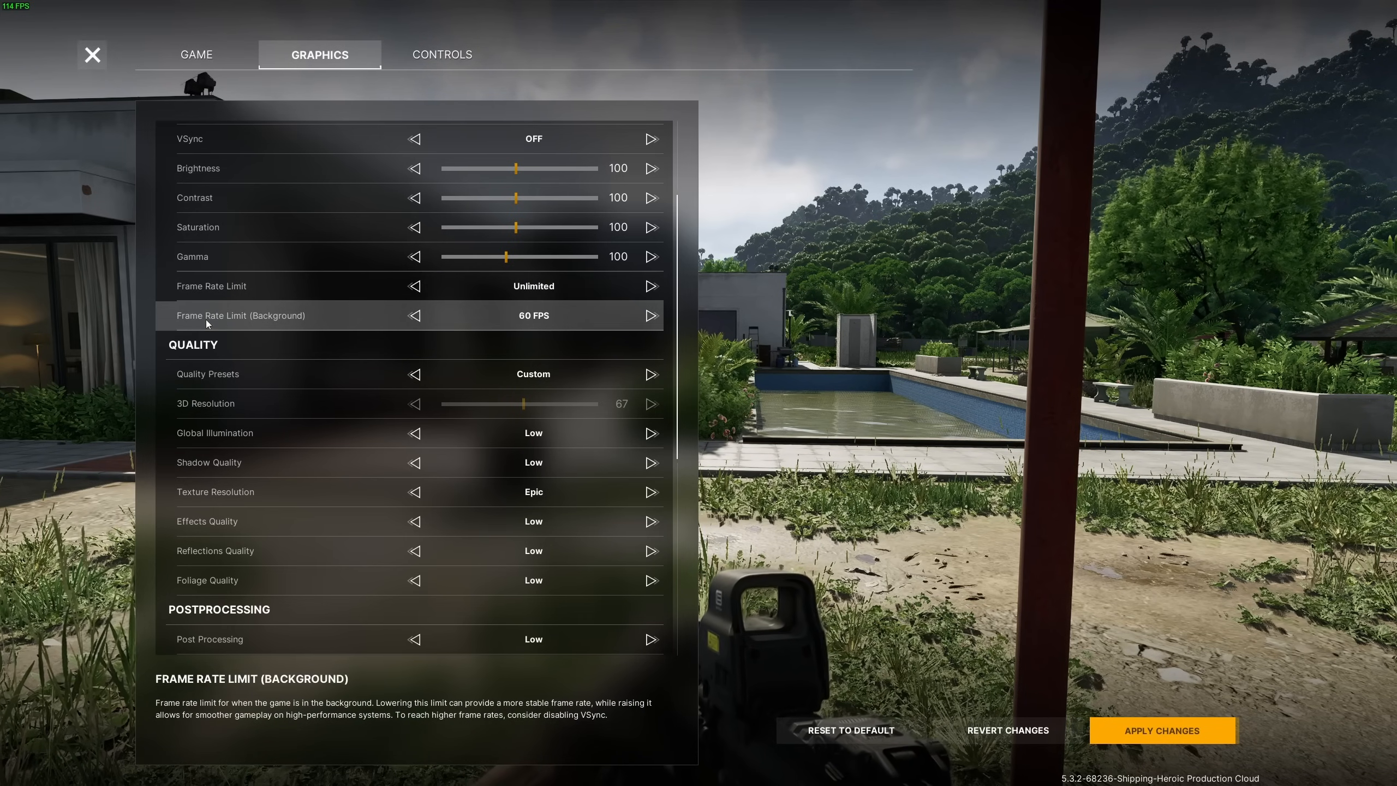
mouse_move(556, 319)
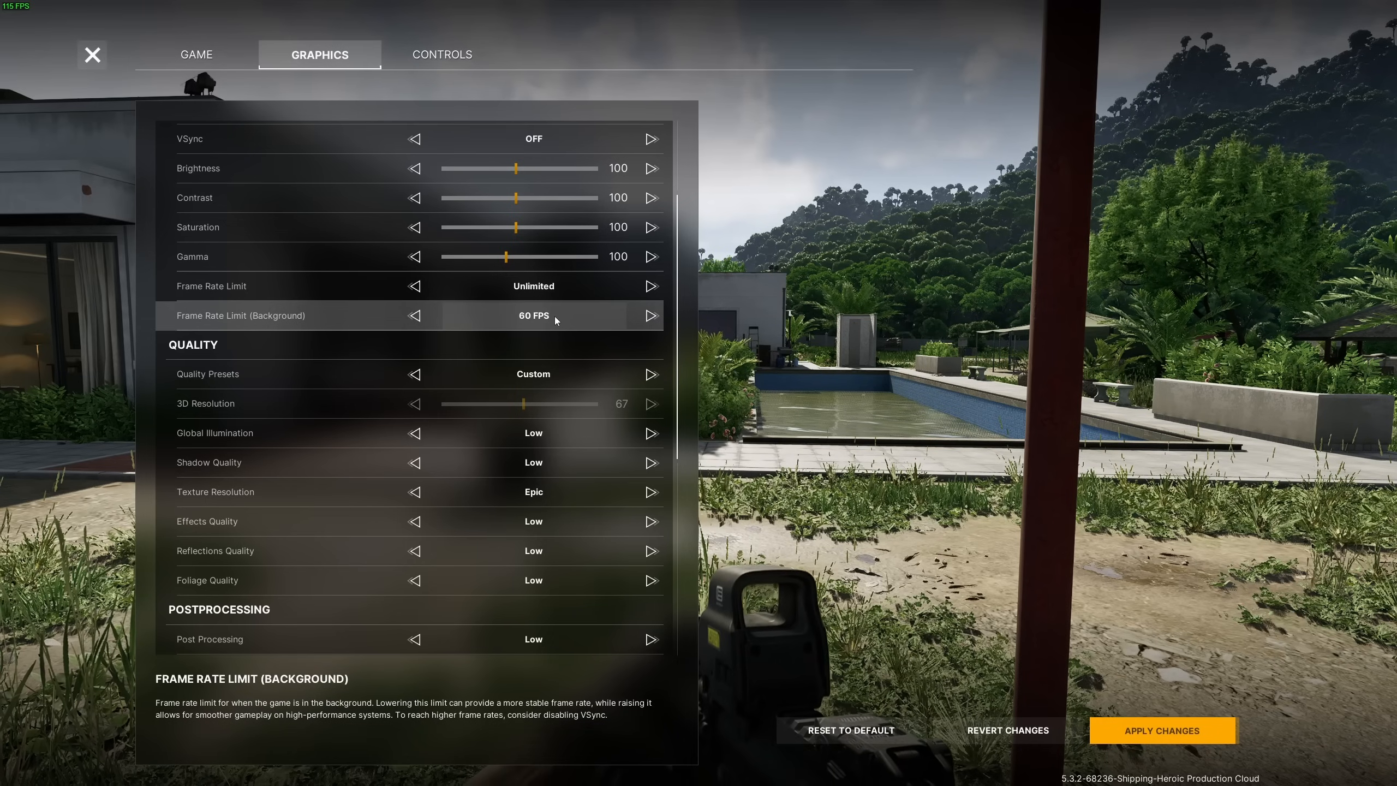
scroll(down, 3)
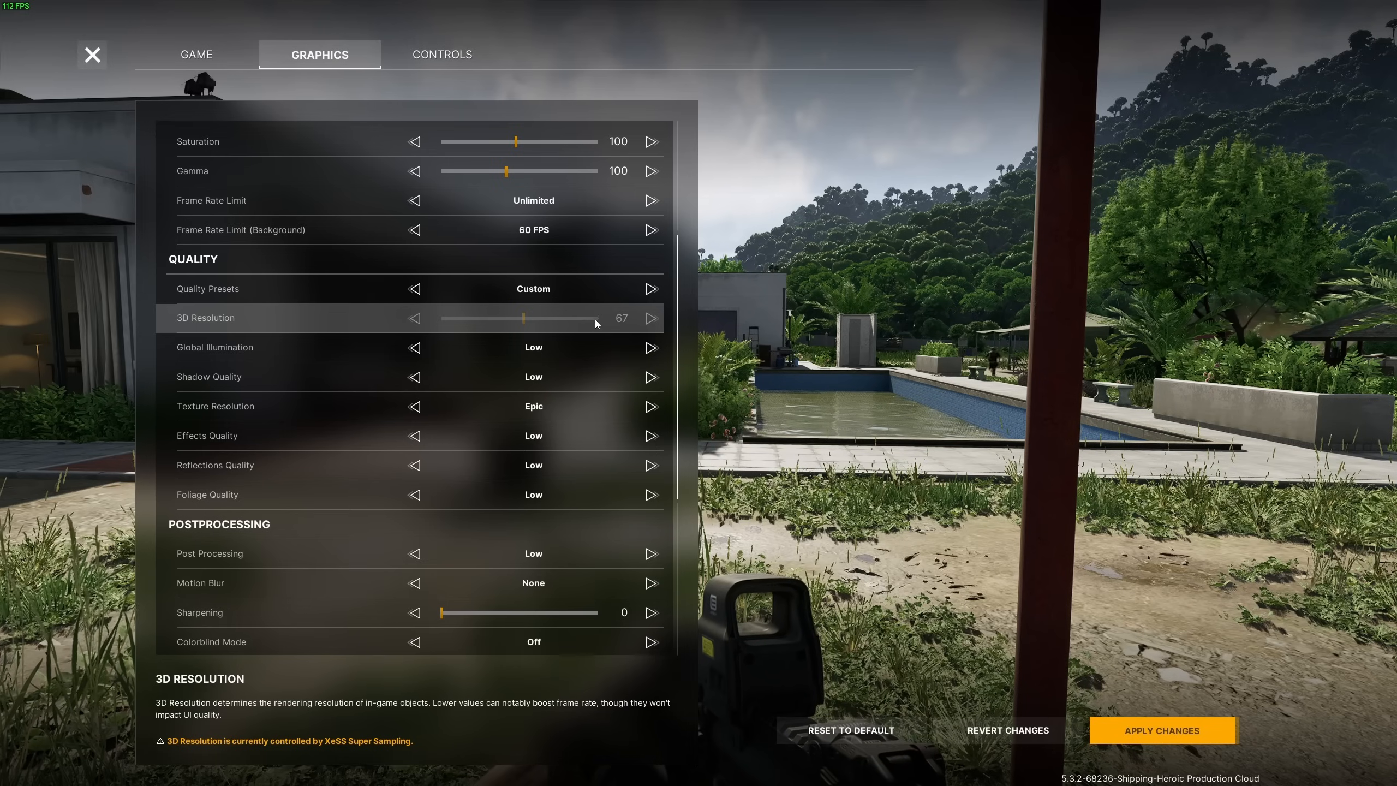
mouse_move(483, 326)
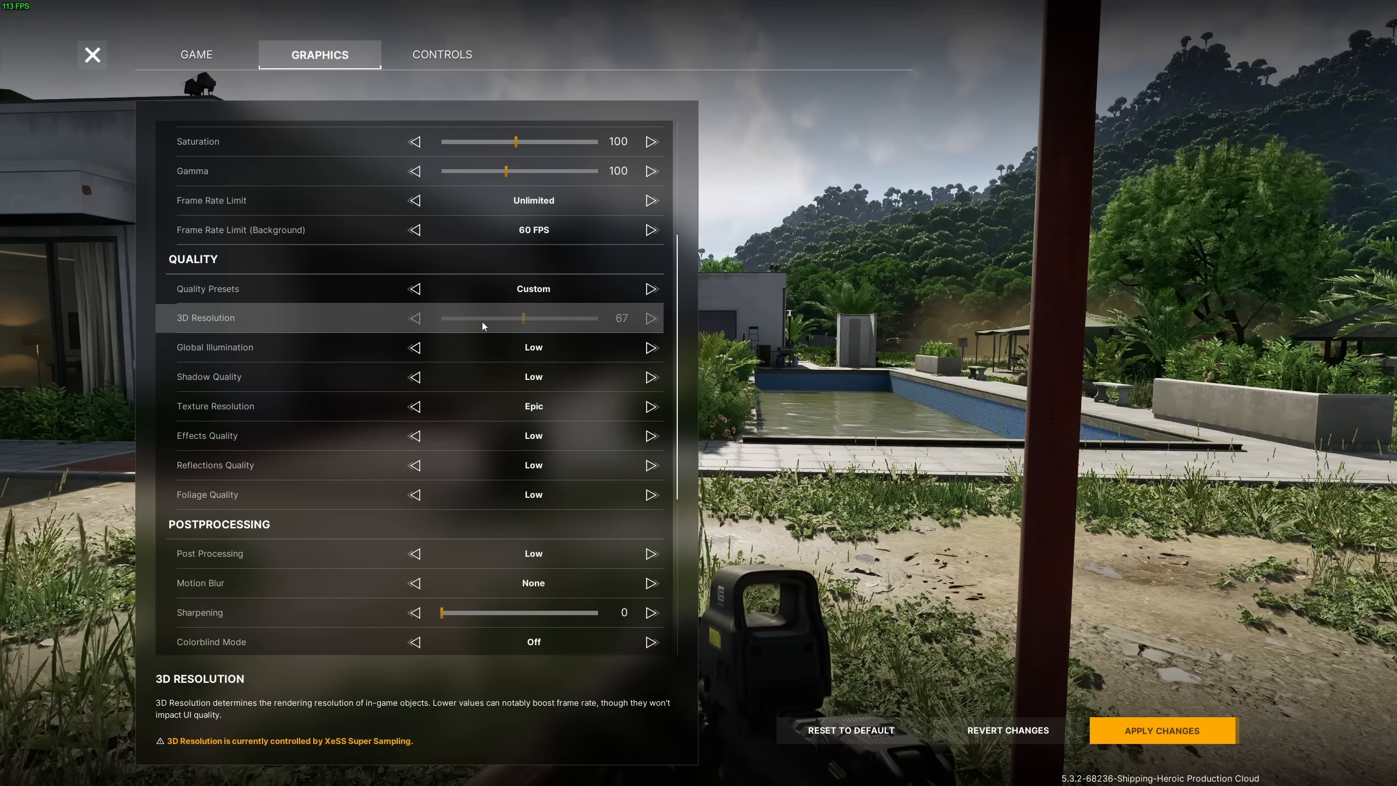
mouse_move(200, 349)
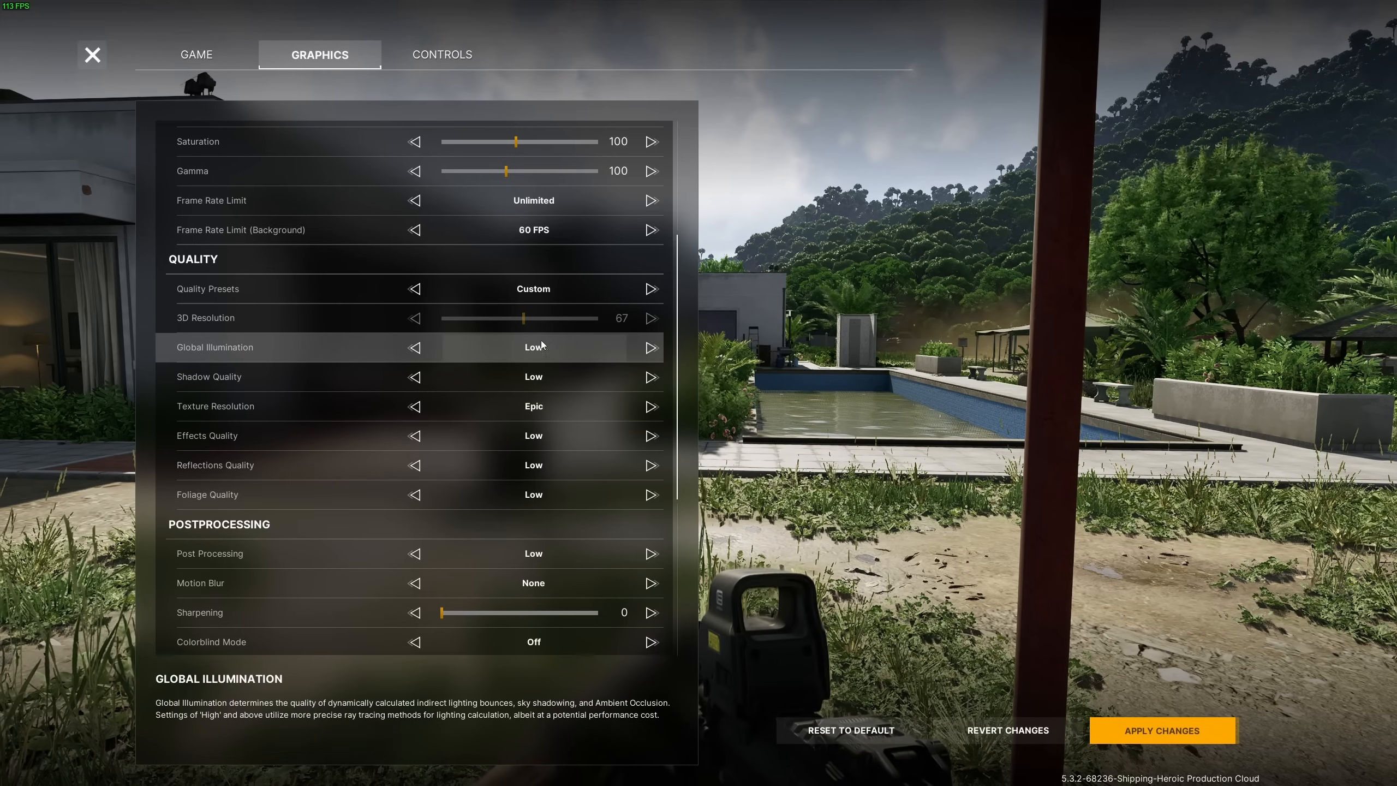
mouse_move(229, 382)
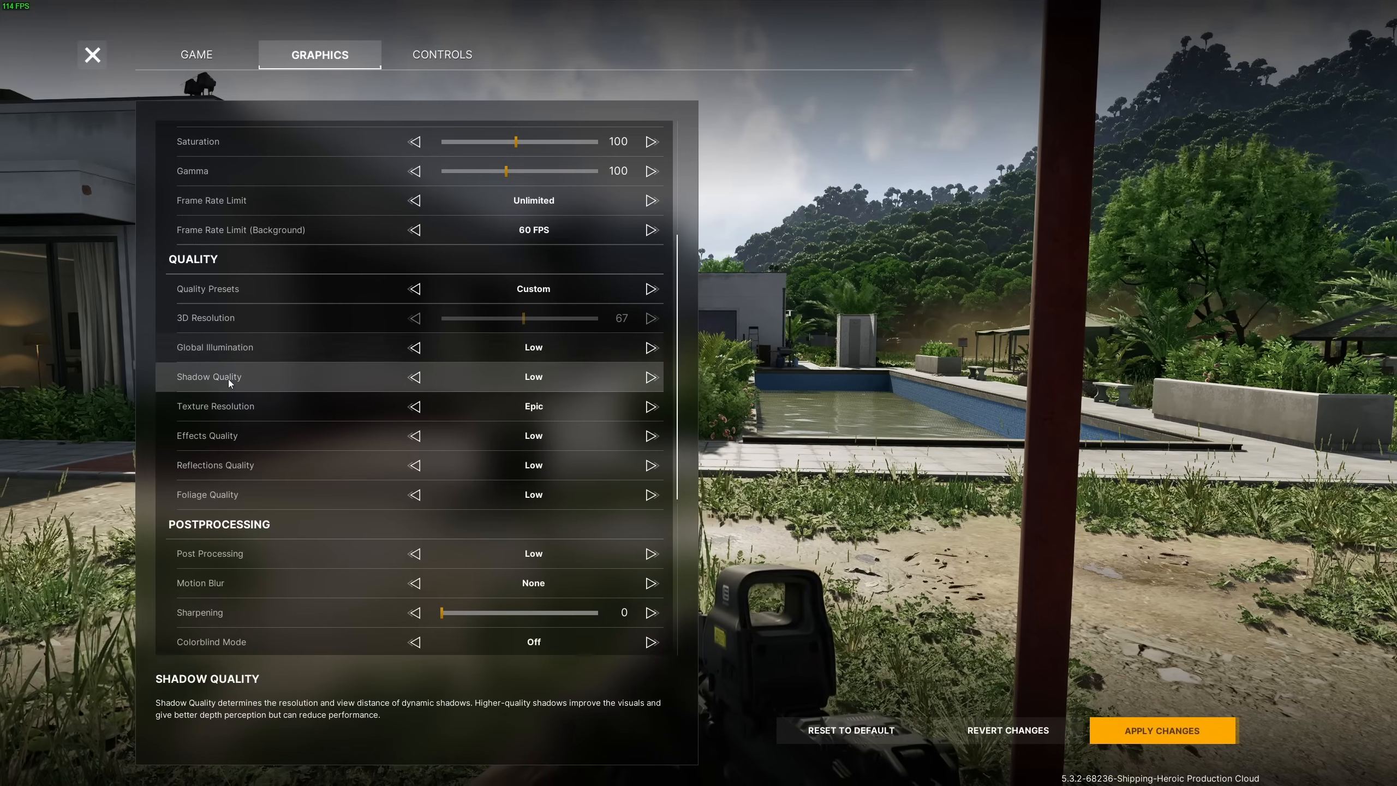
click(651, 376)
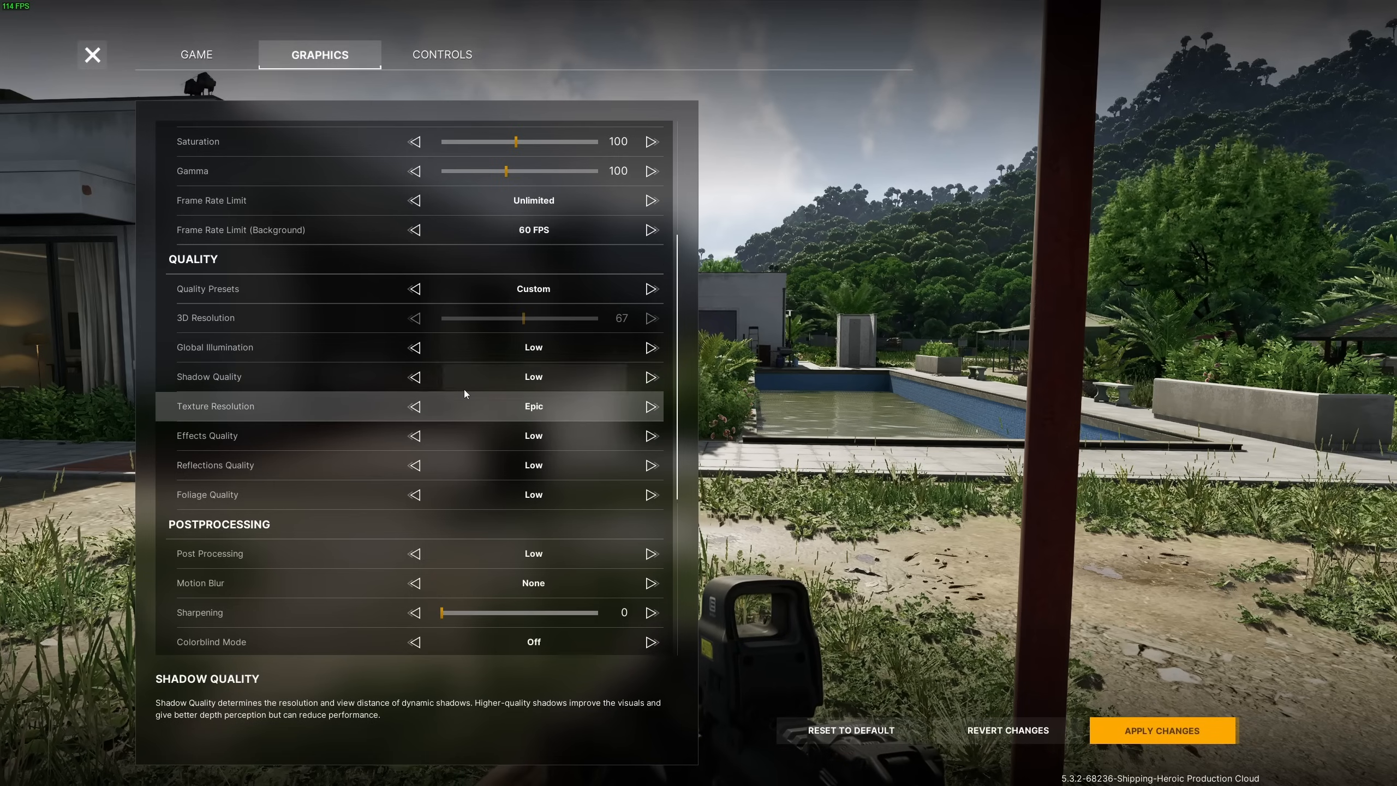
mouse_move(532, 412)
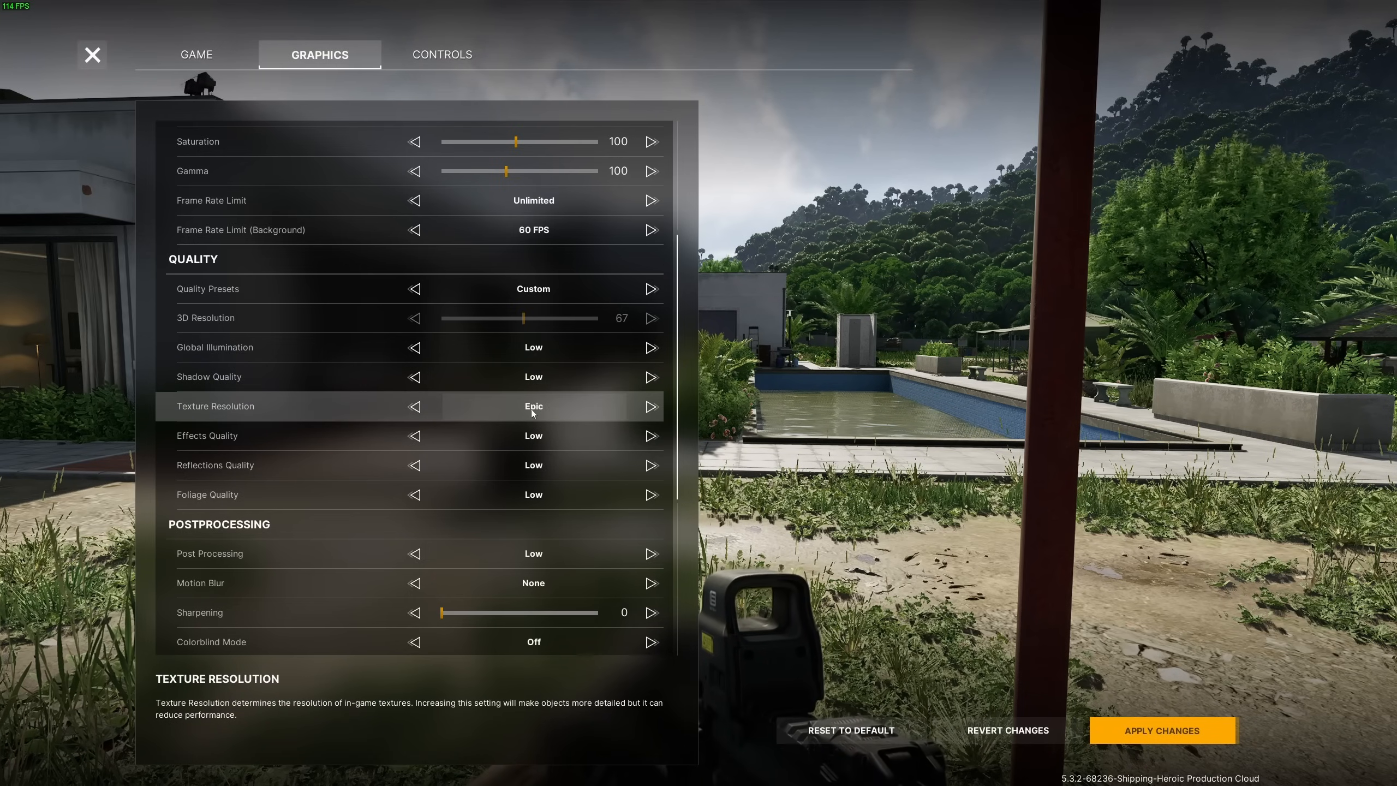
click(414, 406)
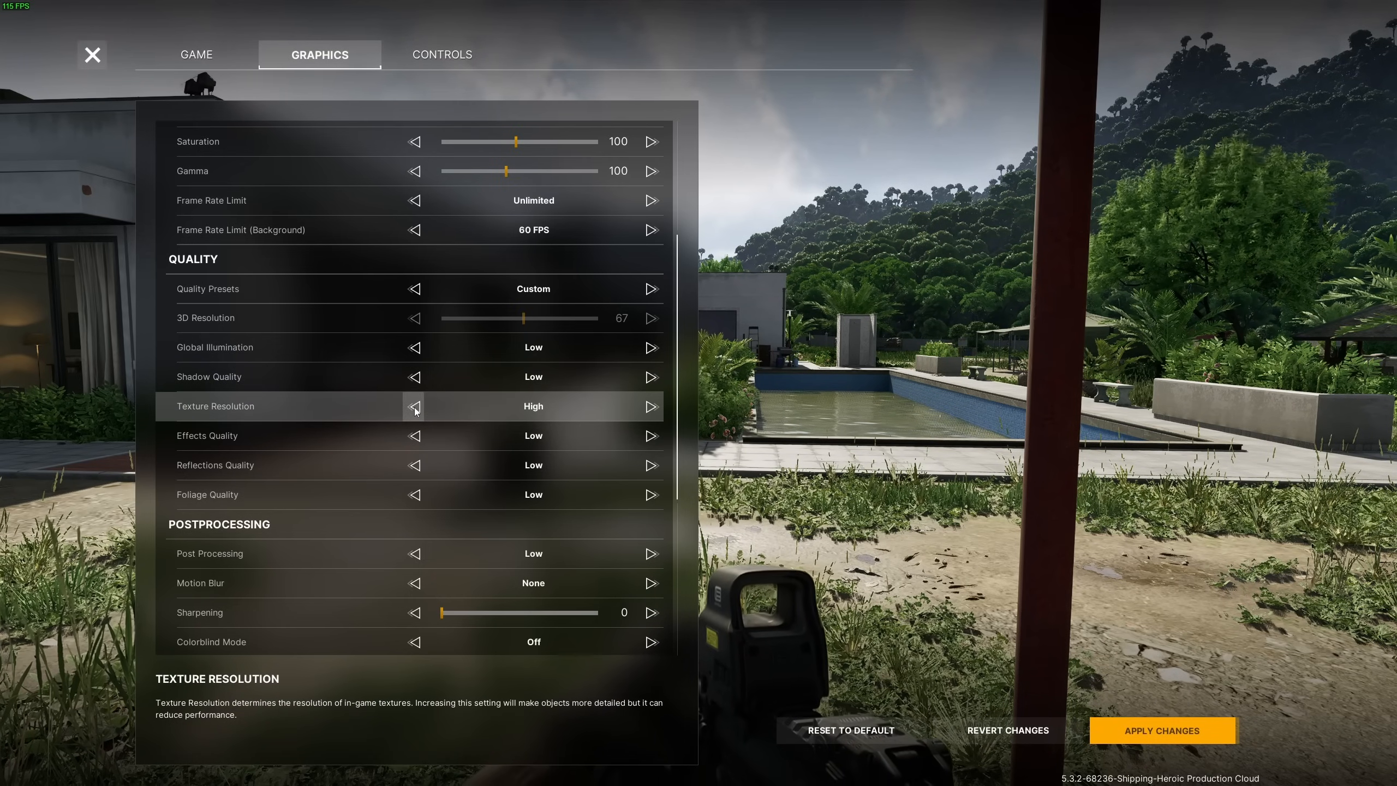
click(413, 406)
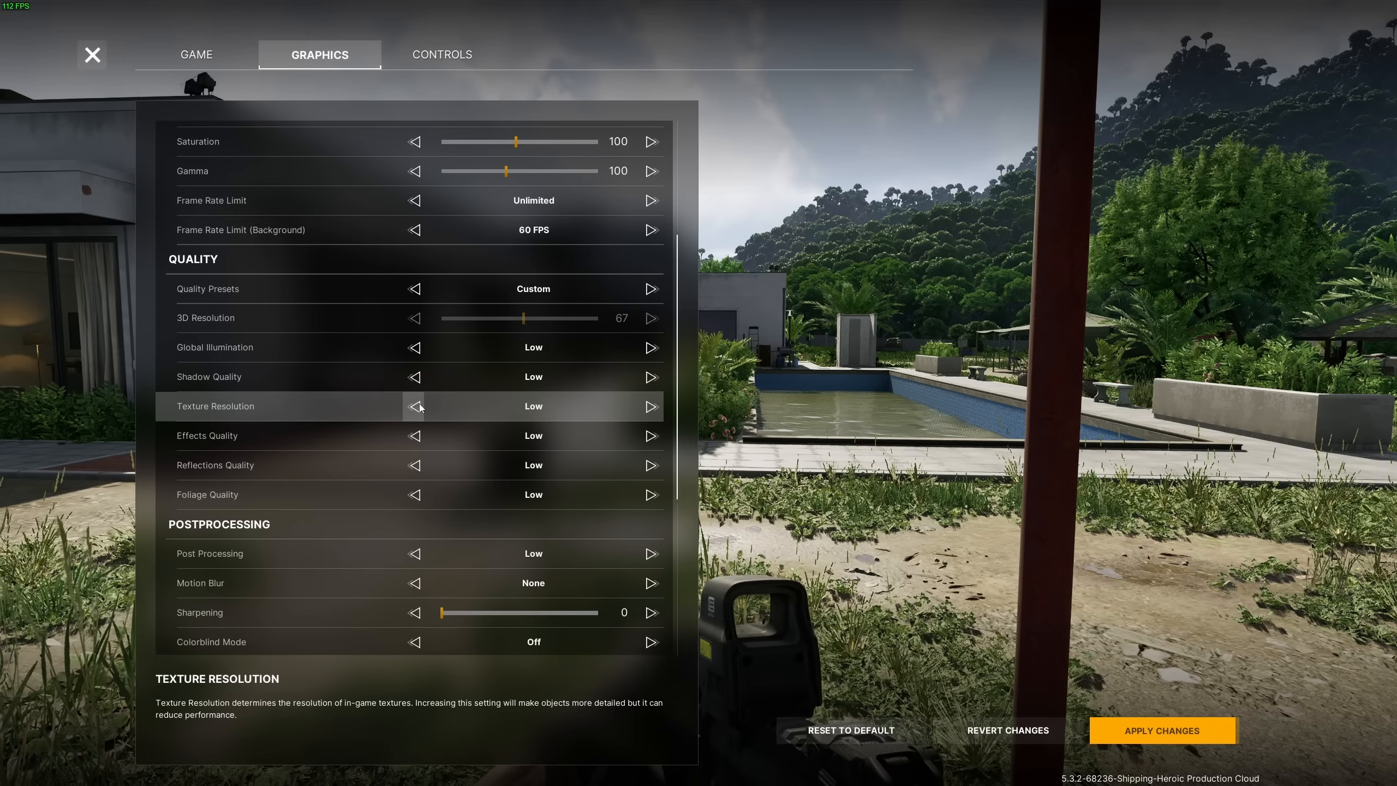
click(652, 406)
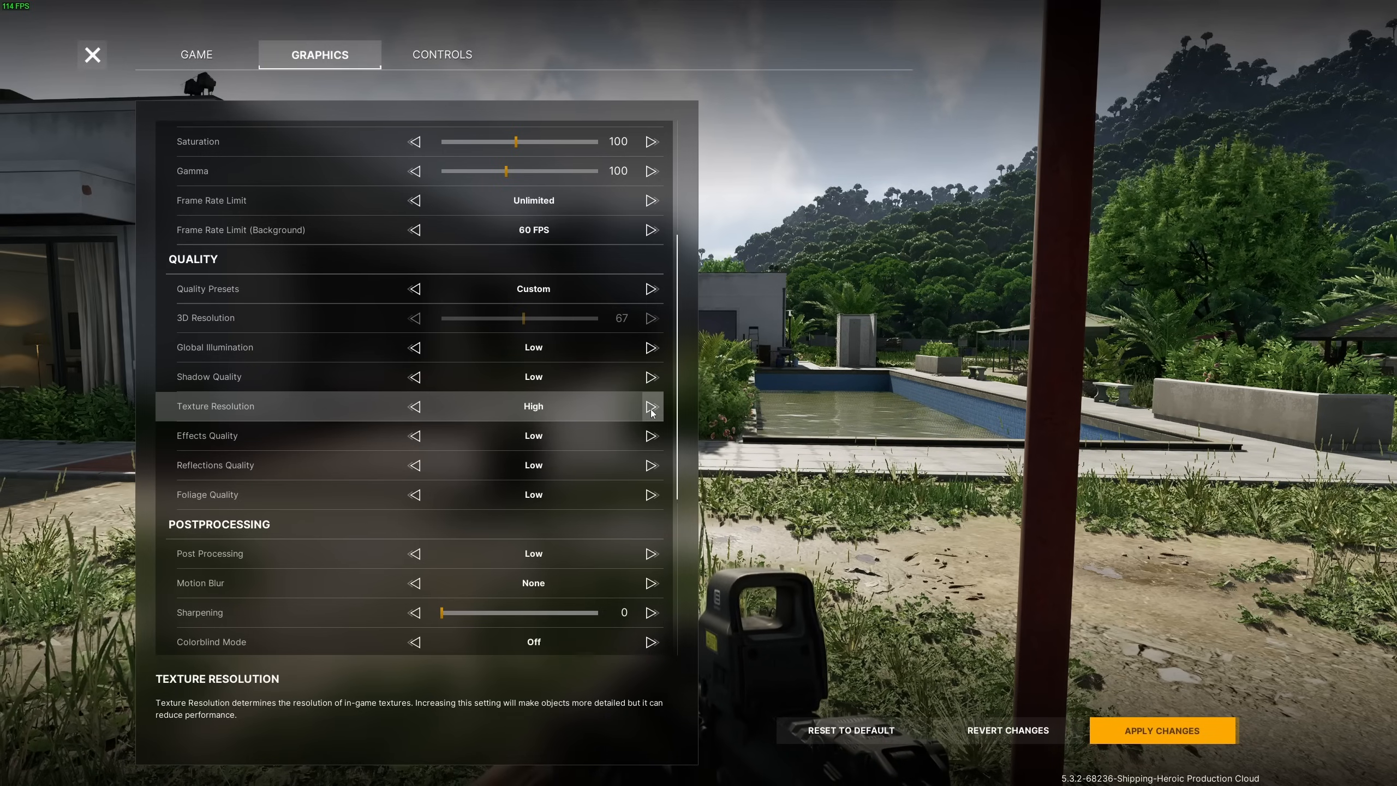
click(652, 406)
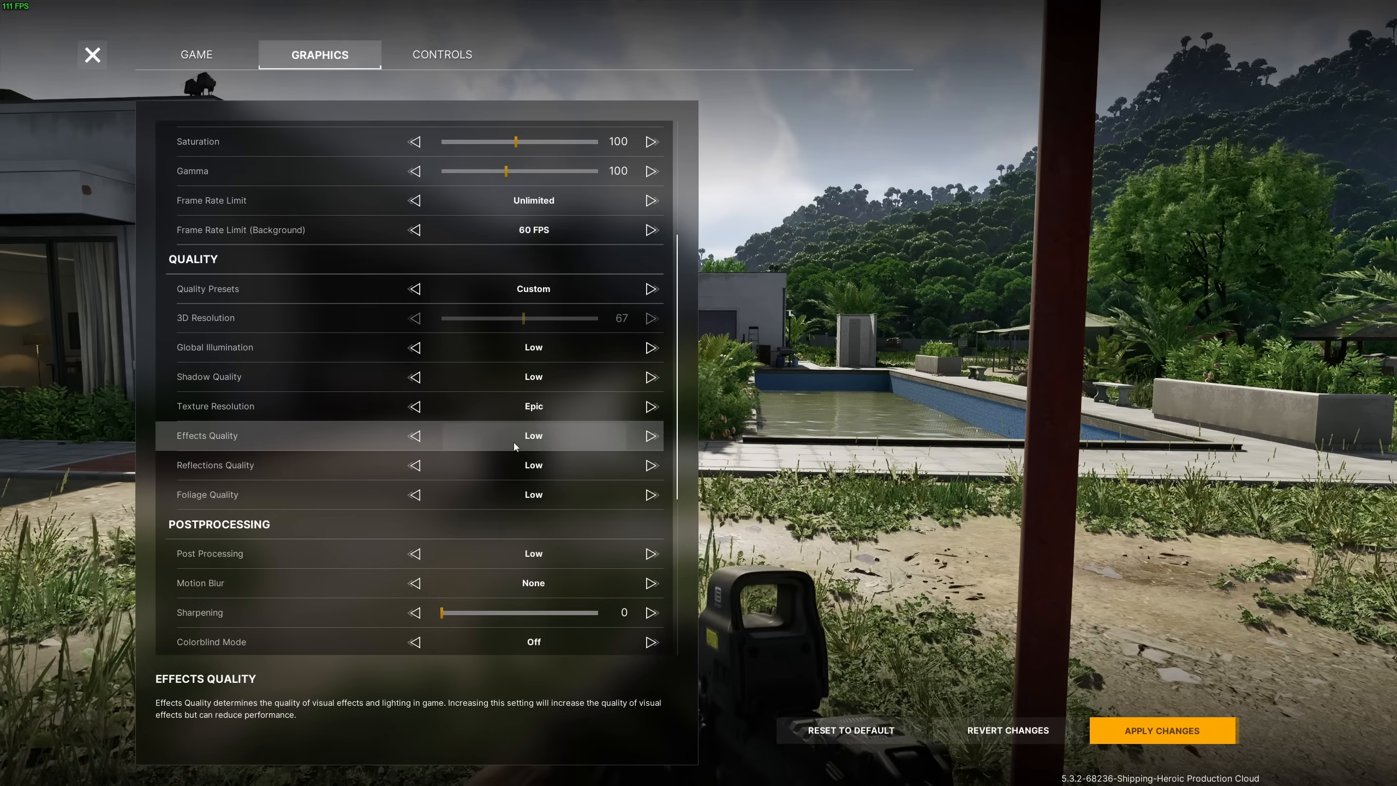
mouse_move(262, 480)
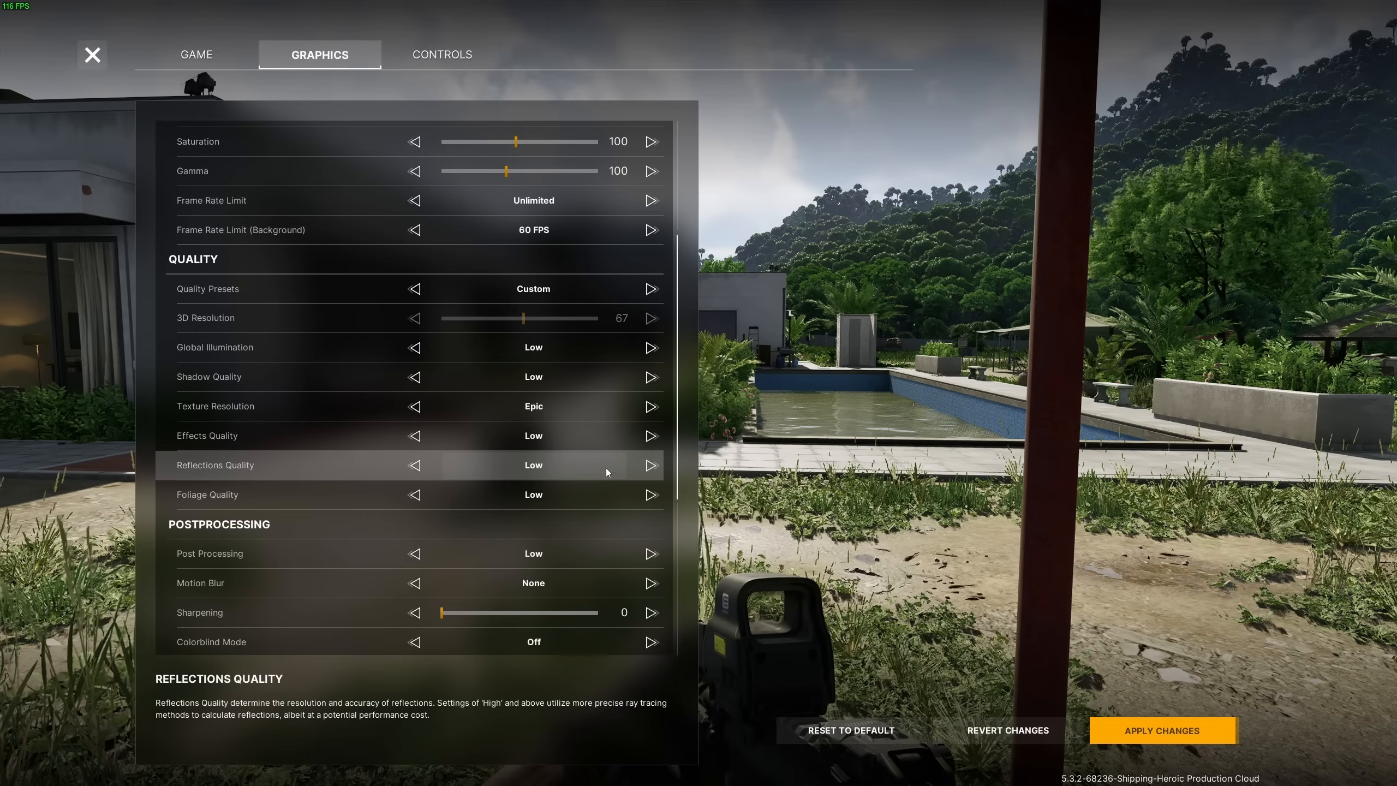
mouse_move(574, 501)
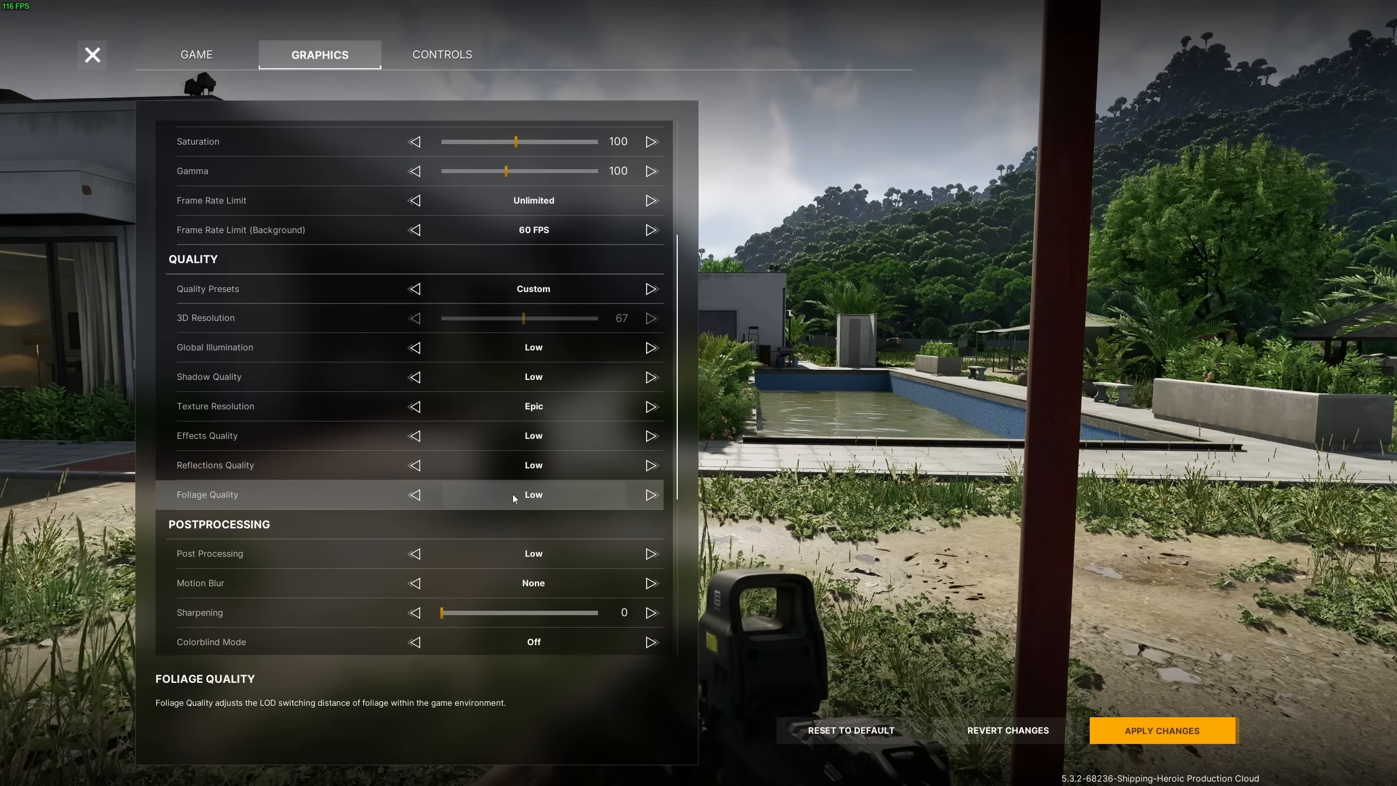
scroll(down, 3)
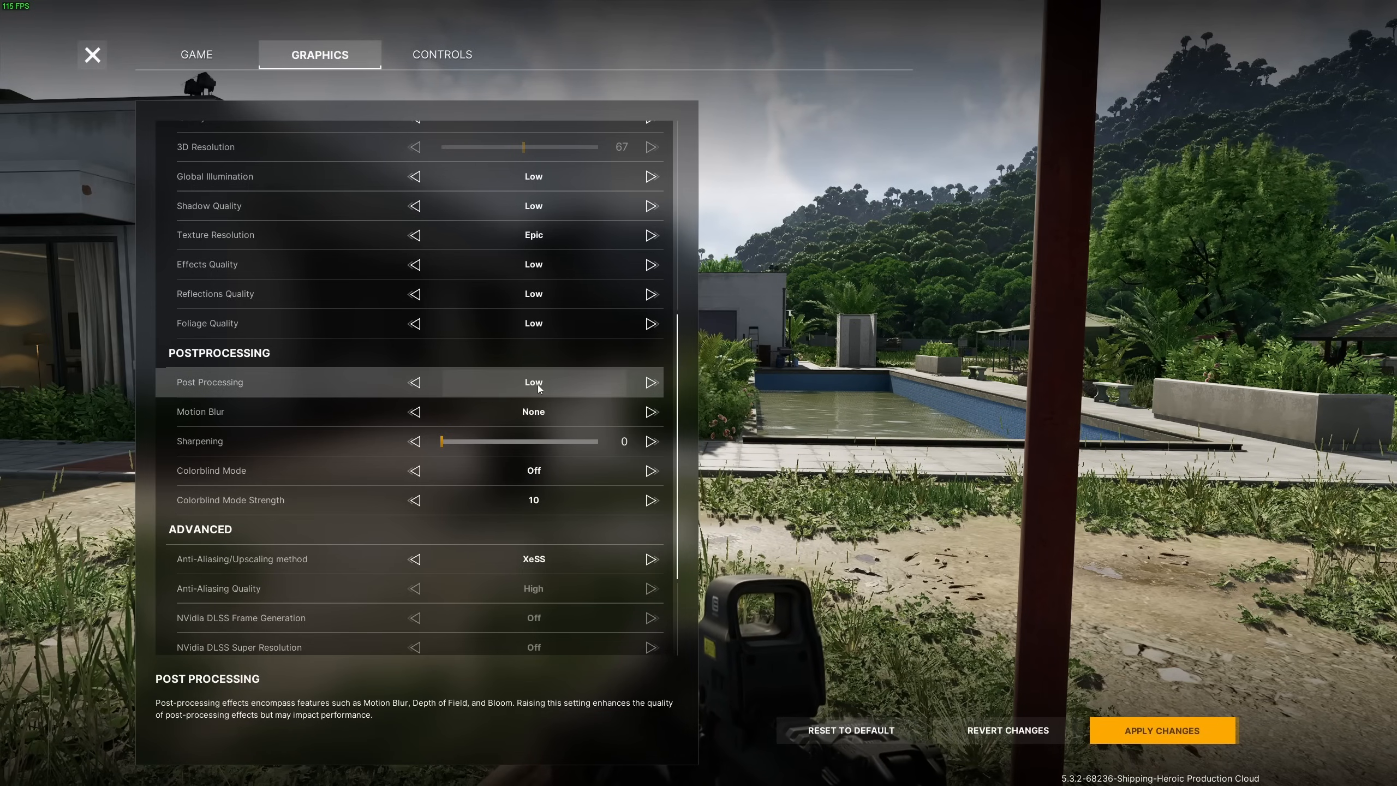
mouse_move(535, 375)
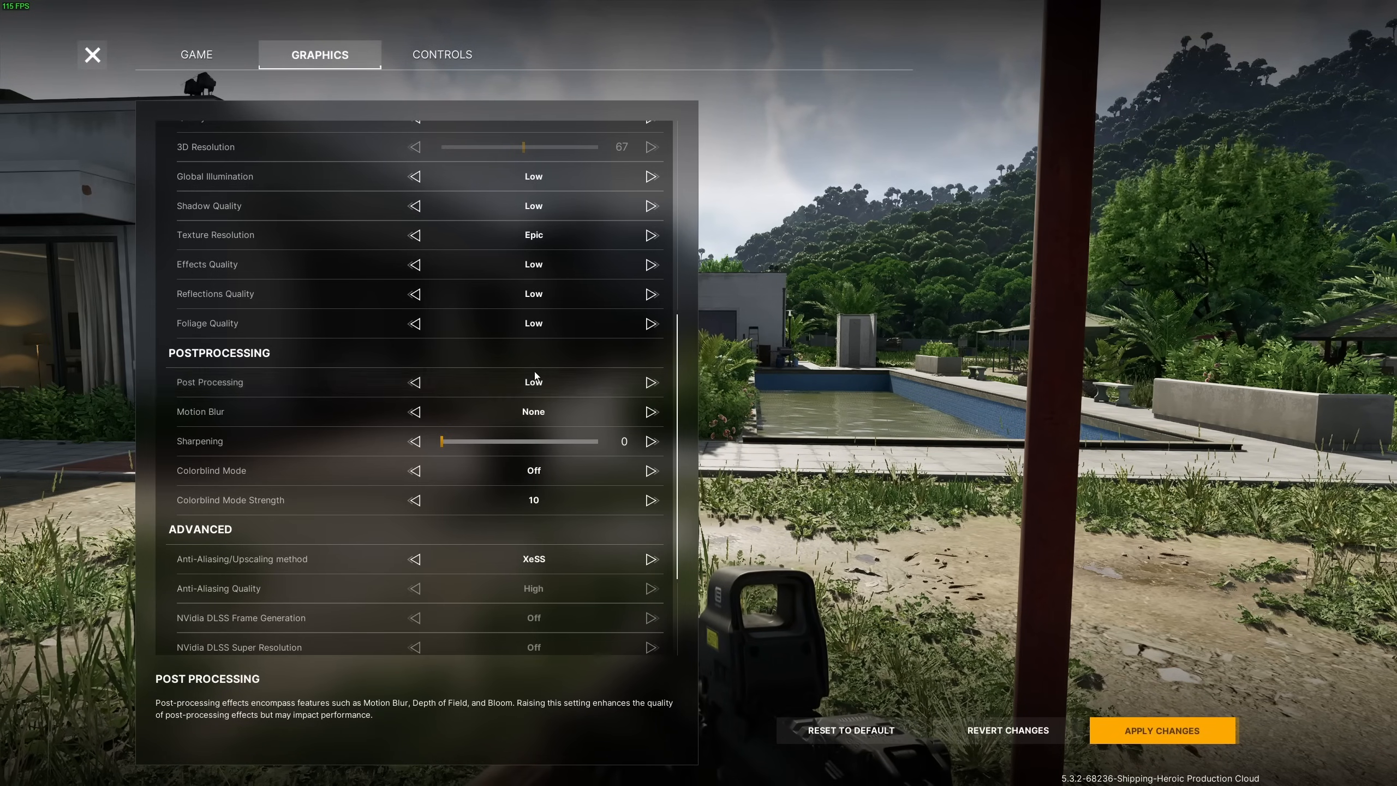
mouse_move(549, 416)
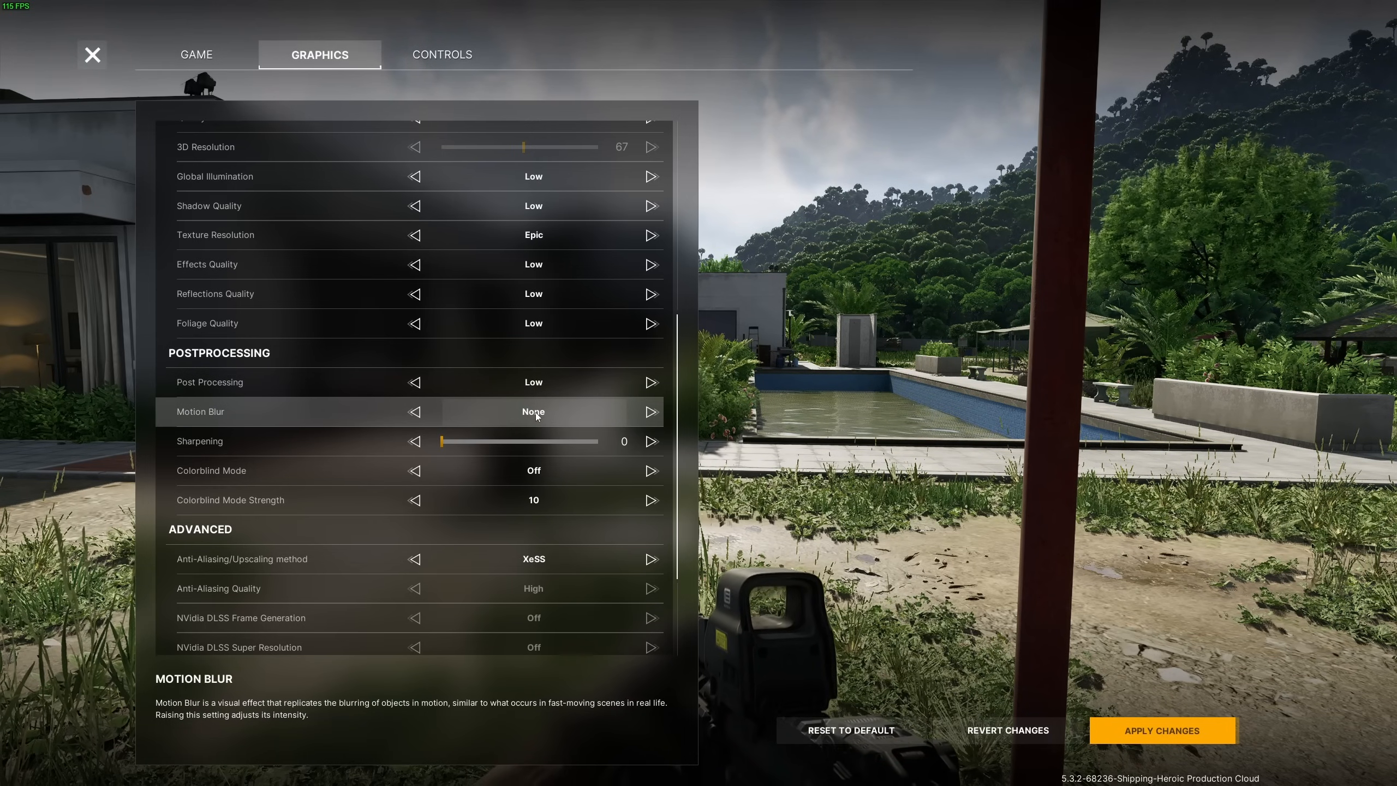
mouse_move(532, 449)
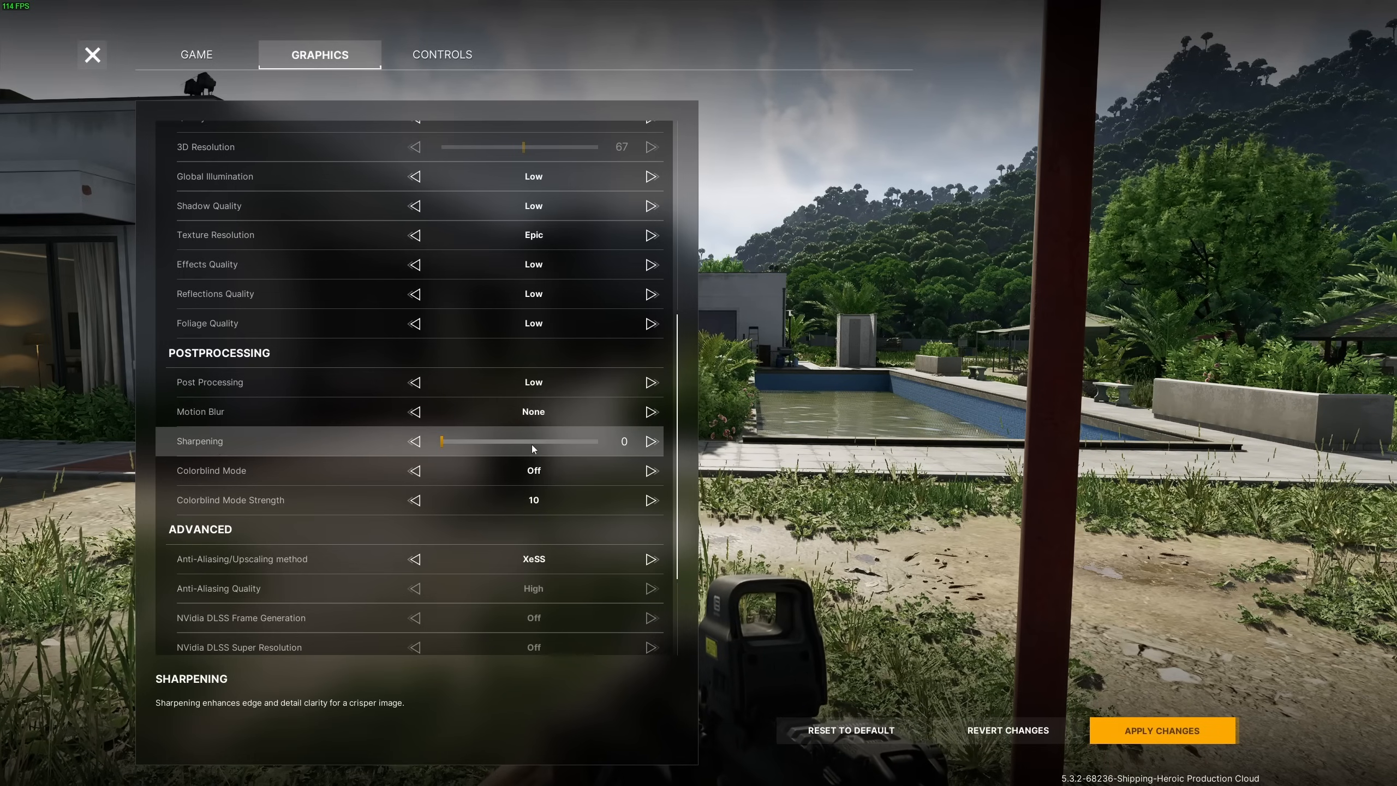
scroll(down, 3)
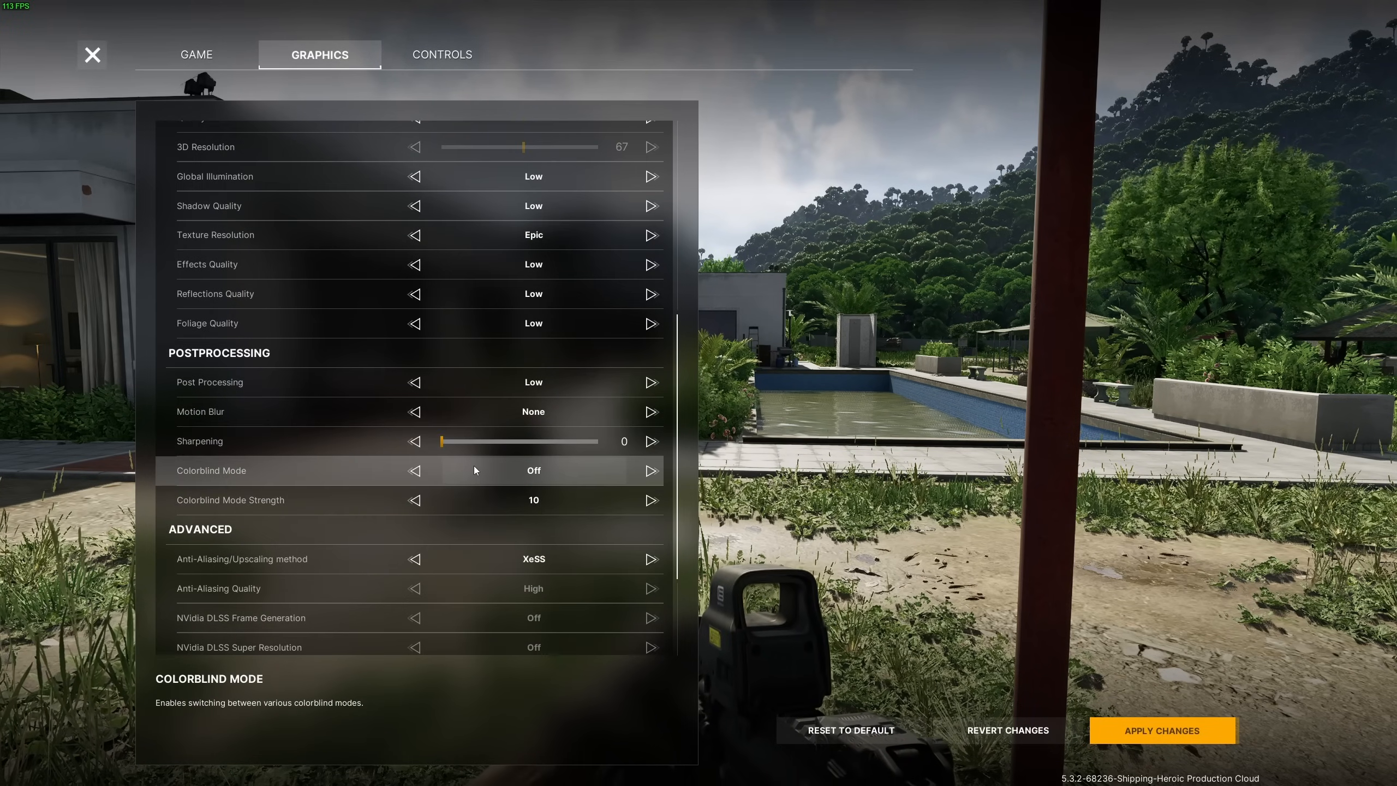
Switch the anti-aliasing/upscaling method from XeSS through TSR to DLSS.
scroll(down, 3)
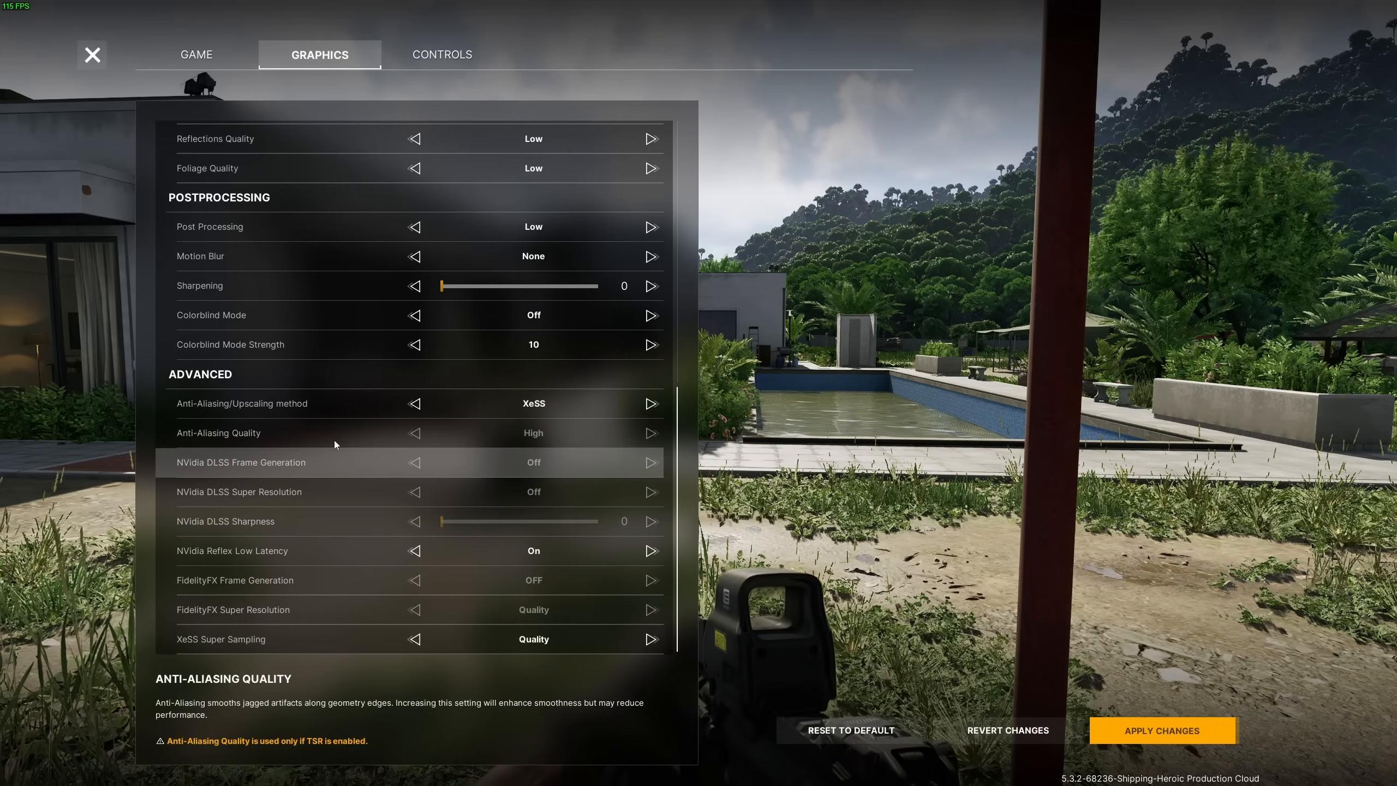
mouse_move(457, 406)
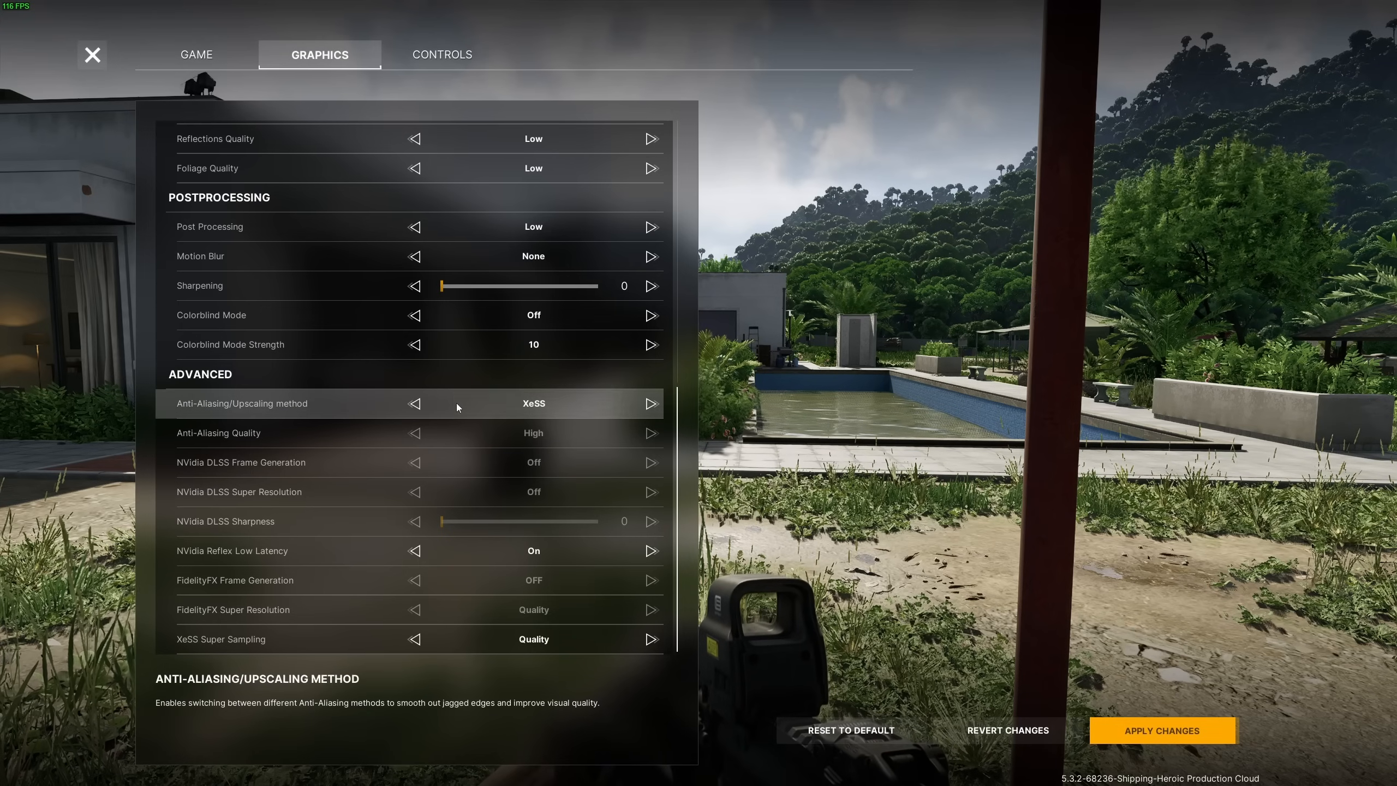
click(651, 403)
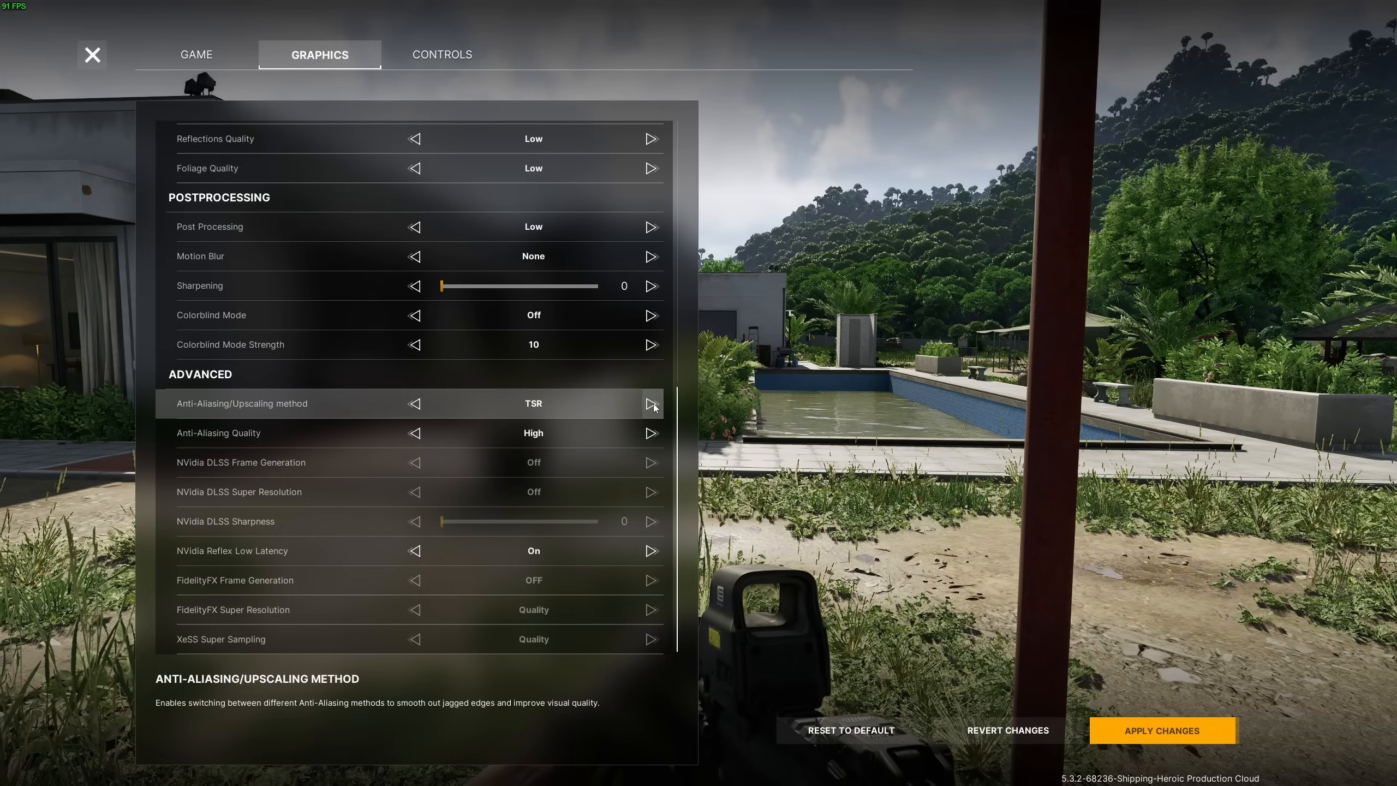
click(650, 403)
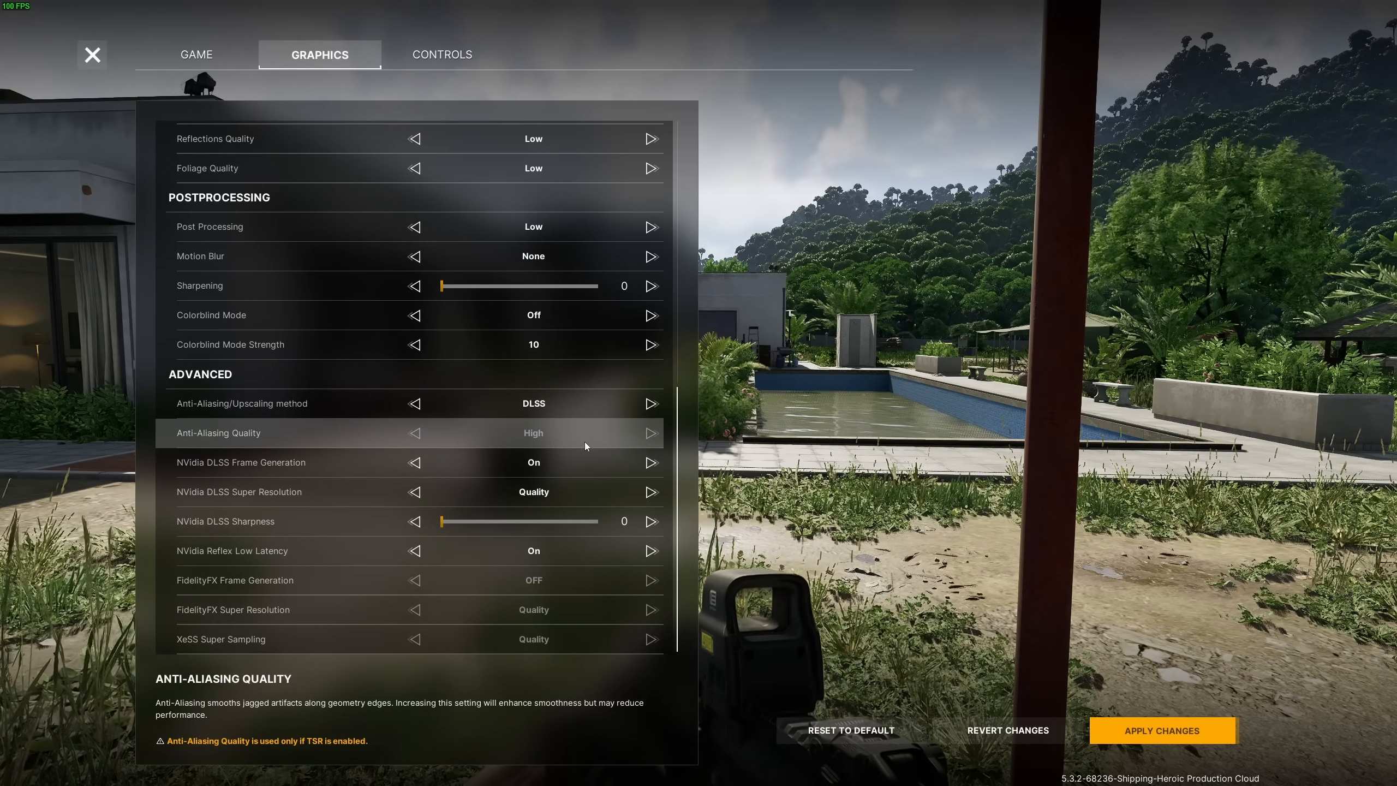
mouse_move(556, 400)
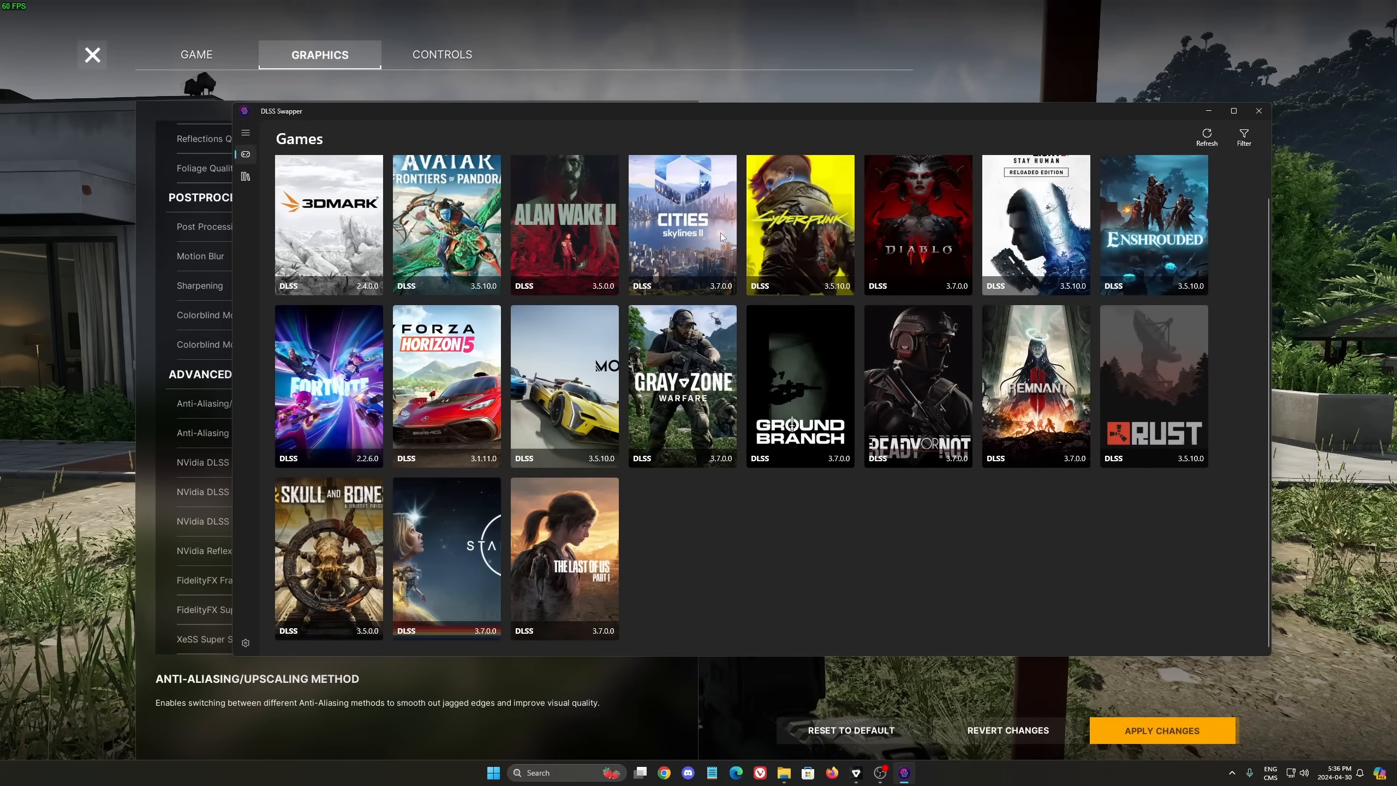
mouse_move(719, 436)
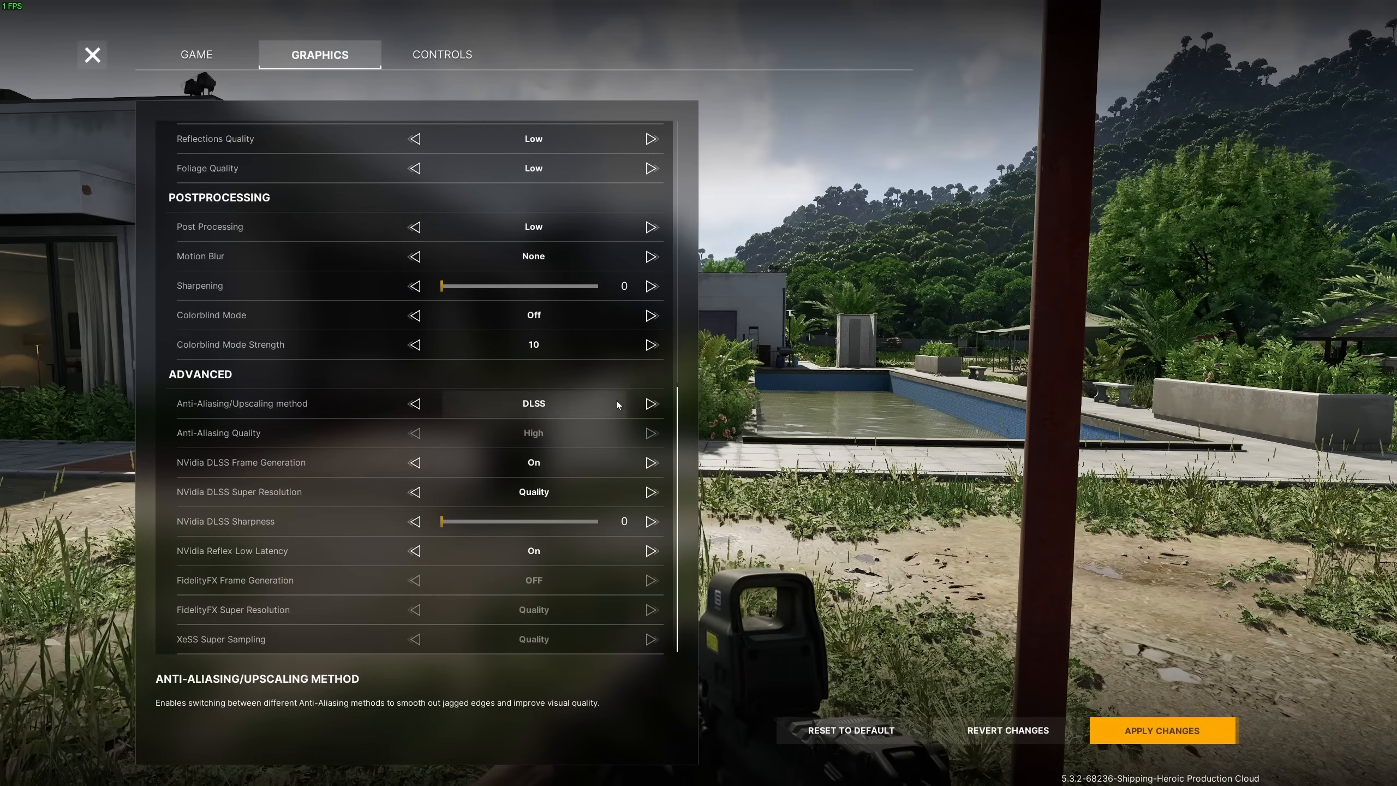
mouse_move(568, 500)
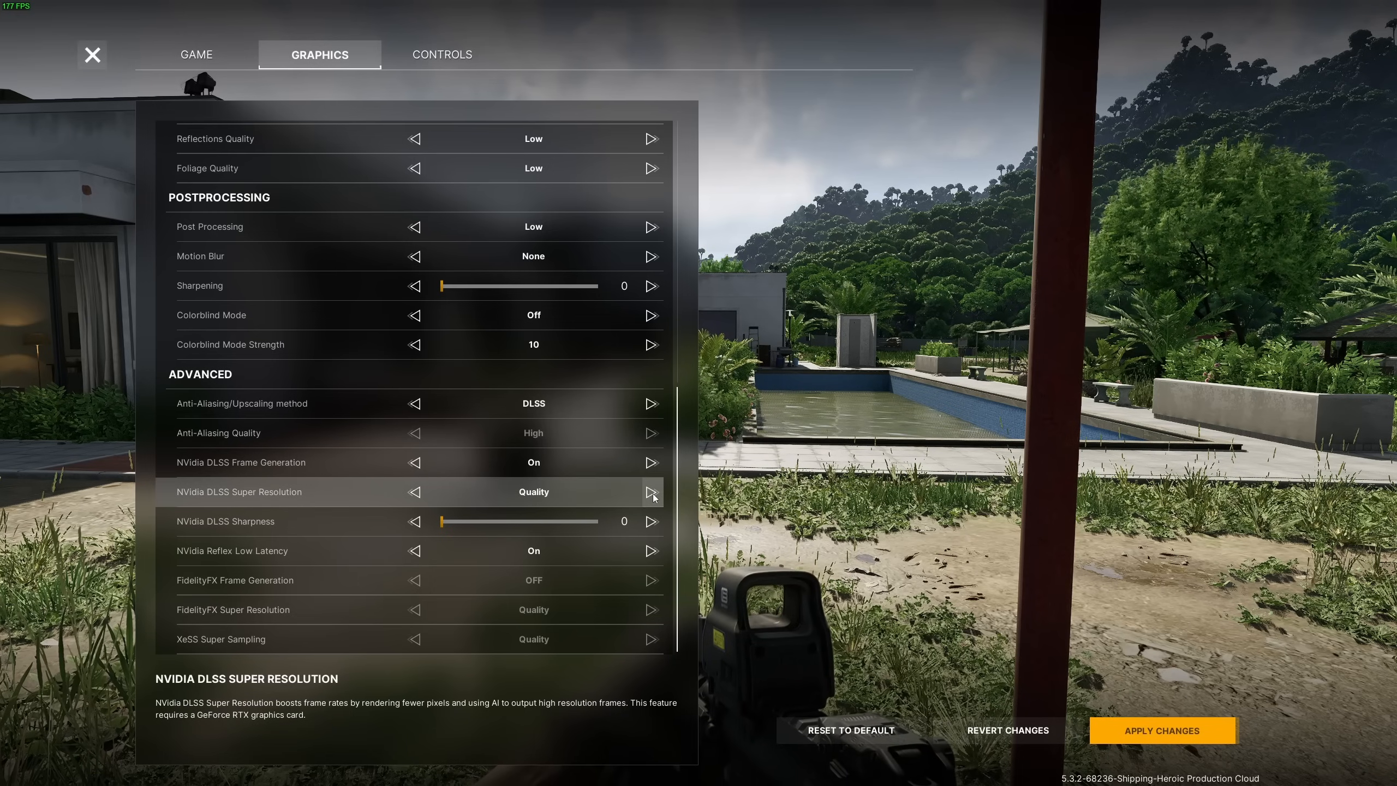
click(651, 491)
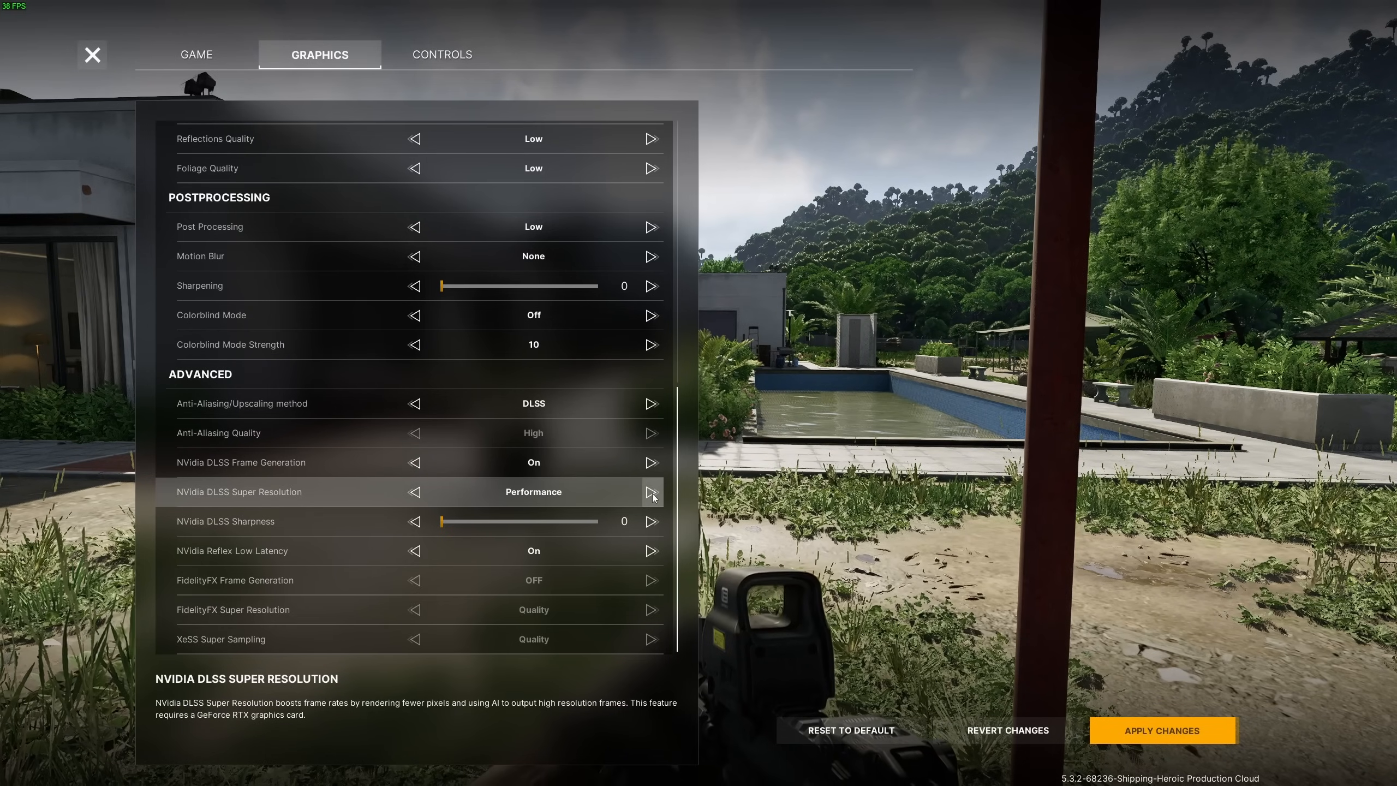
click(413, 491)
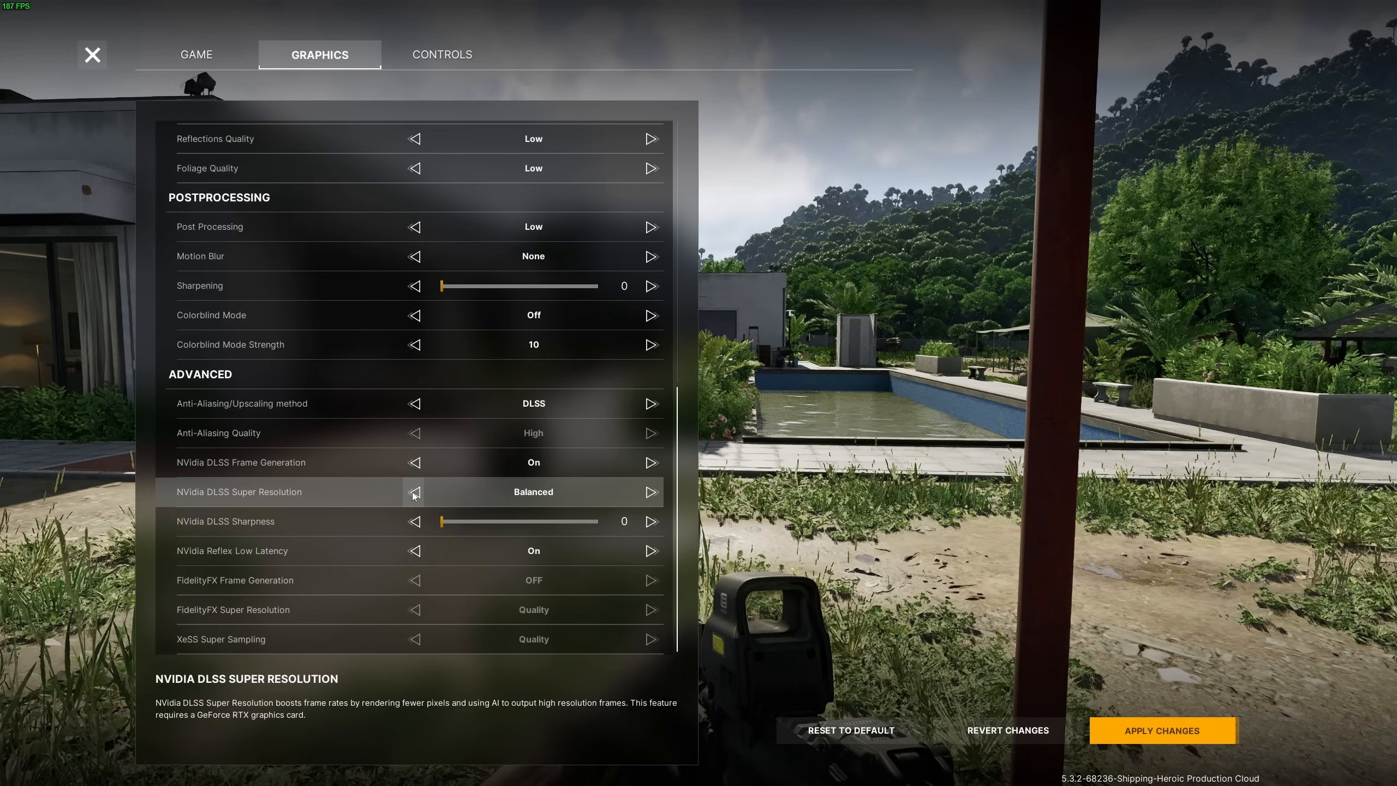
click(413, 491)
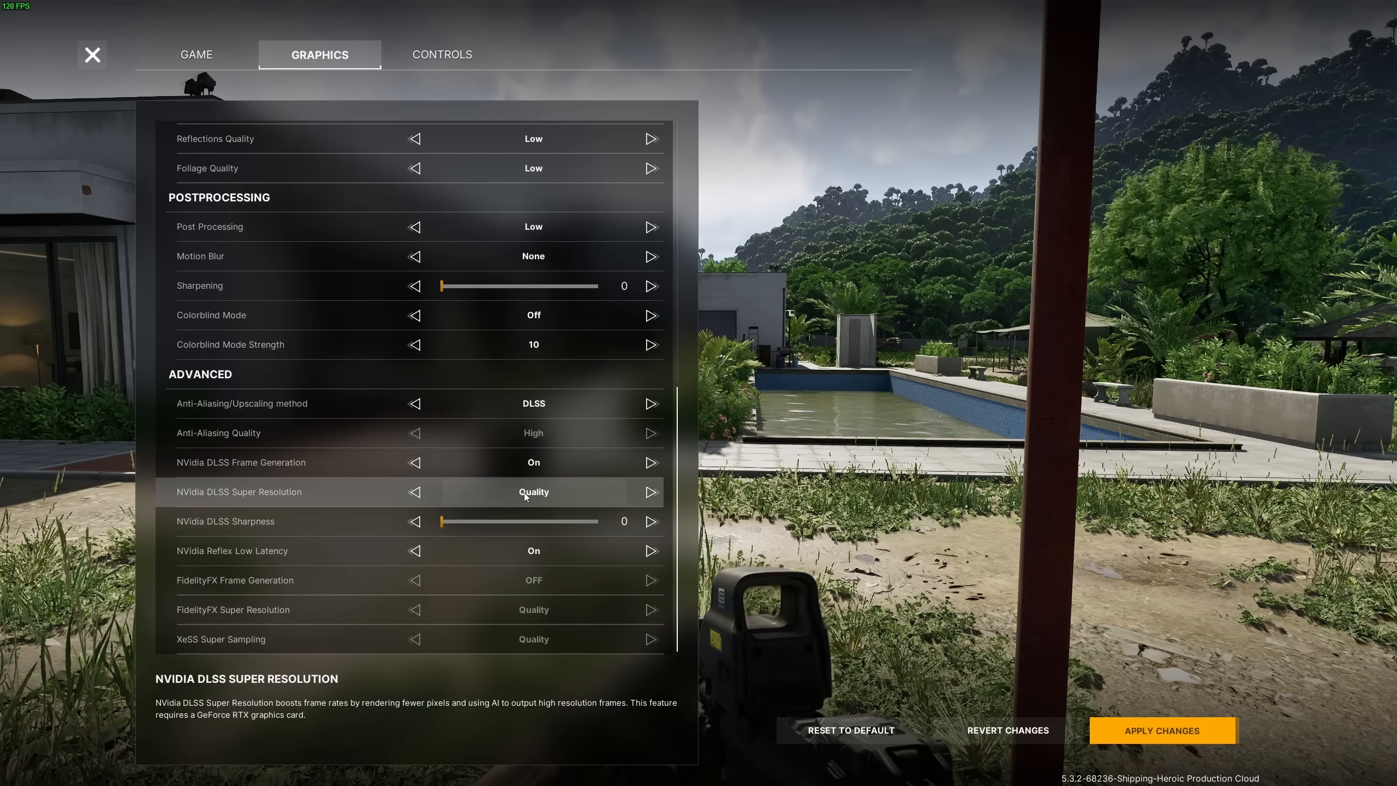
mouse_move(275, 469)
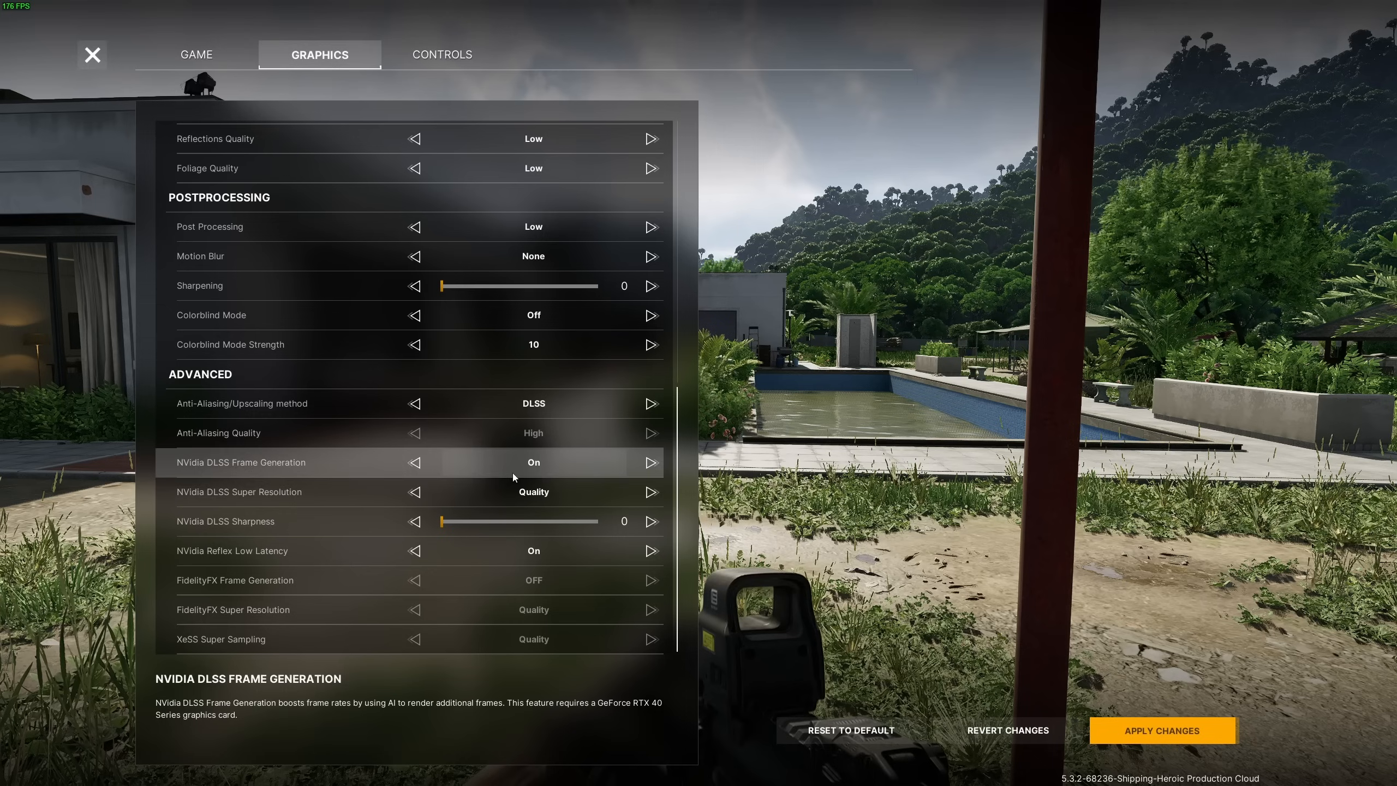
mouse_move(558, 433)
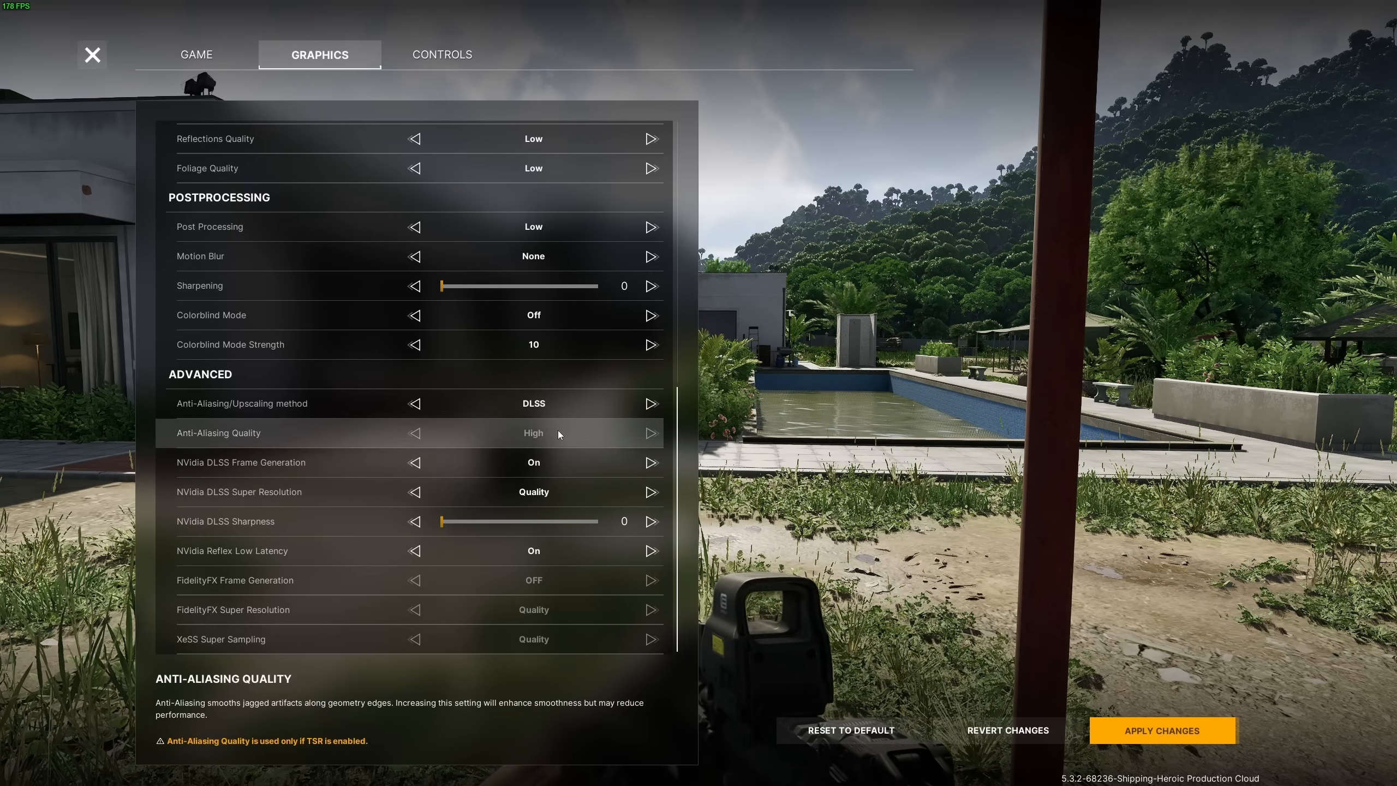
mouse_move(515, 469)
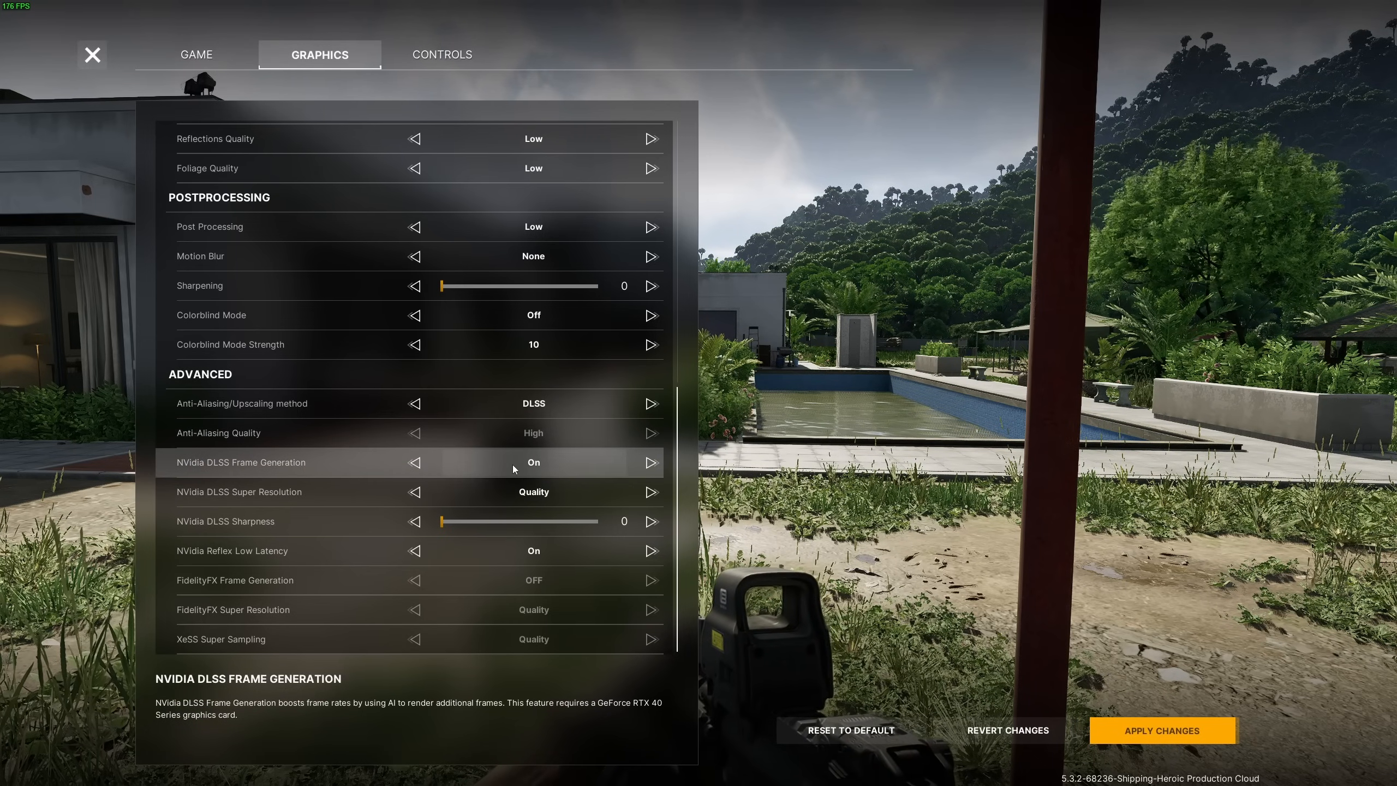
Set upscaling to FSR and leave FidelityFX Frame Generation off after trying it on.
click(650, 402)
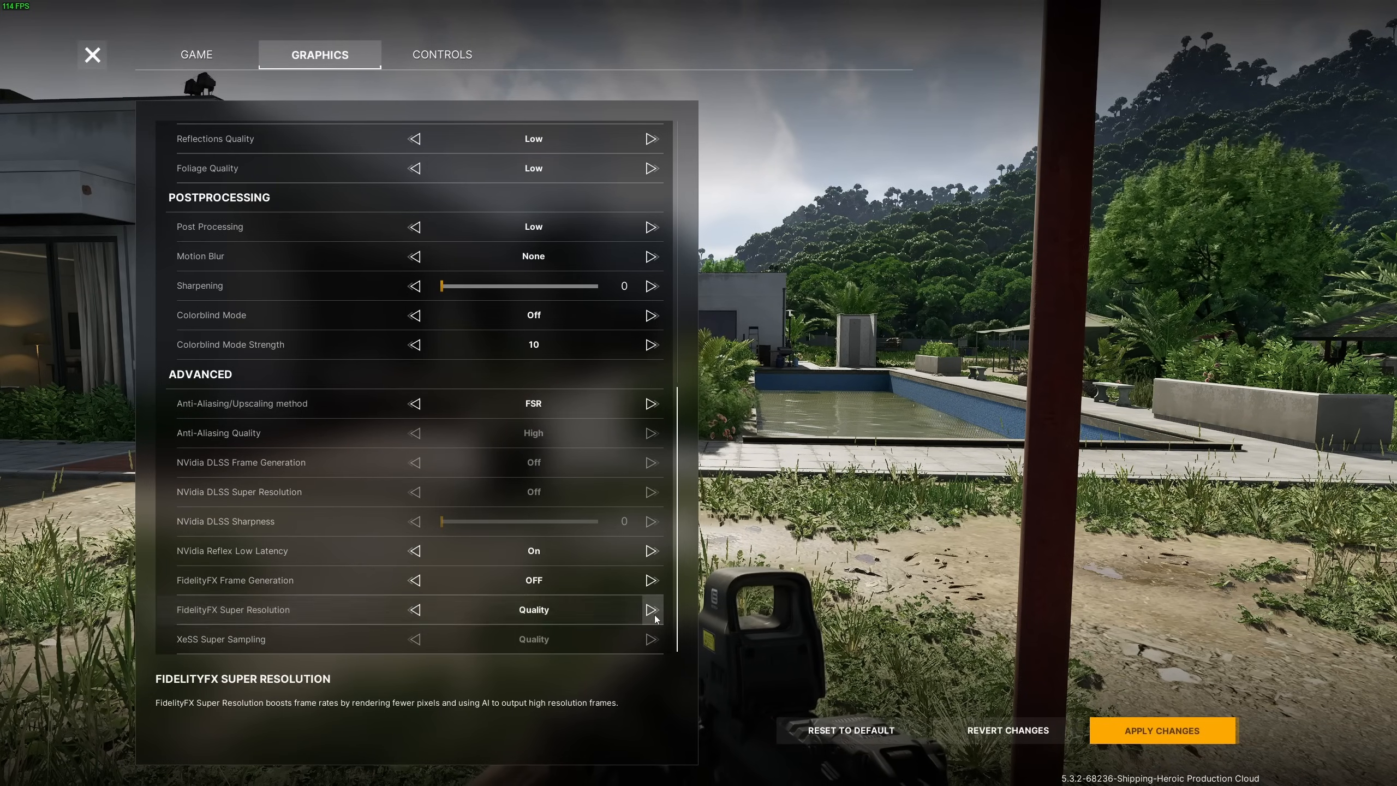
mouse_move(216, 594)
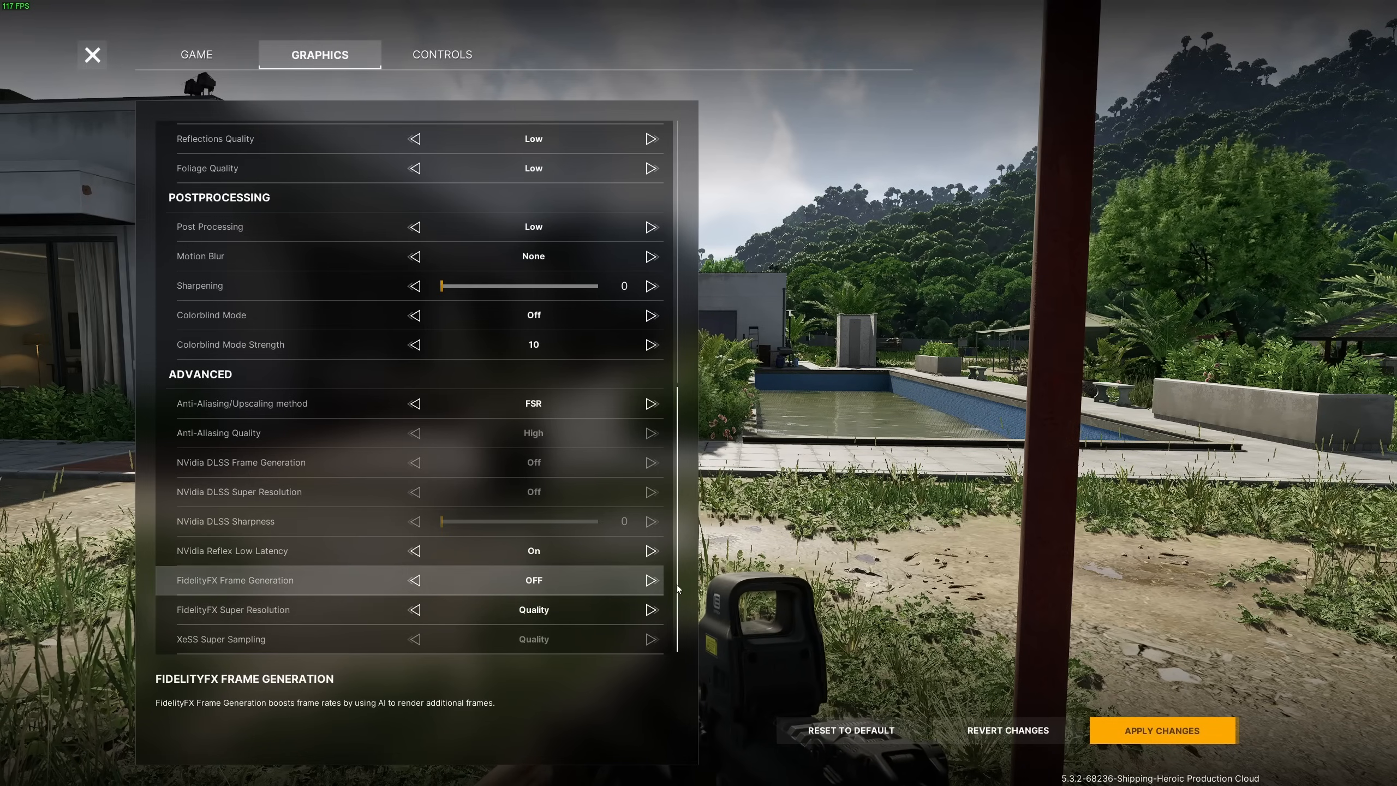
click(651, 581)
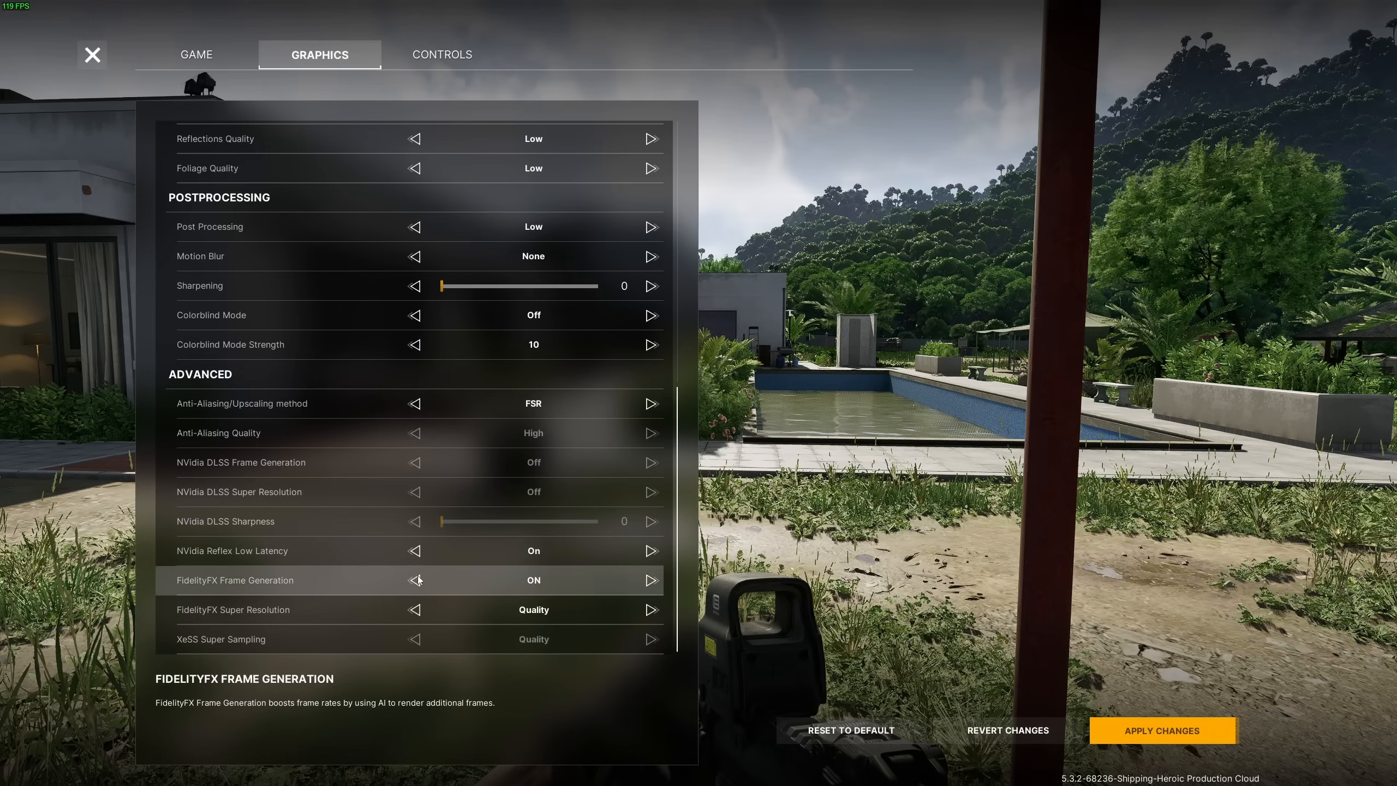
click(414, 580)
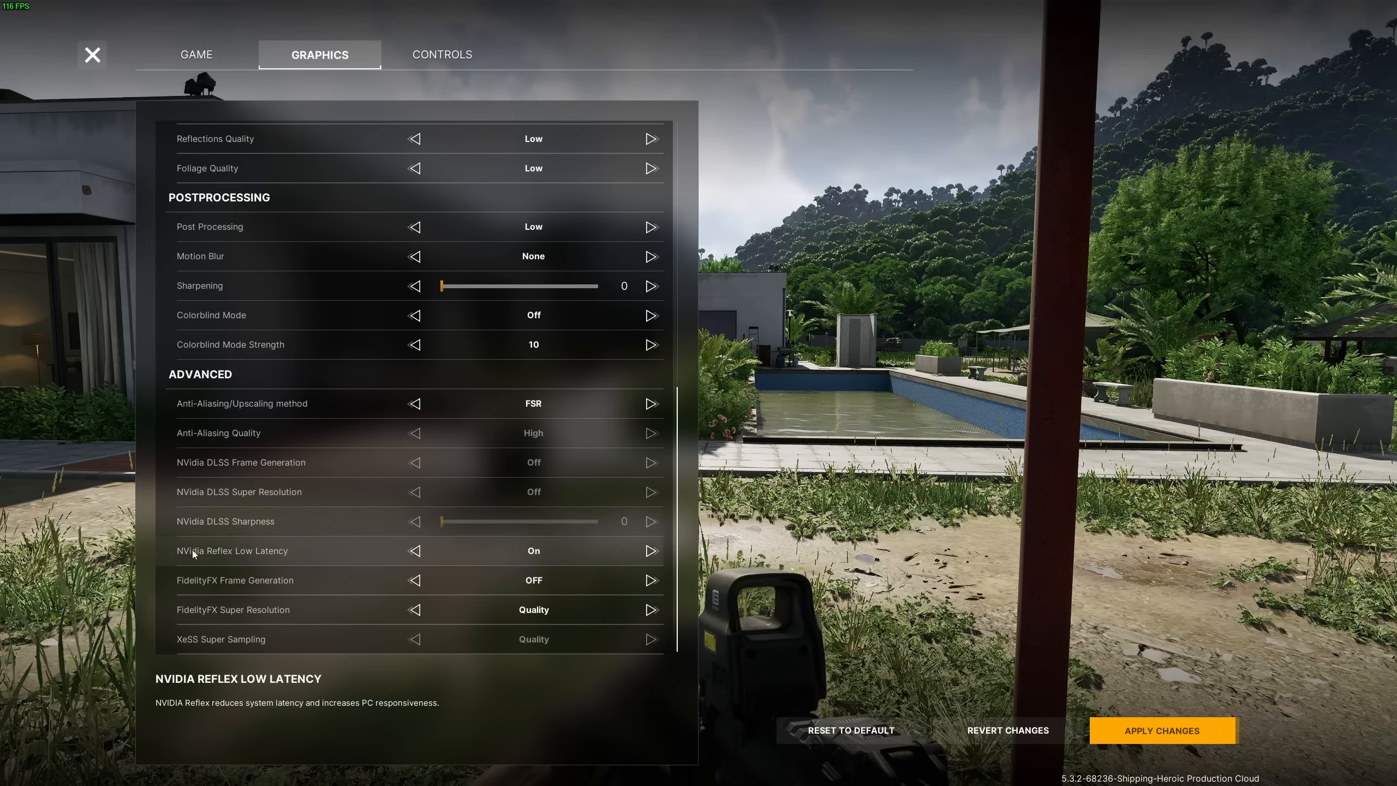
mouse_move(299, 559)
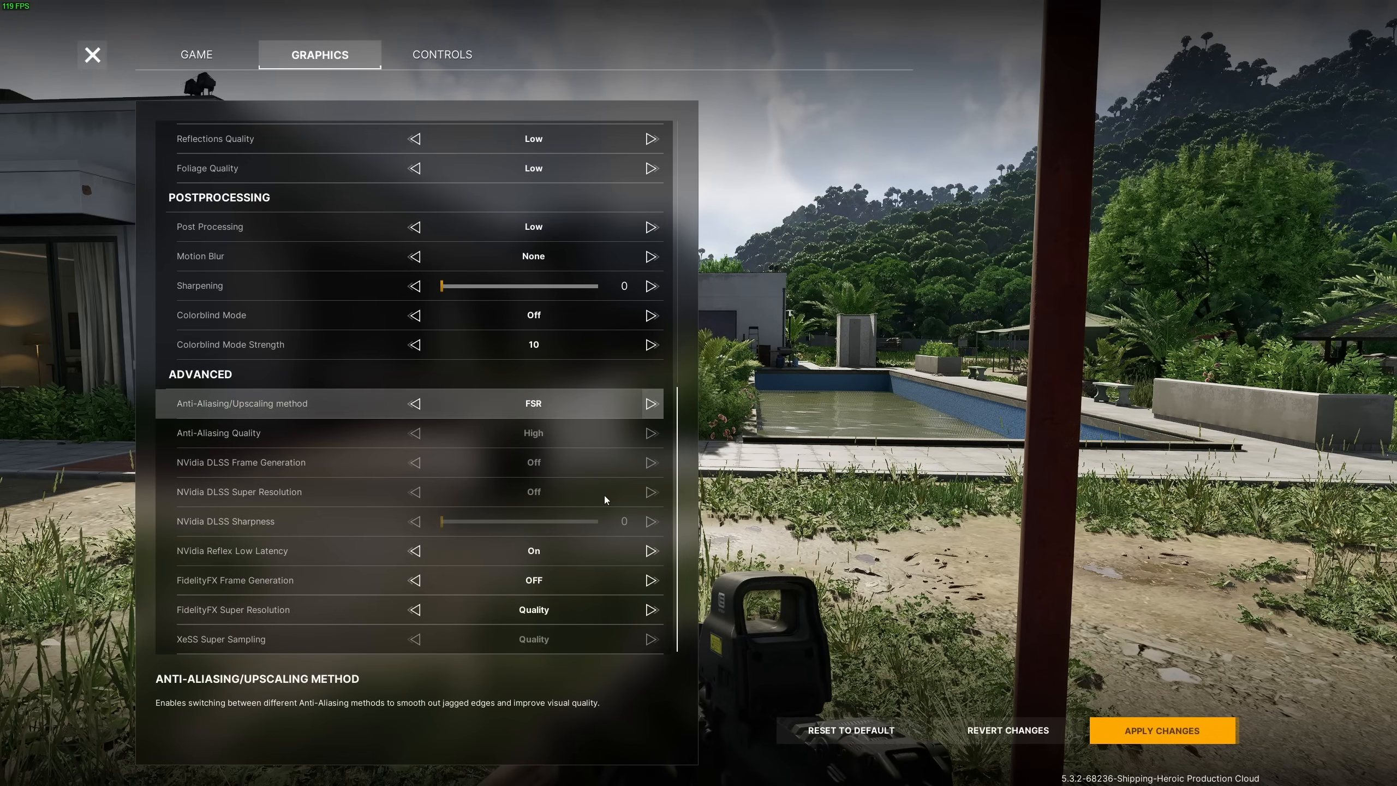
Switch the upscaling method from FSR to XeSS with Super Sampling at Quality.
click(650, 403)
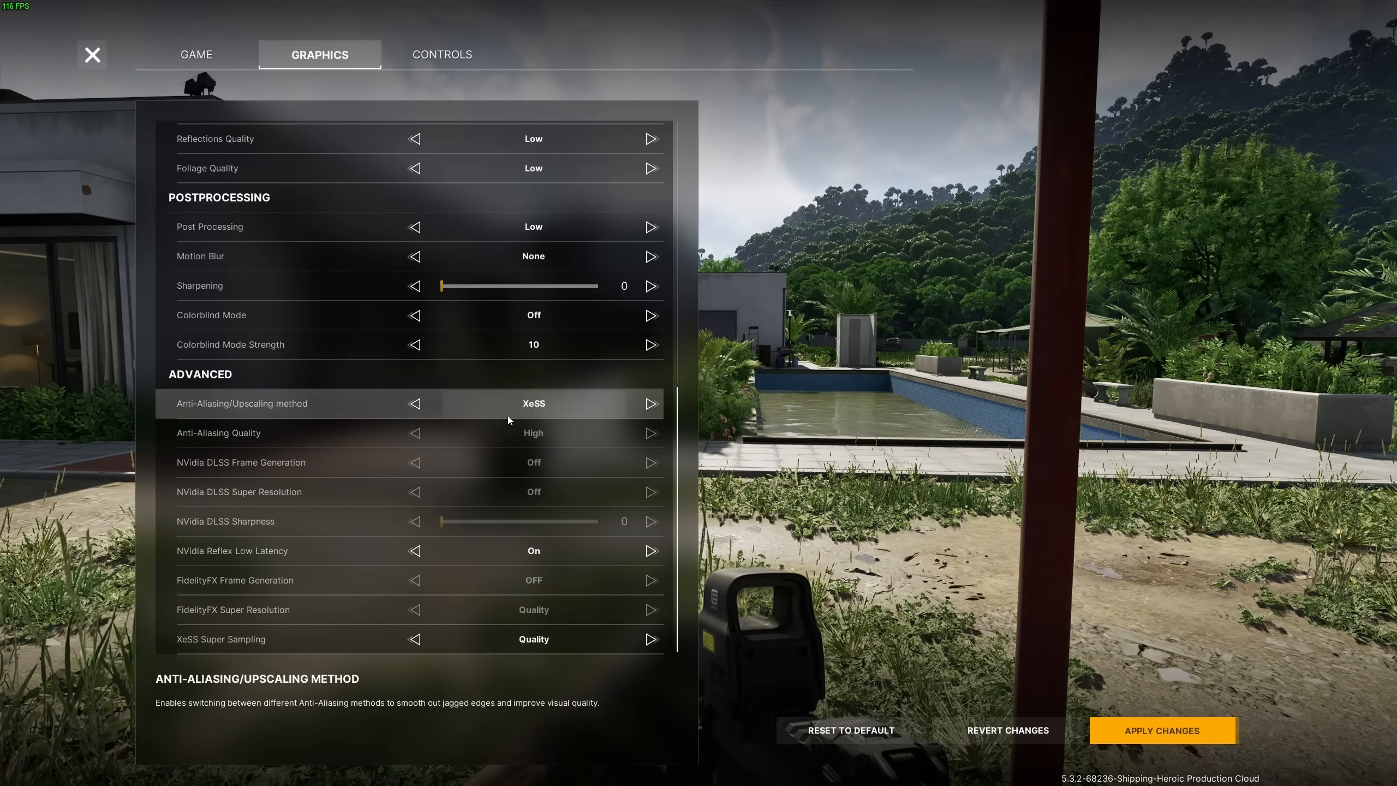
mouse_move(413, 632)
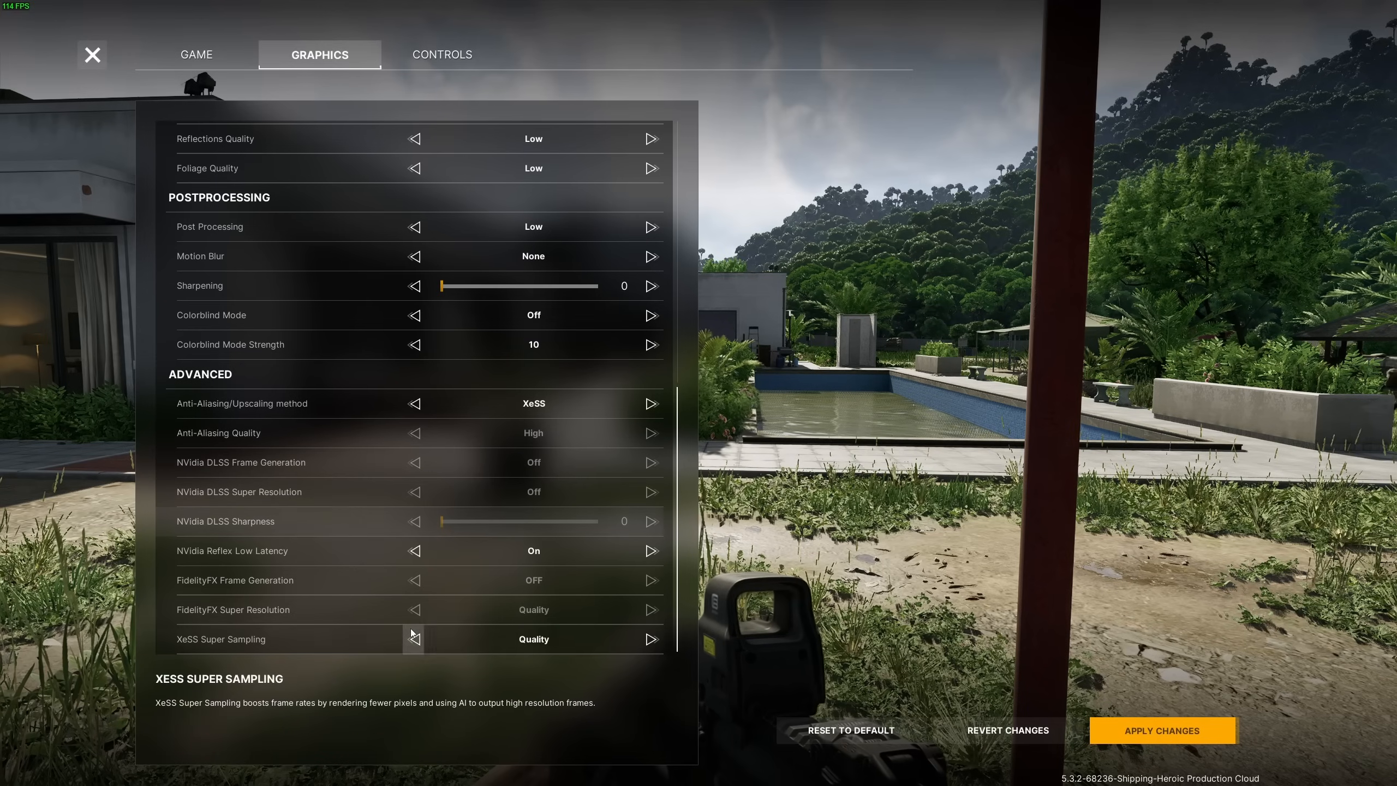
mouse_move(479, 532)
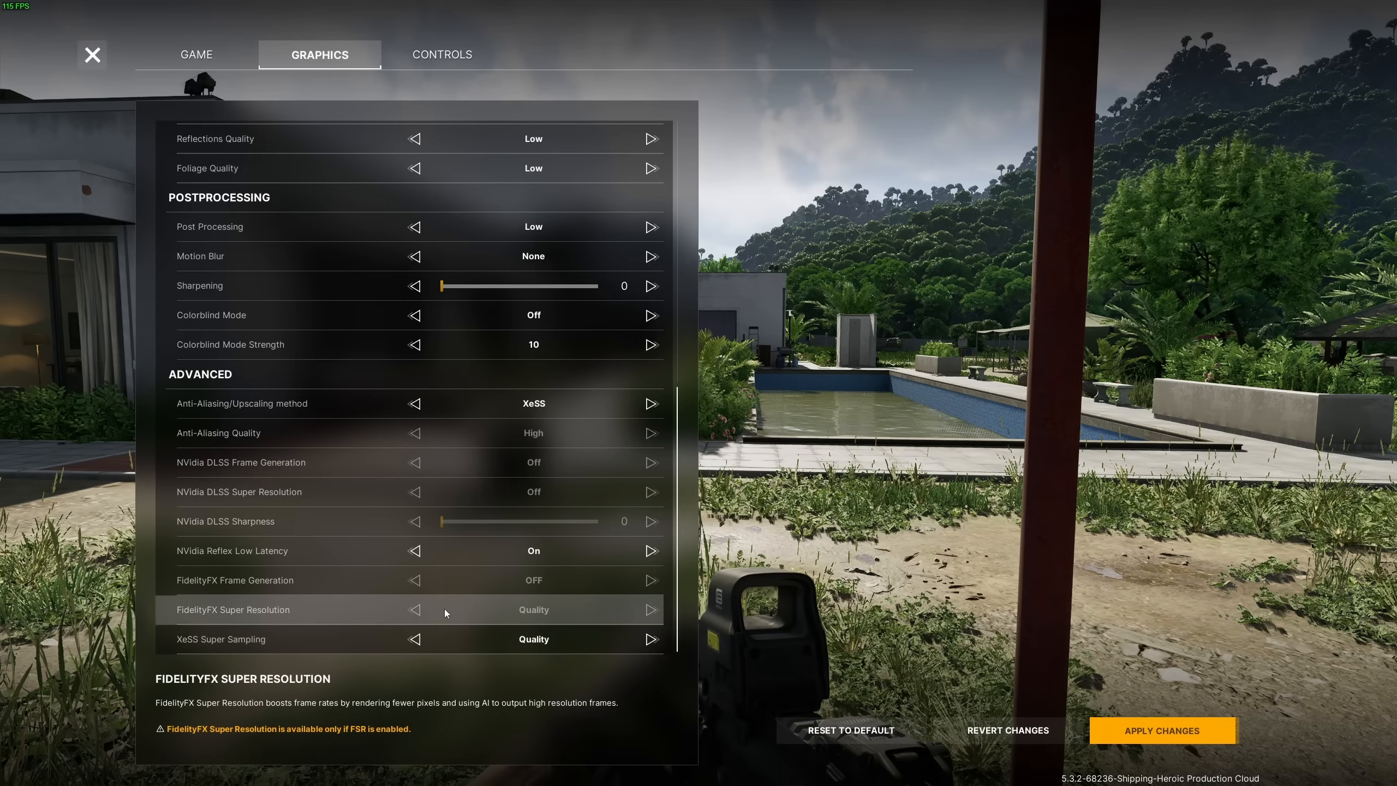
mouse_move(522, 463)
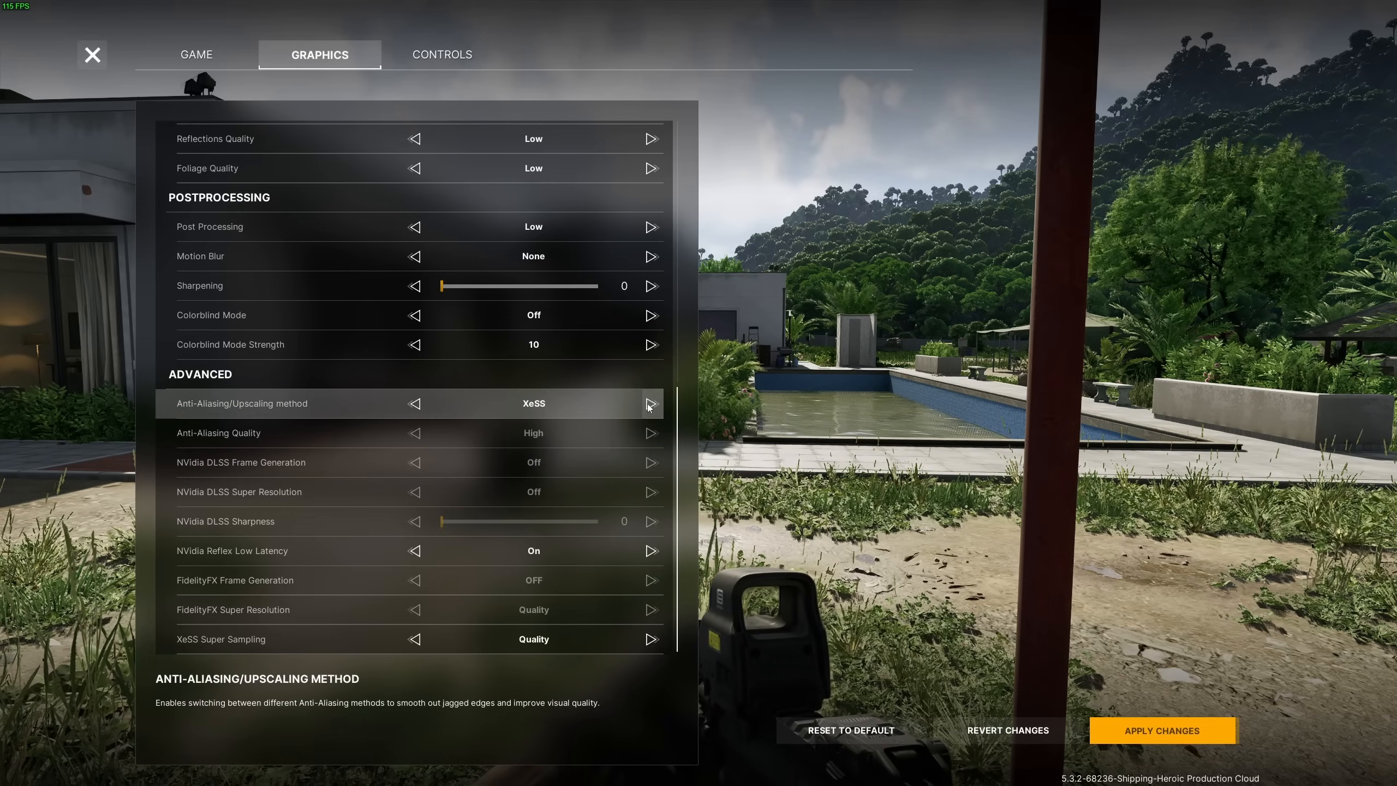
Switch the upscaling method from XeSS back to DLSS with Frame Generation on.
click(650, 402)
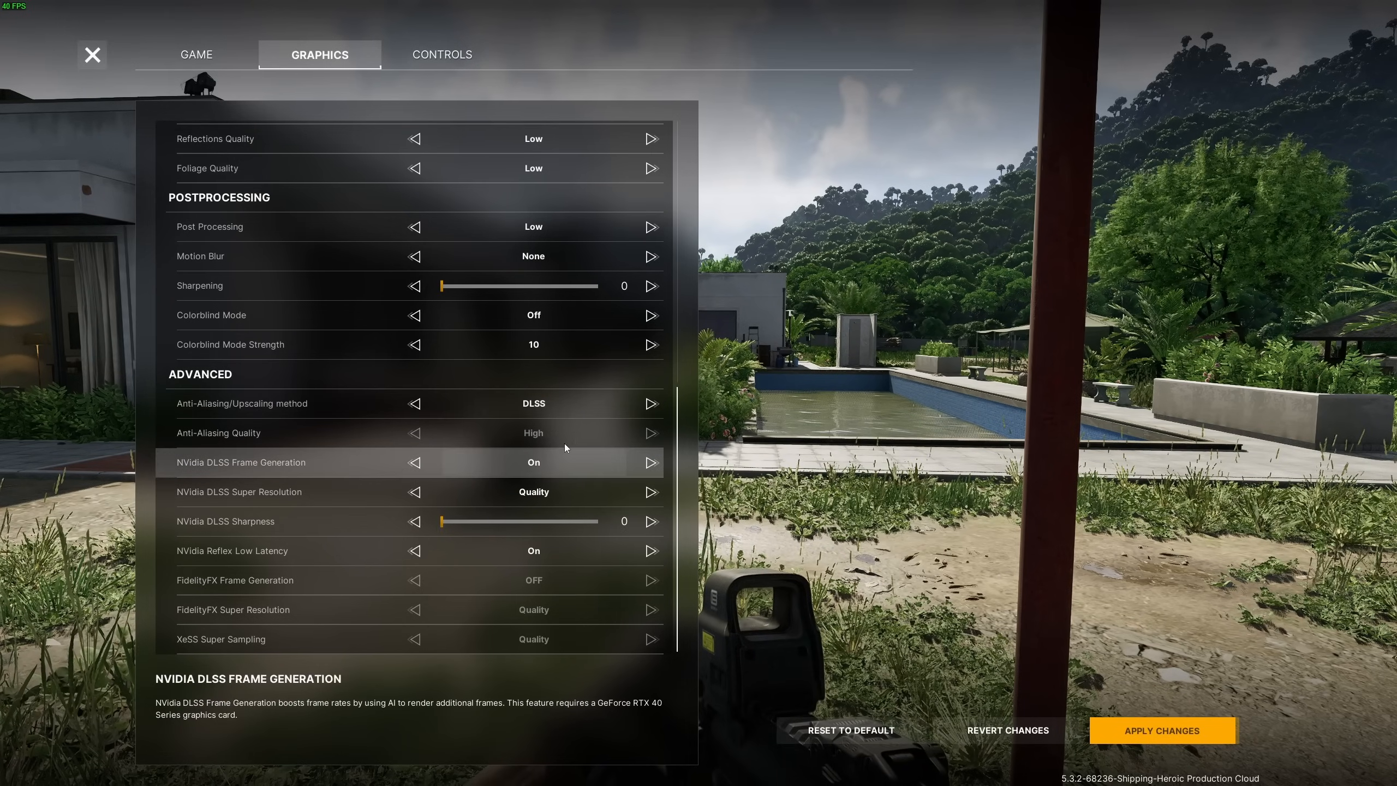
mouse_move(563, 584)
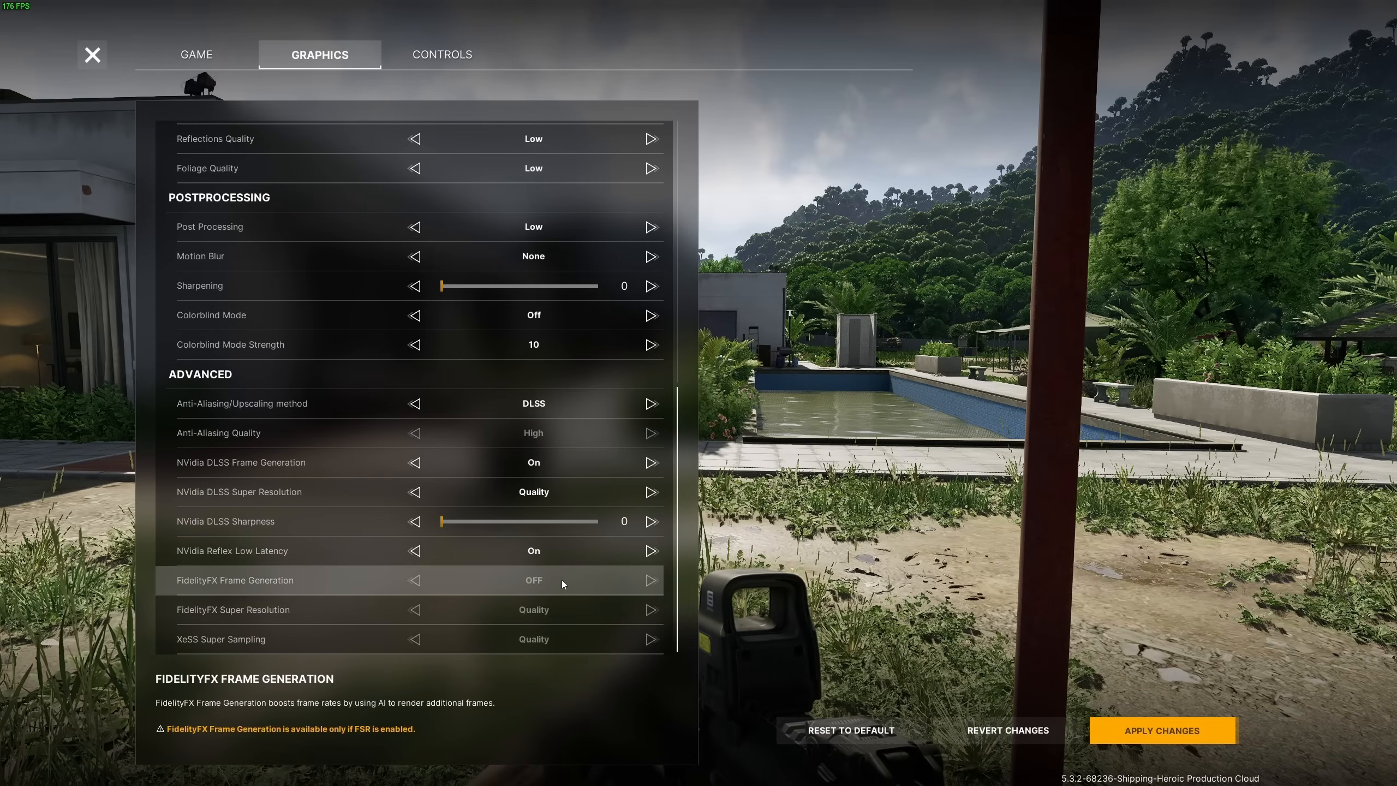
mouse_move(587, 527)
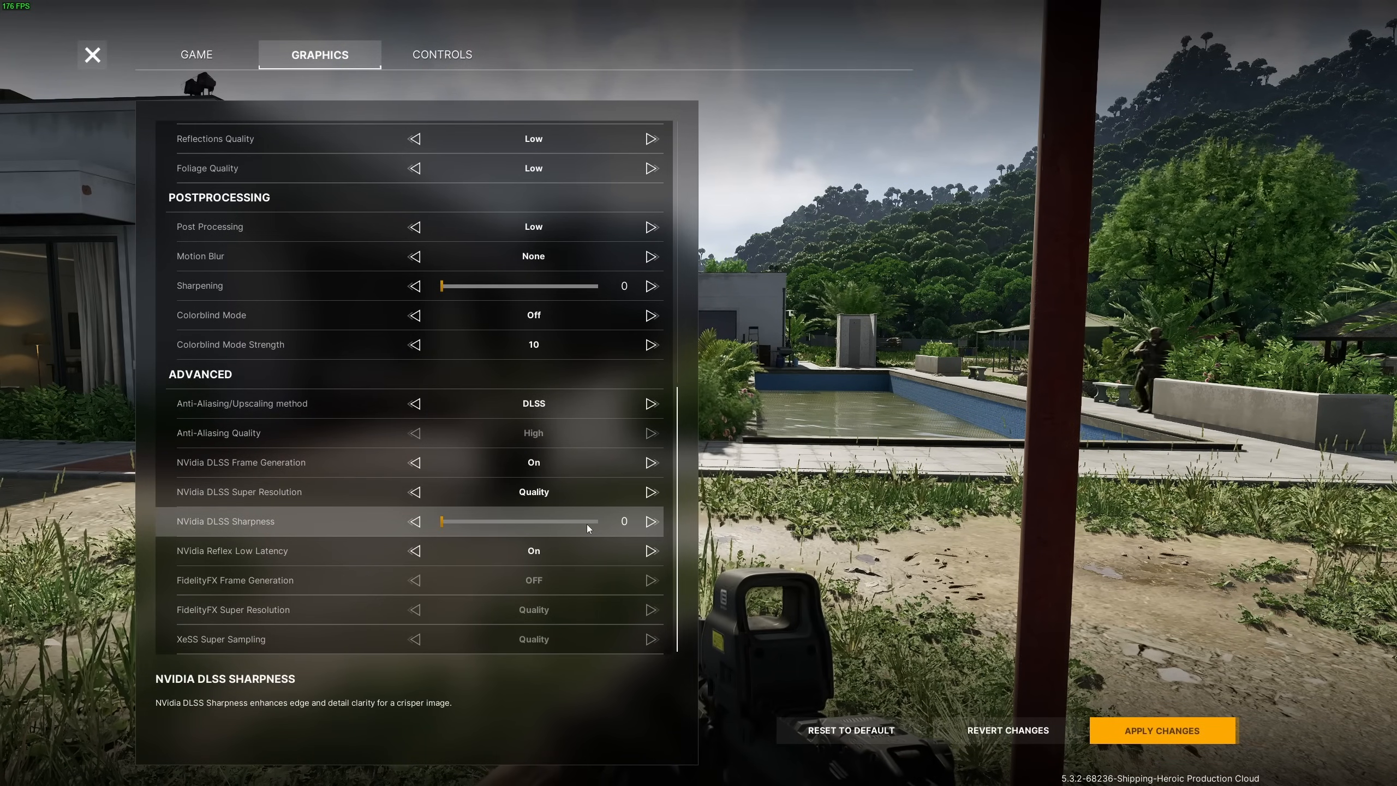
mouse_move(452, 547)
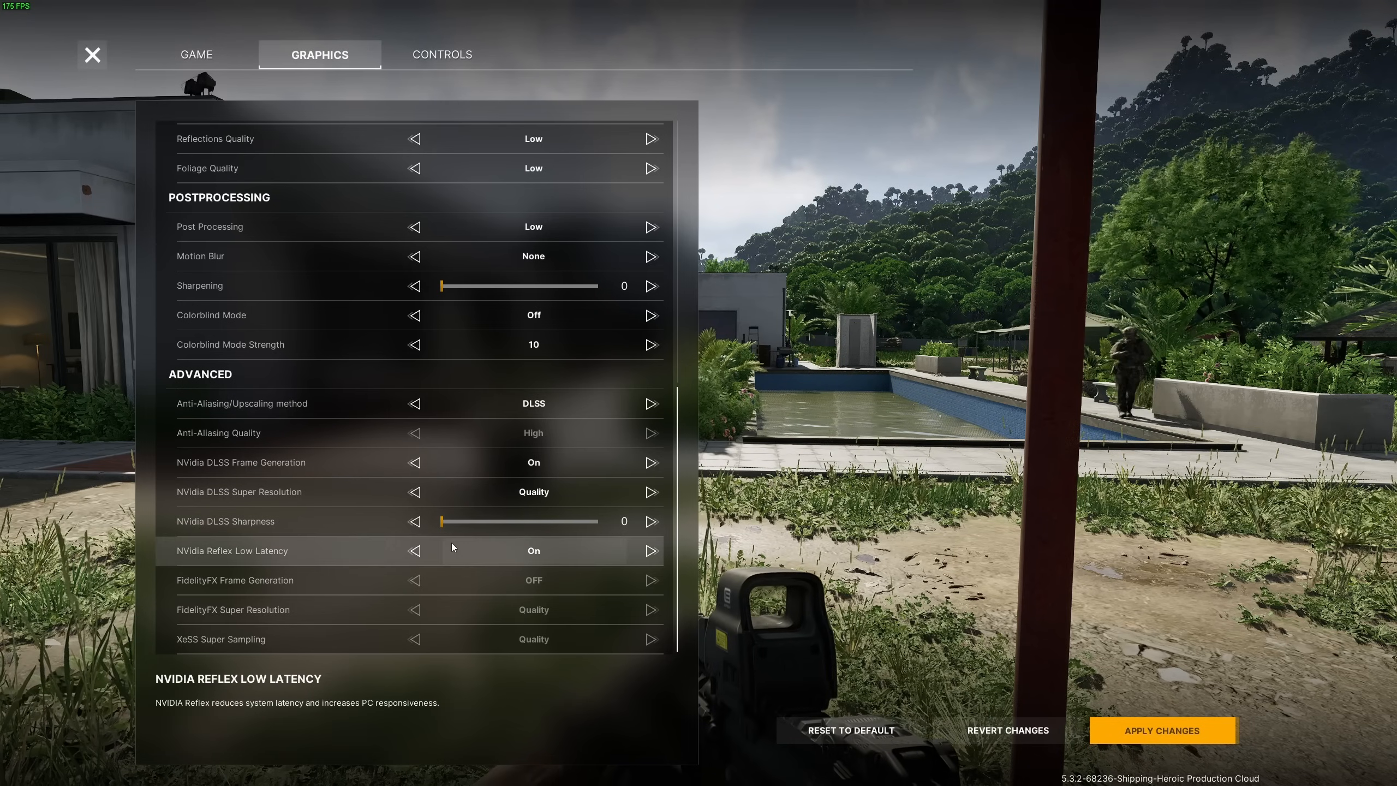
mouse_move(411, 530)
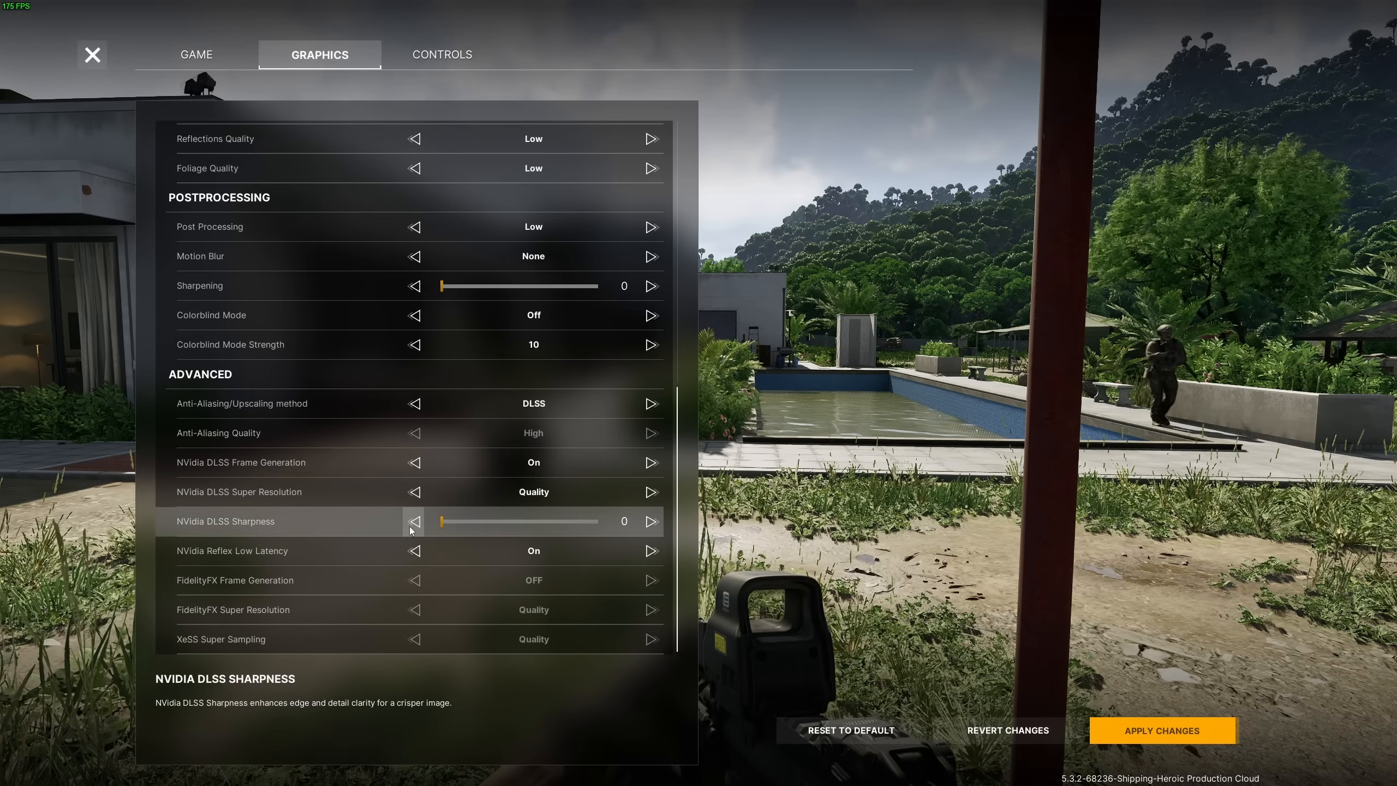